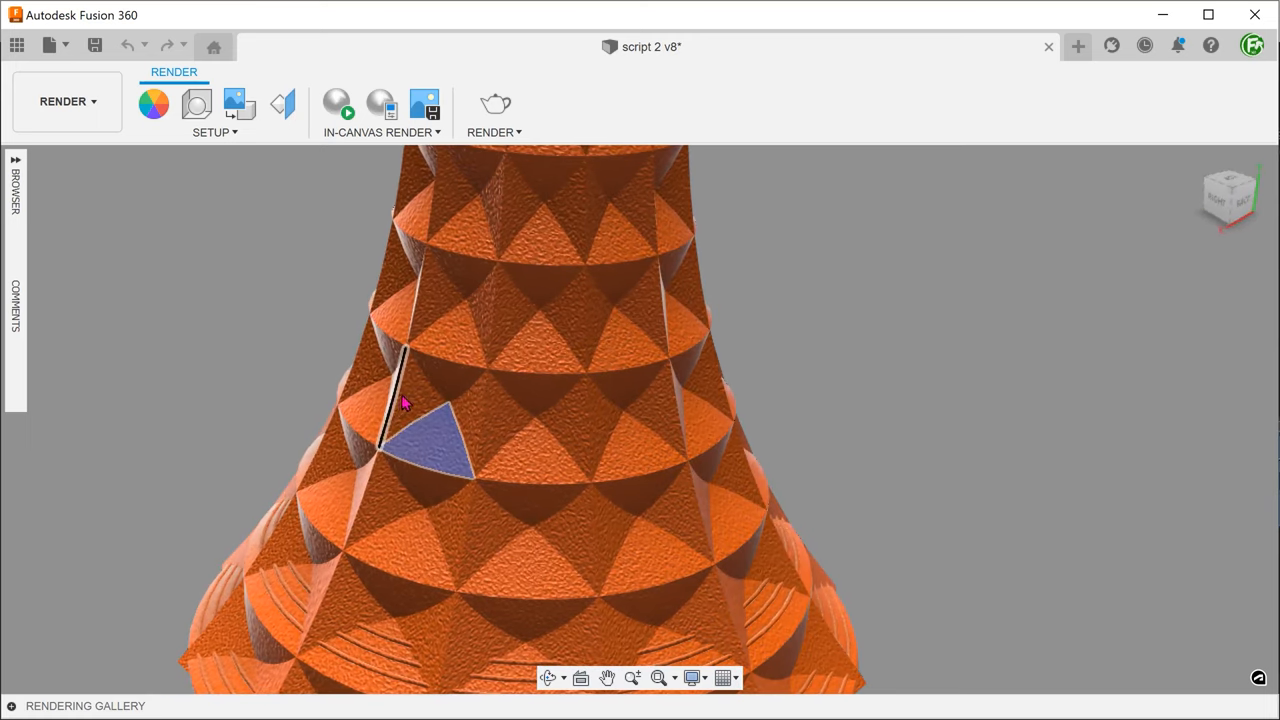
After orbiting the finished vase for reference, start a new empty untitled design.
{"action": "left_click_drag", "start_coordinate": [404, 400], "coordinate": [480, 400]}
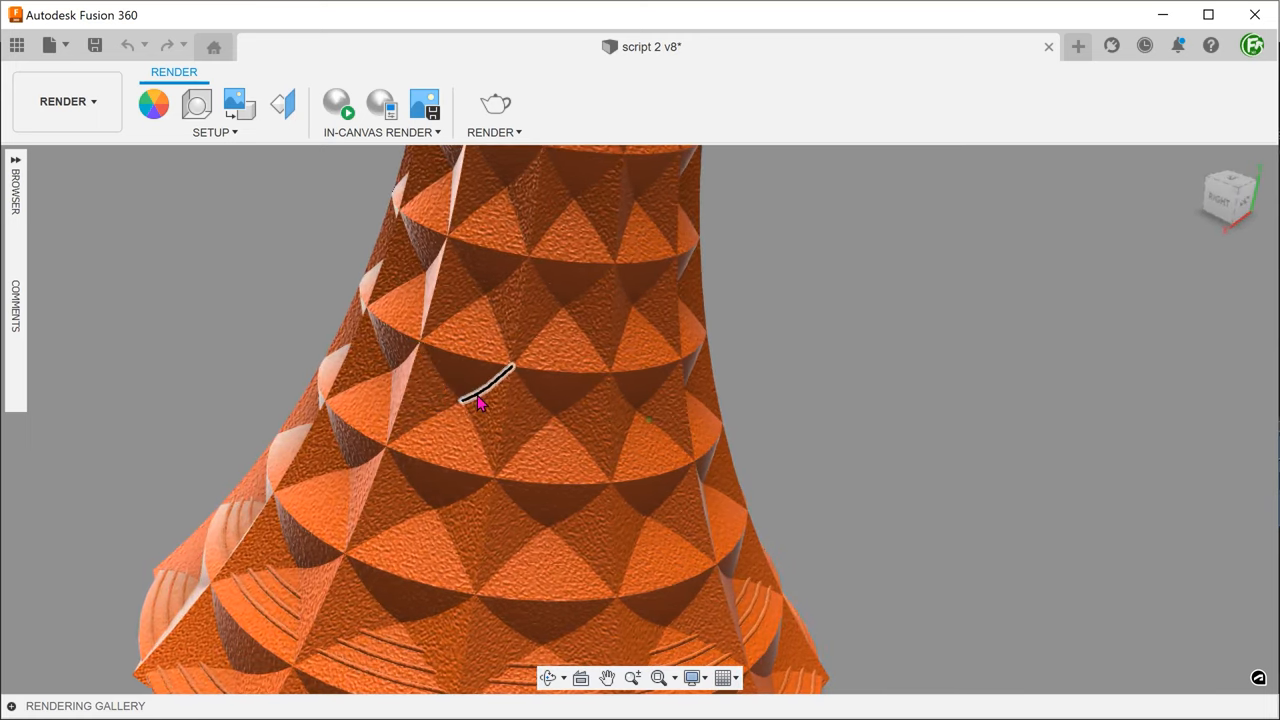
{"action": "left_click_drag", "start_coordinate": [484, 396], "coordinate": [500, 476]}
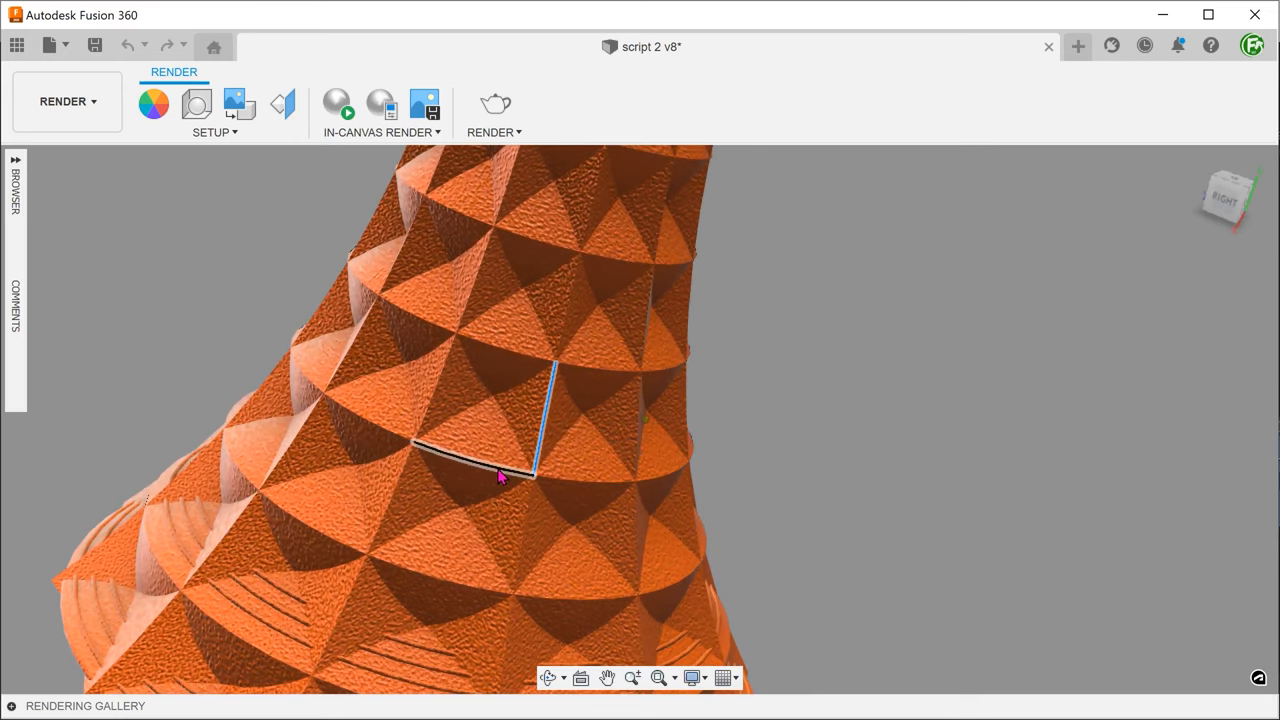
{"action": "left_click_drag", "start_coordinate": [500, 476], "coordinate": [276, 396]}
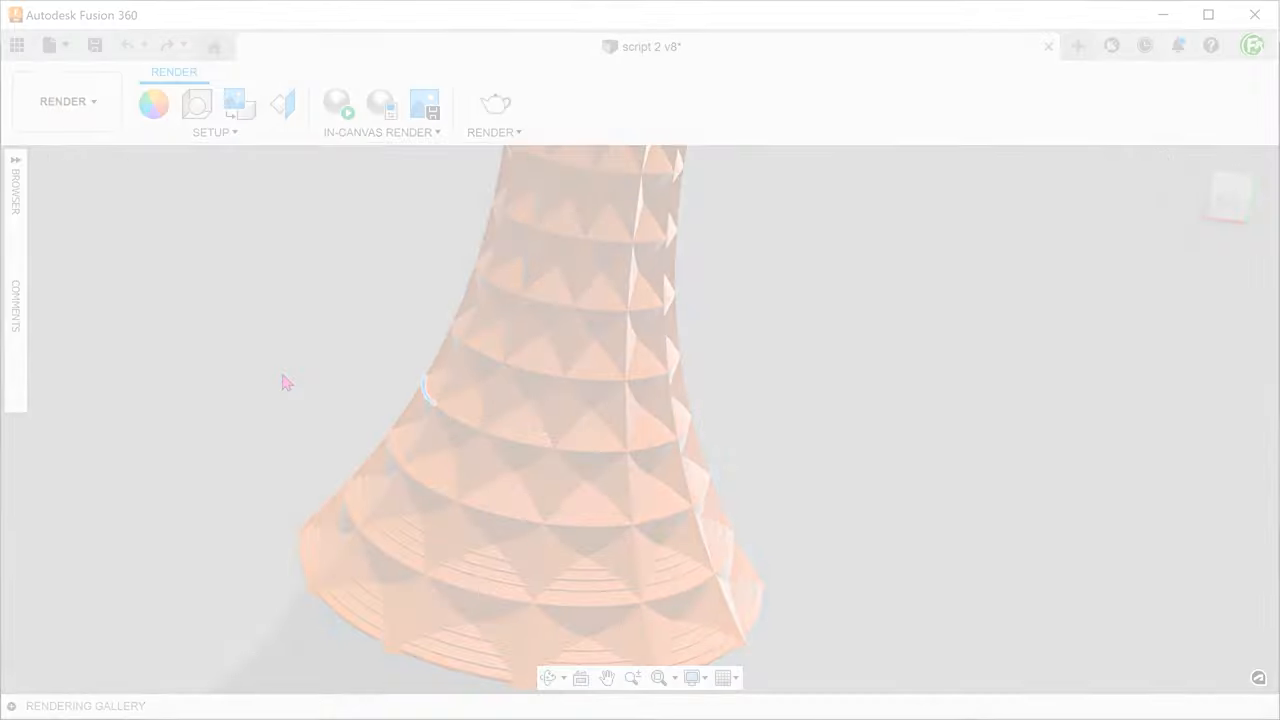
{"action": "left_click", "coordinate": [68, 100]}
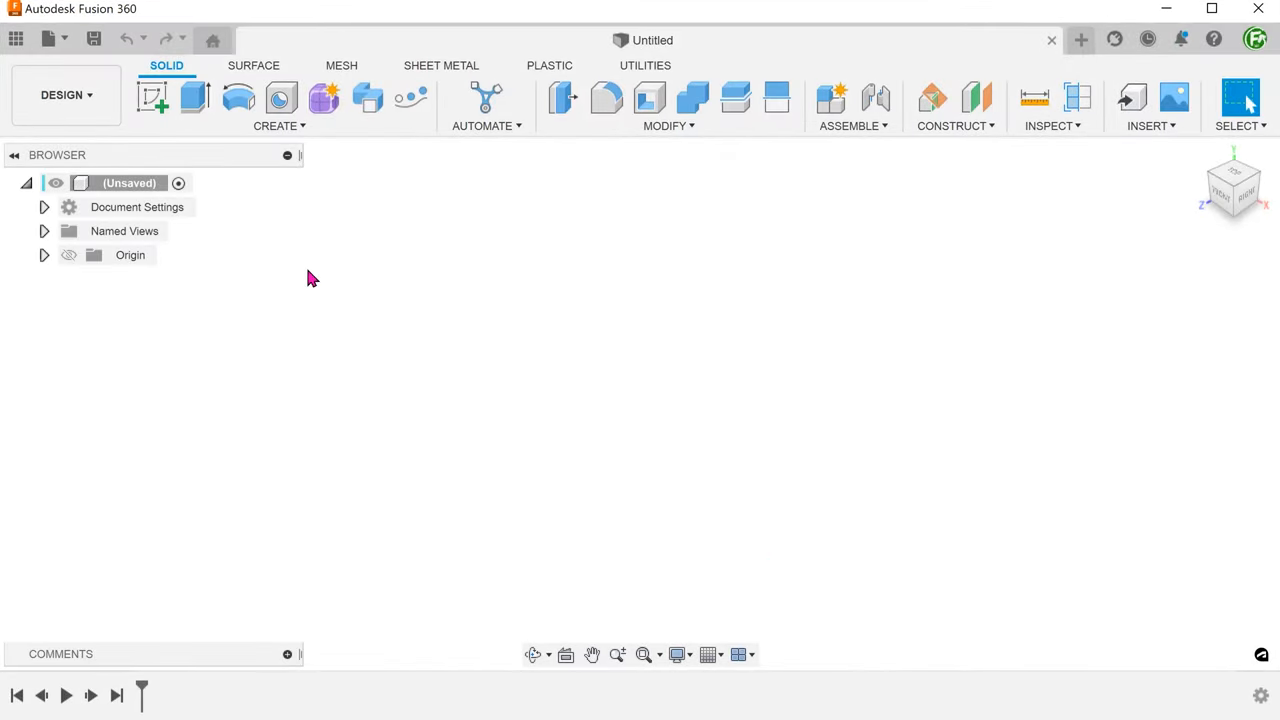
Begin a sketch on the front plane and draw the 80 mm base line and 240 mm vertical line.
{"action": "left_click", "coordinate": [152, 96]}
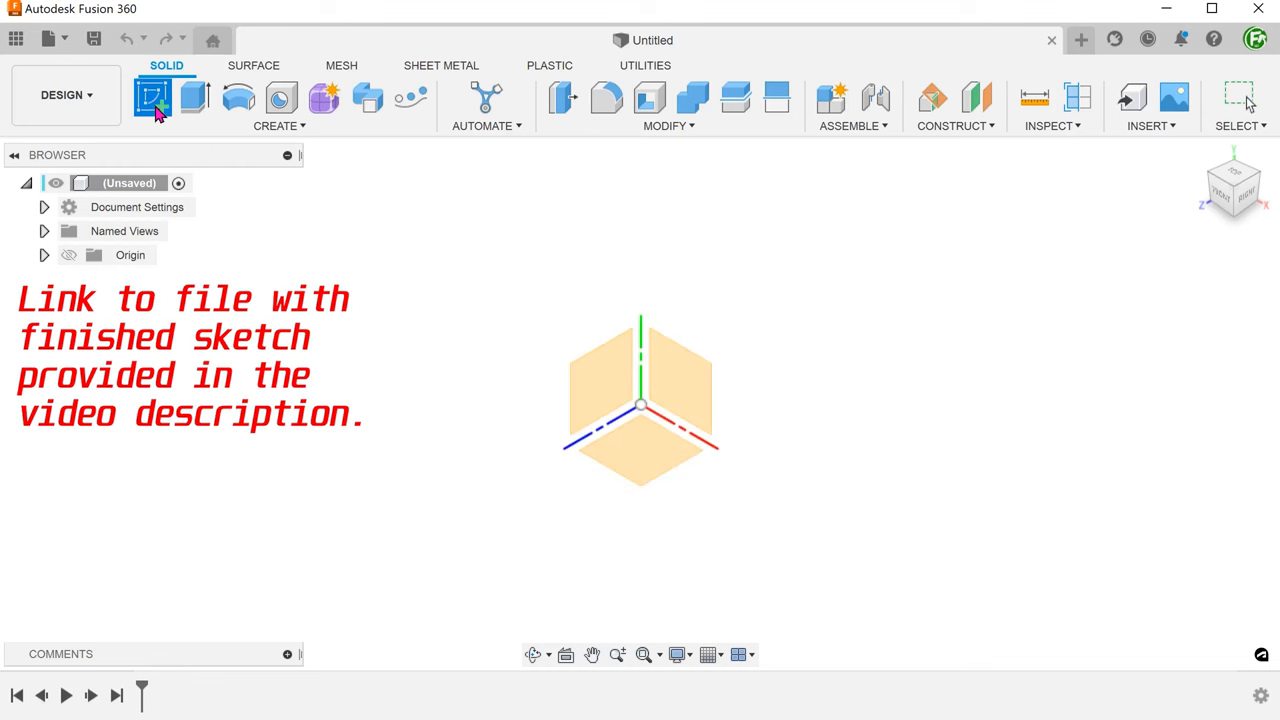
{"action": "left_click", "coordinate": [152, 96]}
{"action": "type", "text": "80"}
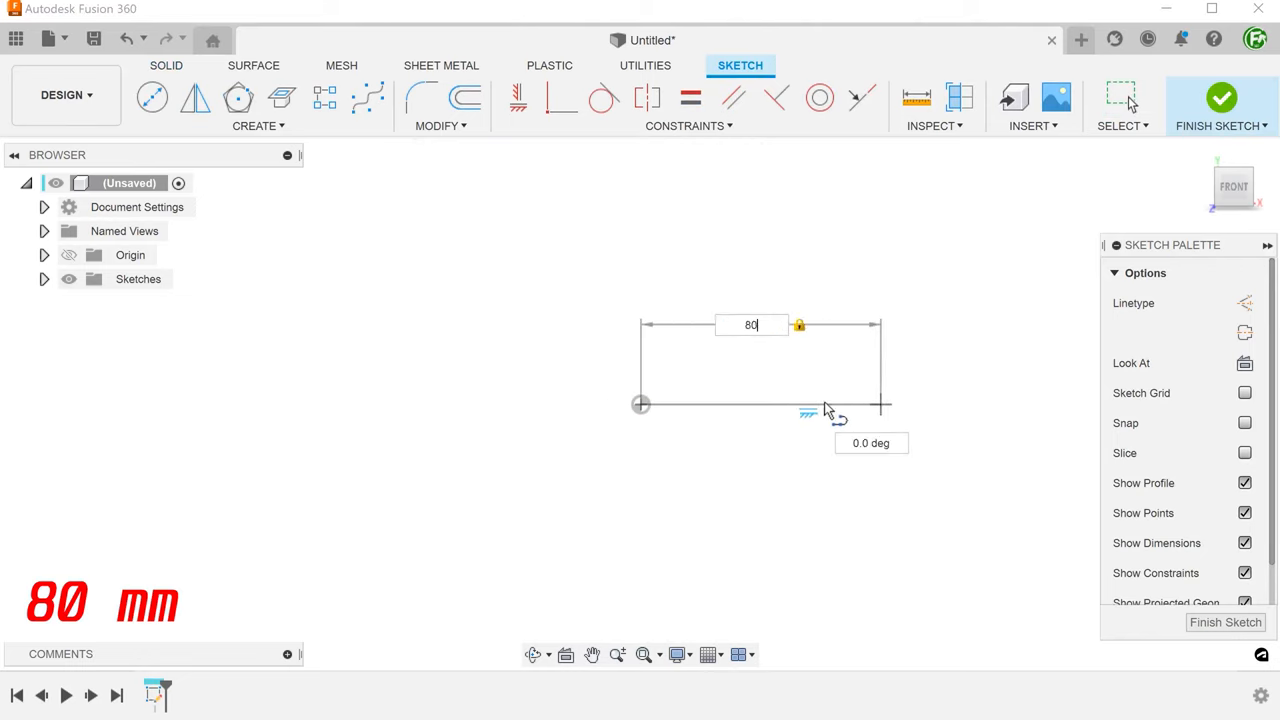
{"action": "key", "text": "Return"}
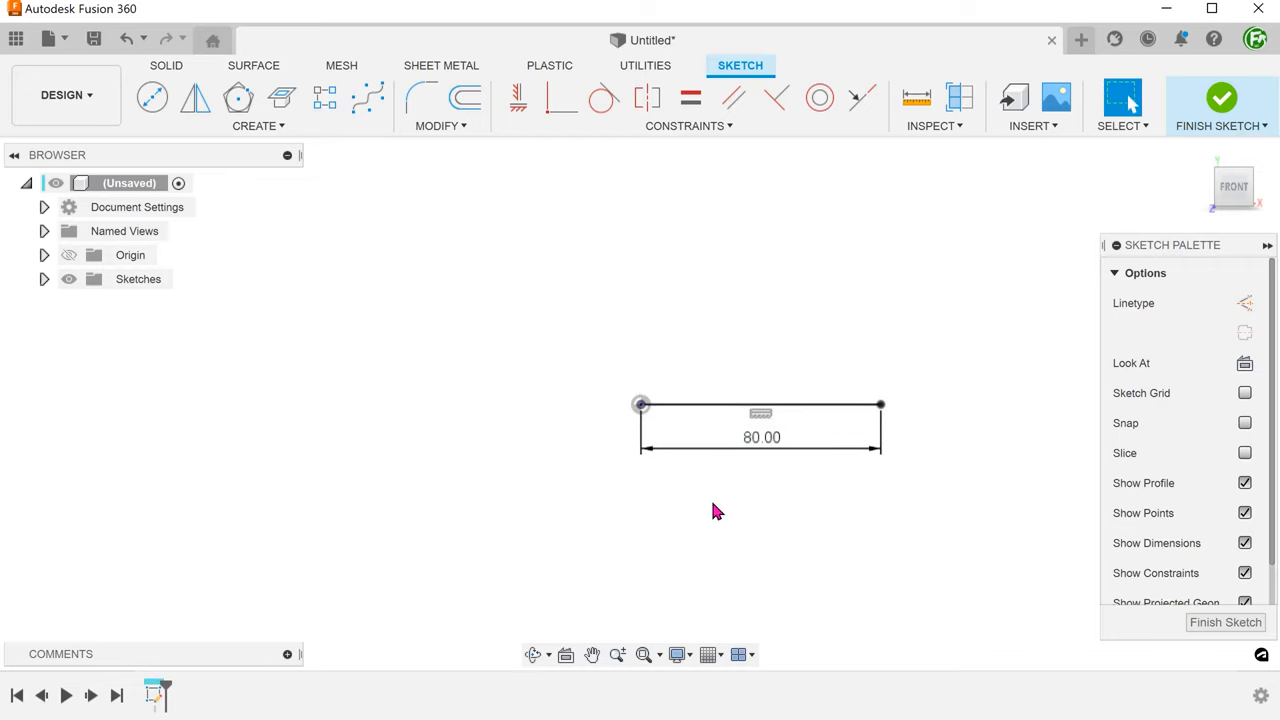
{"action": "left_click_drag", "start_coordinate": [760, 420], "coordinate": [632, 532]}
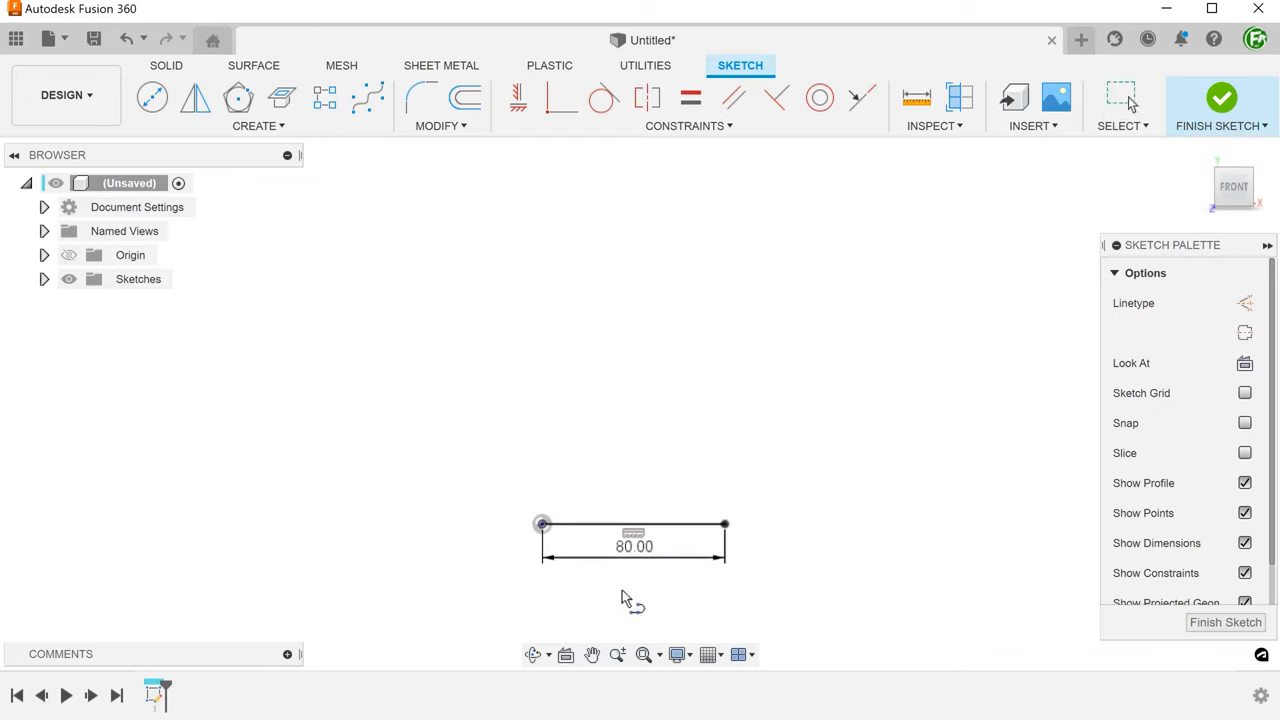
{"action": "mouse_move", "coordinate": [542, 524]}
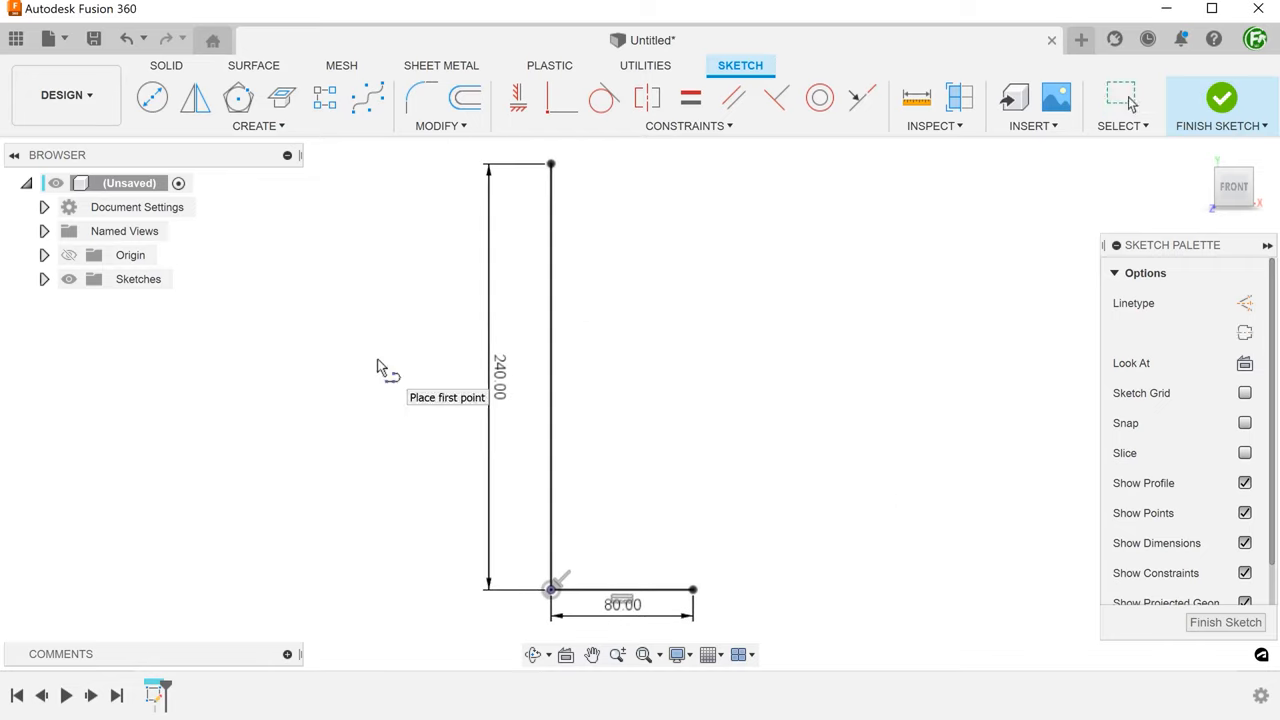
Draw the 50 mm top line from the vertical line's upper end.
{"action": "left_click", "coordinate": [550, 164]}
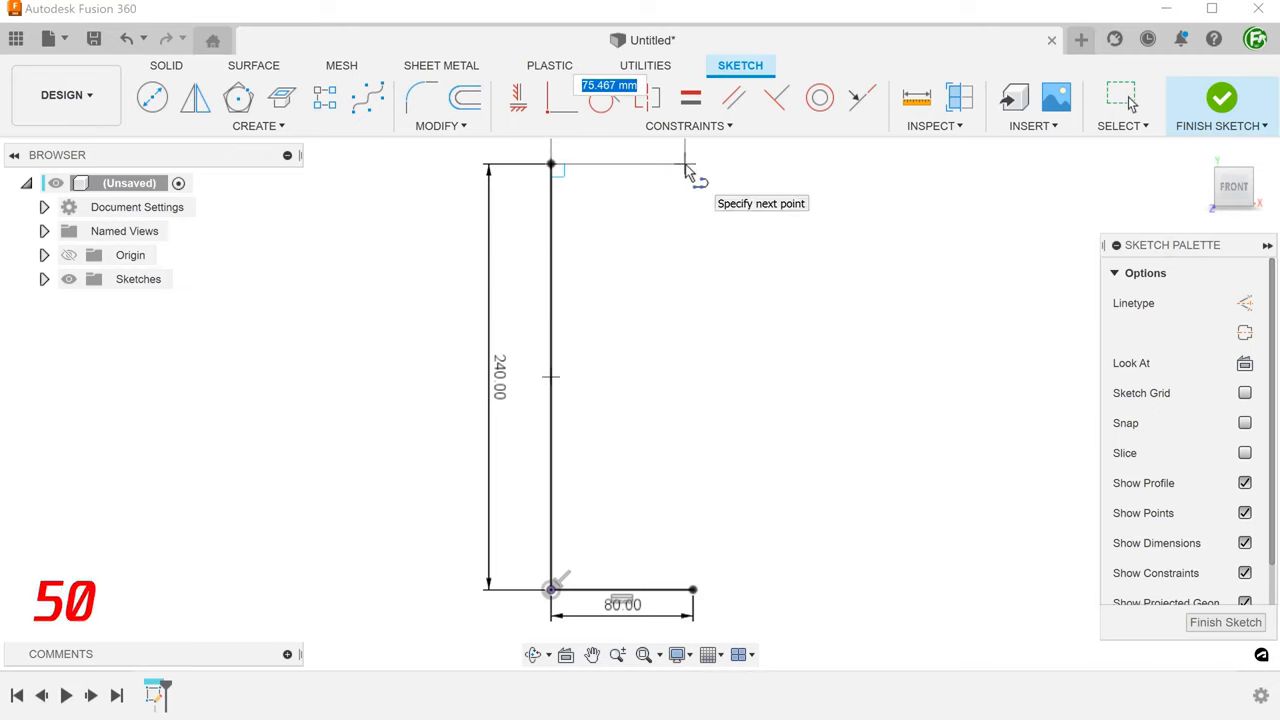
{"action": "type", "text": "50"}
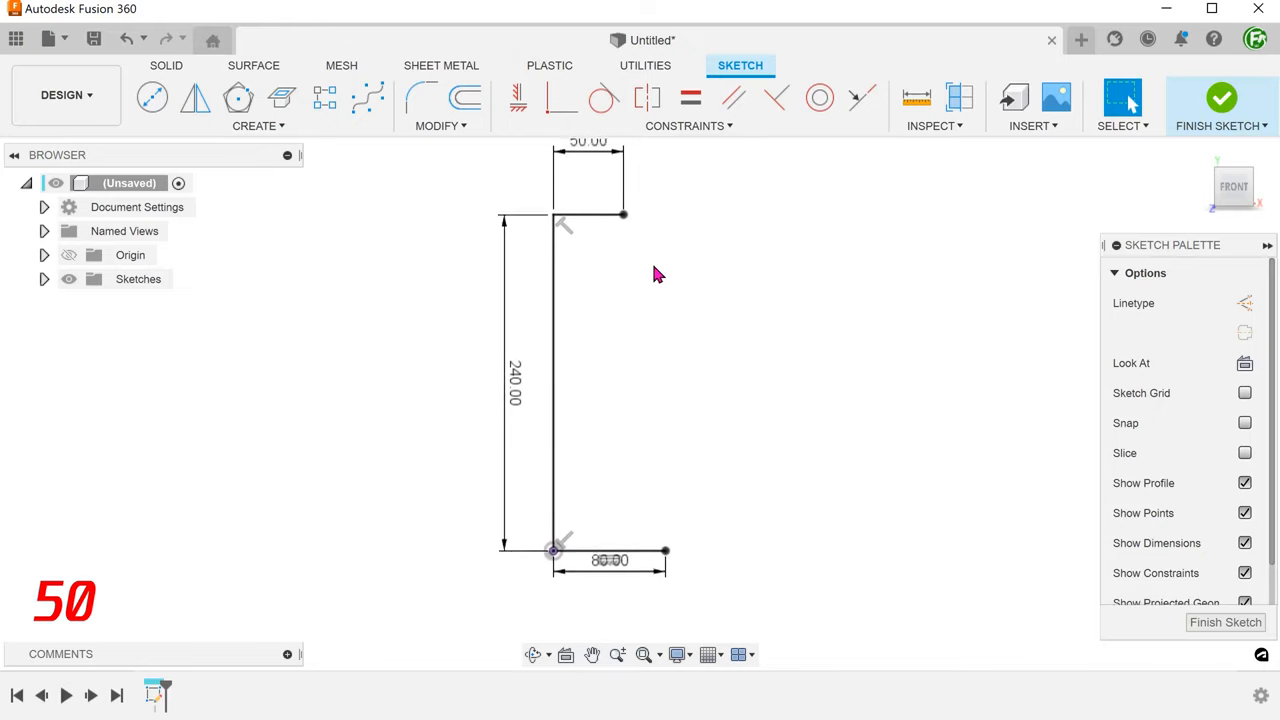
{"action": "left_click", "coordinate": [604, 570]}
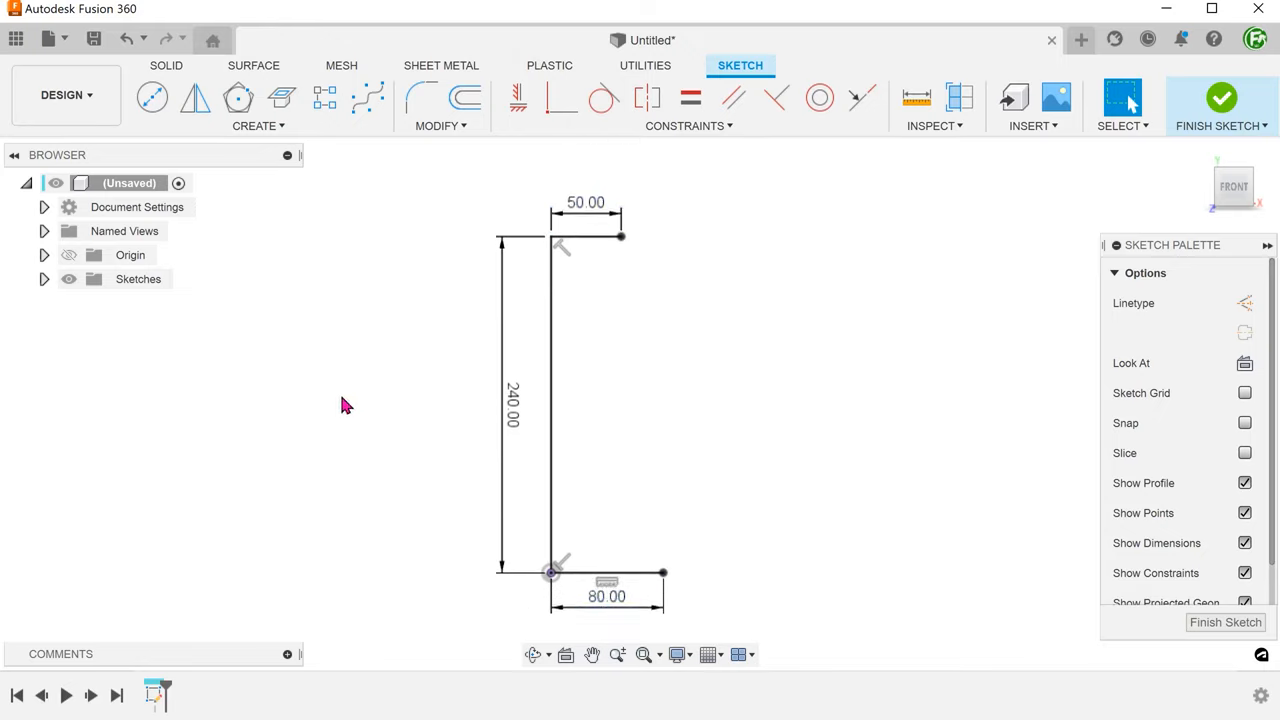
{"action": "left_click", "coordinate": [258, 124]}
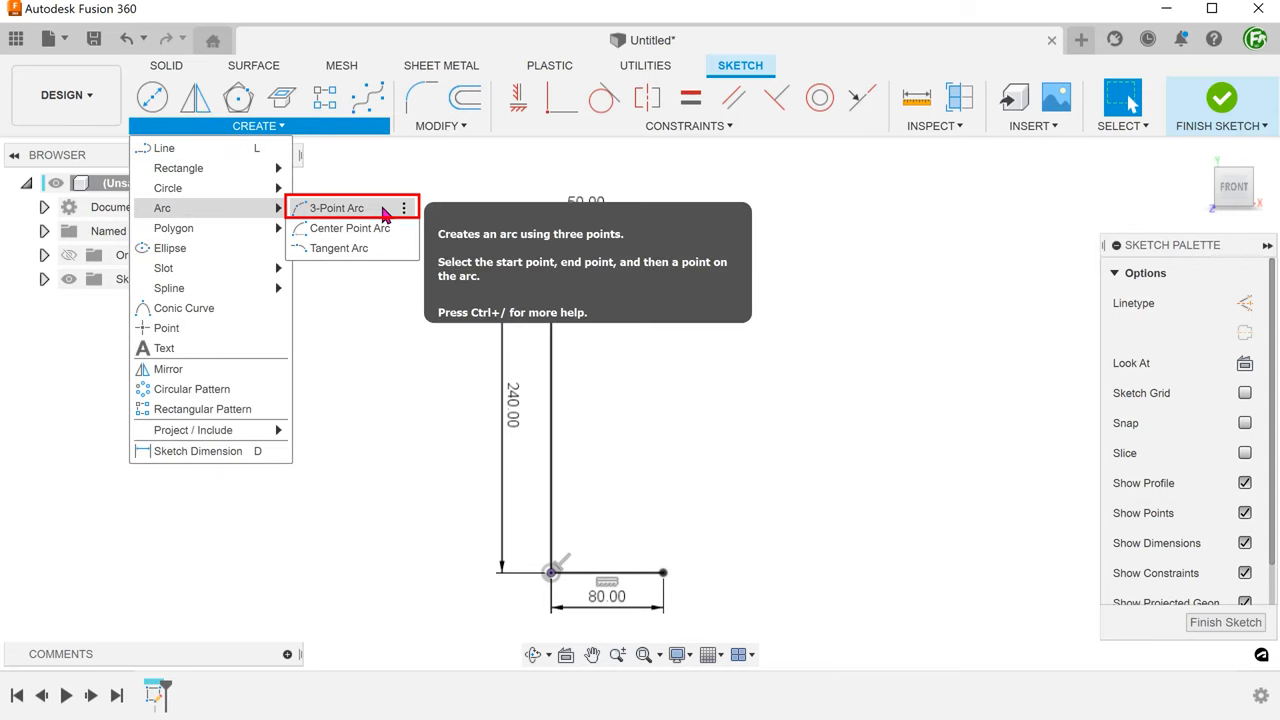
Close the profile with a 3-point arc between the line ends, radius 220 mm.
{"action": "left_click", "coordinate": [336, 206]}
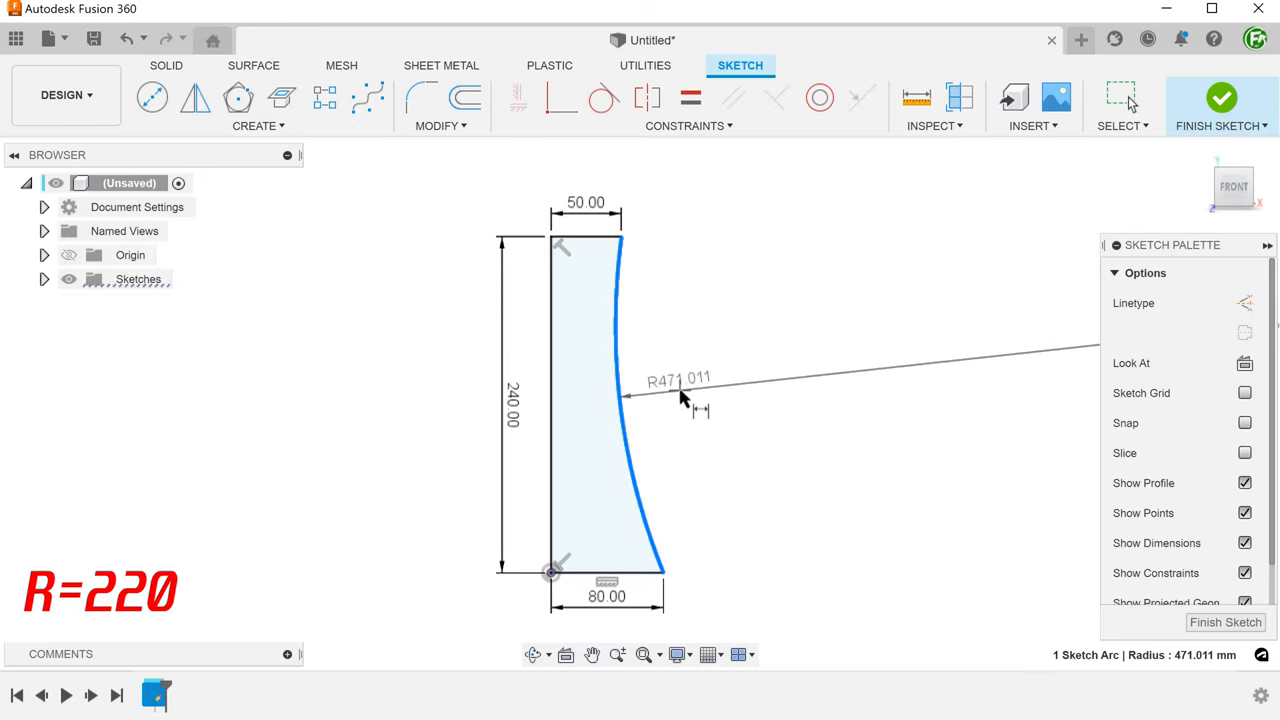
{"action": "double_click", "coordinate": [678, 380]}
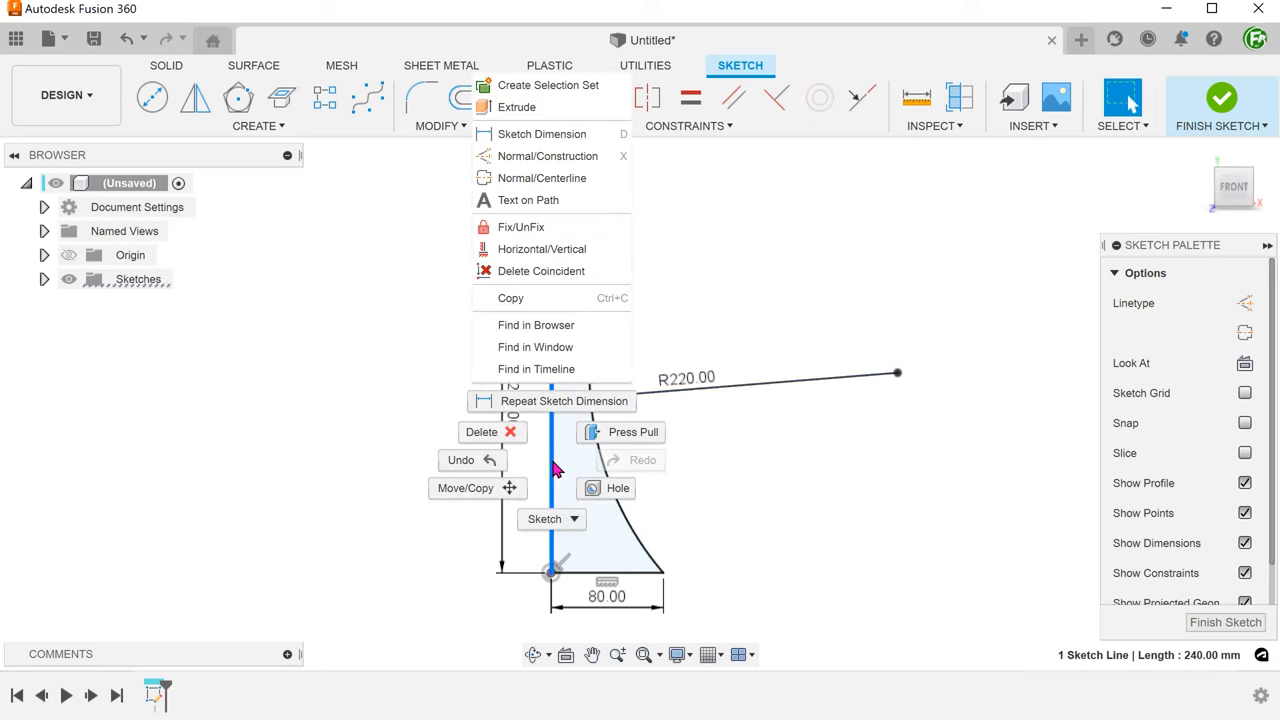
{"action": "mouse_move", "coordinate": [556, 178]}
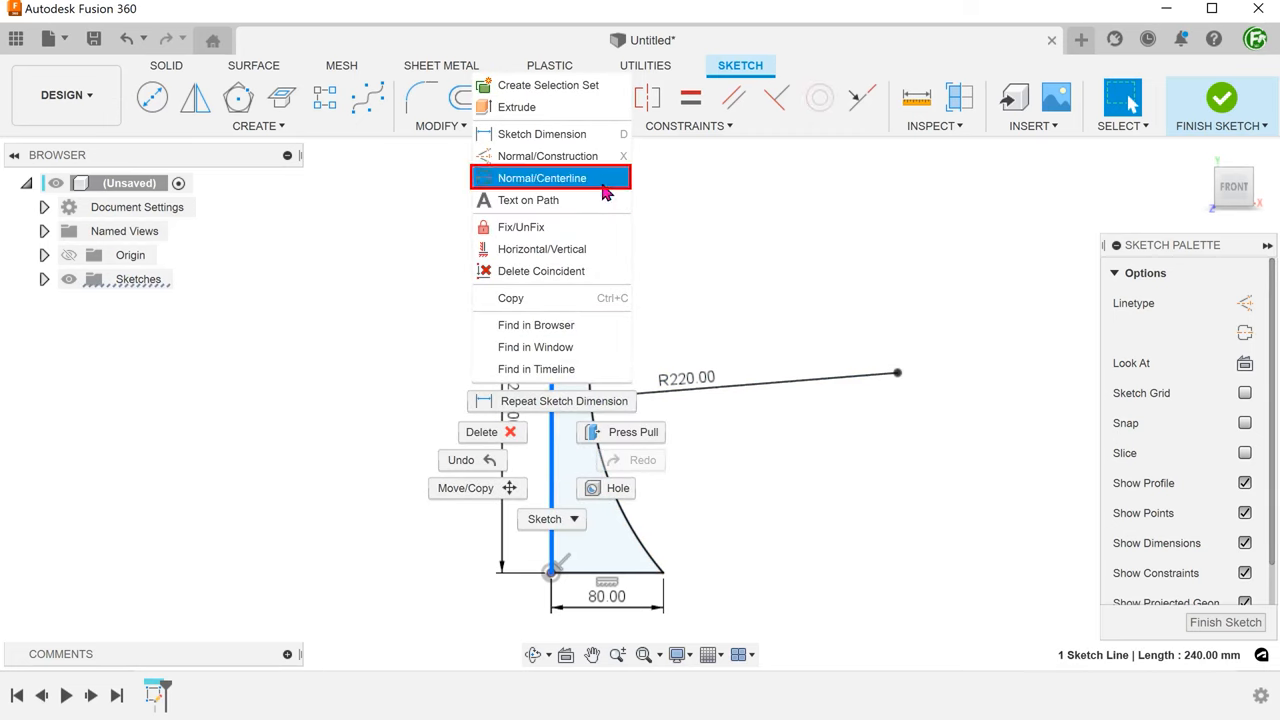
Make the vertical line a centerline, add a construction line 10 mm above the base, and hide dimensions.
{"action": "left_click", "coordinate": [542, 176]}
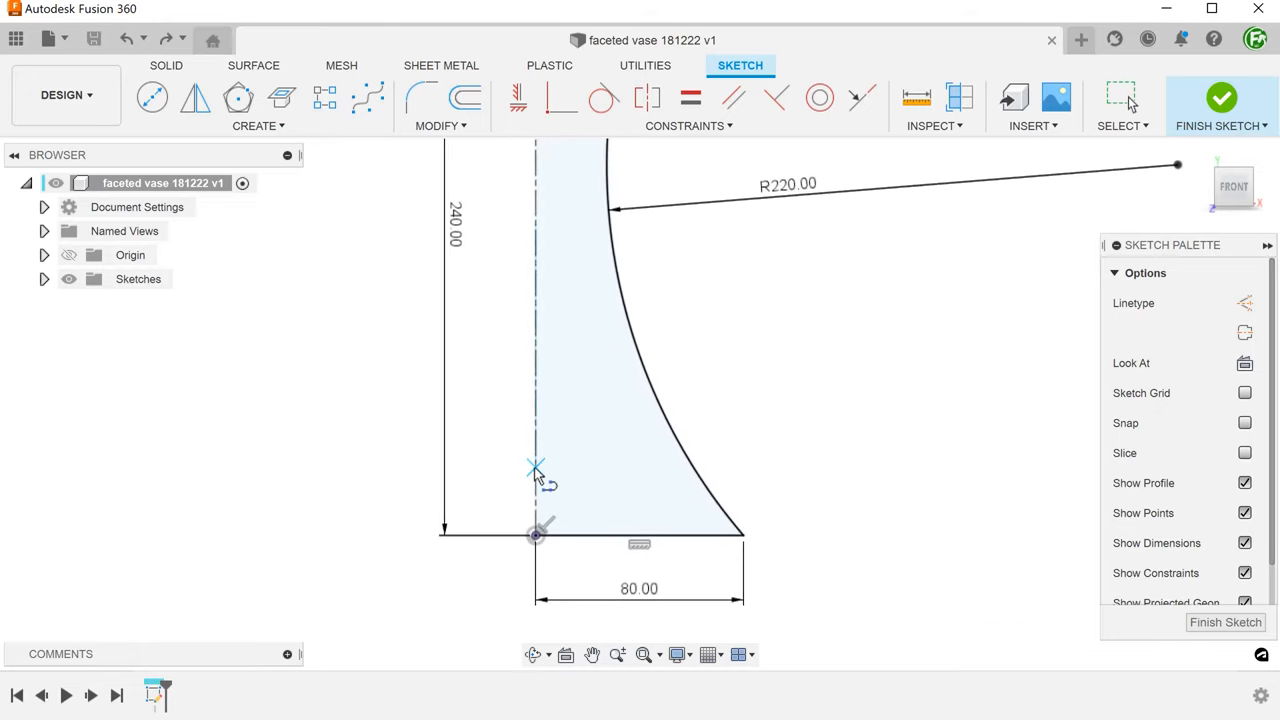
{"action": "left_click", "coordinate": [538, 468]}
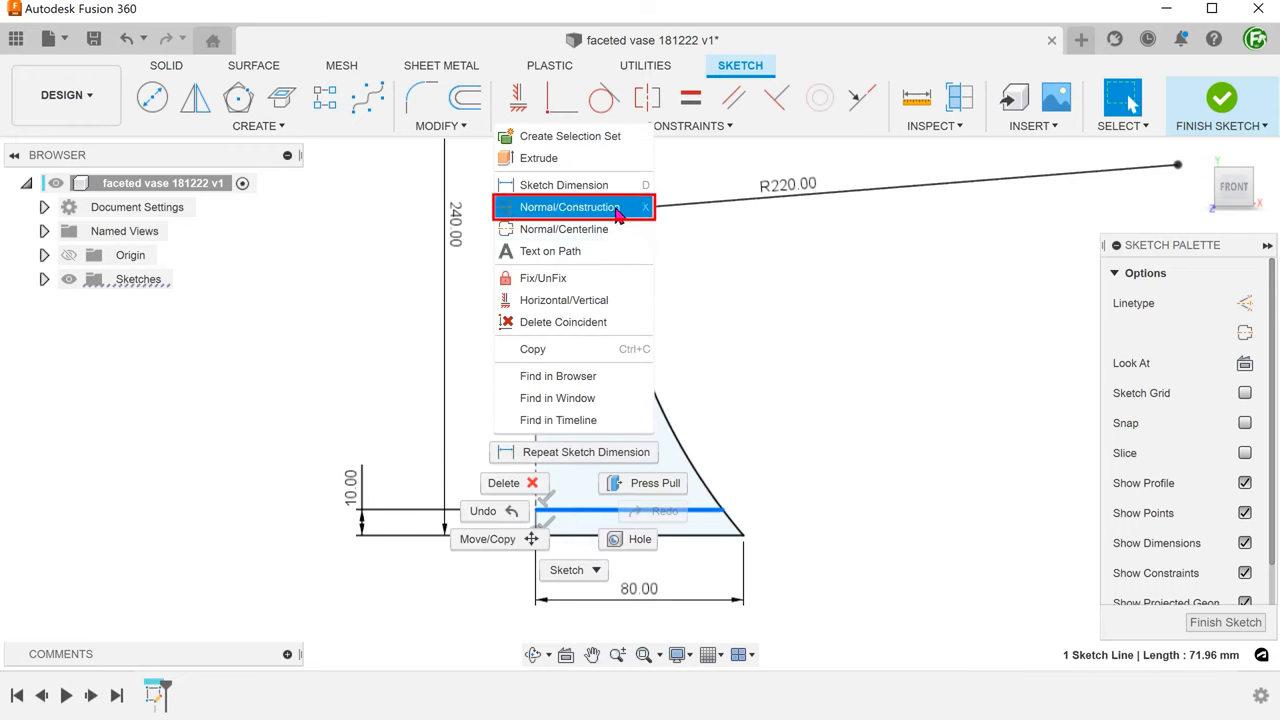
{"action": "left_click", "coordinate": [570, 206]}
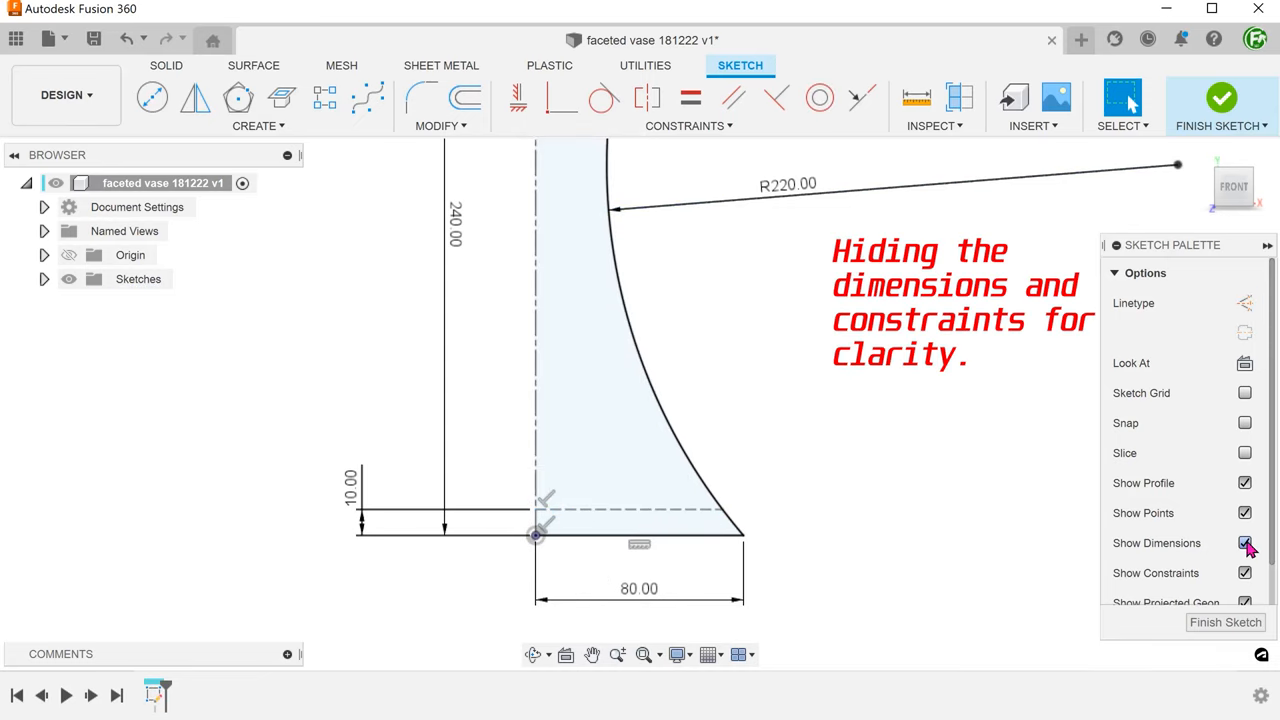
{"action": "left_click", "coordinate": [1244, 544]}
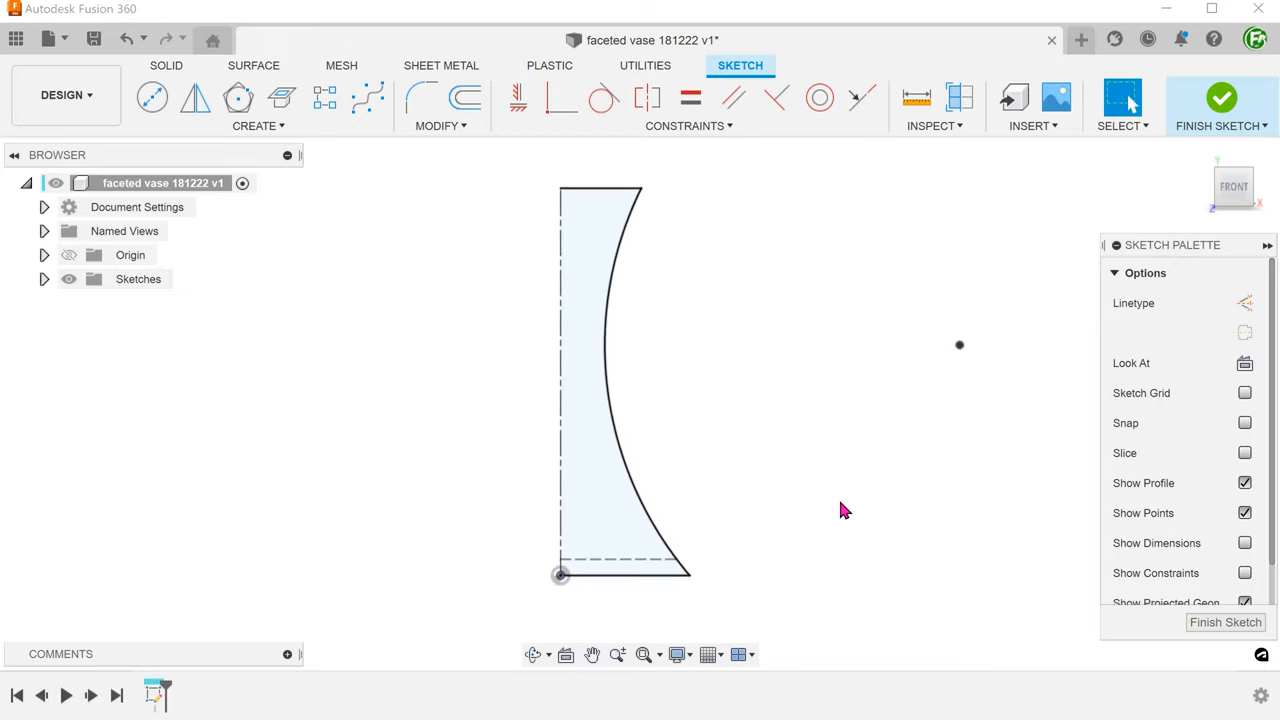
{"action": "mouse_move", "coordinate": [324, 98]}
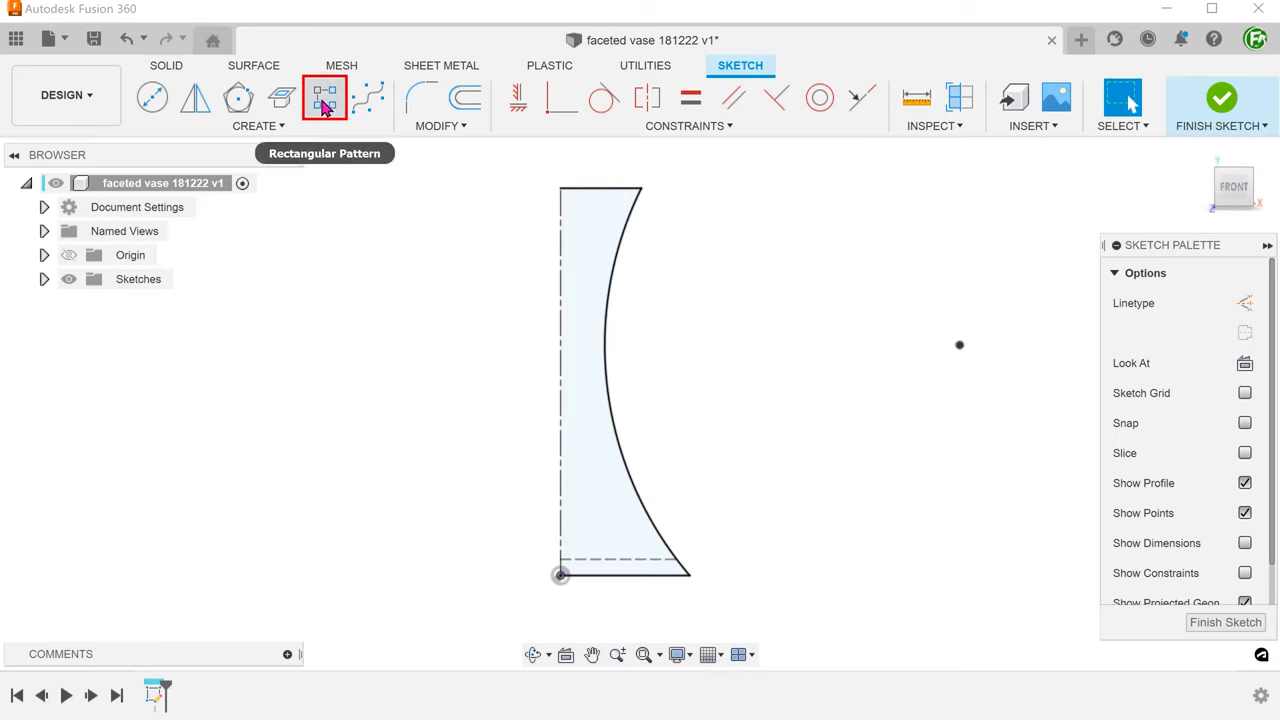
Rectangular-pattern the base construction line upward into 23 copies at 10 mm spacing.
{"action": "left_click", "coordinate": [324, 98]}
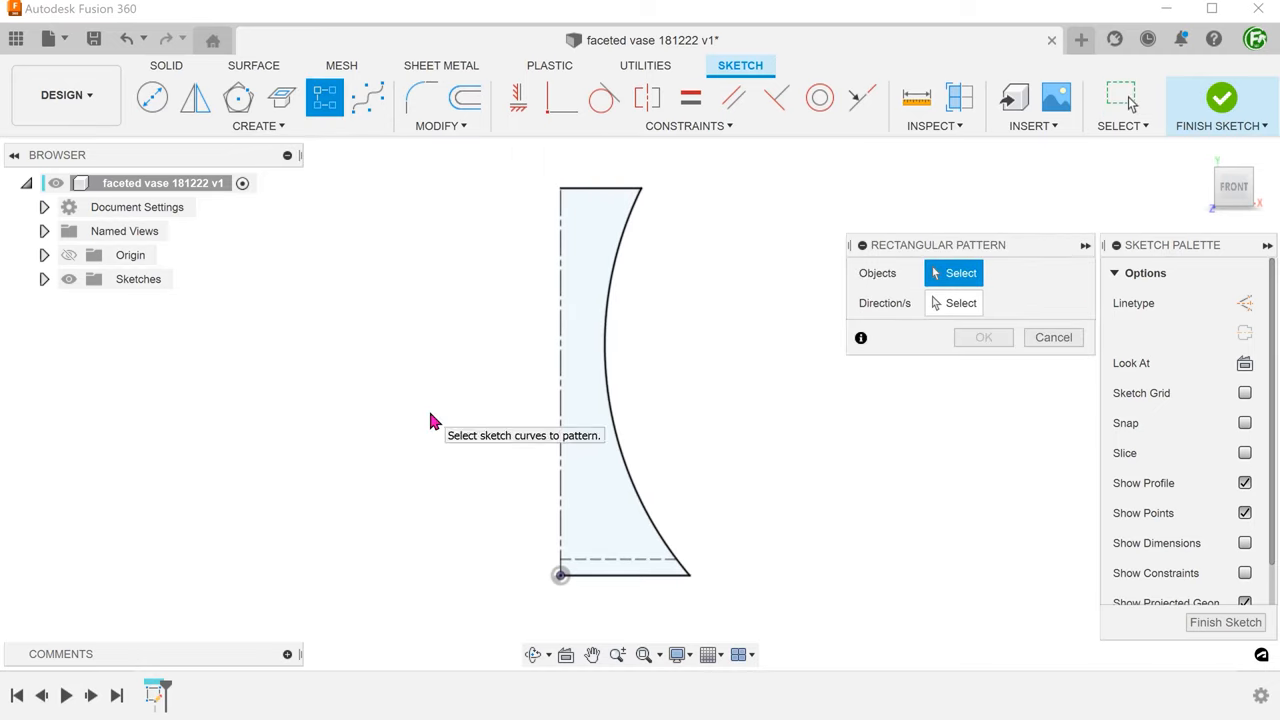
{"action": "mouse_move", "coordinate": [640, 562]}
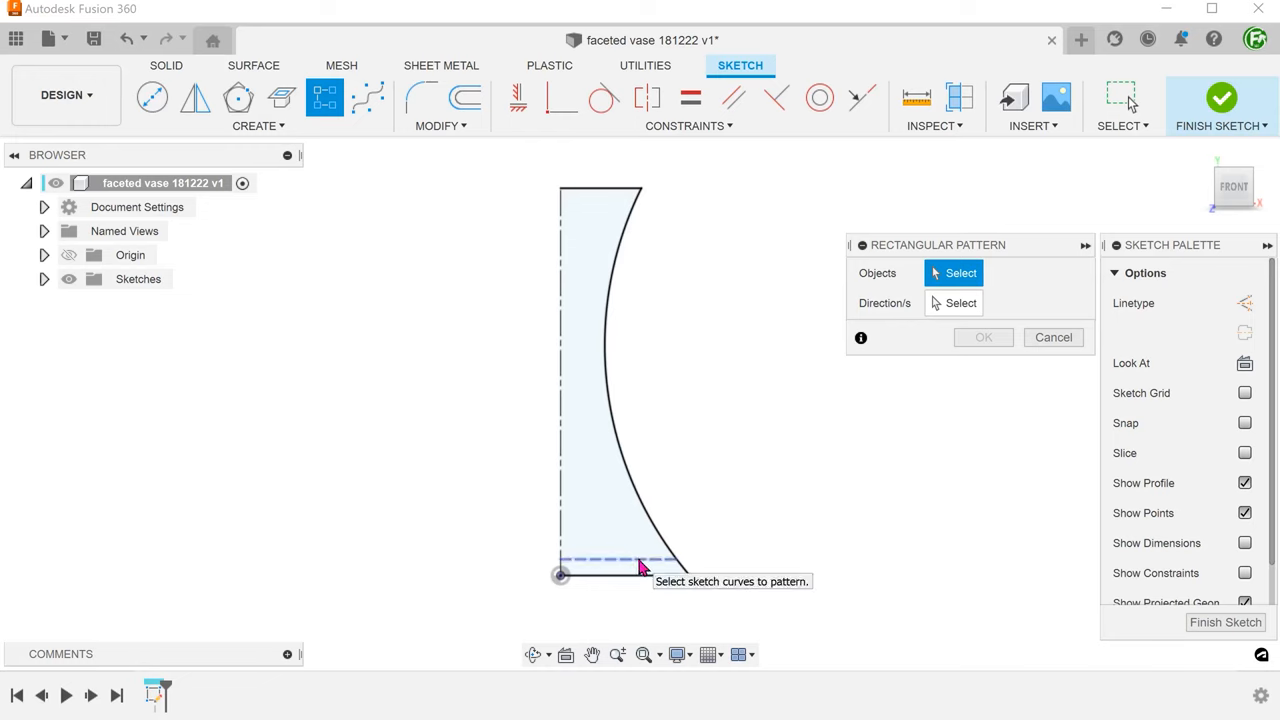
{"action": "left_click", "coordinate": [620, 562]}
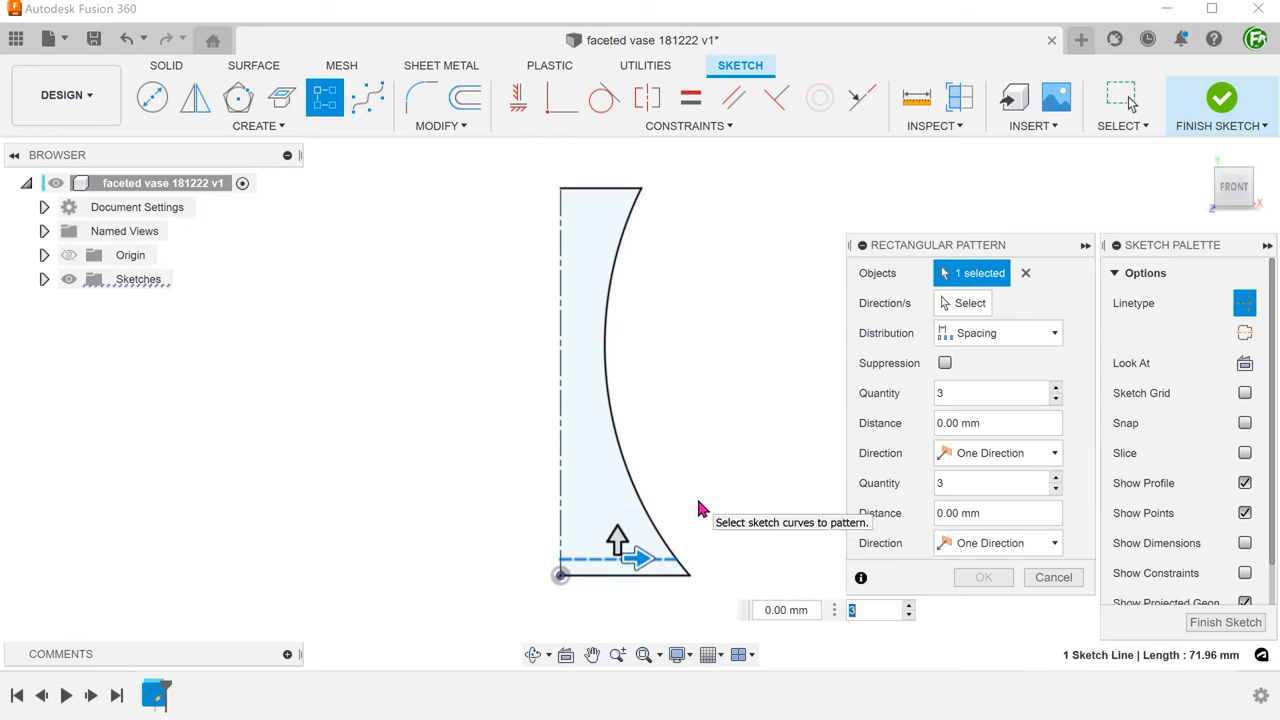
{"action": "left_click_drag", "start_coordinate": [636, 558], "coordinate": [616, 356]}
{"action": "type", "text": "23"}
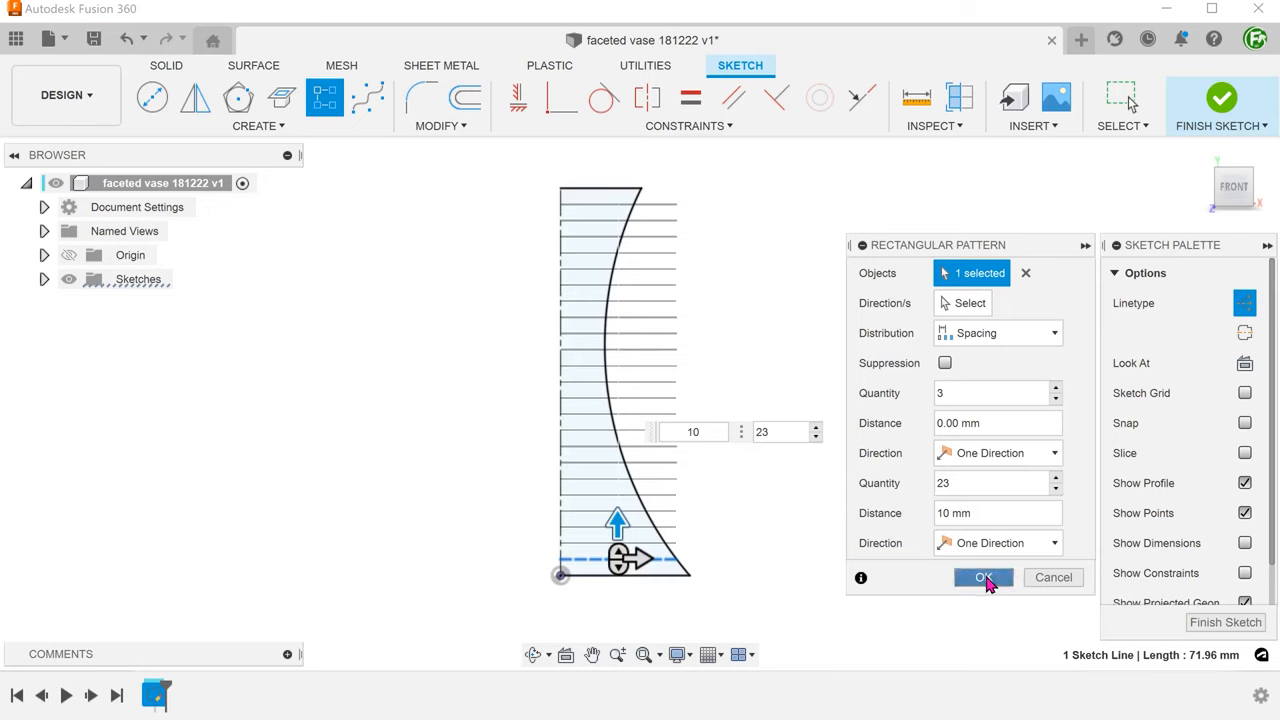
{"action": "left_click", "coordinate": [984, 576]}
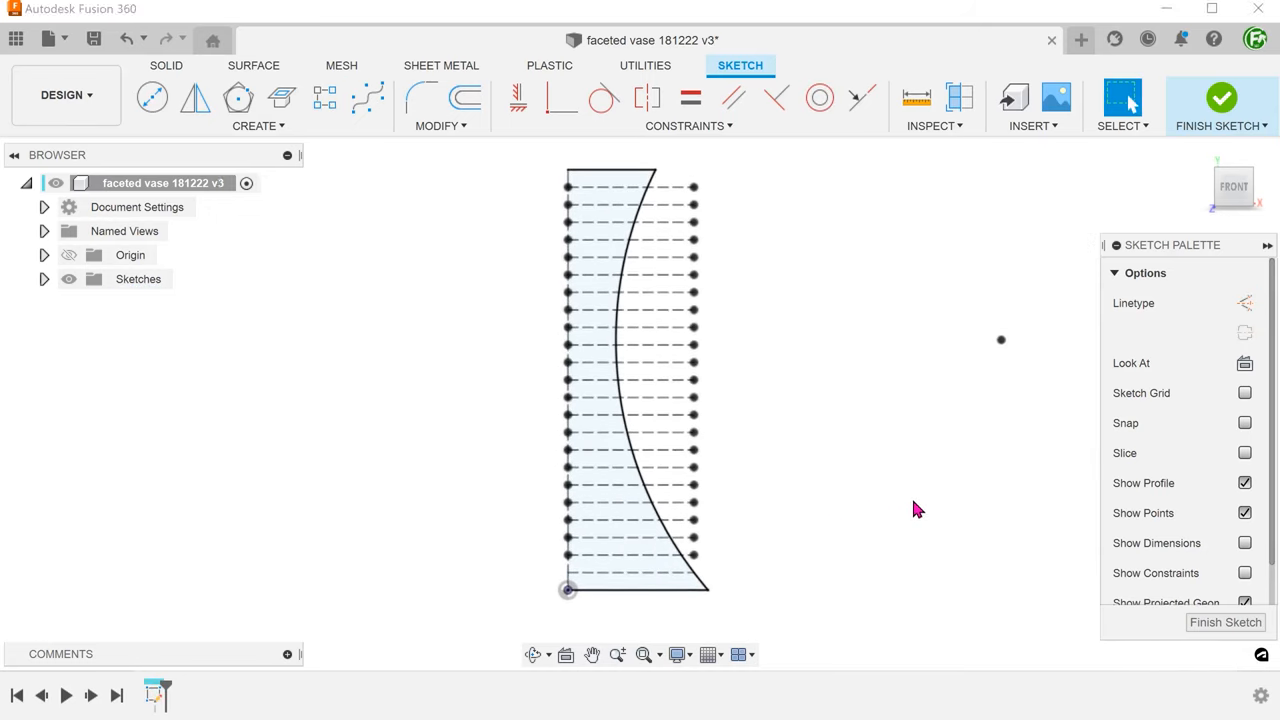
With dimensions shown again, offset the R220 profile arc inward by 5 mm.
{"action": "left_click", "coordinate": [1244, 544]}
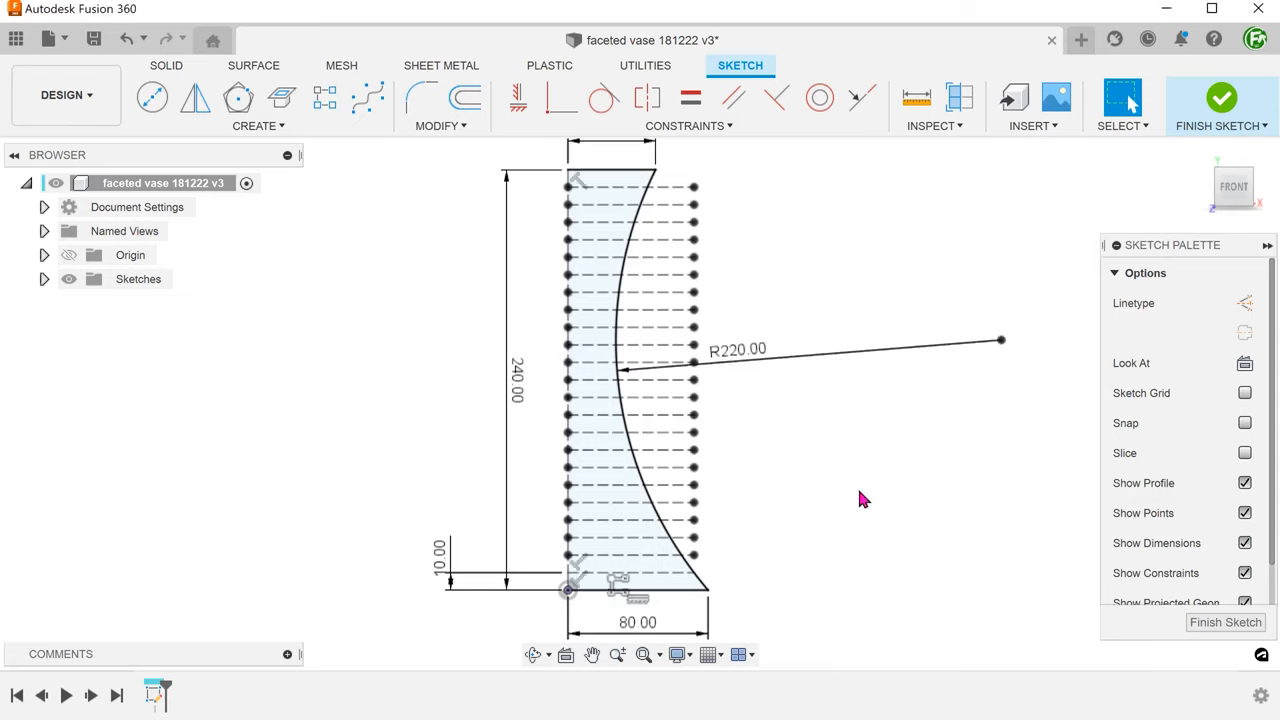
{"action": "mouse_move", "coordinate": [464, 98]}
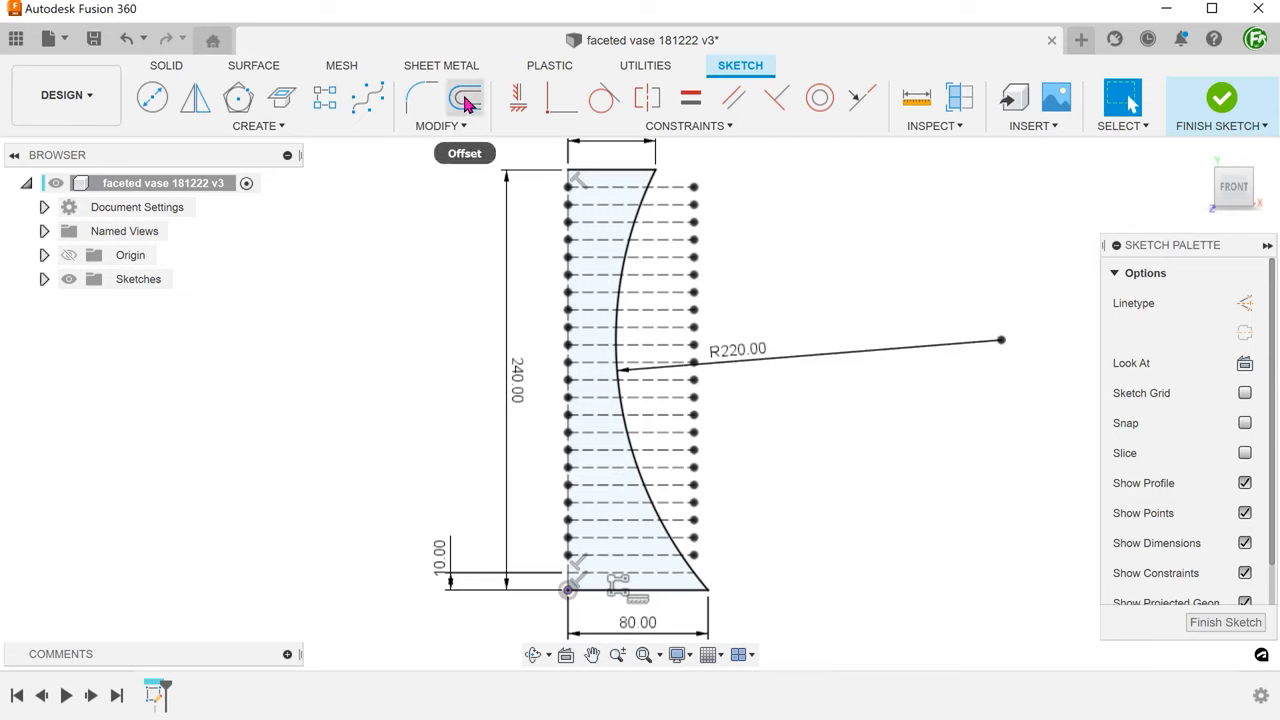
{"action": "left_click", "coordinate": [464, 96]}
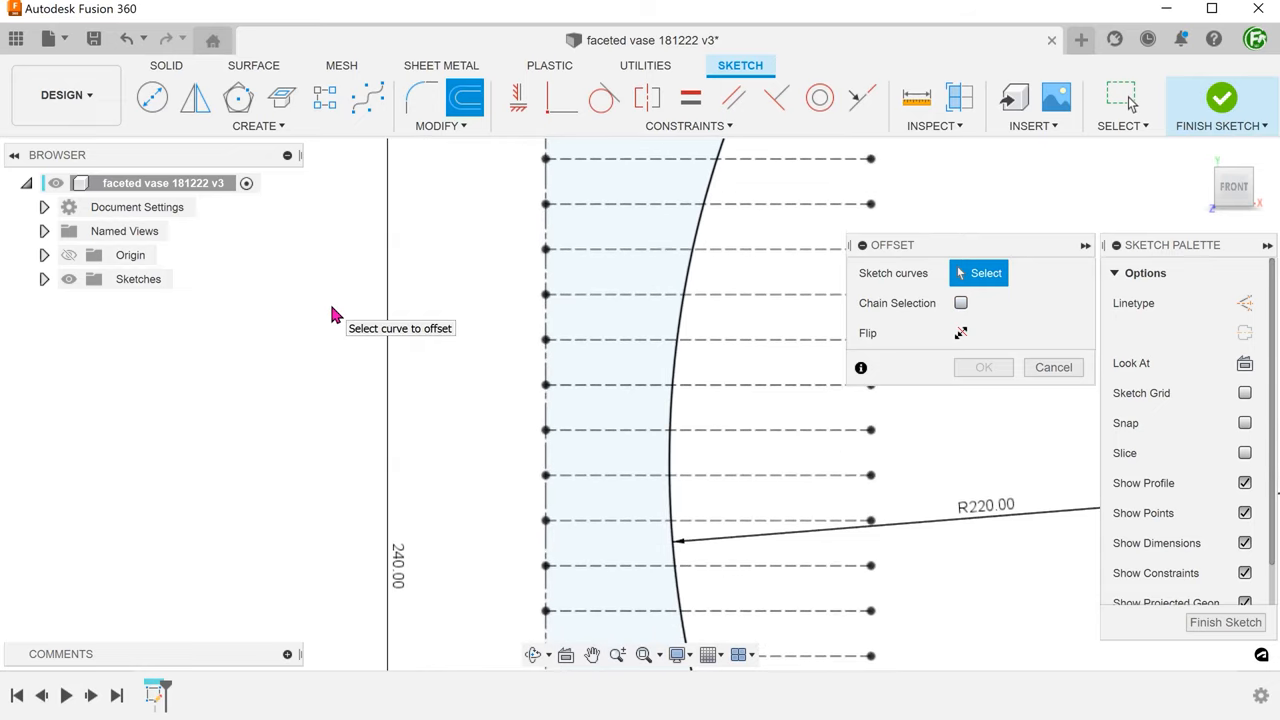
{"action": "left_click", "coordinate": [690, 320]}
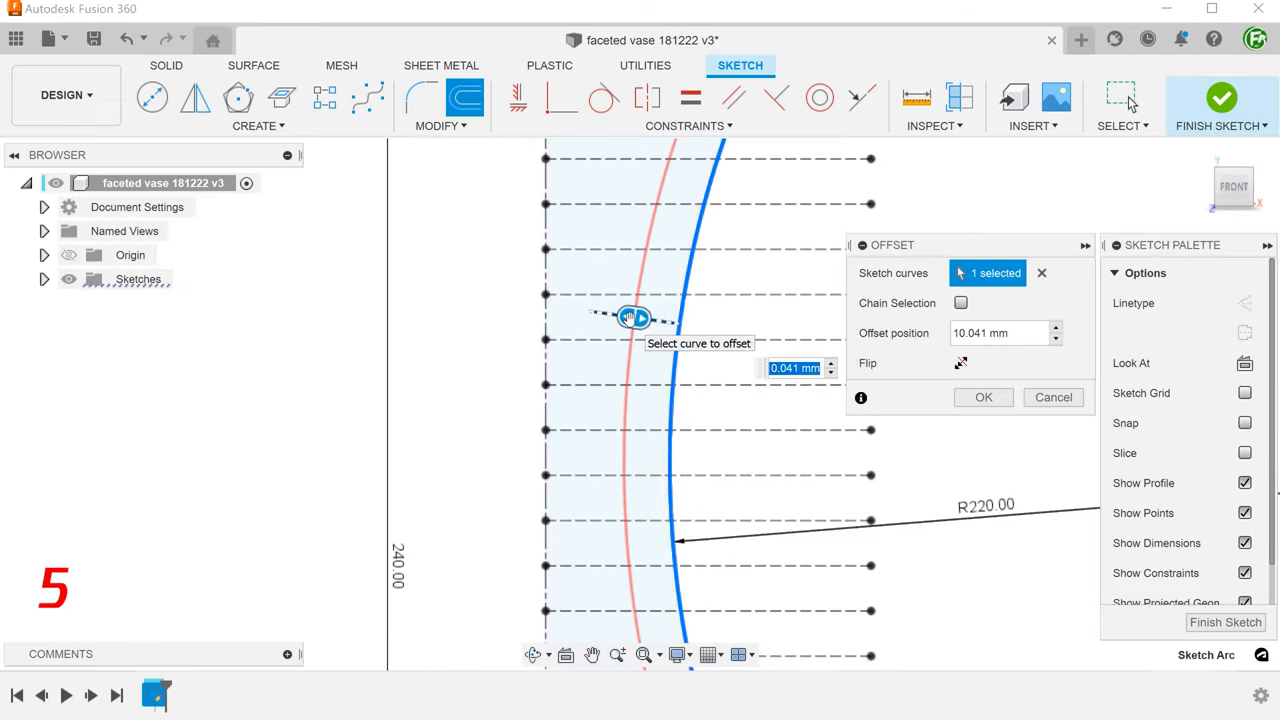
{"action": "type", "text": "5"}
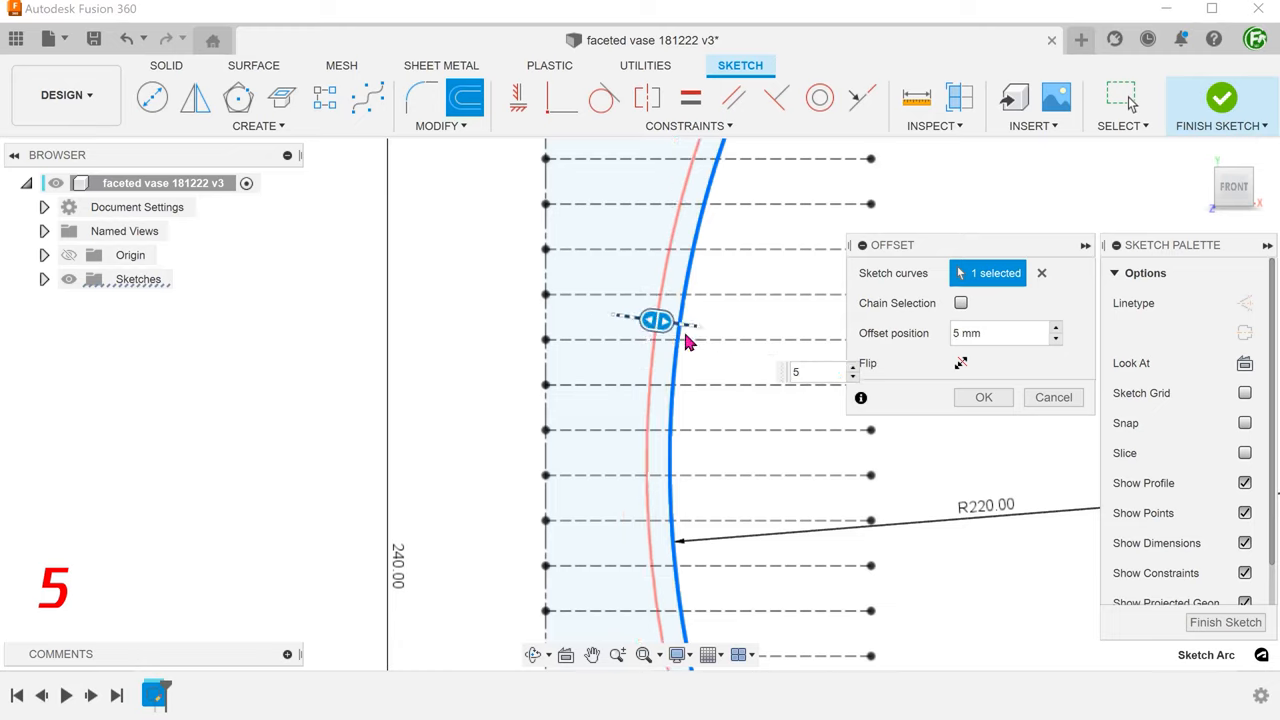
{"action": "left_click", "coordinate": [984, 396]}
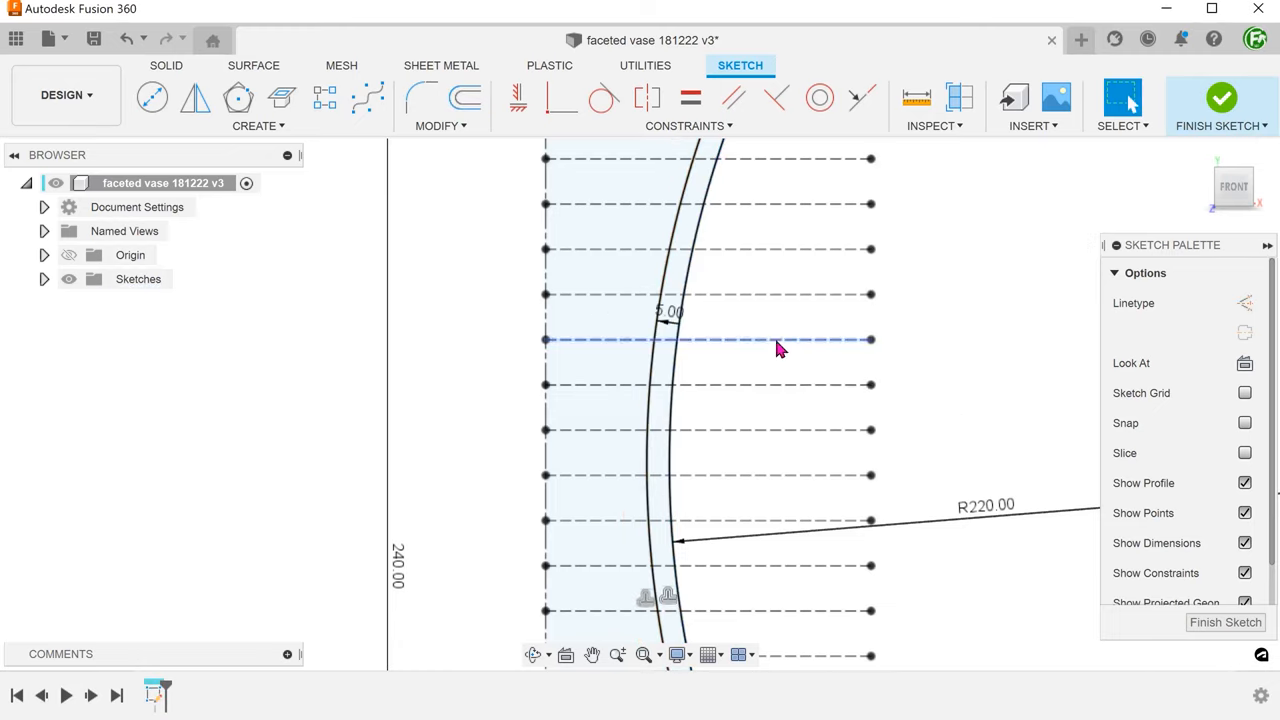
Turn the new offset arc into construction geometry.
{"action": "left_click", "coordinate": [660, 320]}
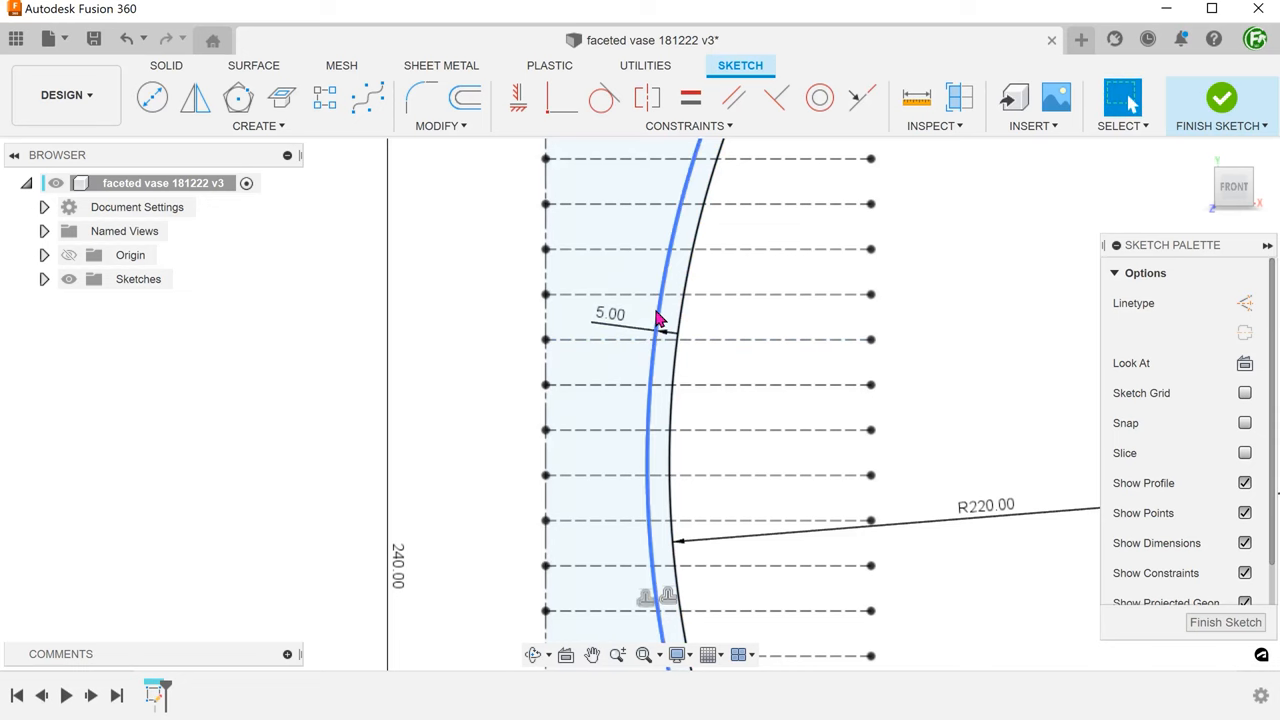
{"action": "right_click", "coordinate": [660, 320]}
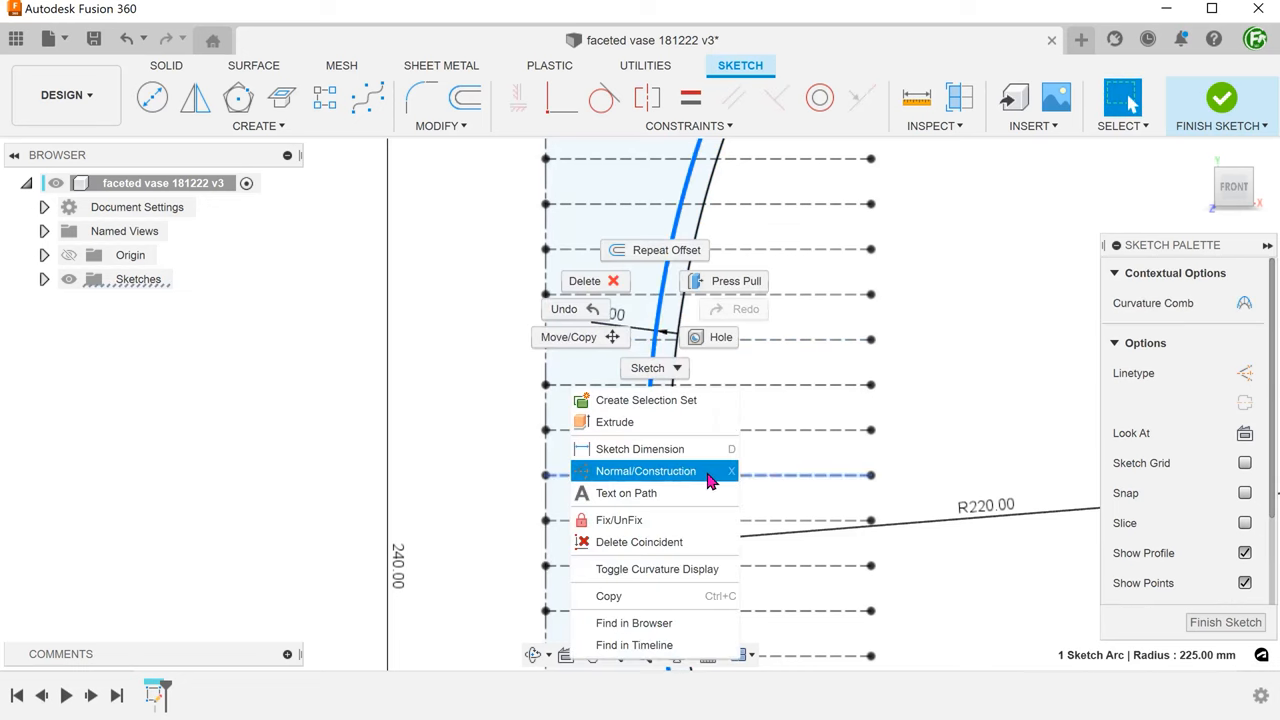
{"action": "left_click", "coordinate": [644, 472]}
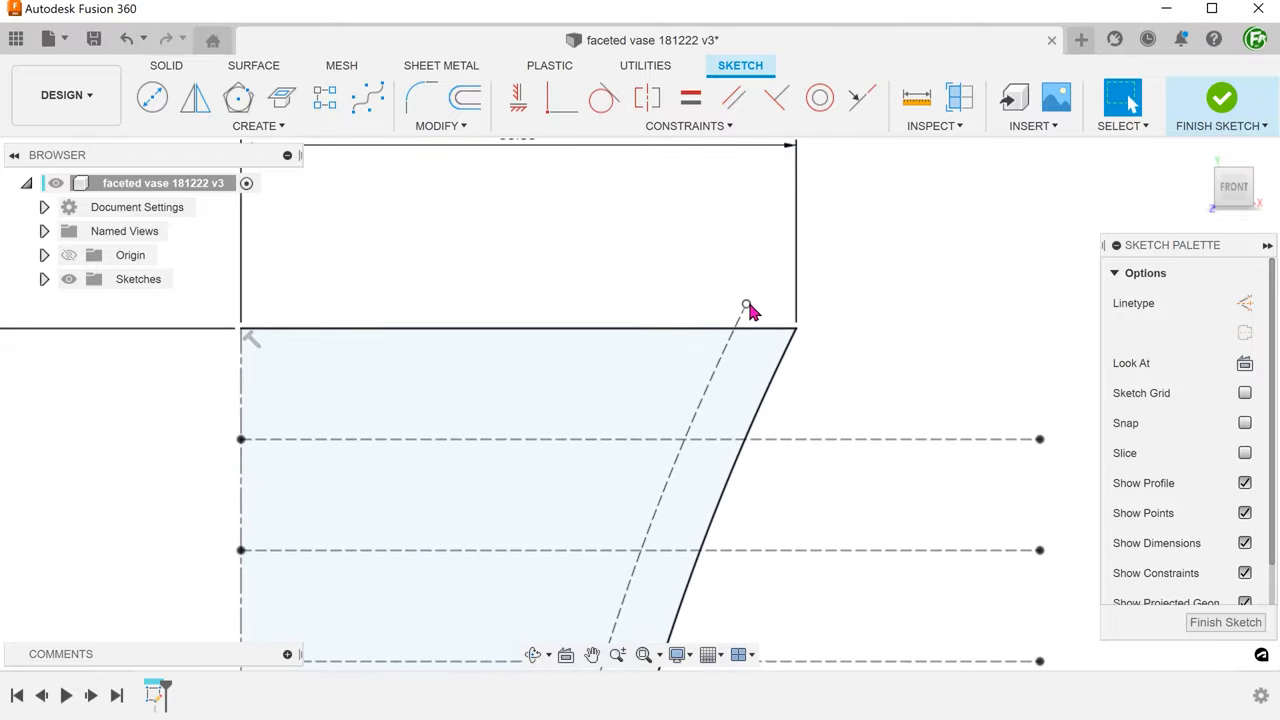
Uncheck Show Dimensions and Show Constraints in the Sketch Palette.
{"action": "left_click", "coordinate": [518, 330]}
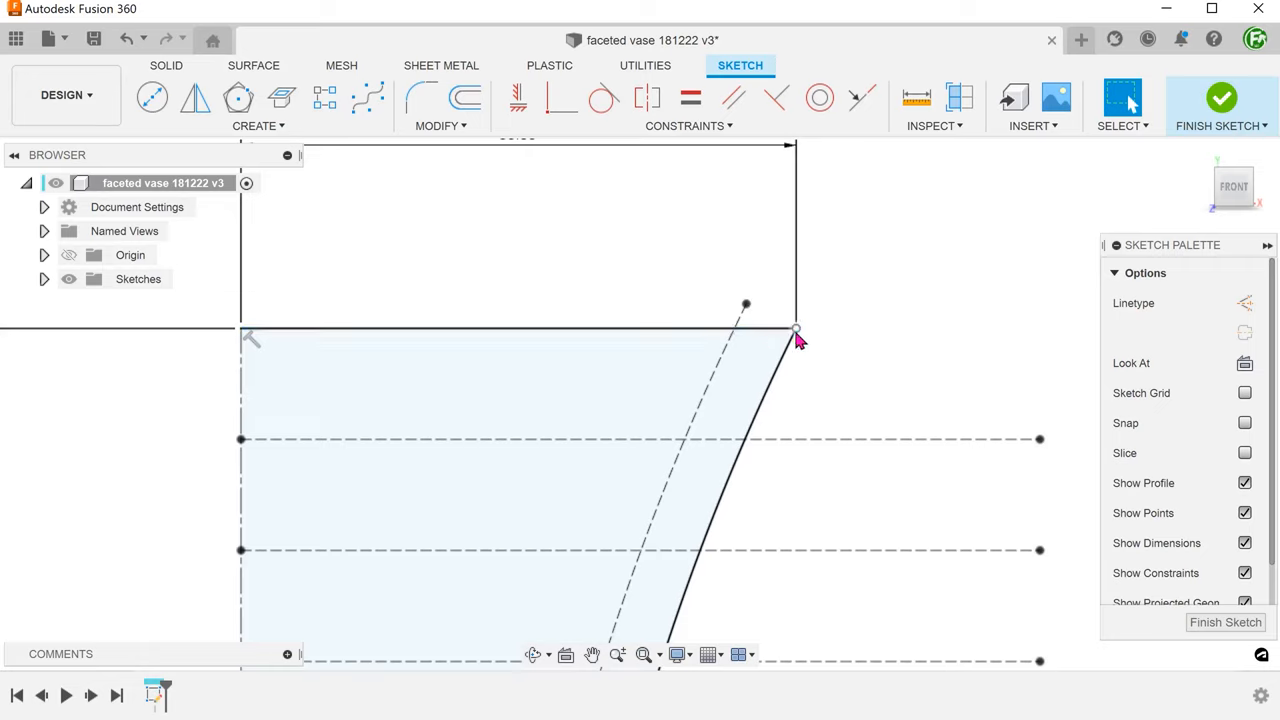
{"action": "mouse_move", "coordinate": [876, 344]}
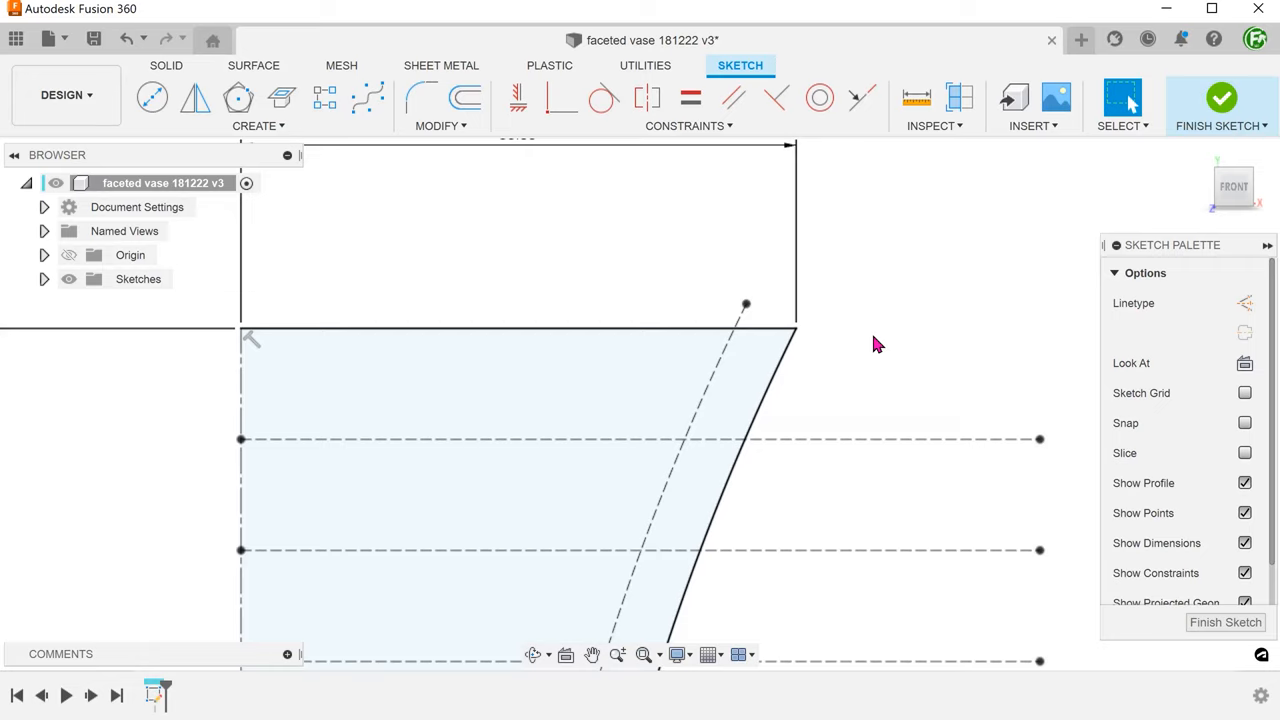
{"action": "mouse_move", "coordinate": [1120, 510]}
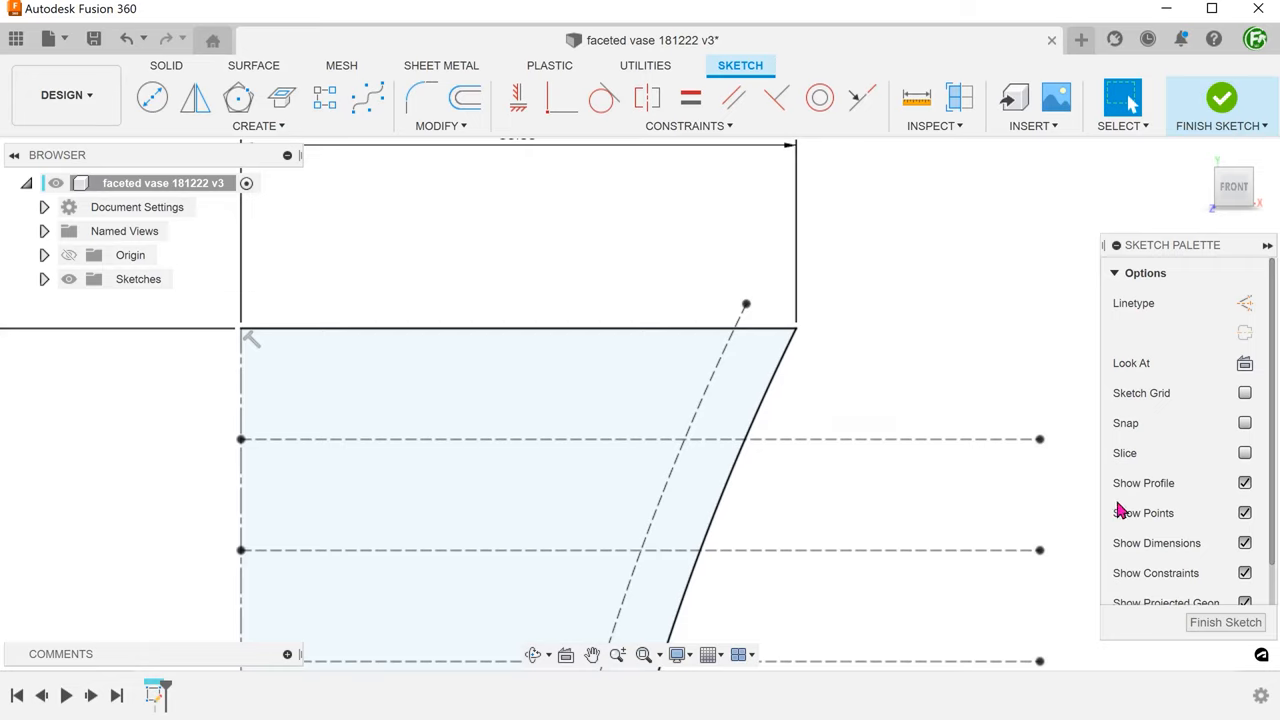
{"action": "left_click", "coordinate": [1244, 544]}
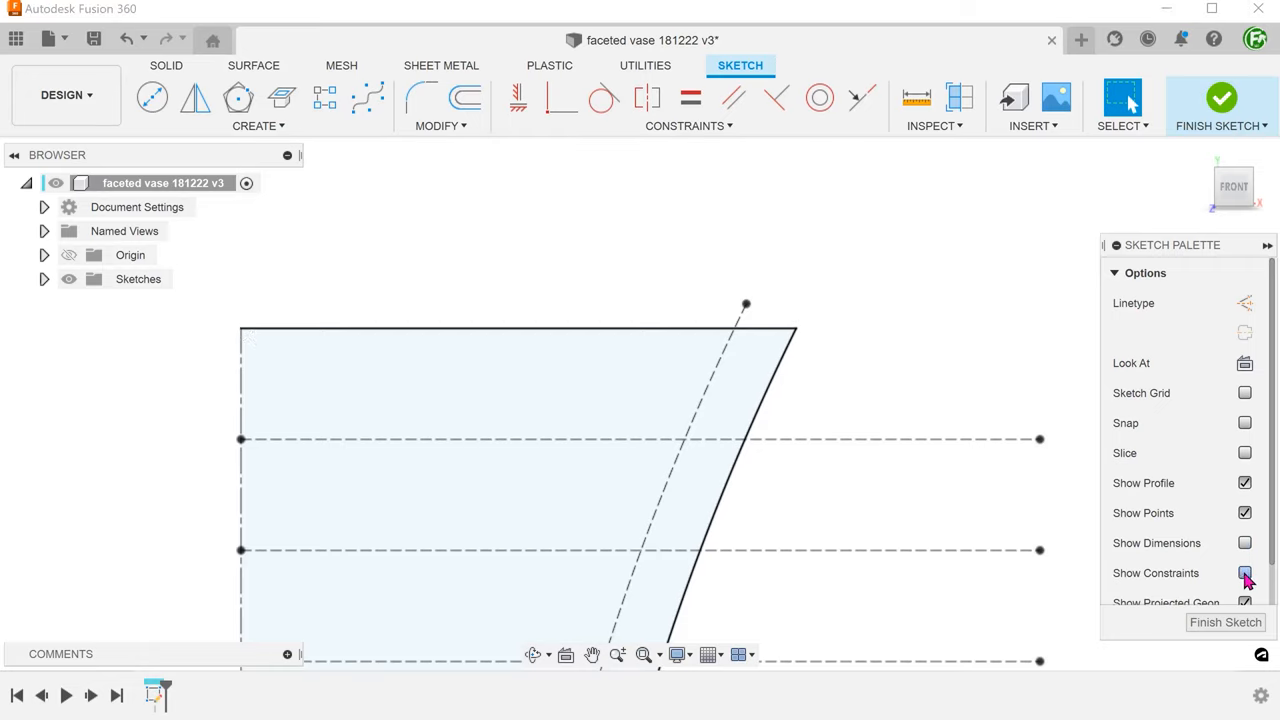
{"action": "left_click", "coordinate": [1244, 572]}
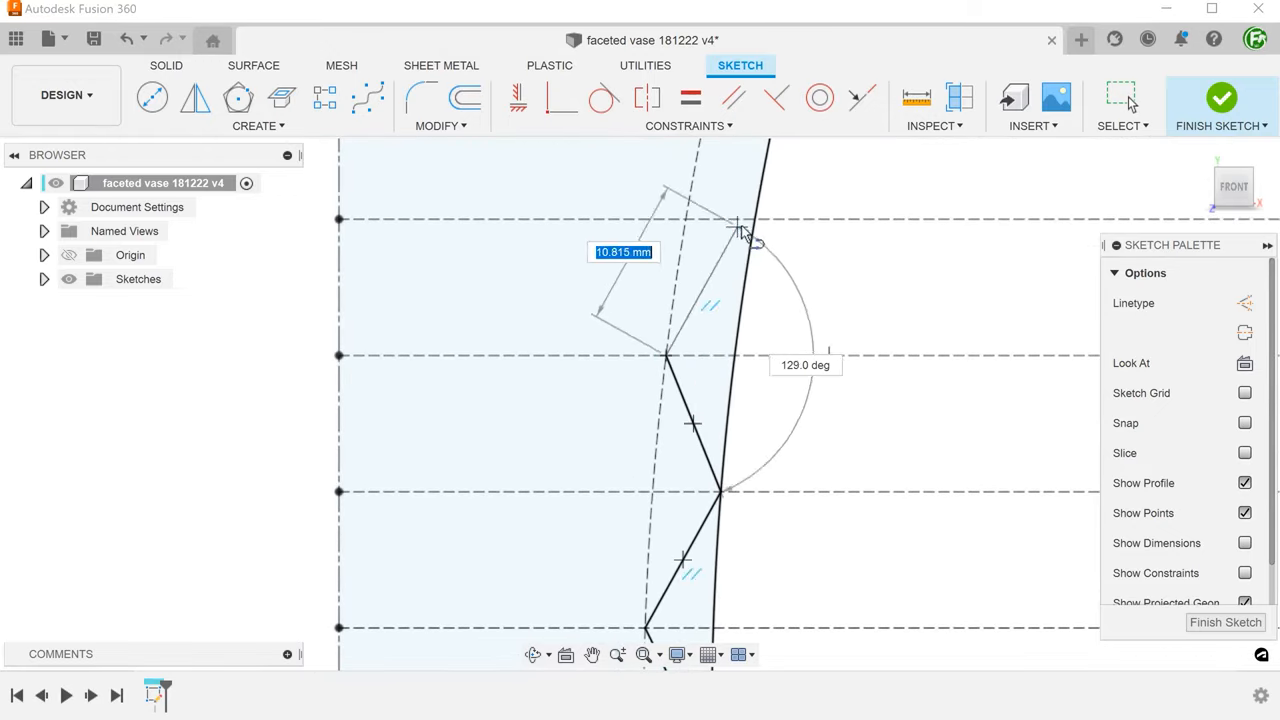
Finish the zigzag line alternating between the outer arc and the offset curve down to the base.
{"action": "left_click_drag", "start_coordinate": [744, 228], "coordinate": [784, 250]}
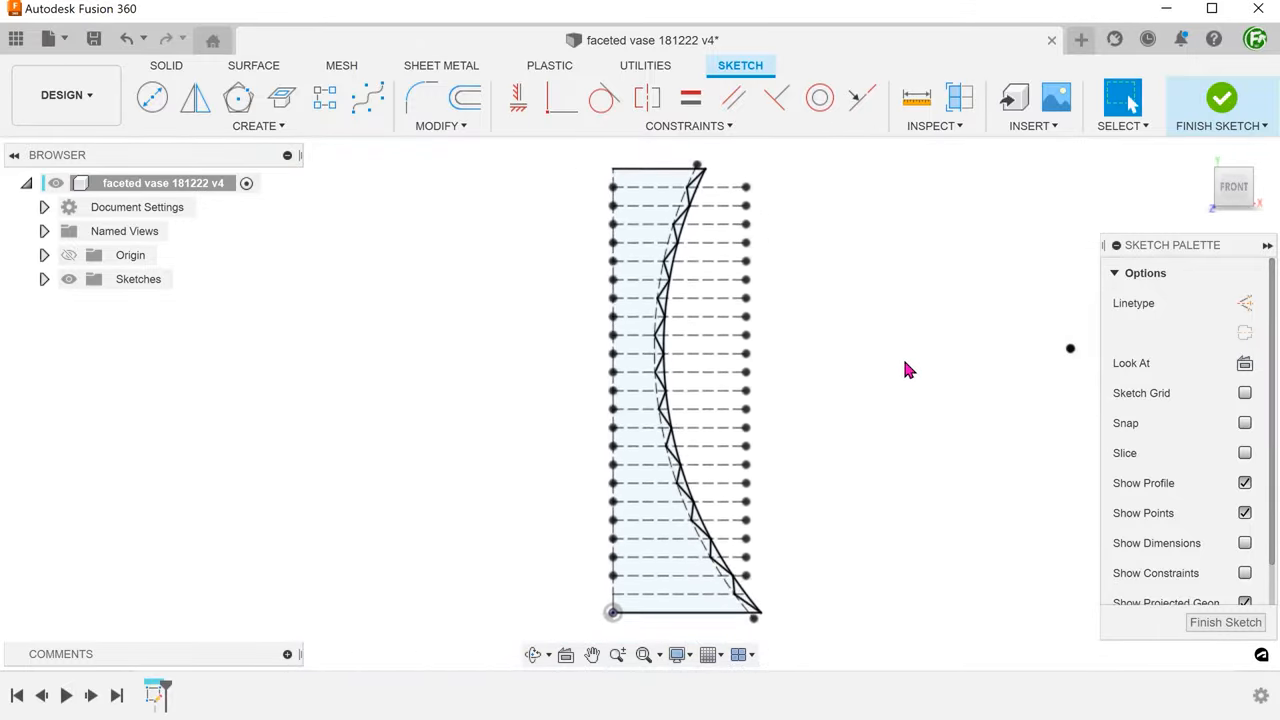
{"action": "left_click", "coordinate": [690, 486]}
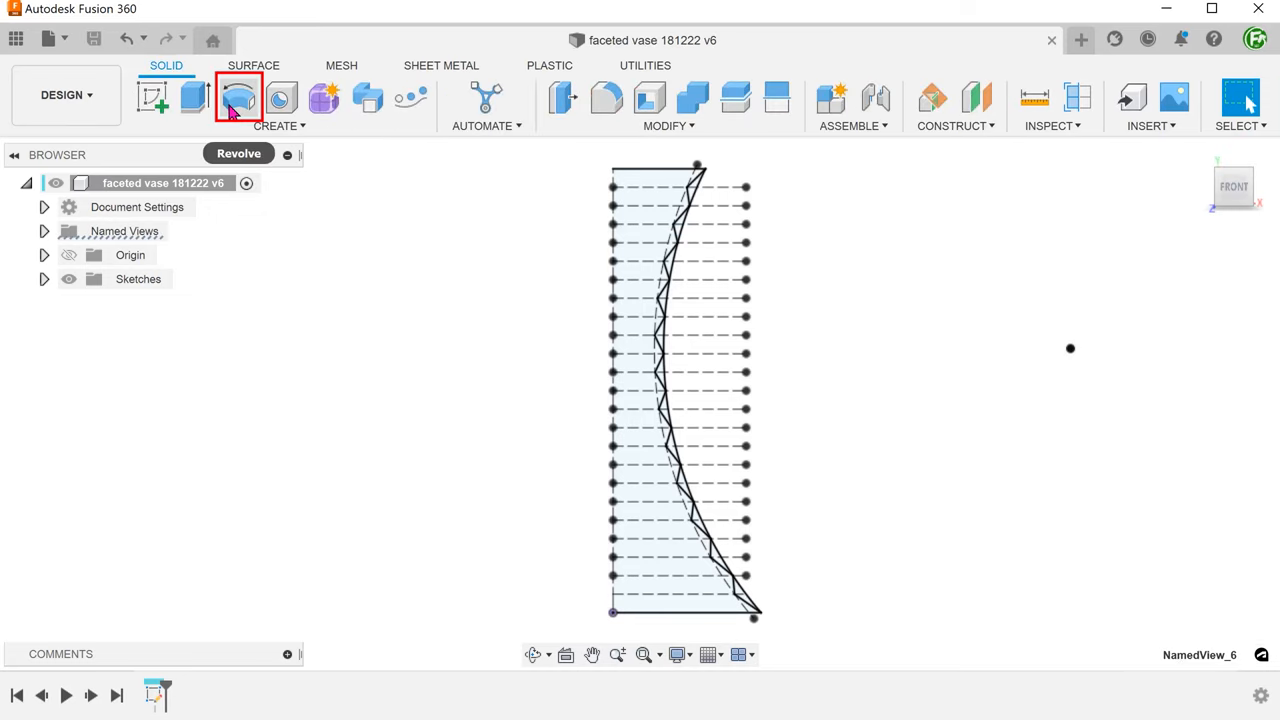
Revolve the zigzag region 360° about the centerline into a new solid body.
{"action": "left_click", "coordinate": [238, 96]}
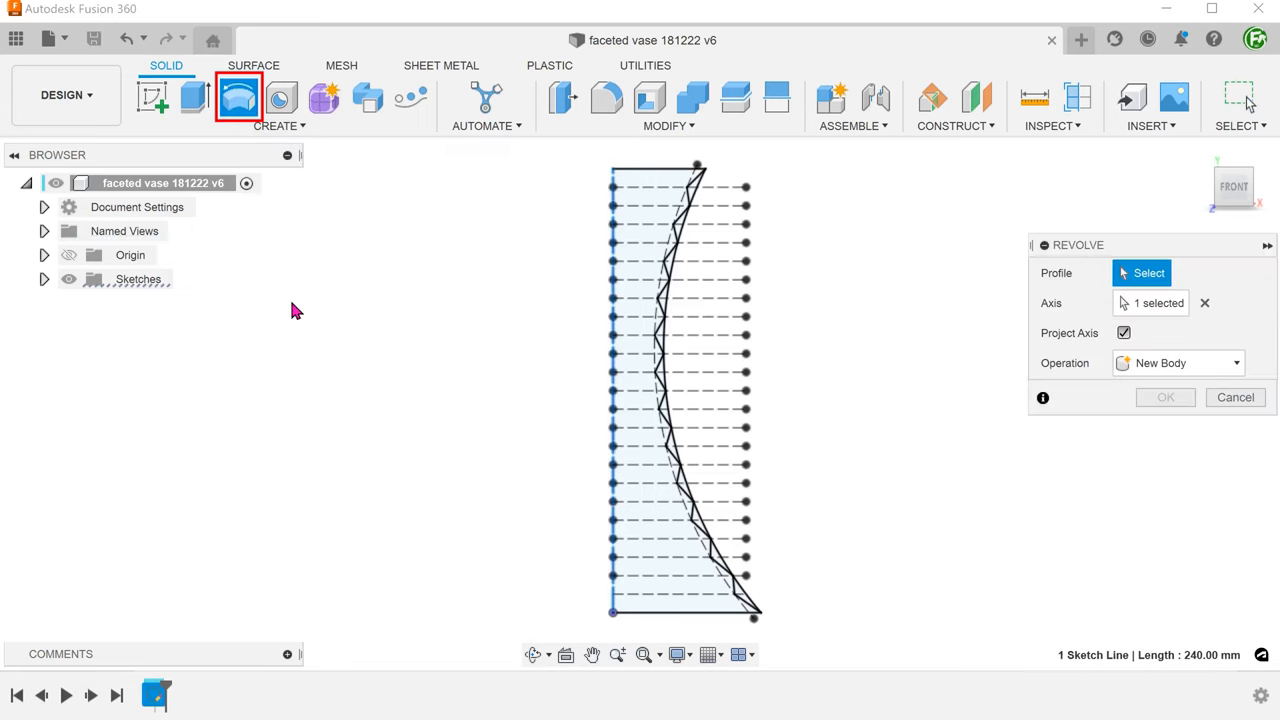
{"action": "mouse_move", "coordinate": [804, 348]}
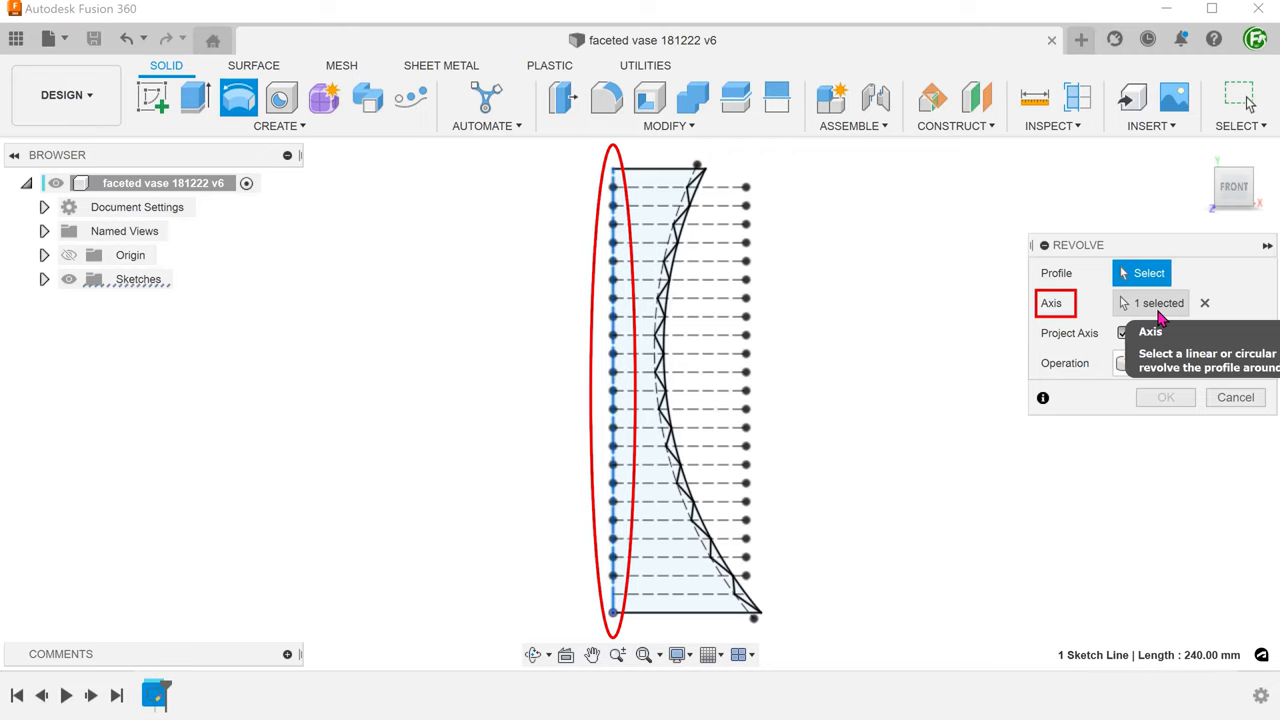
{"action": "mouse_move", "coordinate": [896, 332]}
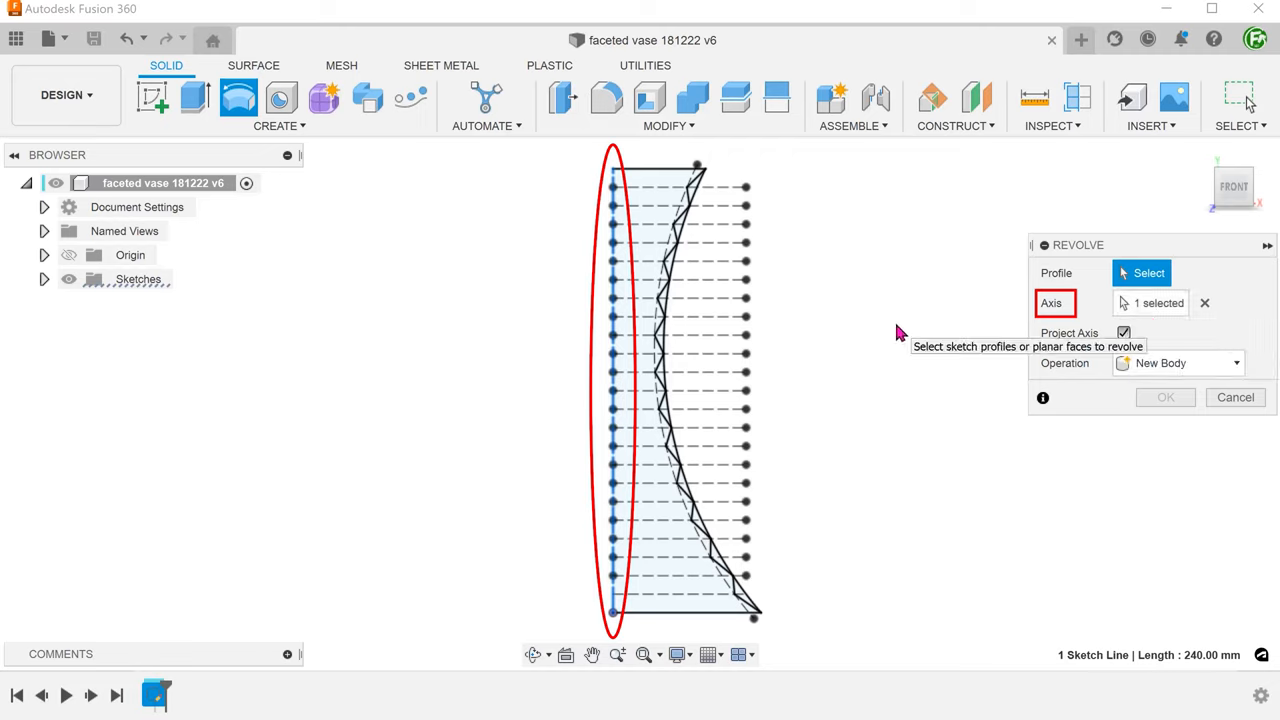
{"action": "left_click", "coordinate": [1058, 272]}
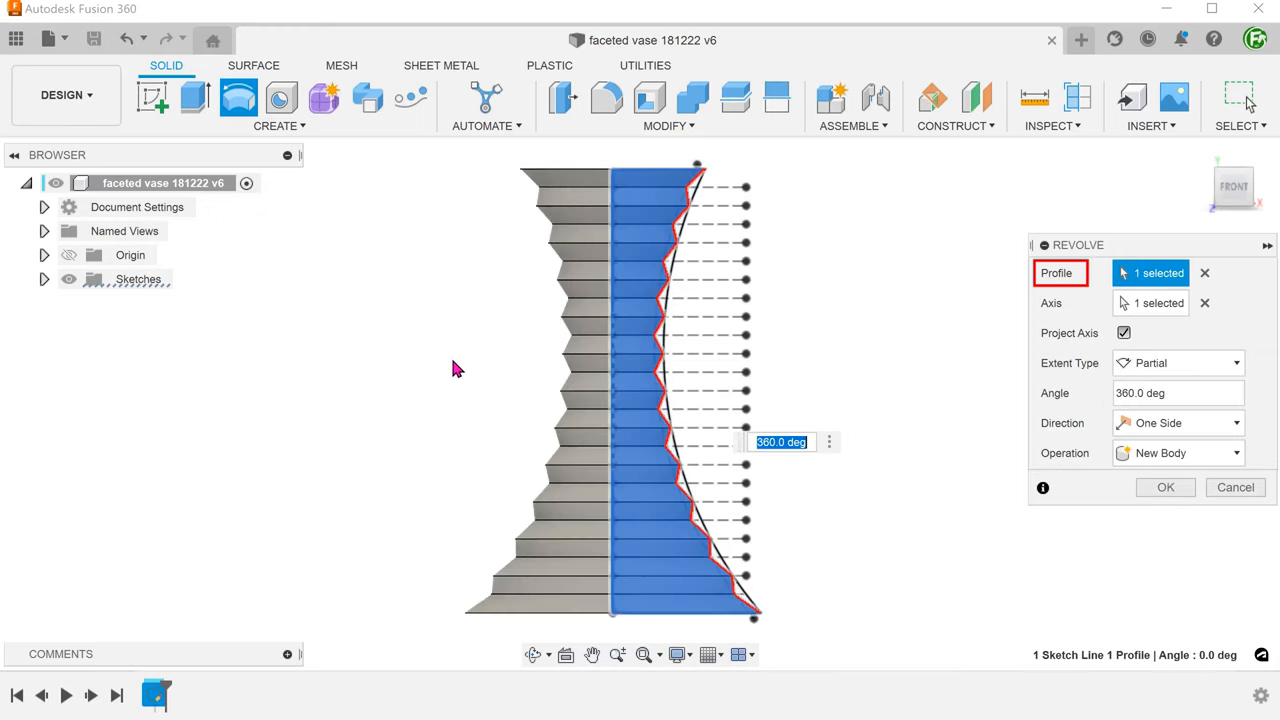
{"action": "mouse_move", "coordinate": [456, 368]}
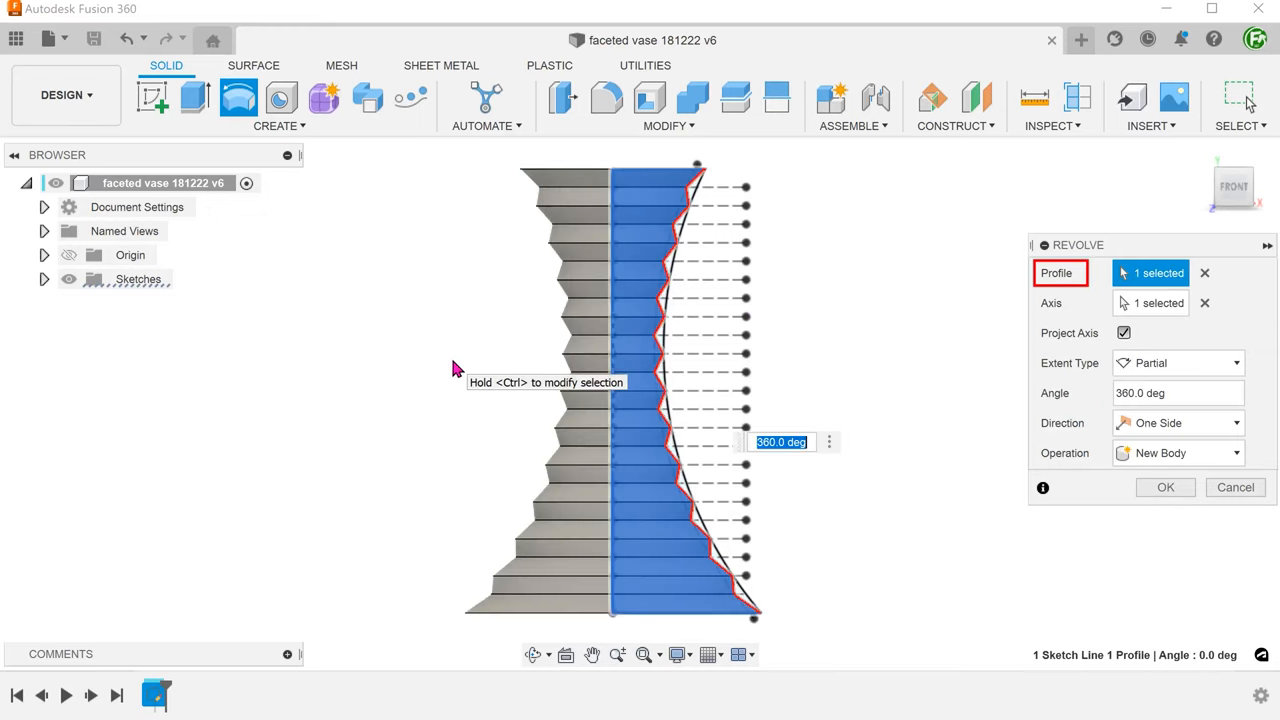
{"action": "mouse_move", "coordinate": [1164, 488]}
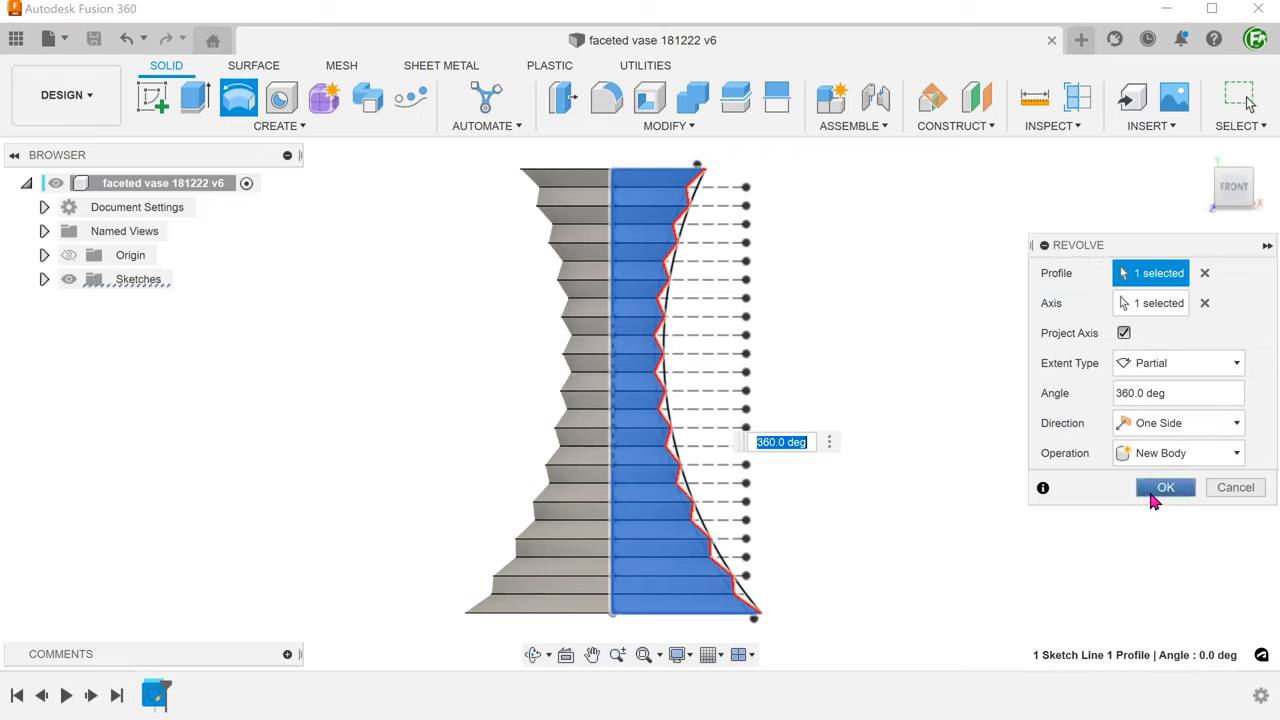
{"action": "left_click", "coordinate": [1164, 488]}
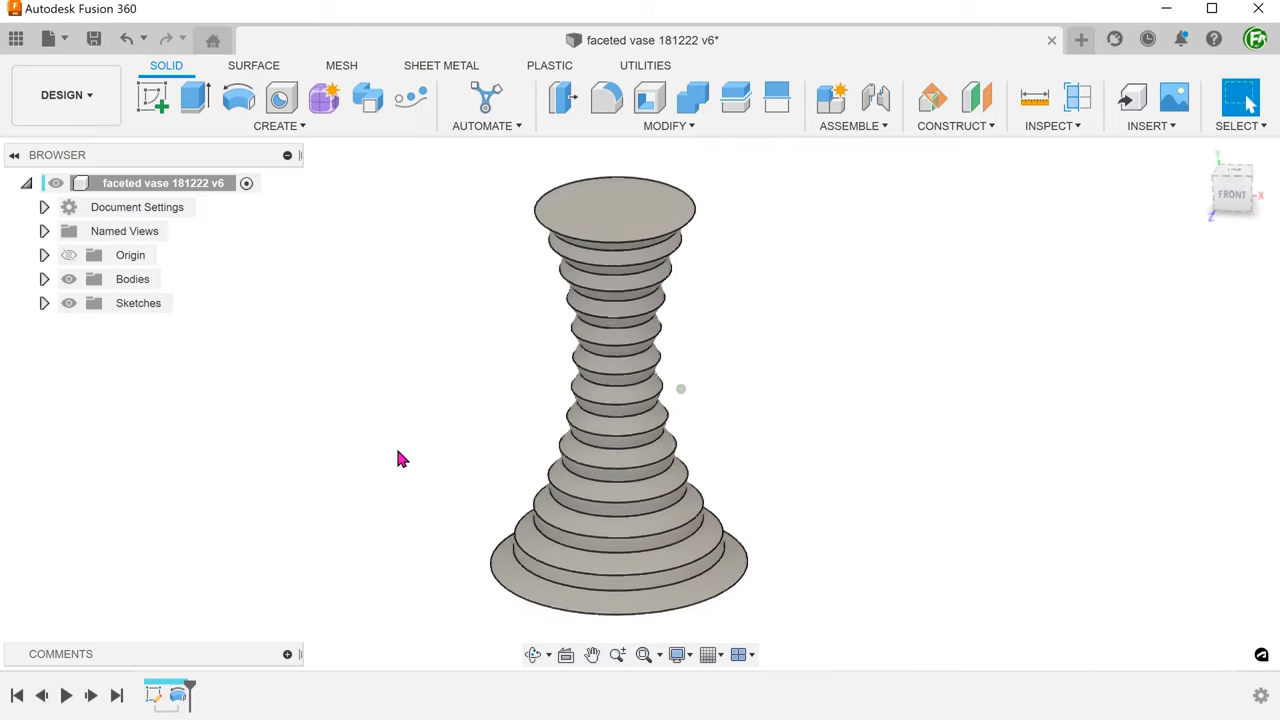
In the Browser, hide Body1 and make Sketch1 visible again.
{"action": "left_click_drag", "start_coordinate": [400, 458], "coordinate": [338, 464]}
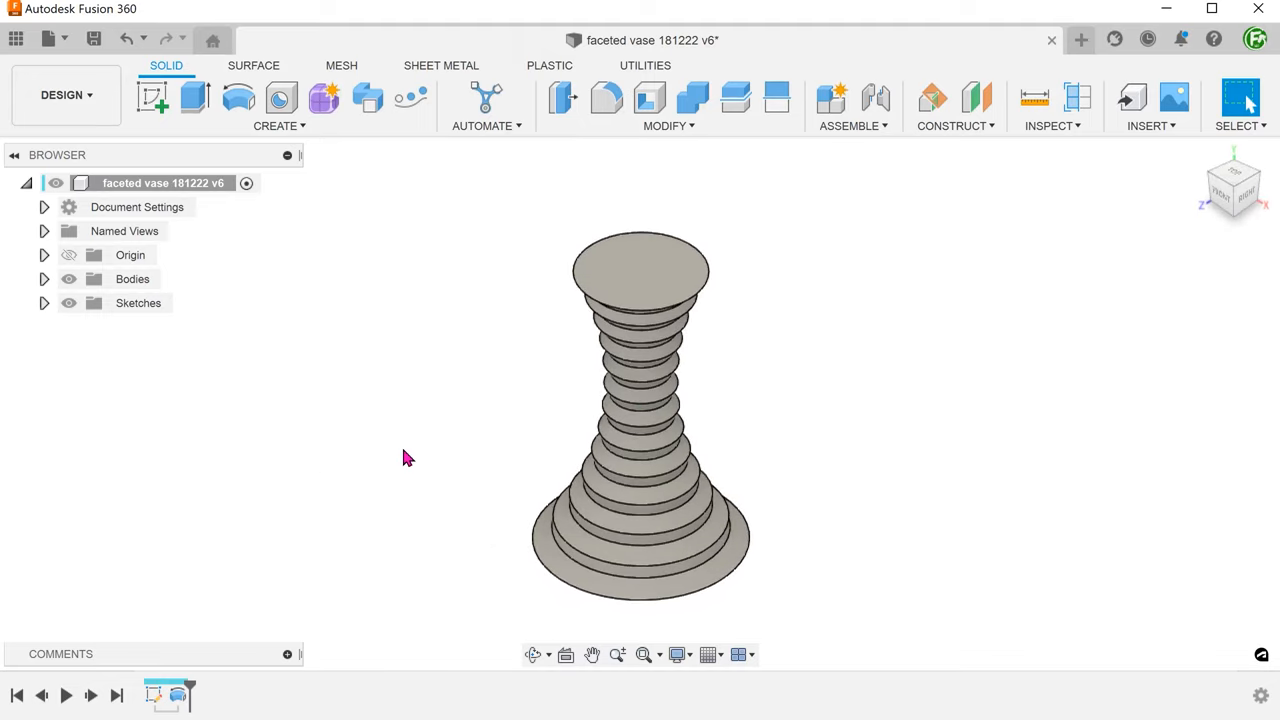
{"action": "left_click", "coordinate": [44, 280]}
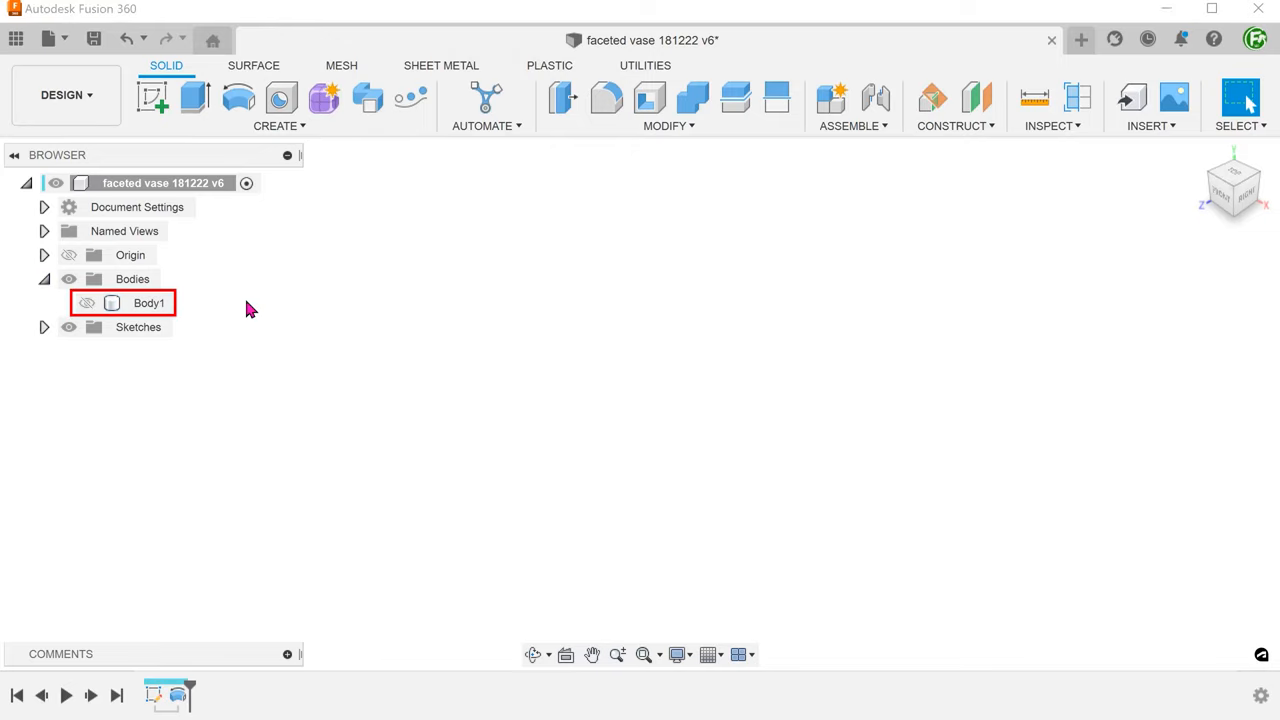
{"action": "left_click", "coordinate": [44, 328]}
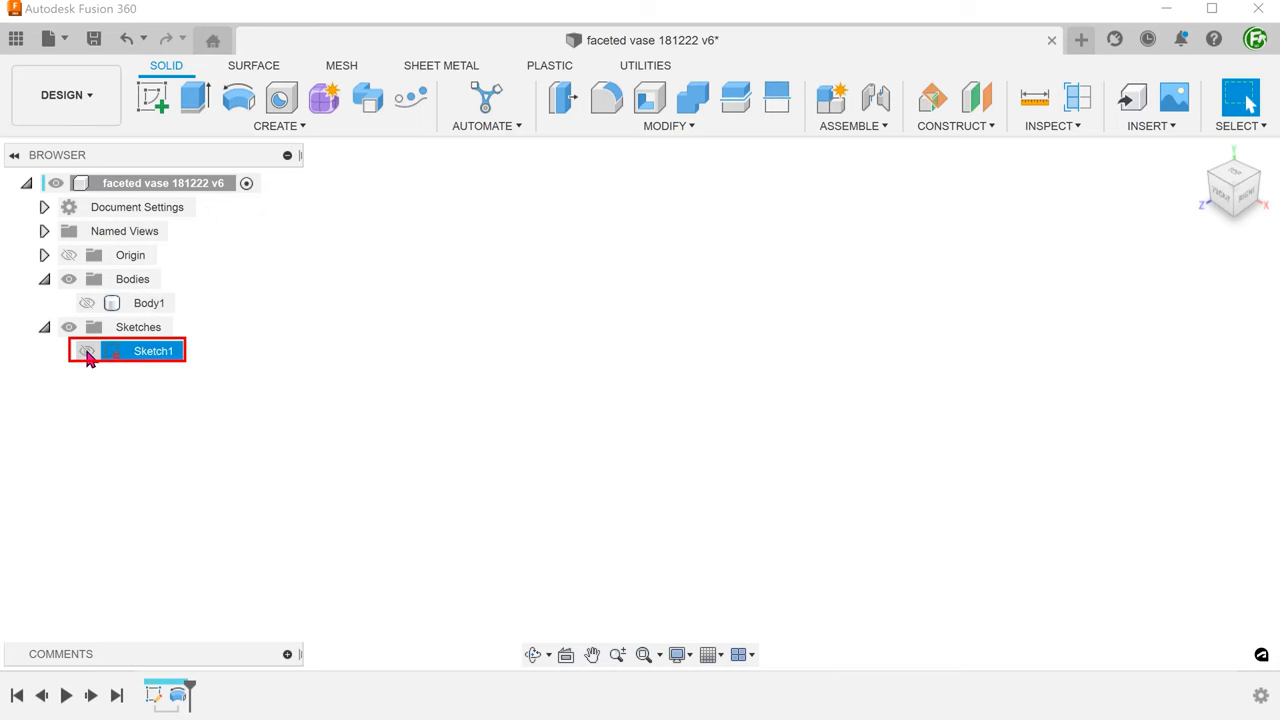
{"action": "left_click", "coordinate": [86, 350]}
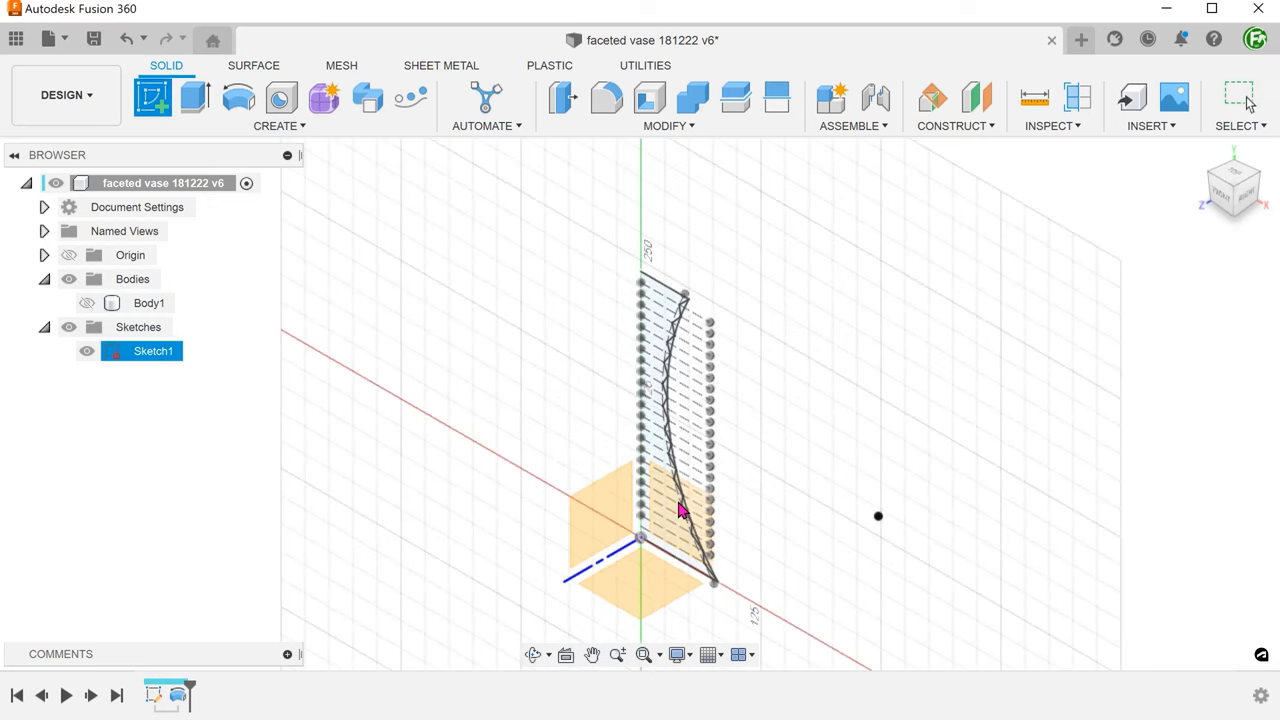
Project the vase profile arc into Sketch2 and hide Sketch1.
{"action": "left_click", "coordinate": [1232, 188]}
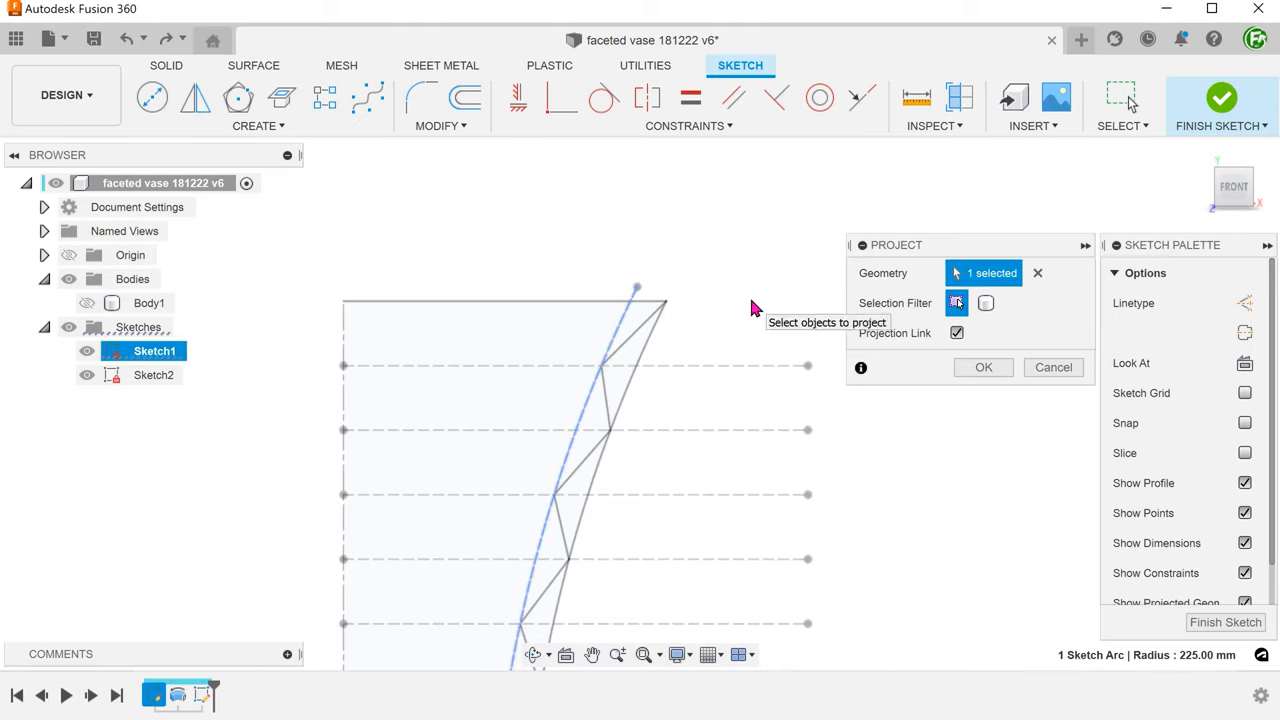
{"action": "left_click", "coordinate": [984, 368]}
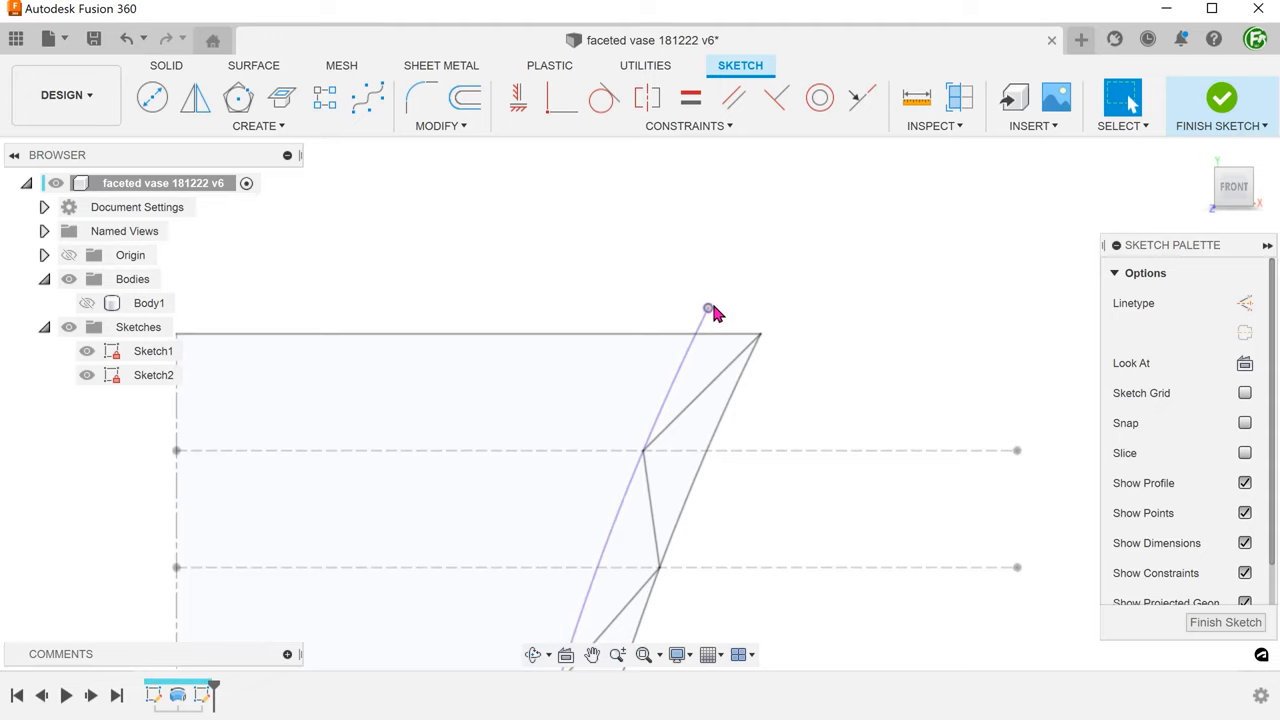
{"action": "mouse_move", "coordinate": [528, 292]}
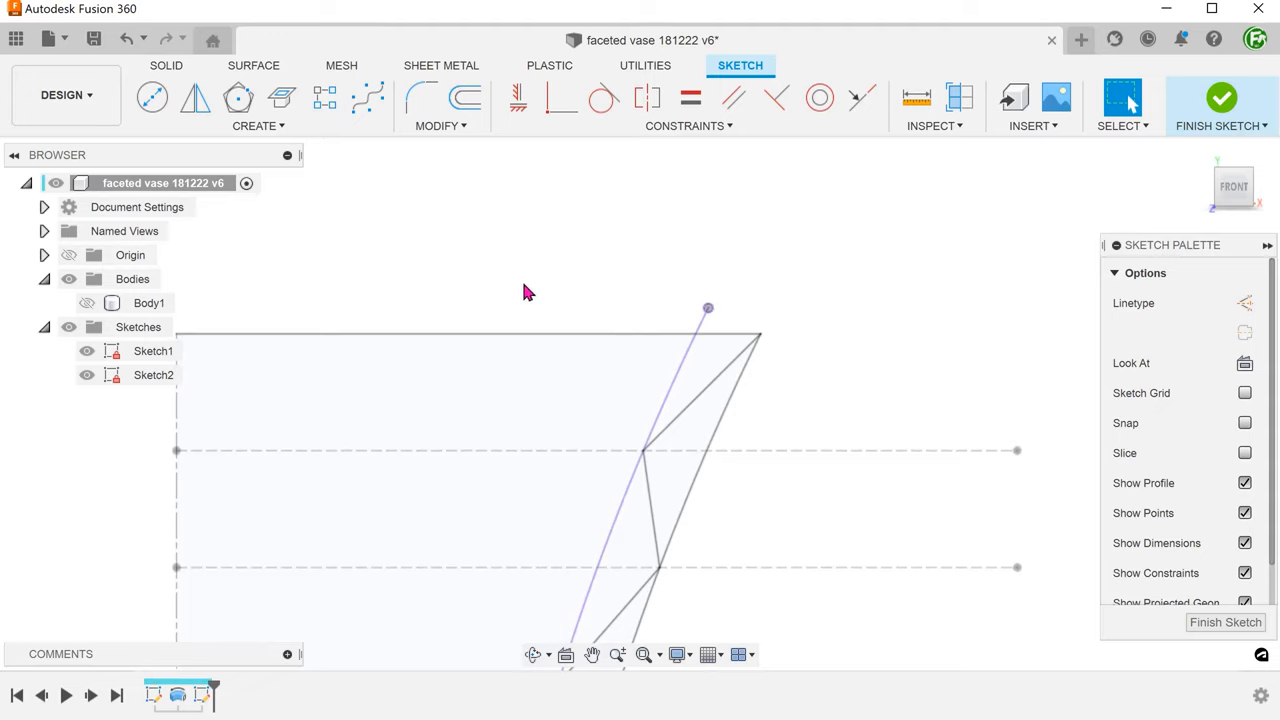
{"action": "left_click", "coordinate": [88, 352]}
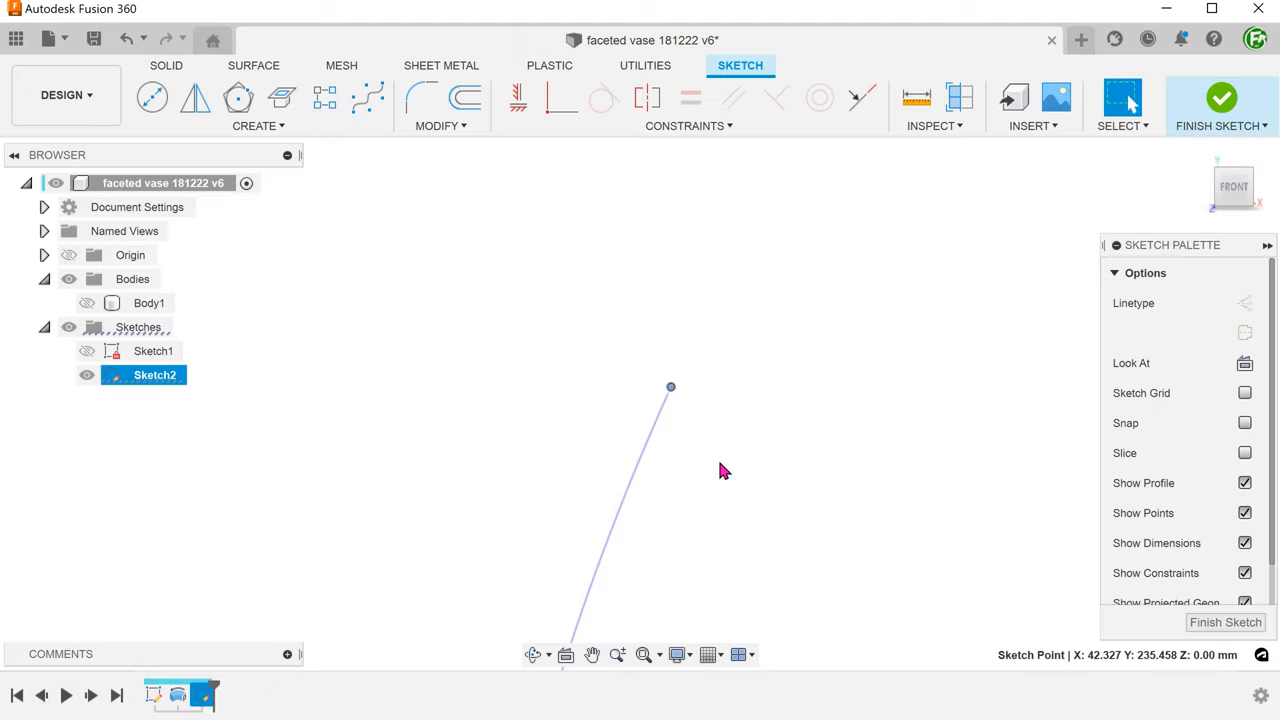
{"action": "left_click", "coordinate": [630, 496]}
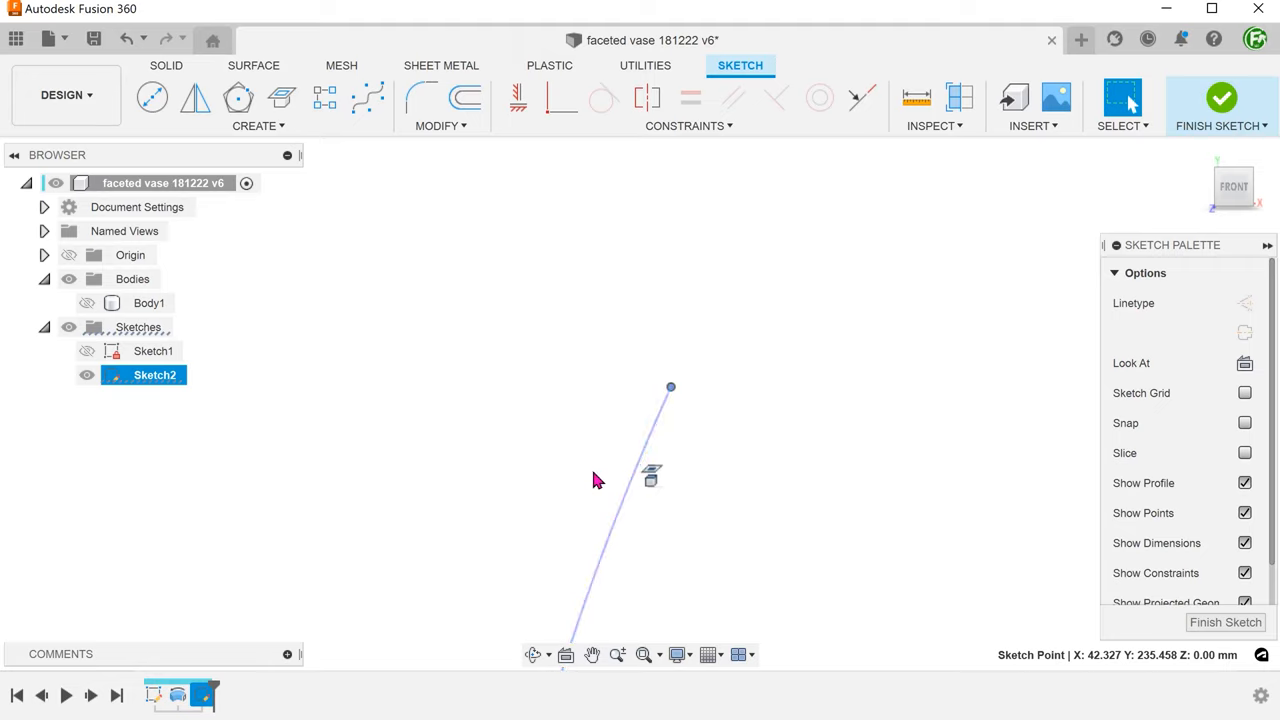
{"action": "mouse_move", "coordinate": [192, 392]}
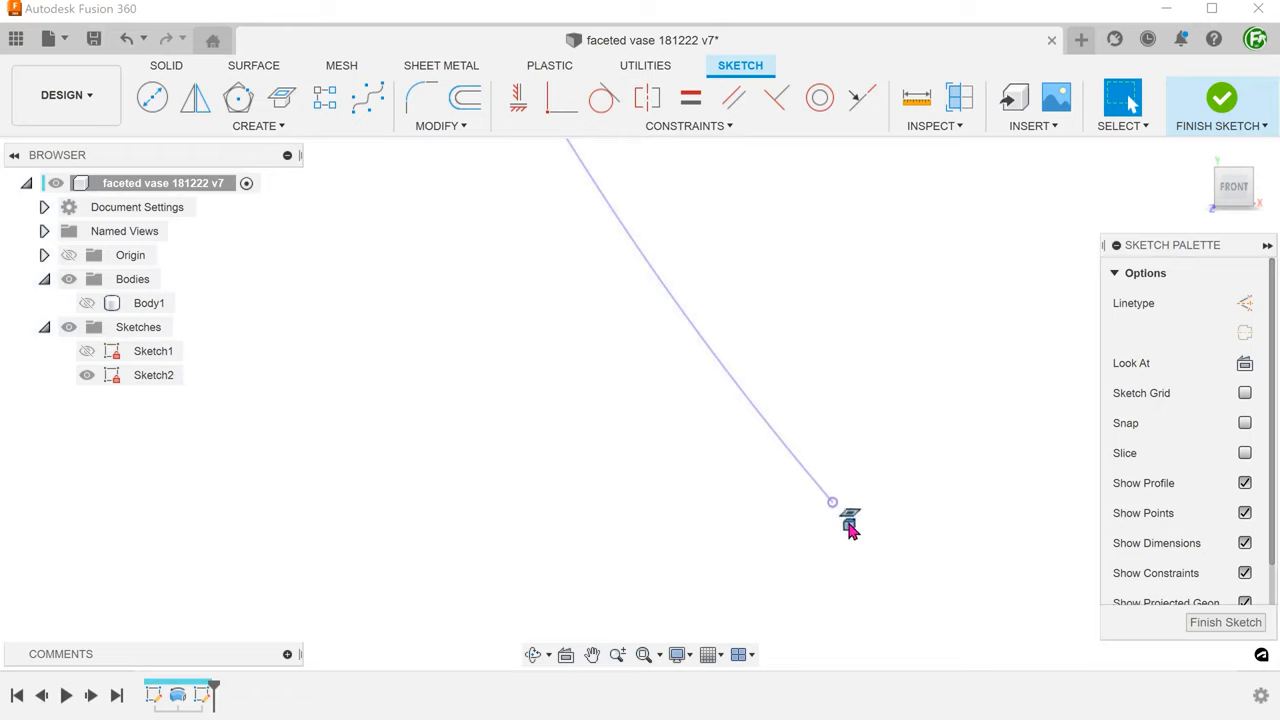
{"action": "mouse_move", "coordinate": [252, 444]}
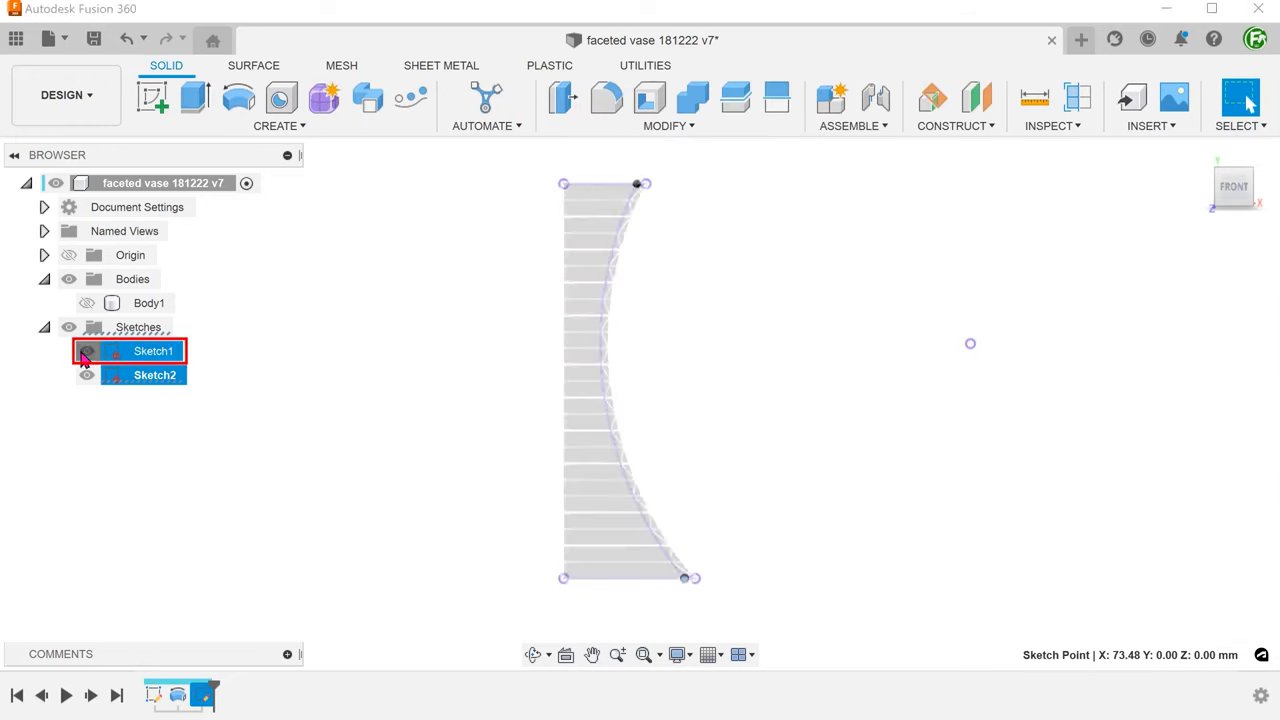
Surface-revolve the Sketch2 arc 15 degrees around its axis as a new thin body.
{"action": "left_click", "coordinate": [88, 352]}
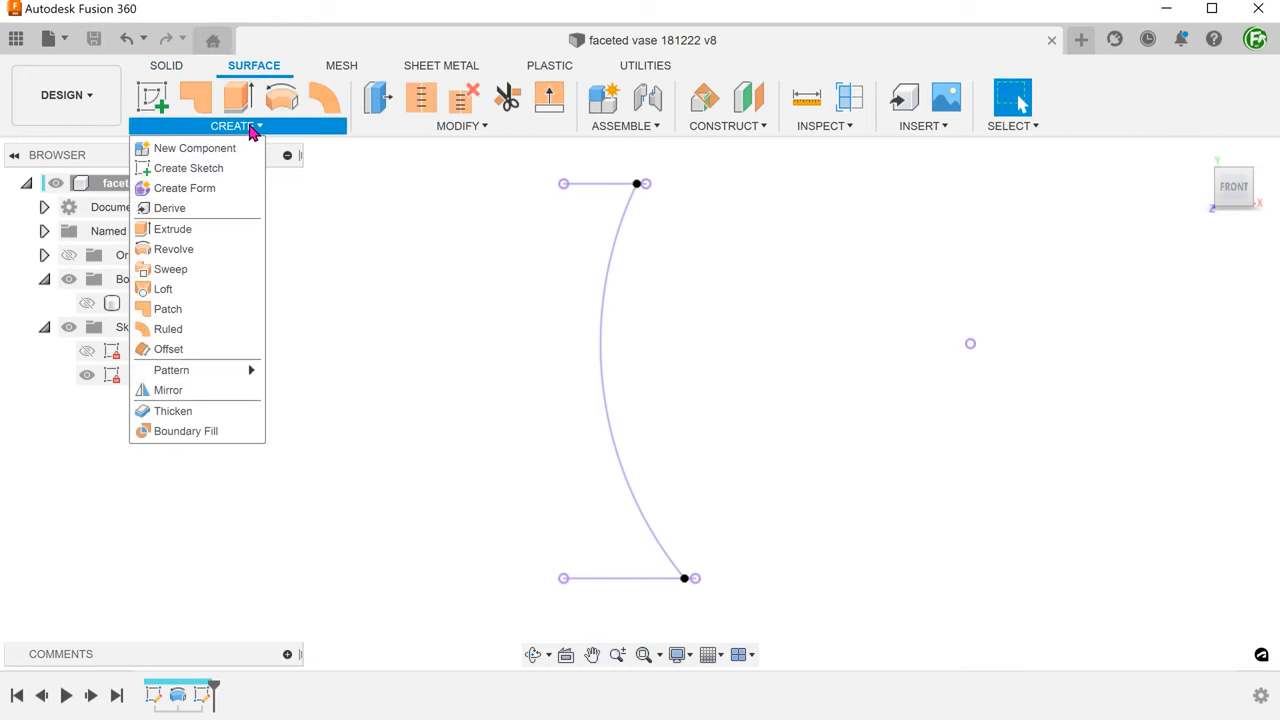
{"action": "mouse_move", "coordinate": [174, 248]}
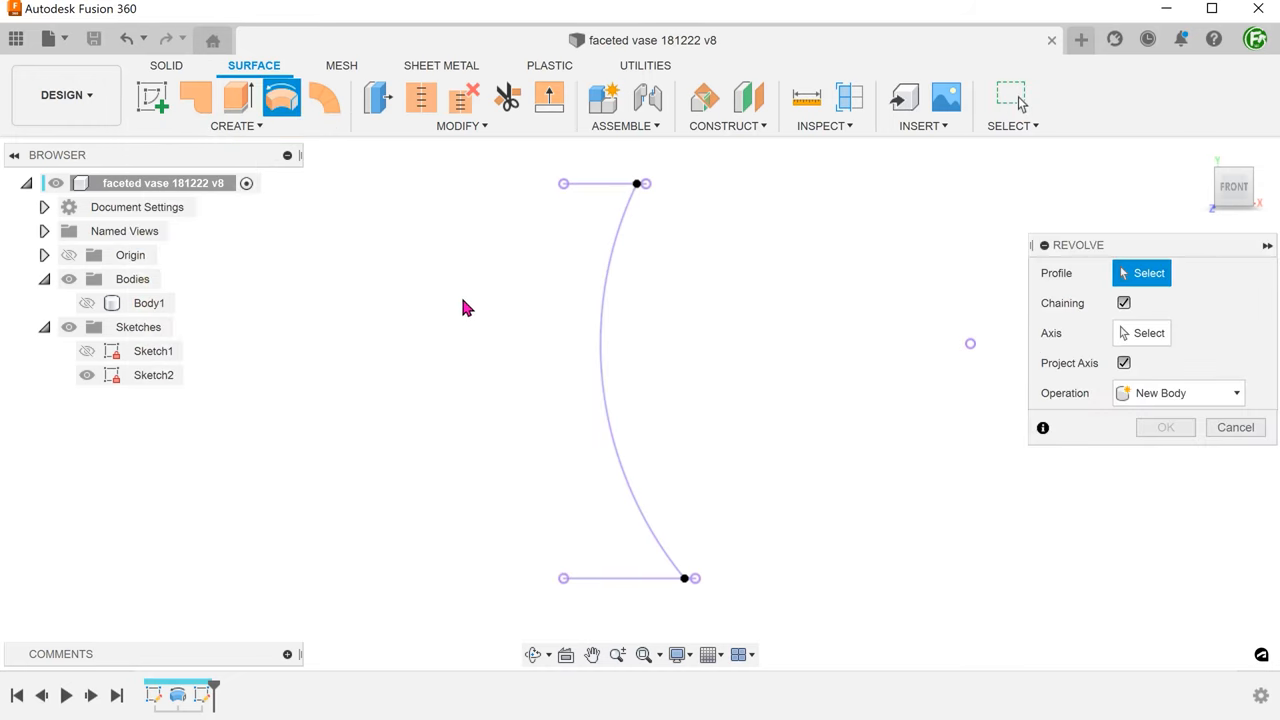
{"action": "left_click", "coordinate": [604, 376]}
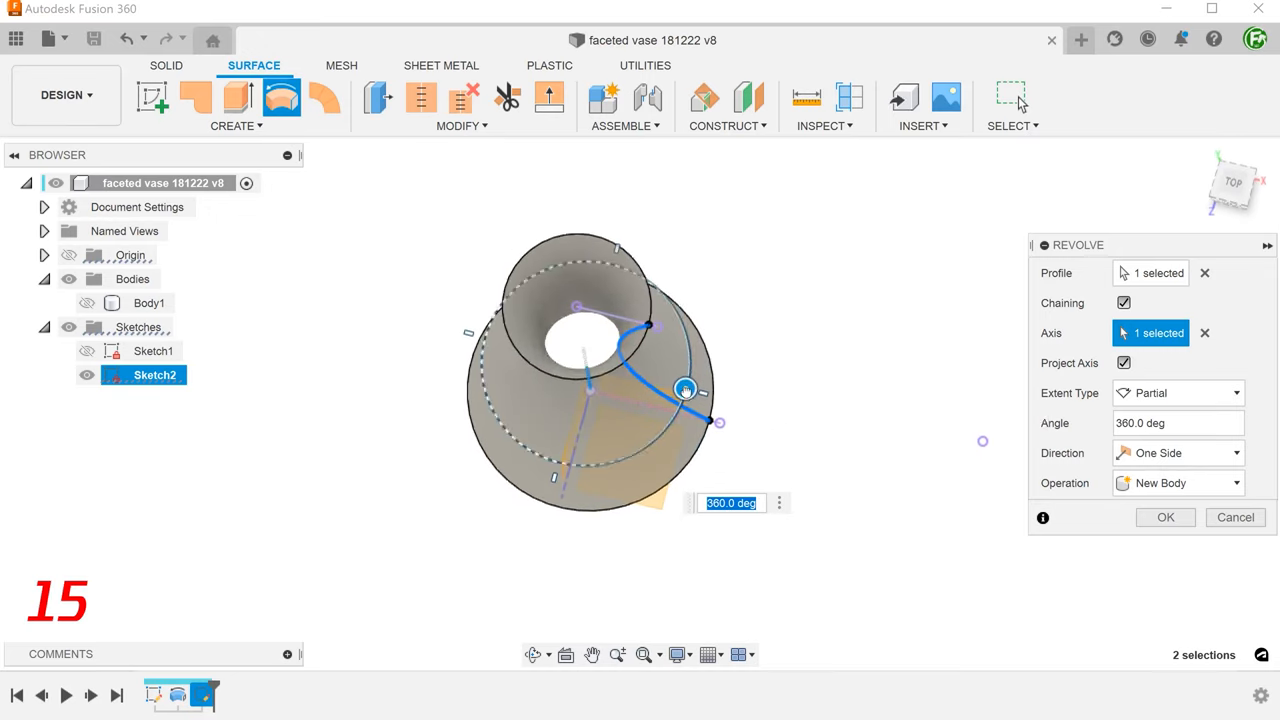
{"action": "left_click_drag", "start_coordinate": [684, 390], "coordinate": [608, 462]}
{"action": "type", "text": "15"}
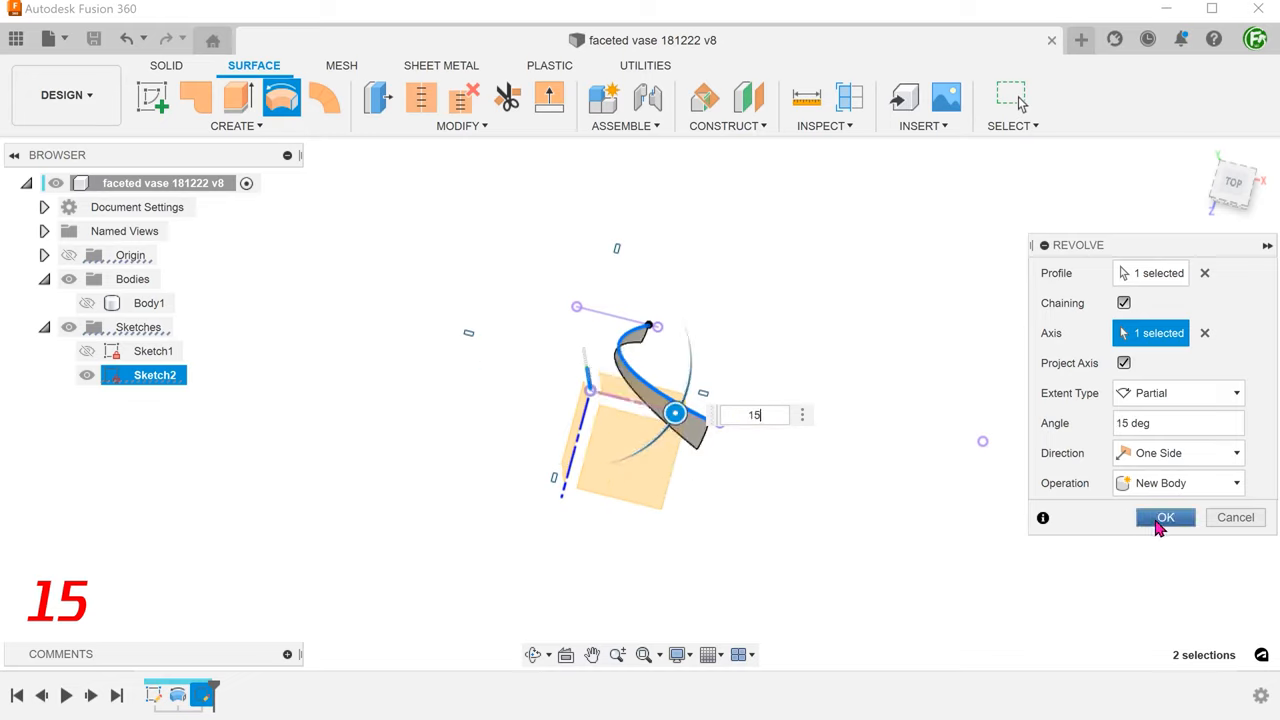
{"action": "left_click", "coordinate": [1164, 516]}
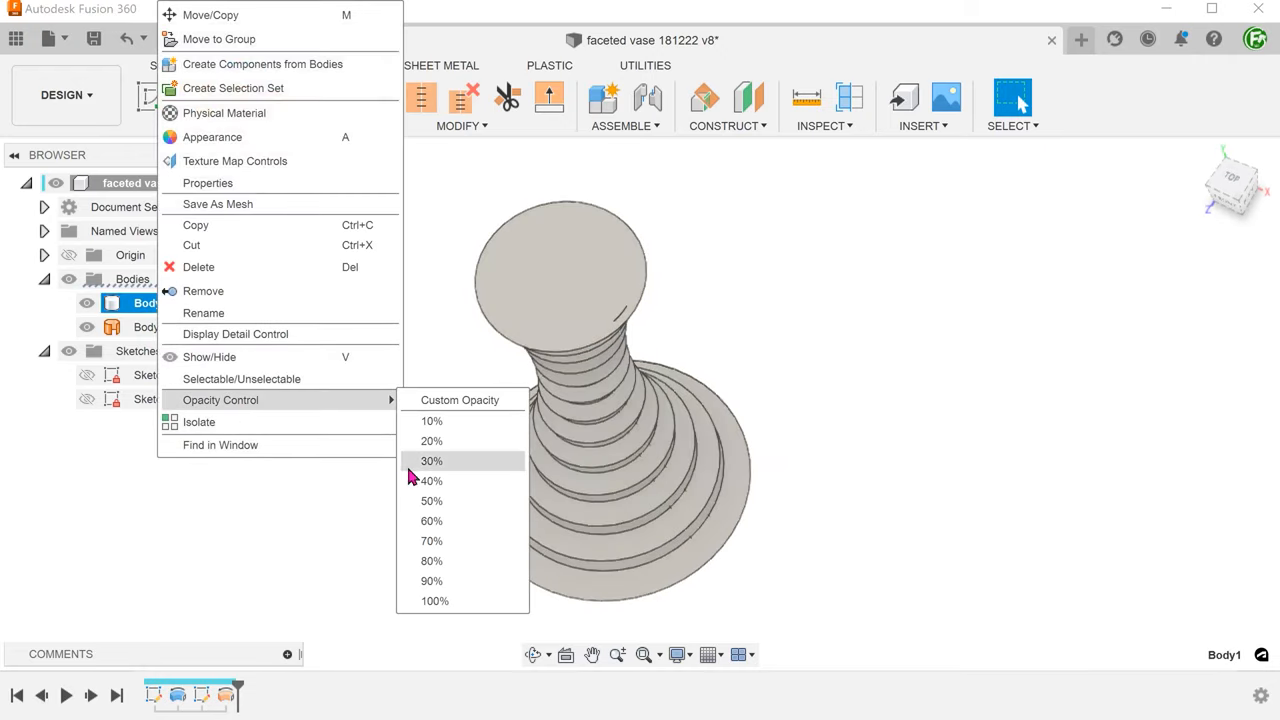
View the thin body through the vase at 30% opacity, restore opacity, and select the base face.
{"action": "left_click", "coordinate": [432, 460]}
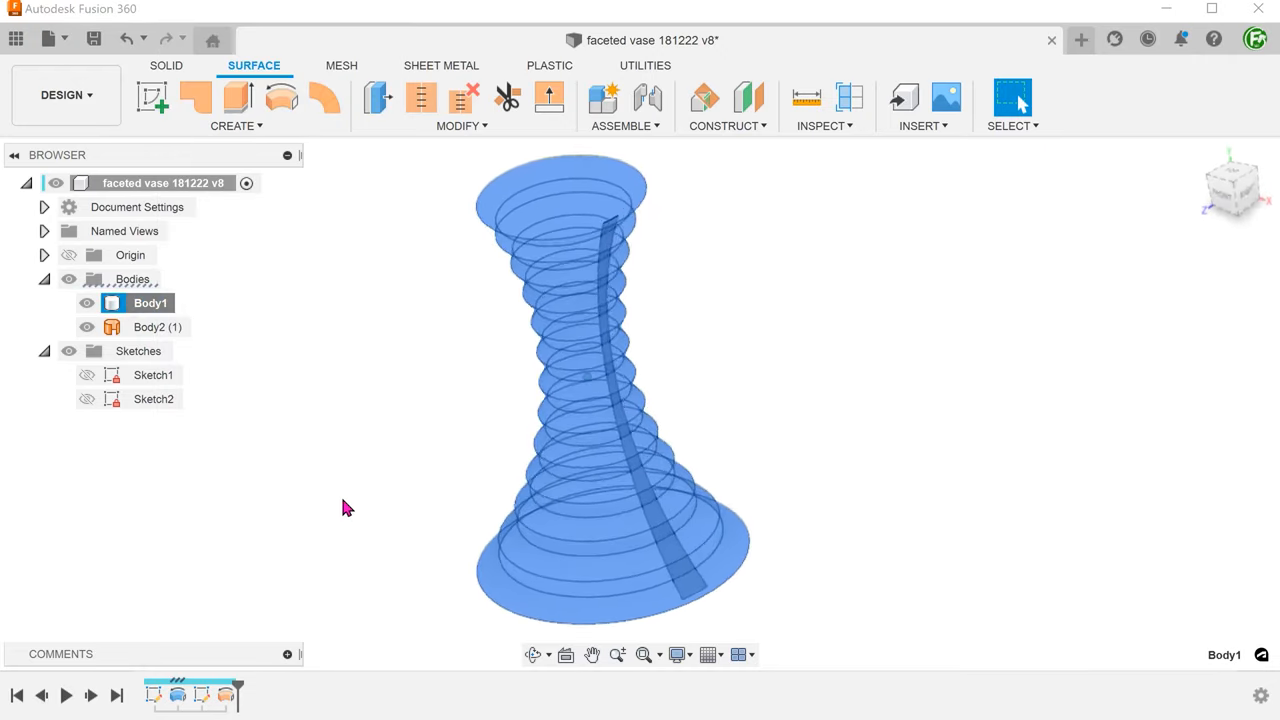
{"action": "left_click", "coordinate": [86, 304]}
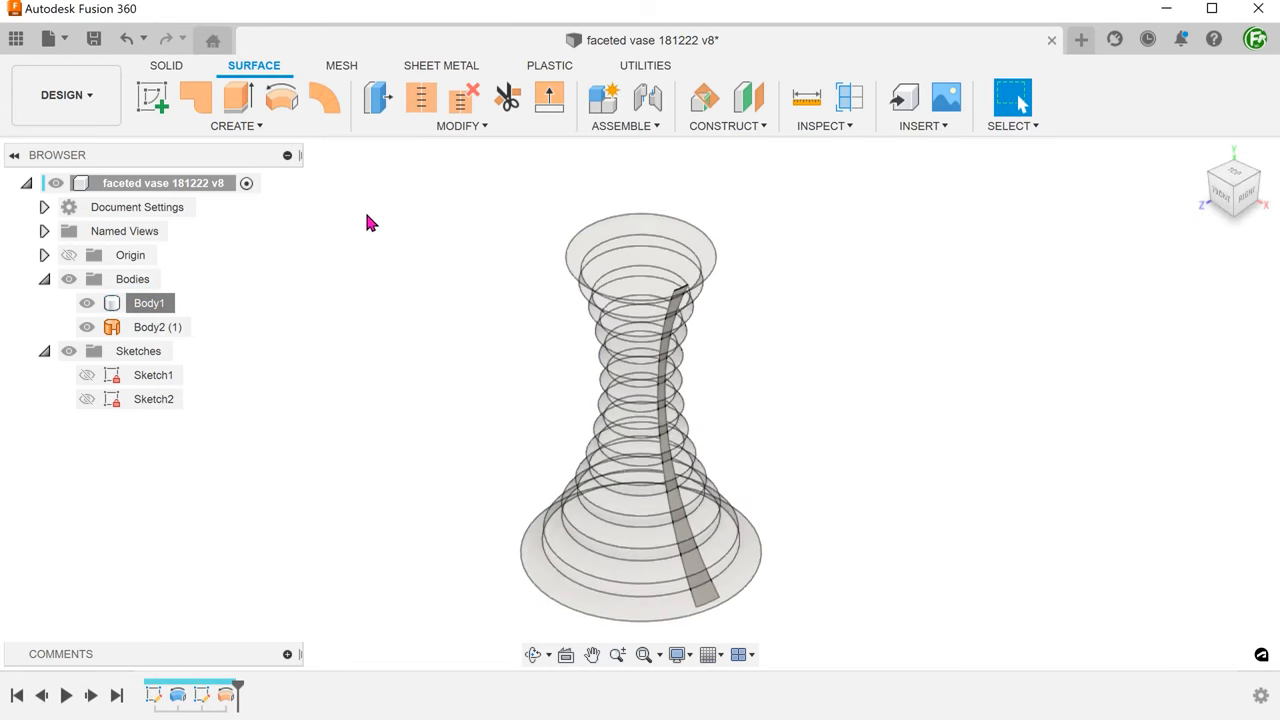
{"action": "right_click", "coordinate": [148, 302]}
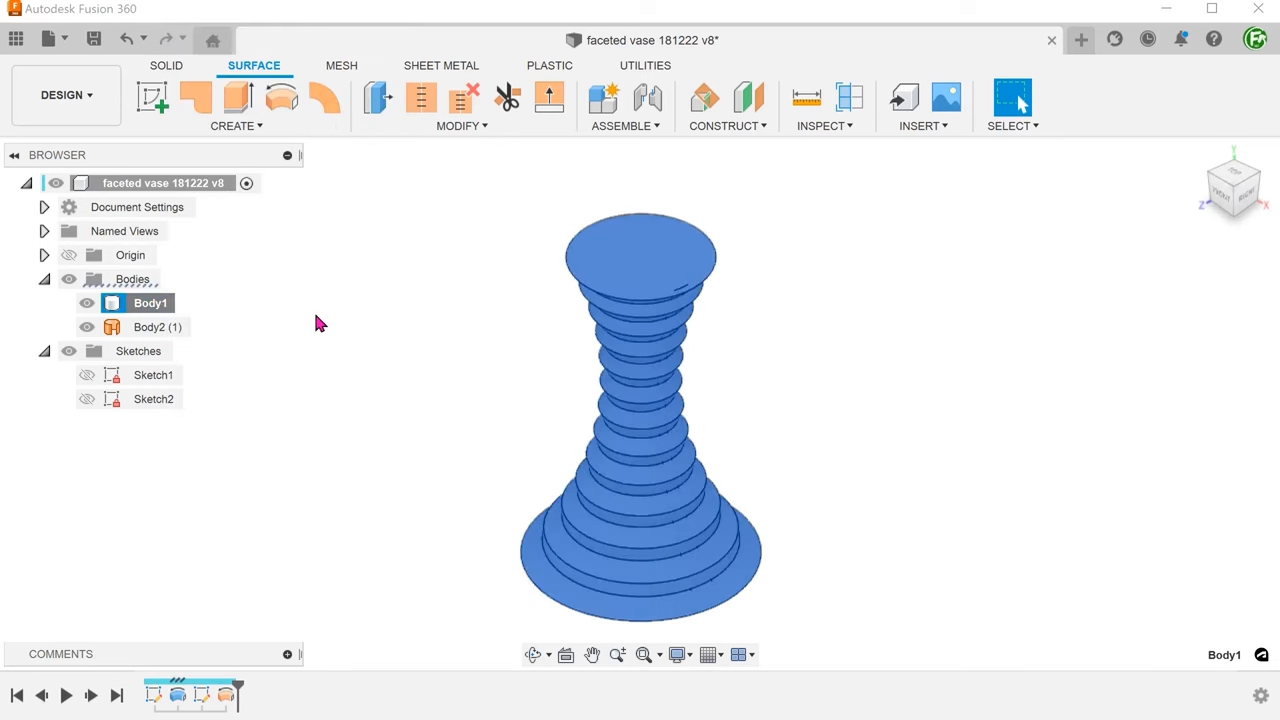
{"action": "left_click", "coordinate": [304, 338]}
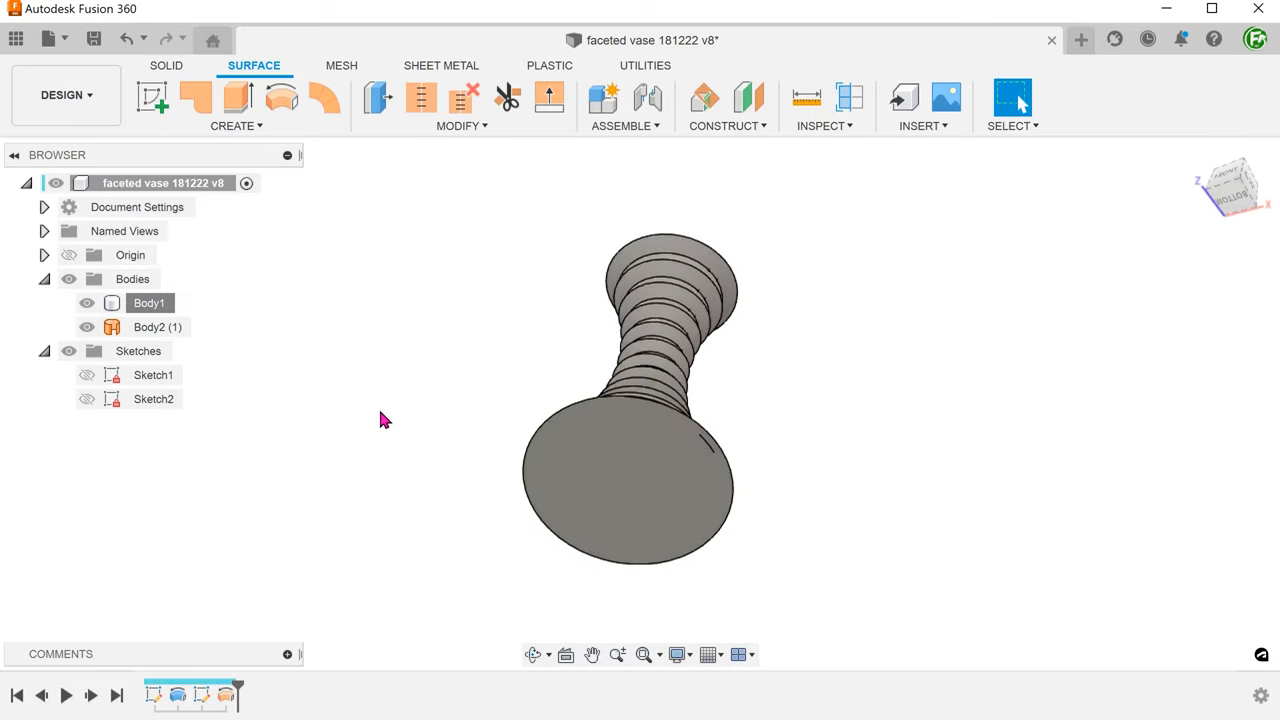
{"action": "right_click", "coordinate": [630, 470]}
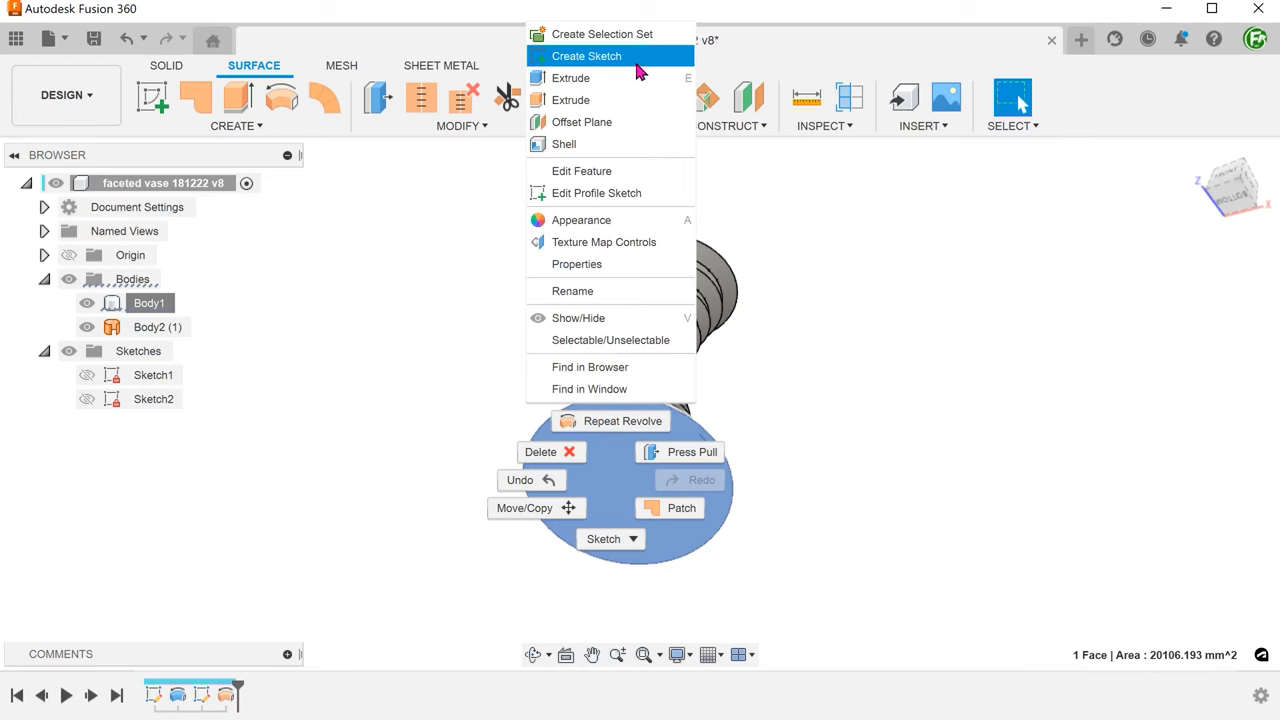
Sketch a radial line from the base centre to the rim on the bottom face.
{"action": "left_click", "coordinate": [586, 56]}
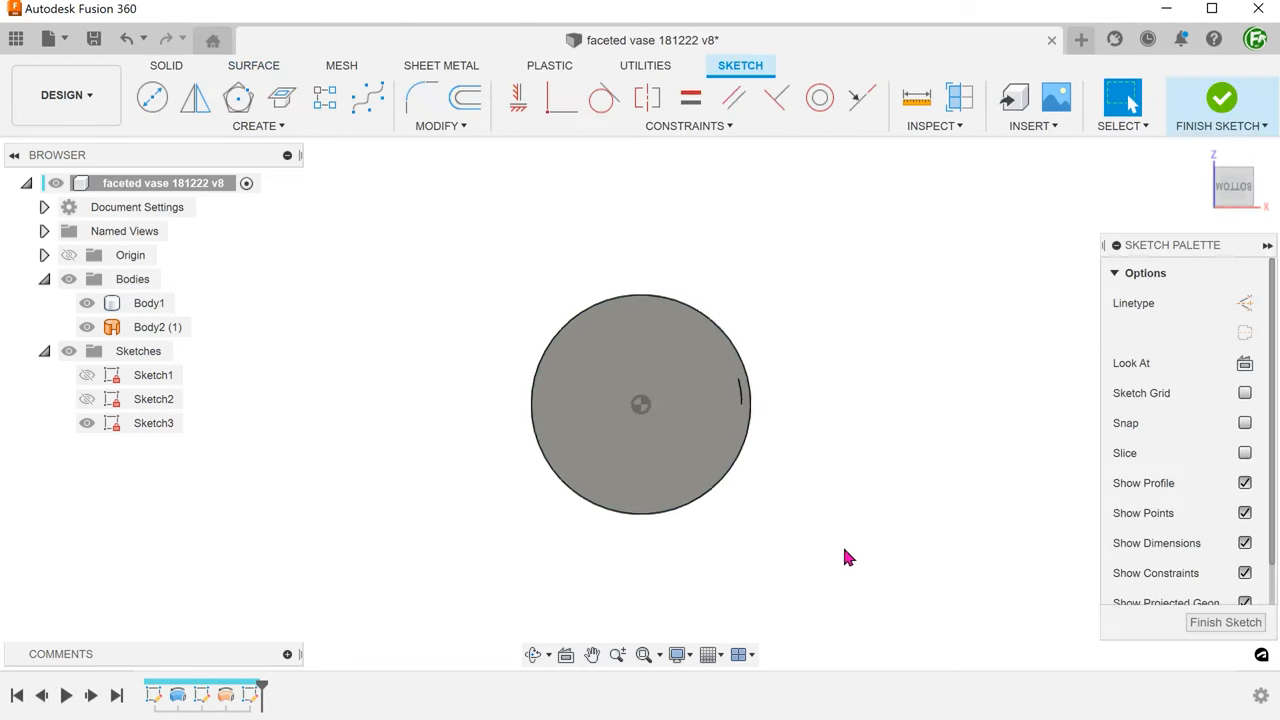
{"action": "scroll", "scroll_direction": "up", "scroll_amount": 3}
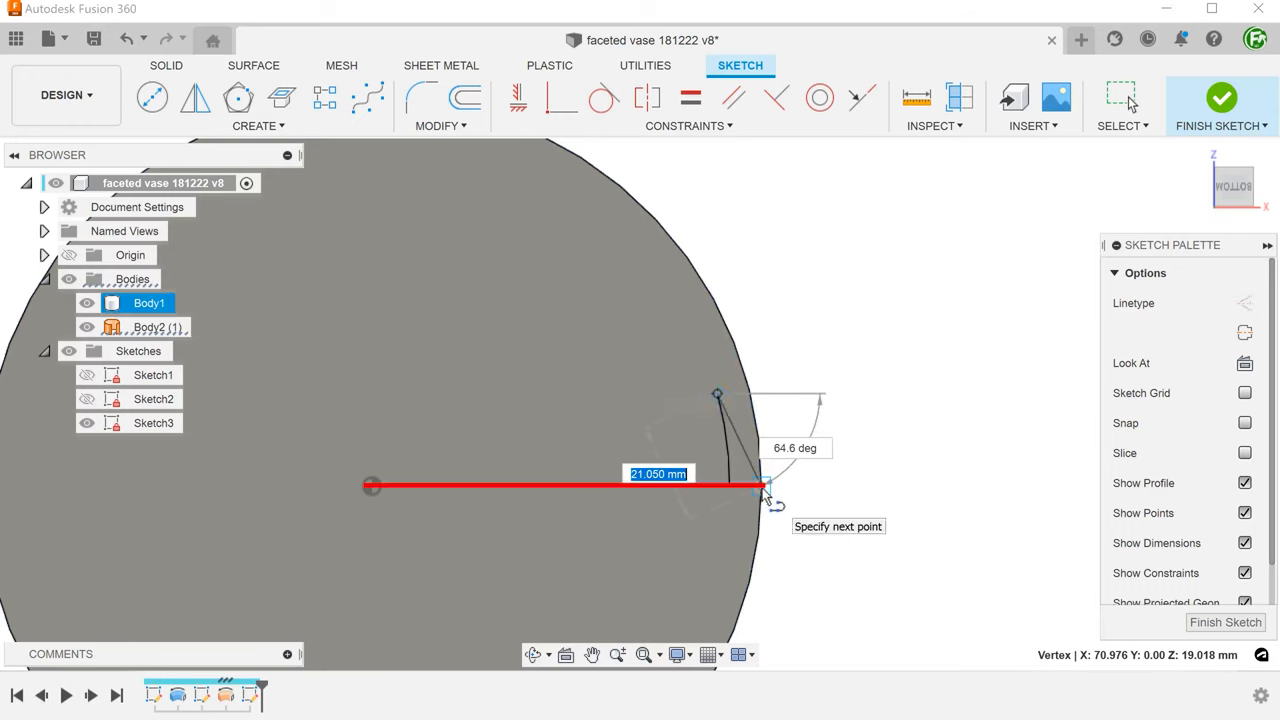
{"action": "left_click", "coordinate": [762, 488]}
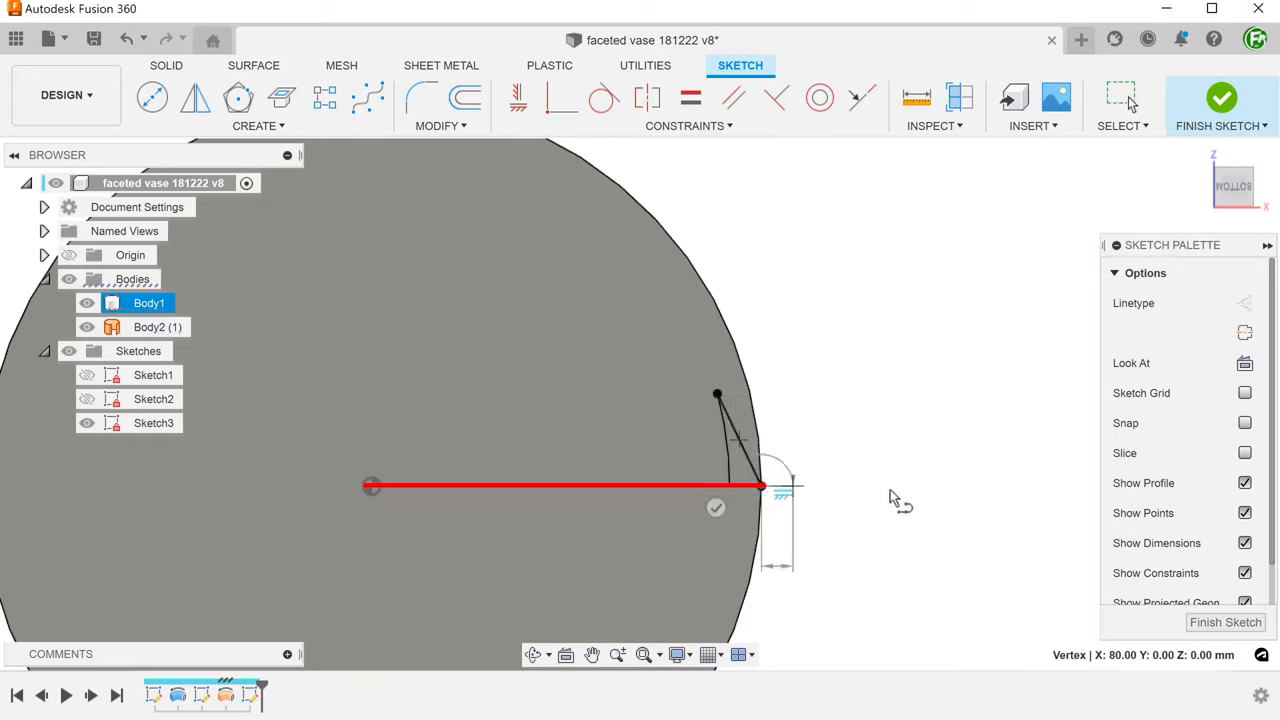
{"action": "left_click", "coordinate": [894, 498]}
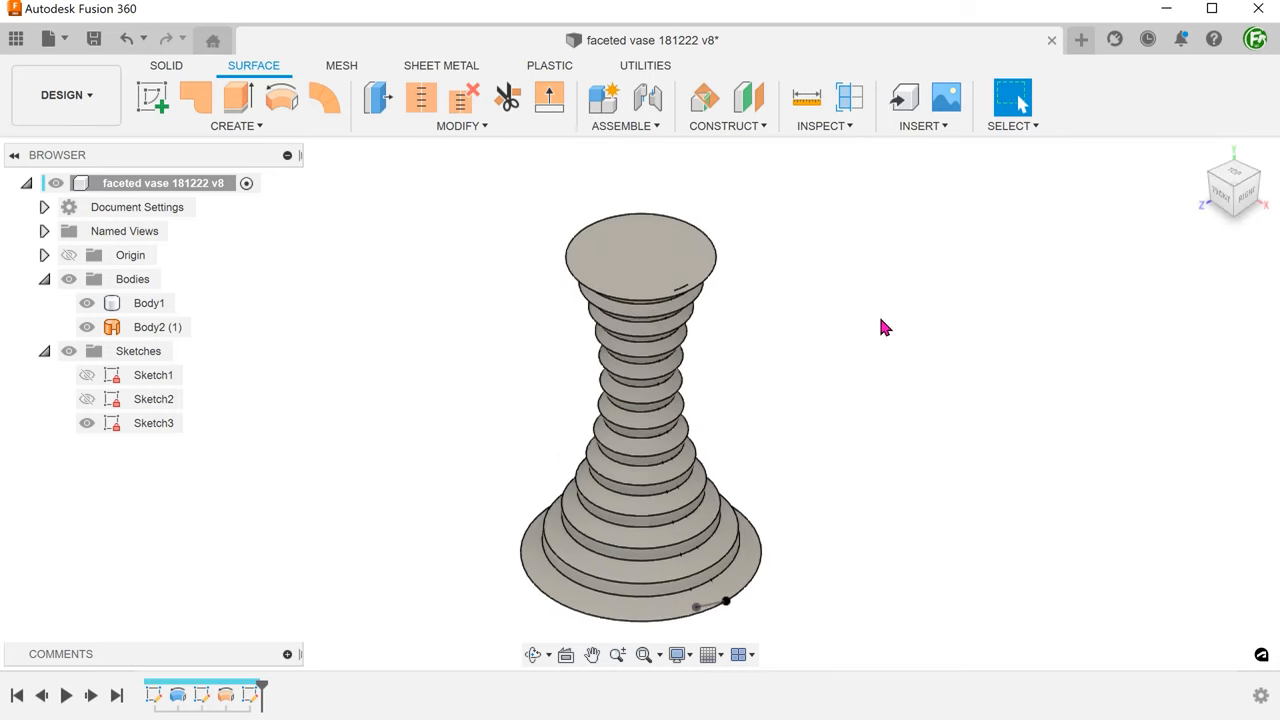
Hide Body1 so only the thin revolved piece and sketches show.
{"action": "left_click", "coordinate": [148, 302]}
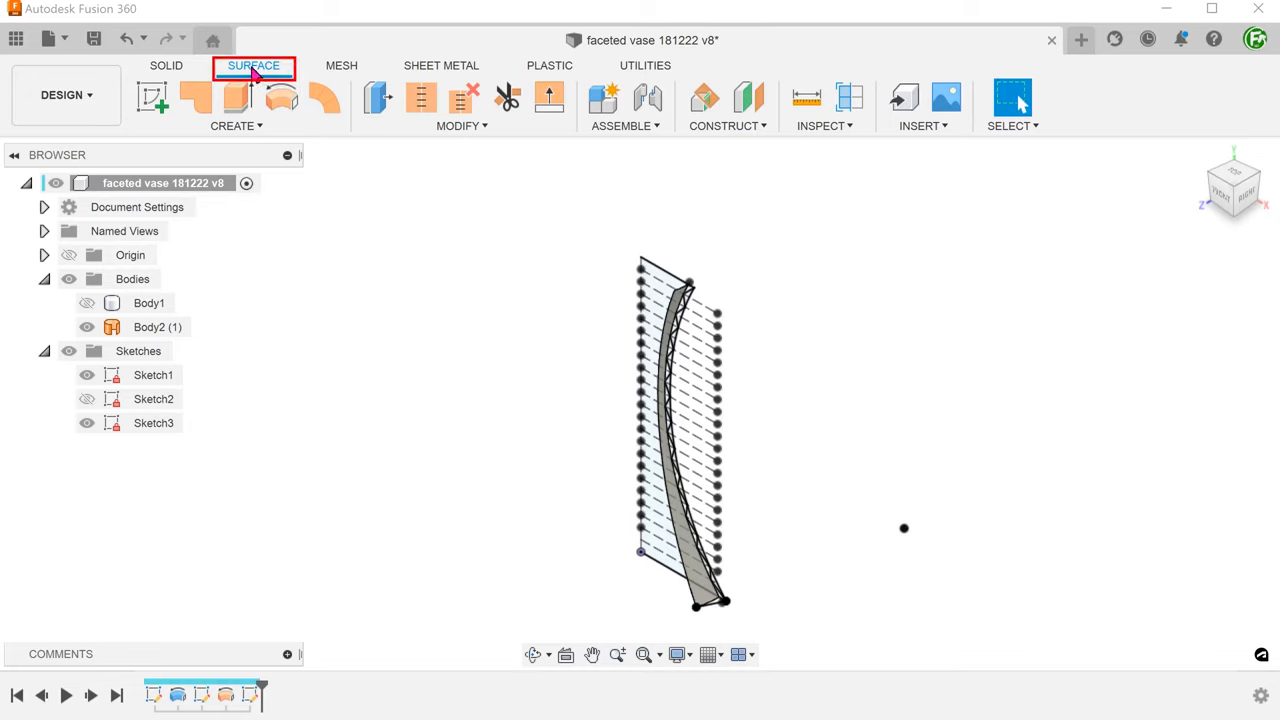
Start a path-and-guide-rail sweep with chaining off, using the bottom line as profile.
{"action": "left_click", "coordinate": [236, 124]}
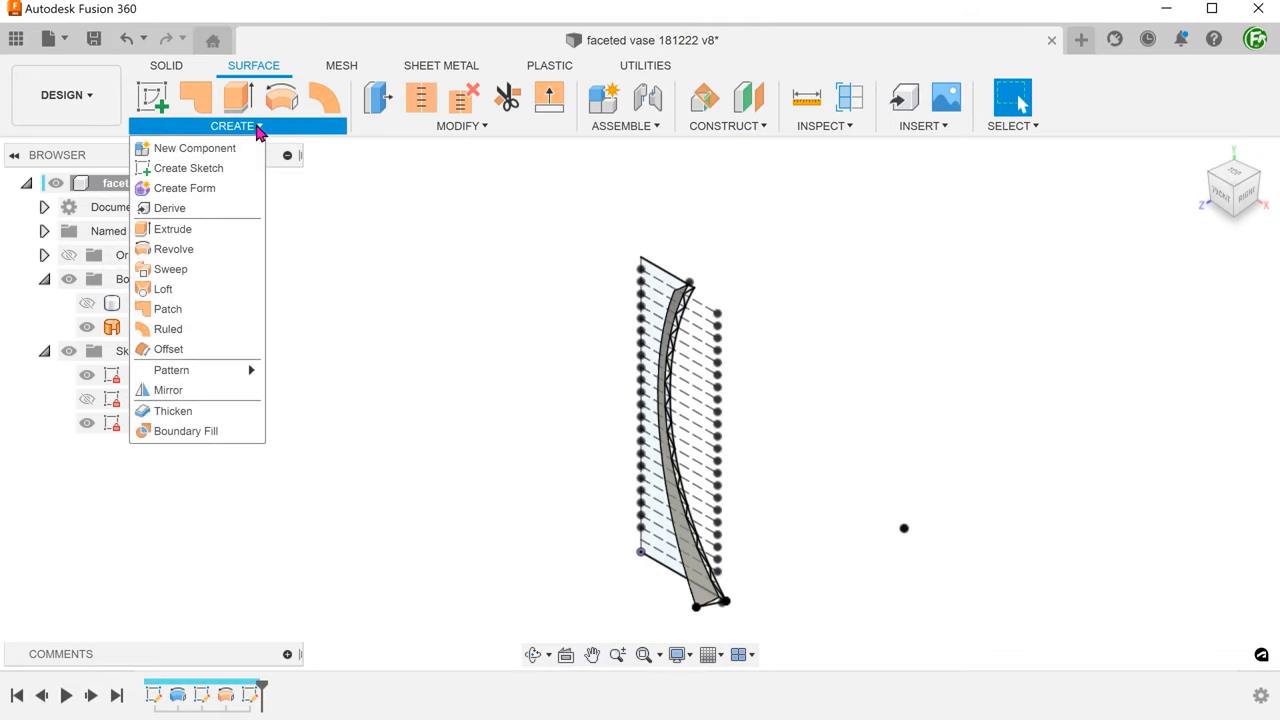
{"action": "mouse_move", "coordinate": [170, 268]}
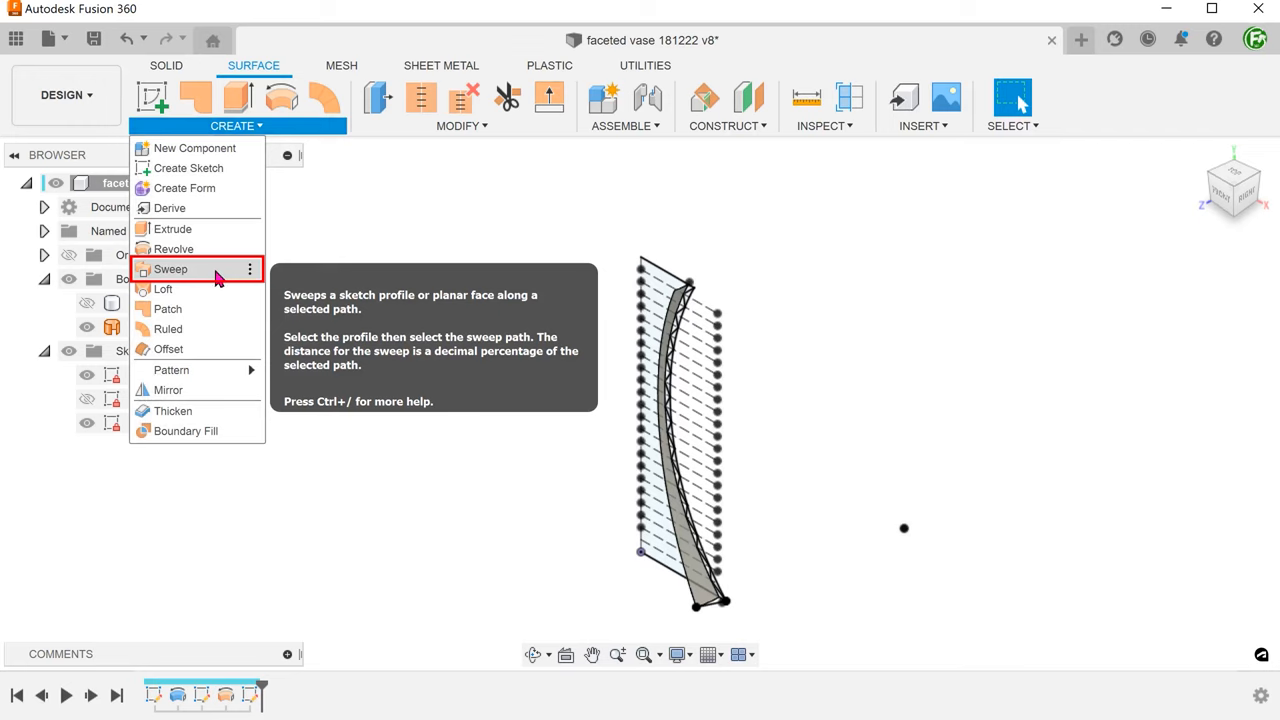
{"action": "left_click", "coordinate": [170, 268]}
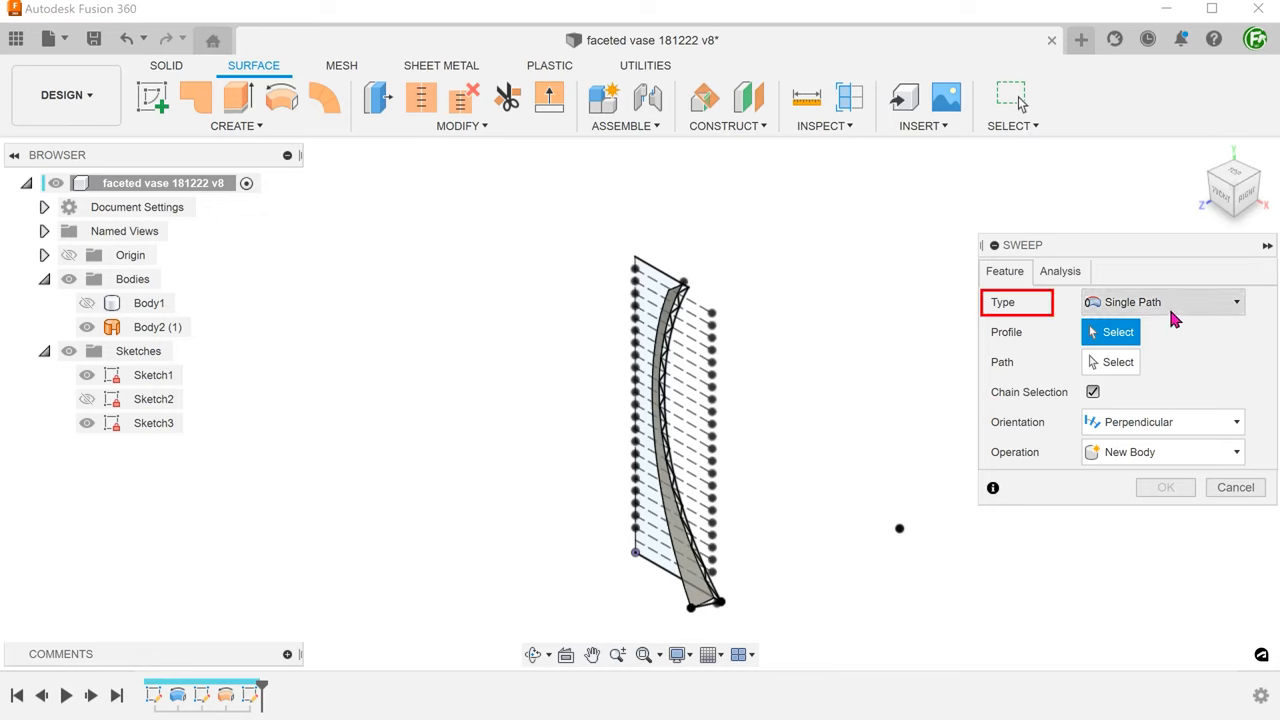
{"action": "left_click", "coordinate": [1160, 300]}
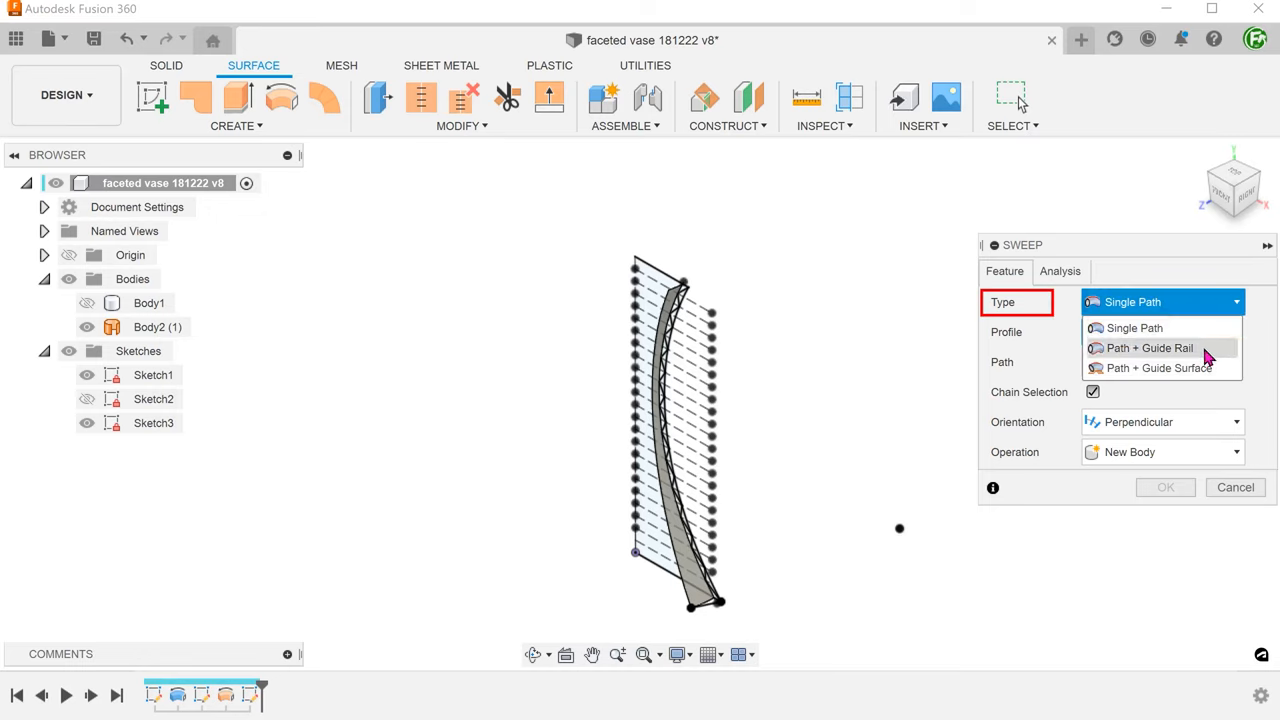
{"action": "left_click", "coordinate": [1134, 328]}
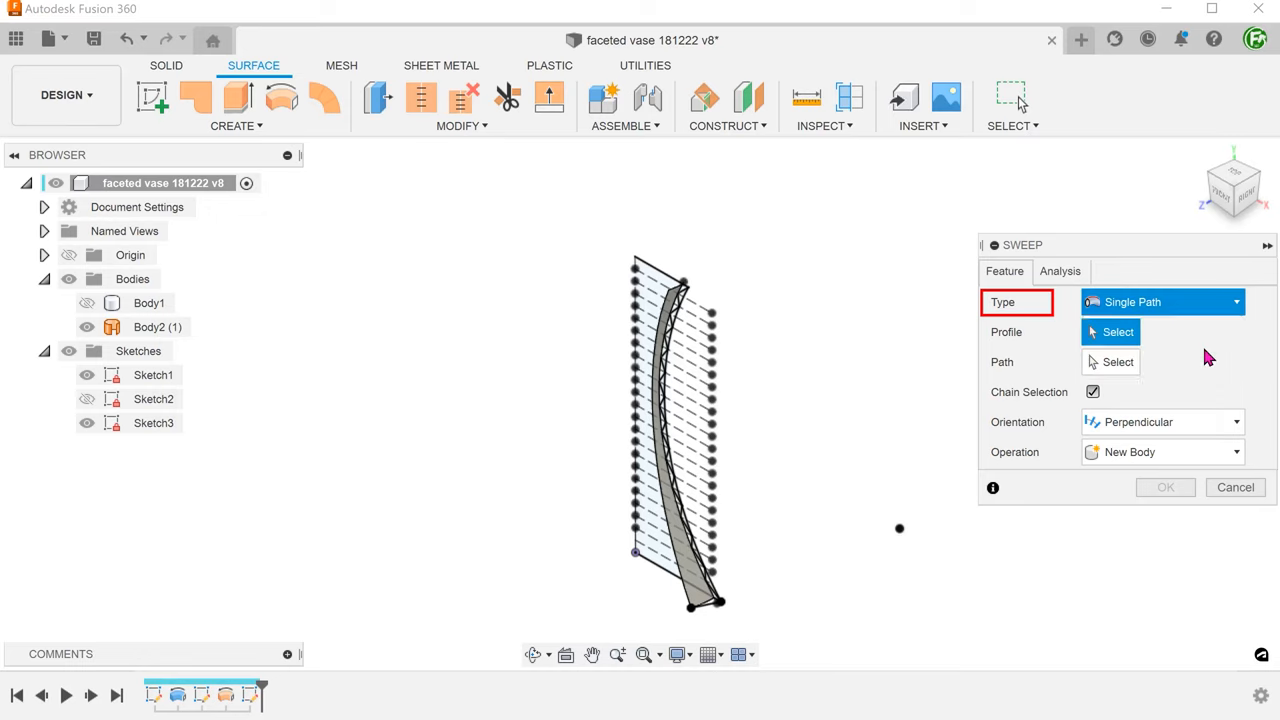
{"action": "left_click", "coordinate": [1162, 300]}
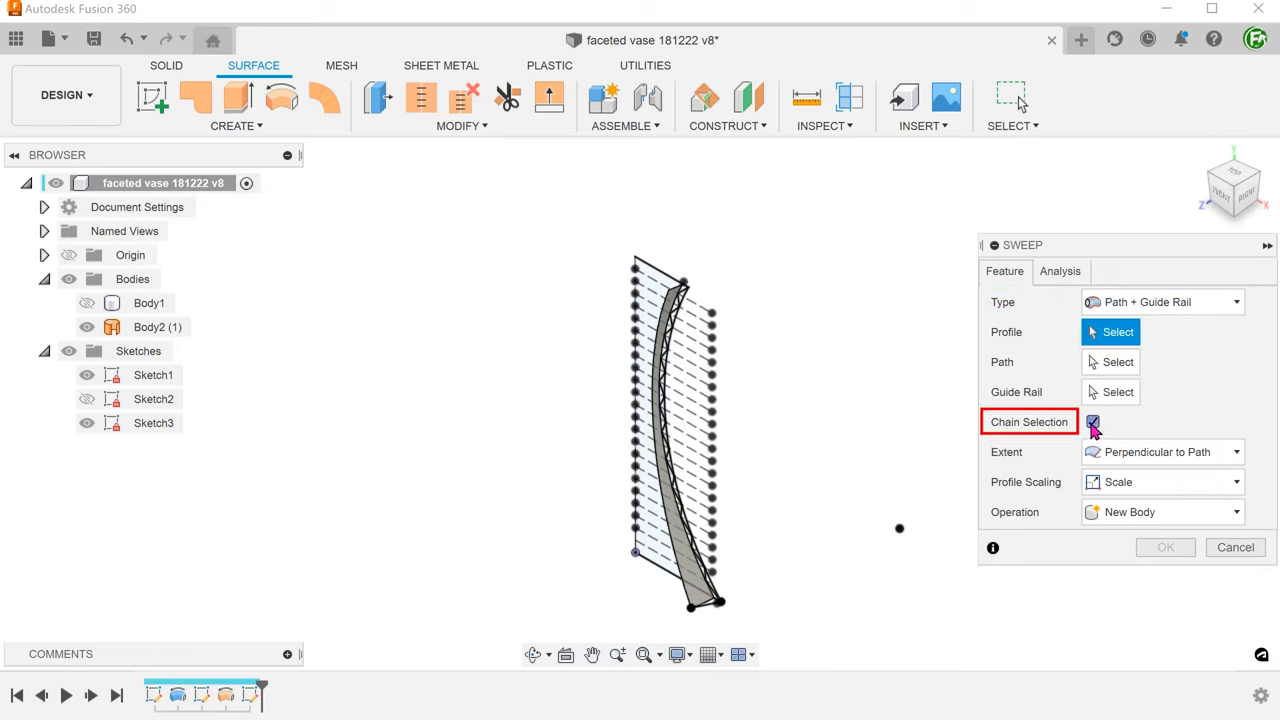
{"action": "left_click", "coordinate": [1092, 420]}
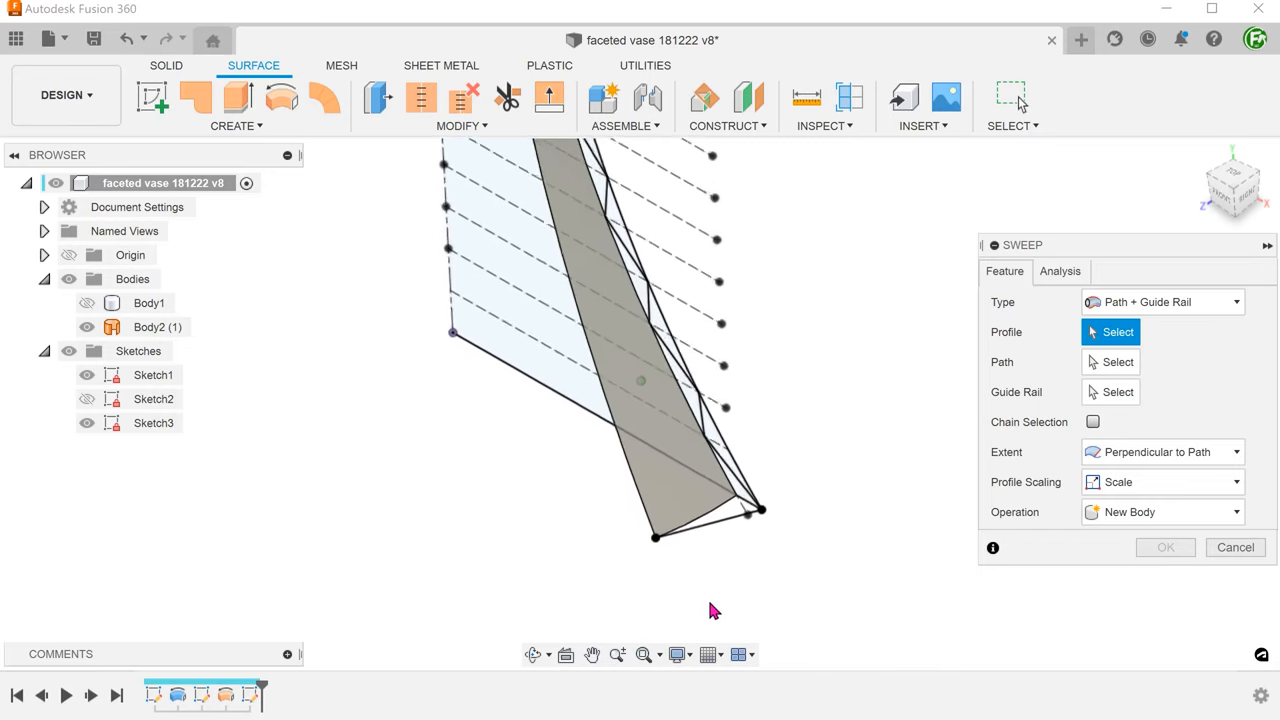
{"action": "left_click", "coordinate": [724, 530]}
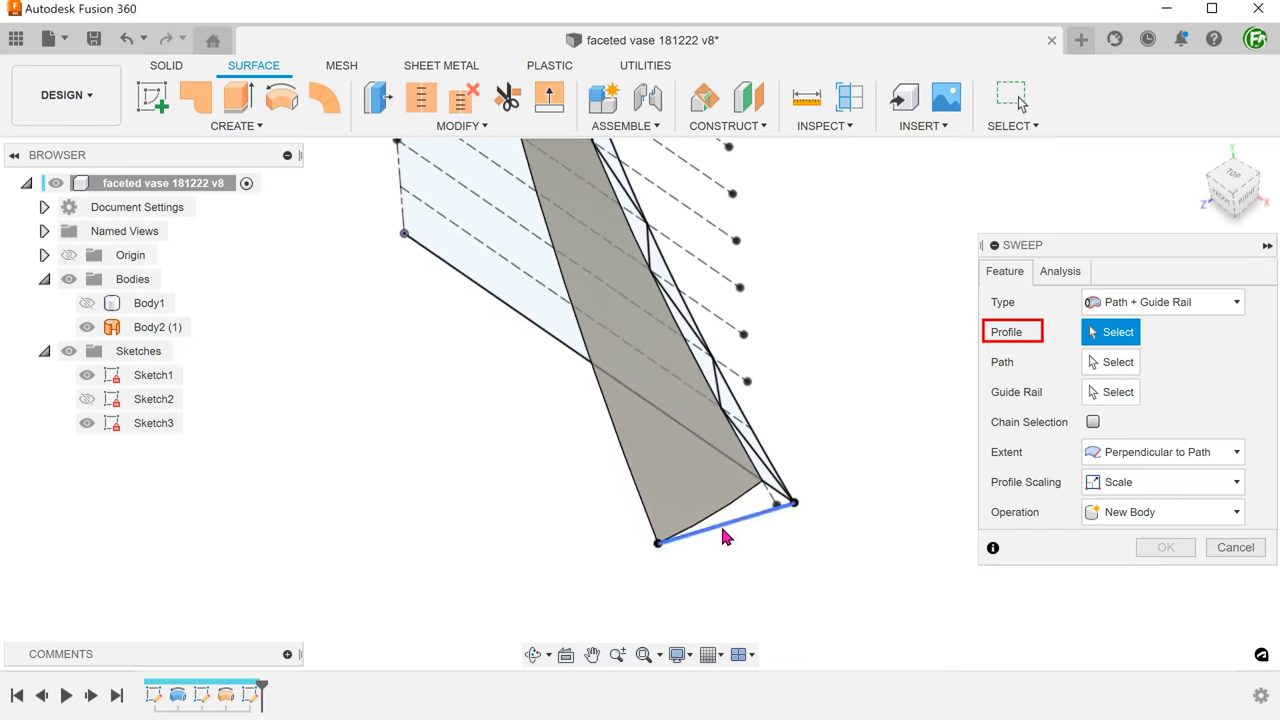
{"action": "left_click", "coordinate": [724, 520]}
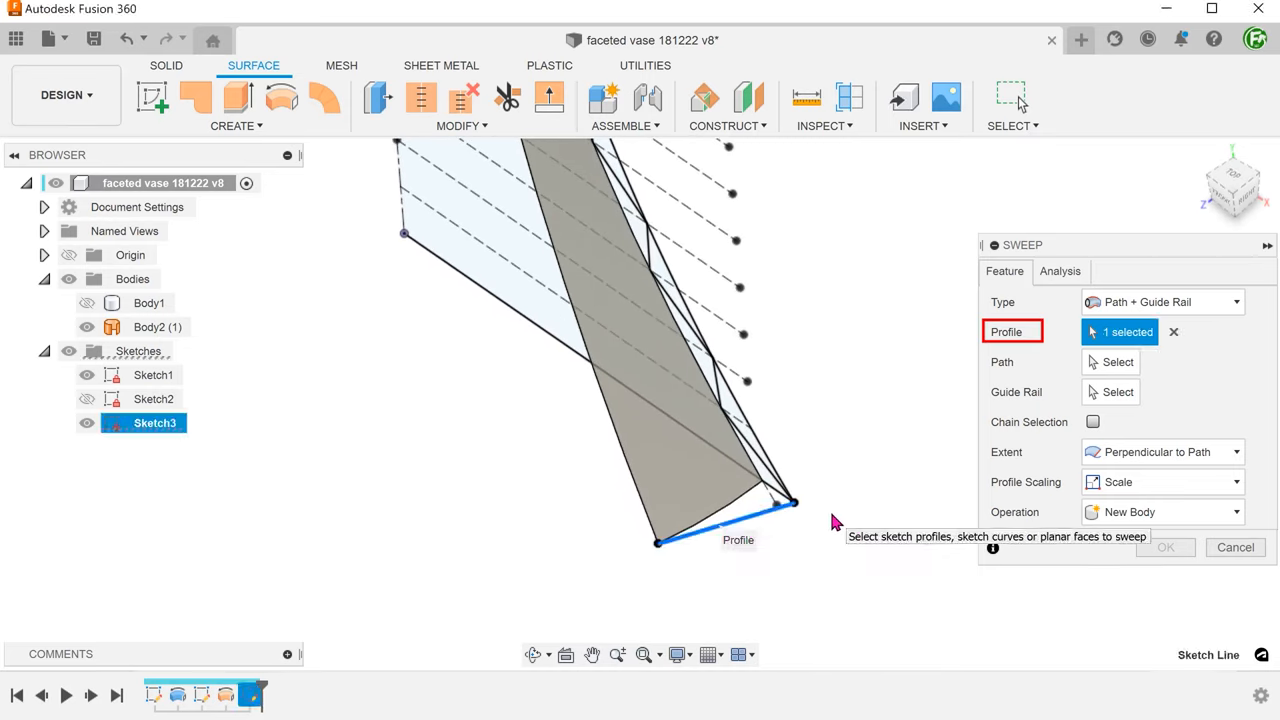
Sweep along the curve with the curved edge as guide rail at full extents into Body3.
{"action": "left_click", "coordinate": [1116, 362]}
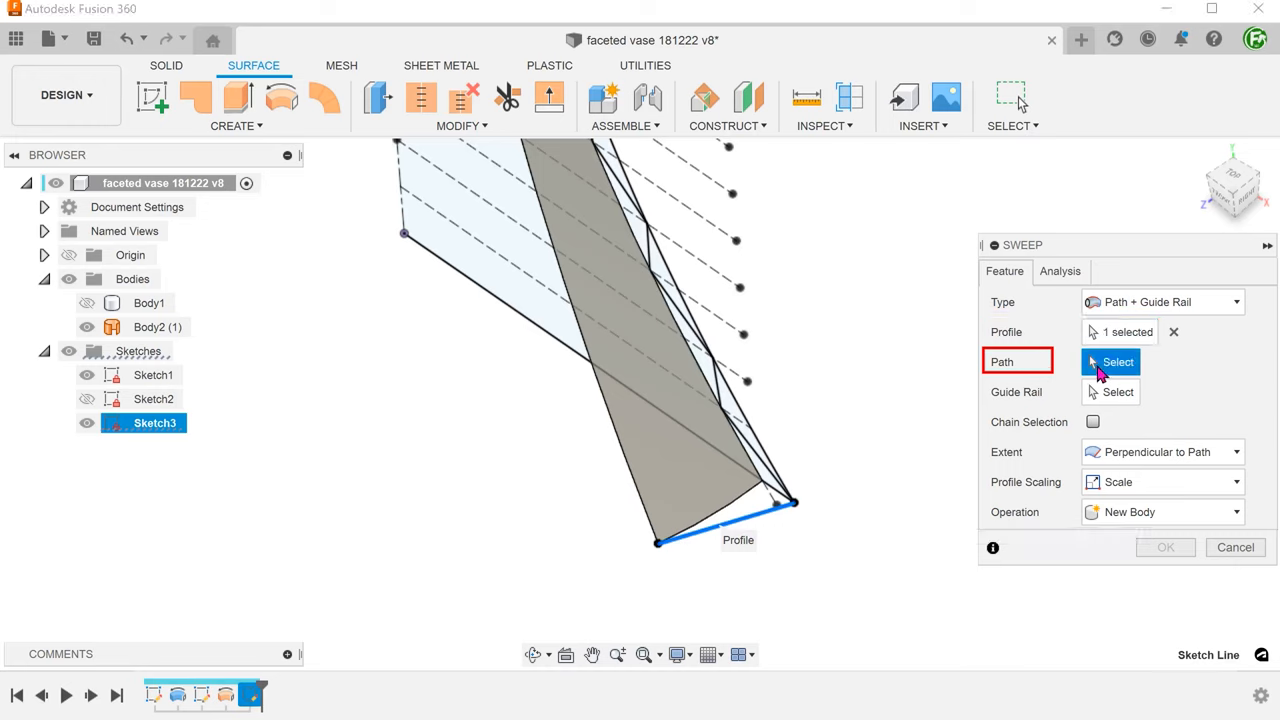
{"action": "mouse_move", "coordinate": [500, 564]}
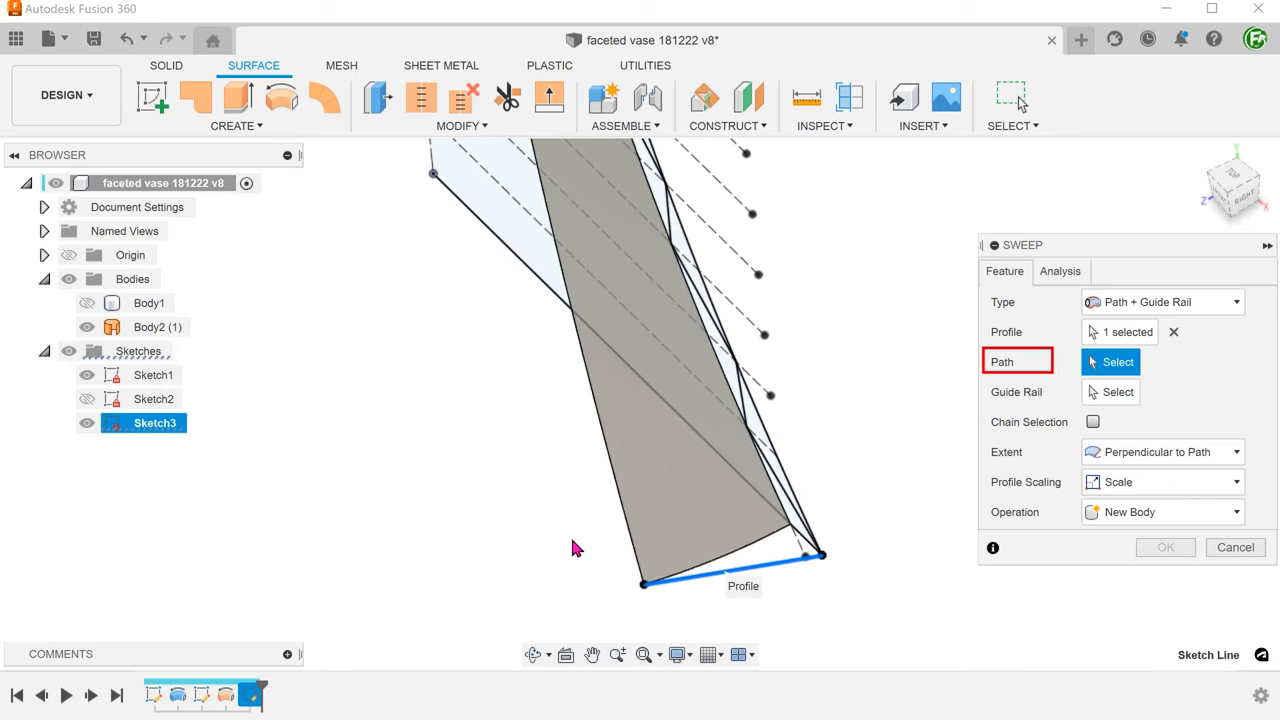
{"action": "left_click", "coordinate": [636, 548]}
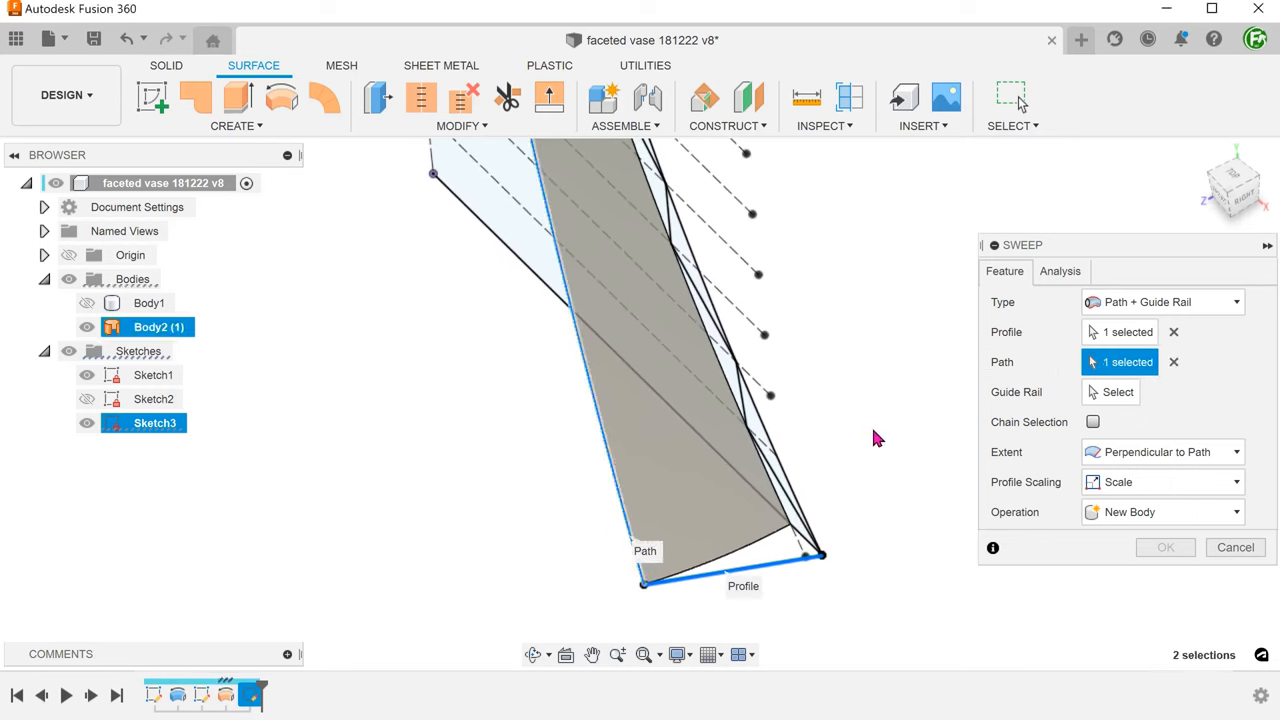
{"action": "left_click", "coordinate": [1118, 390]}
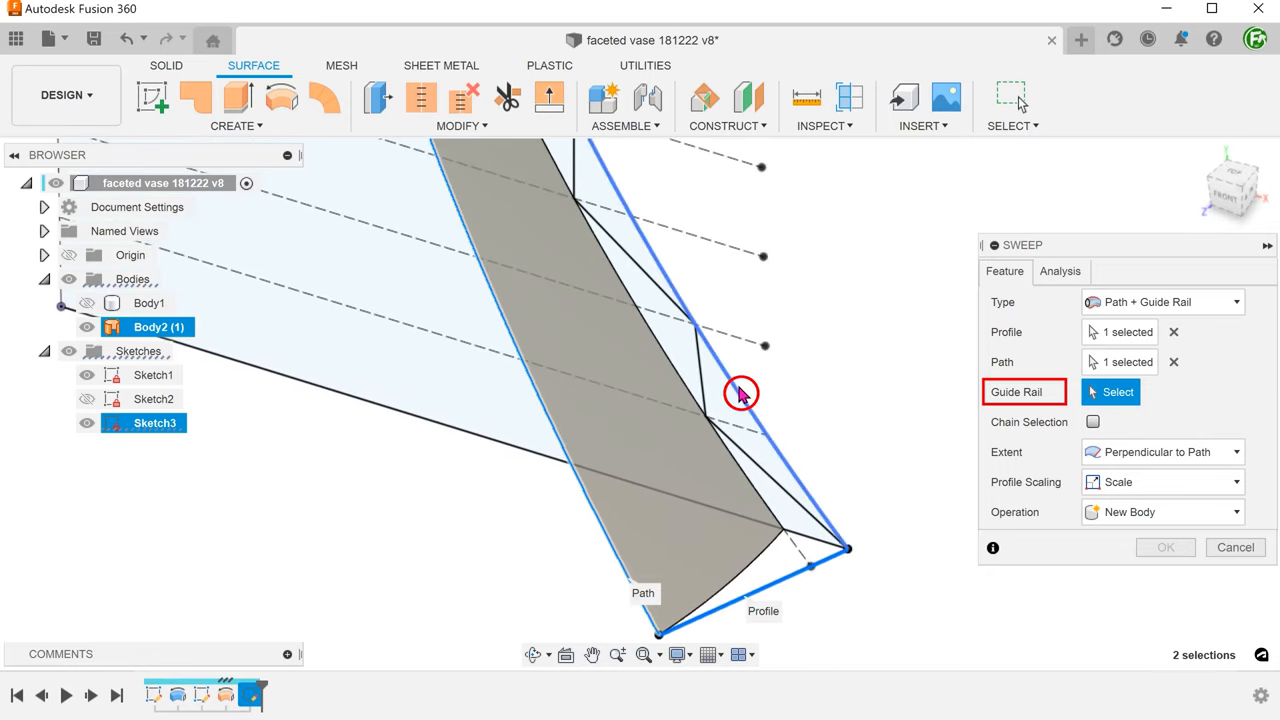
{"action": "left_click", "coordinate": [740, 392]}
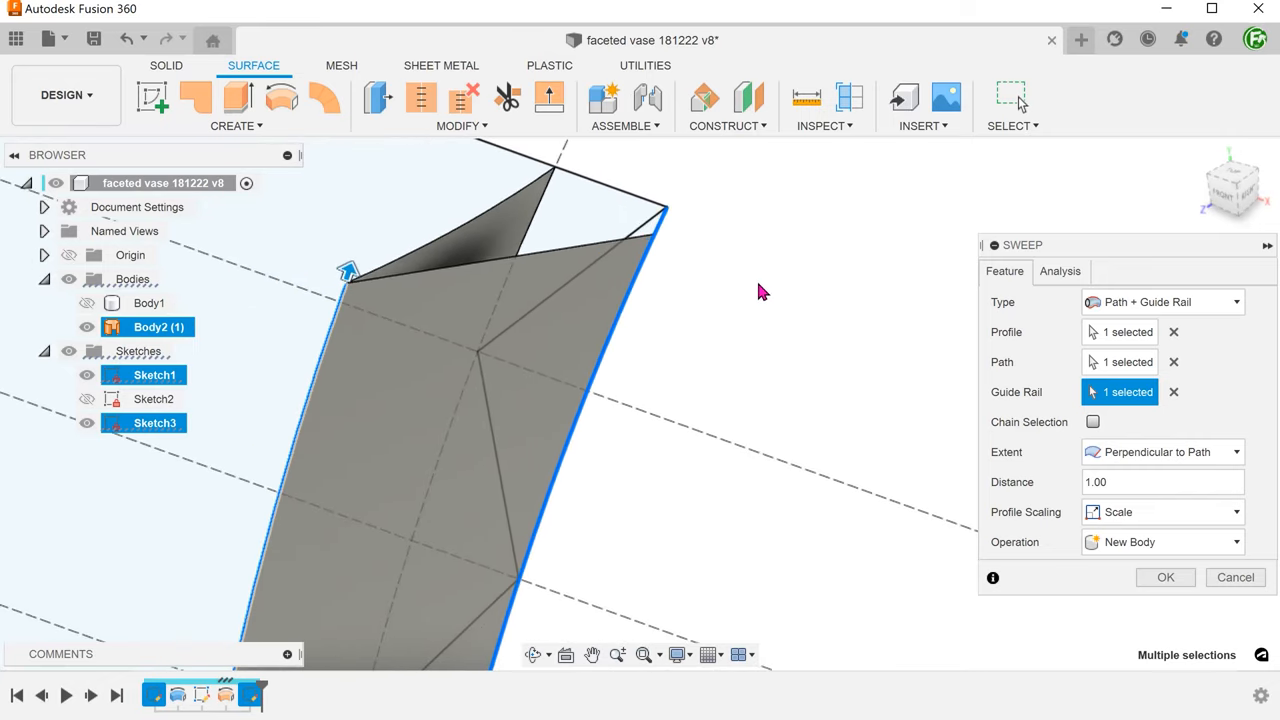
{"action": "mouse_move", "coordinate": [668, 252]}
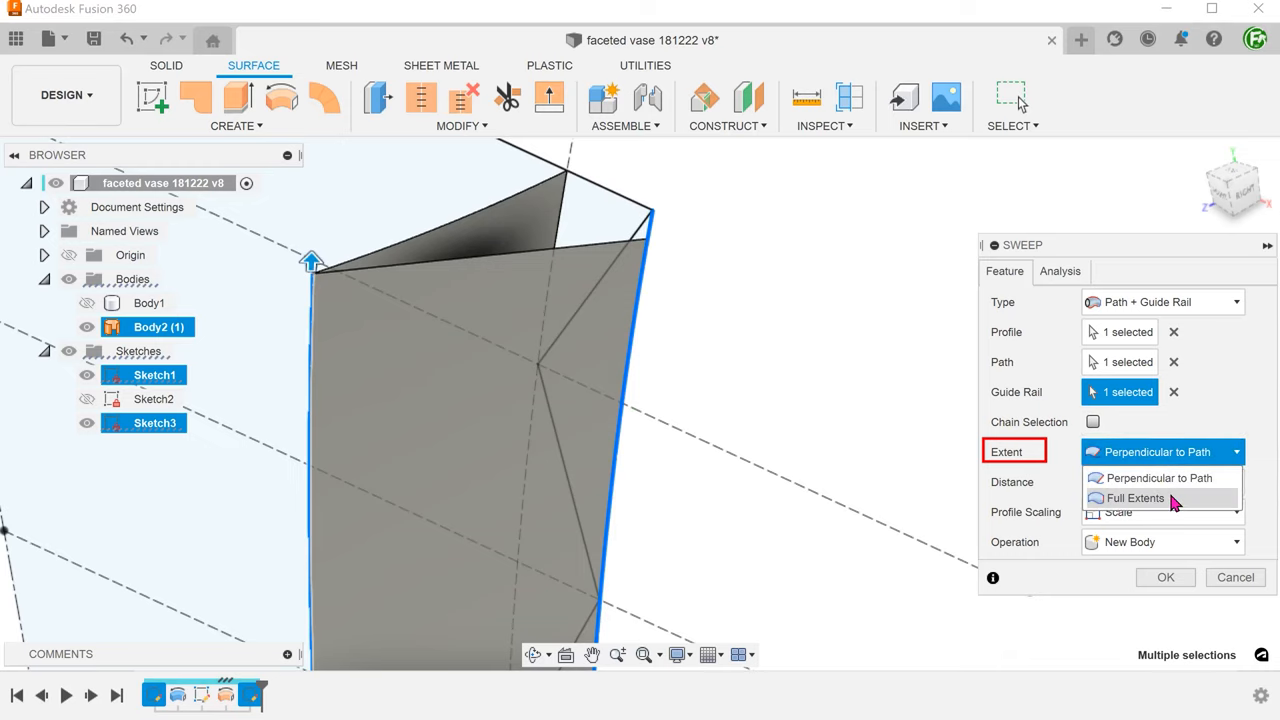
{"action": "left_click", "coordinate": [1136, 498]}
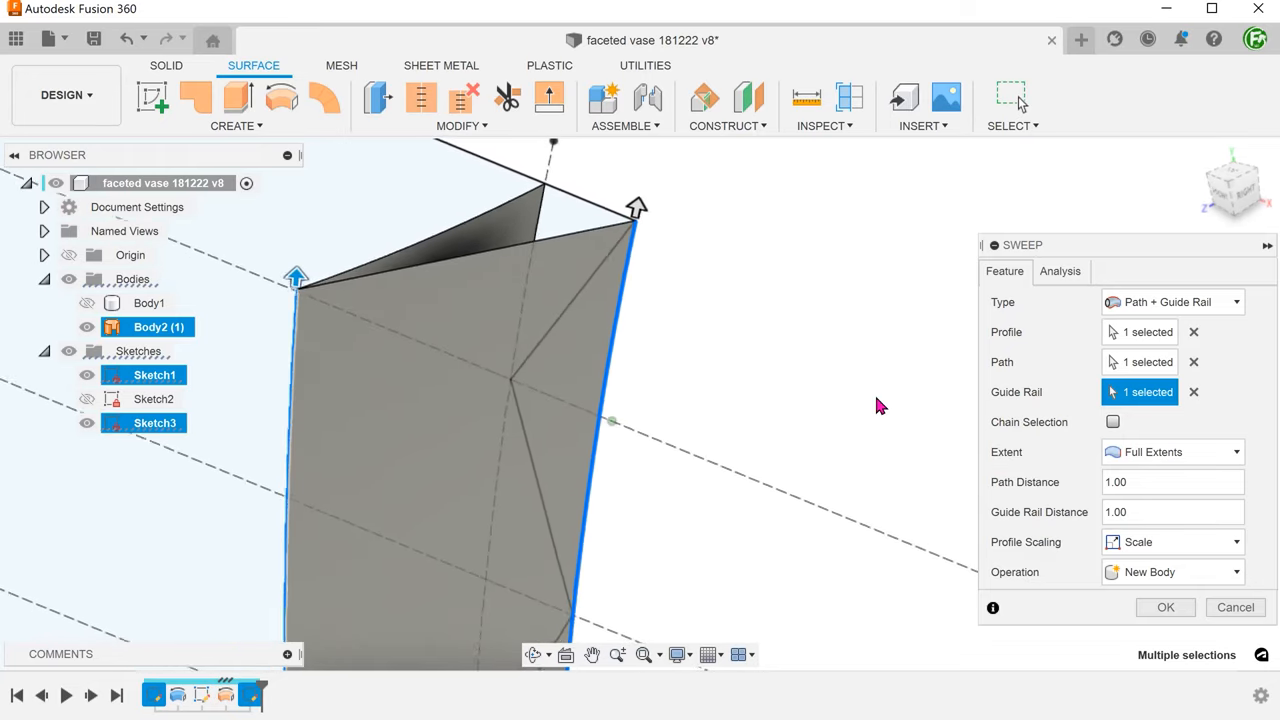
{"action": "left_click", "coordinate": [1164, 608]}
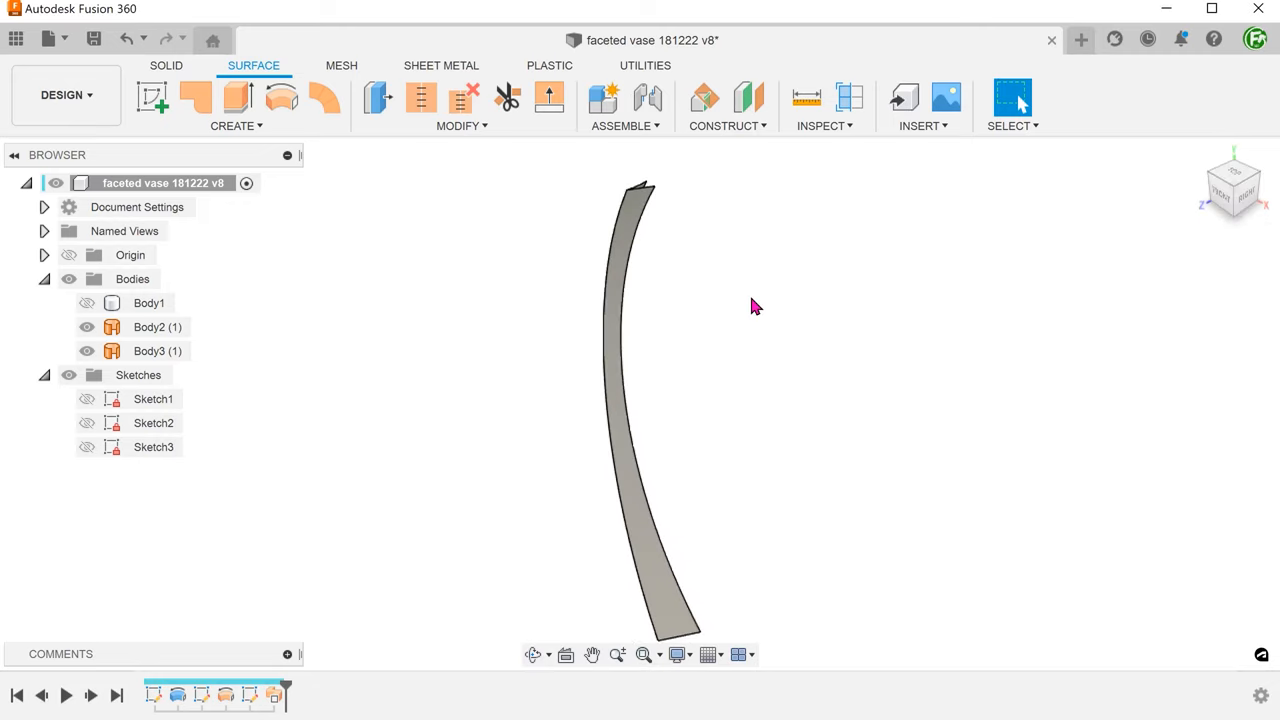
{"action": "mouse_move", "coordinate": [740, 350]}
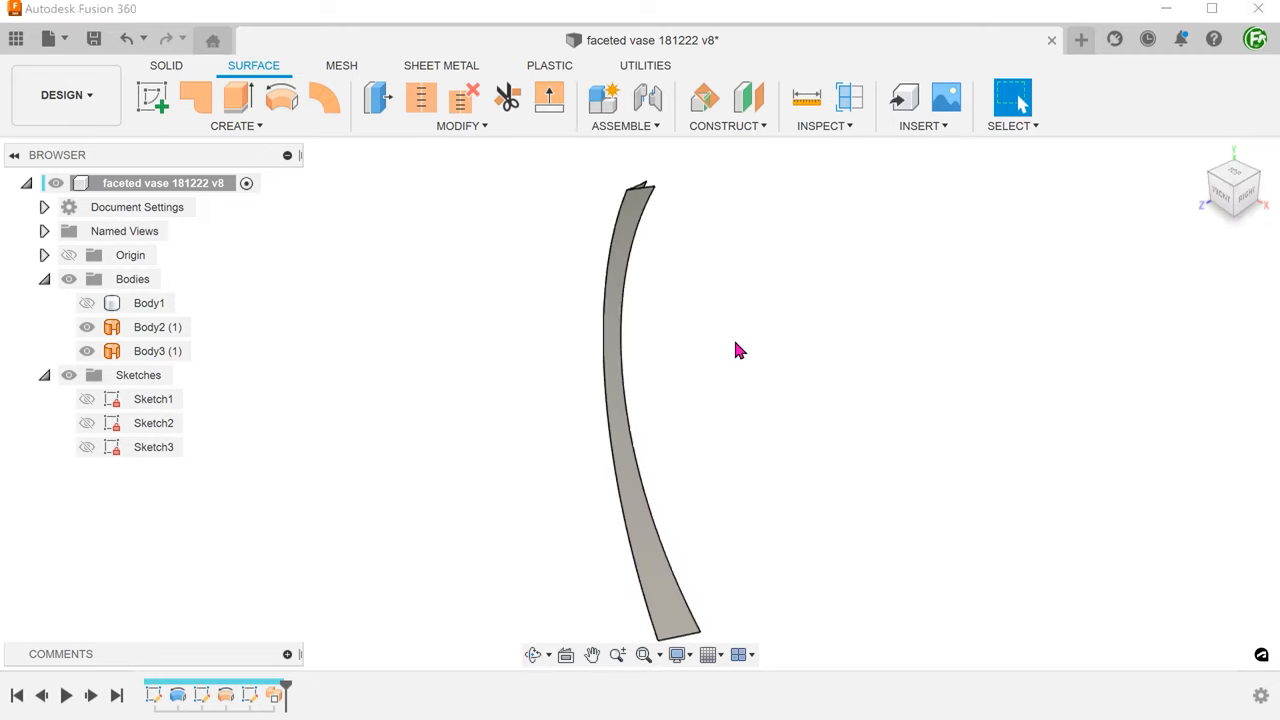
Mirror Body2 and Body3 across the origin plane to double the facet wedge.
{"action": "left_click", "coordinate": [236, 124]}
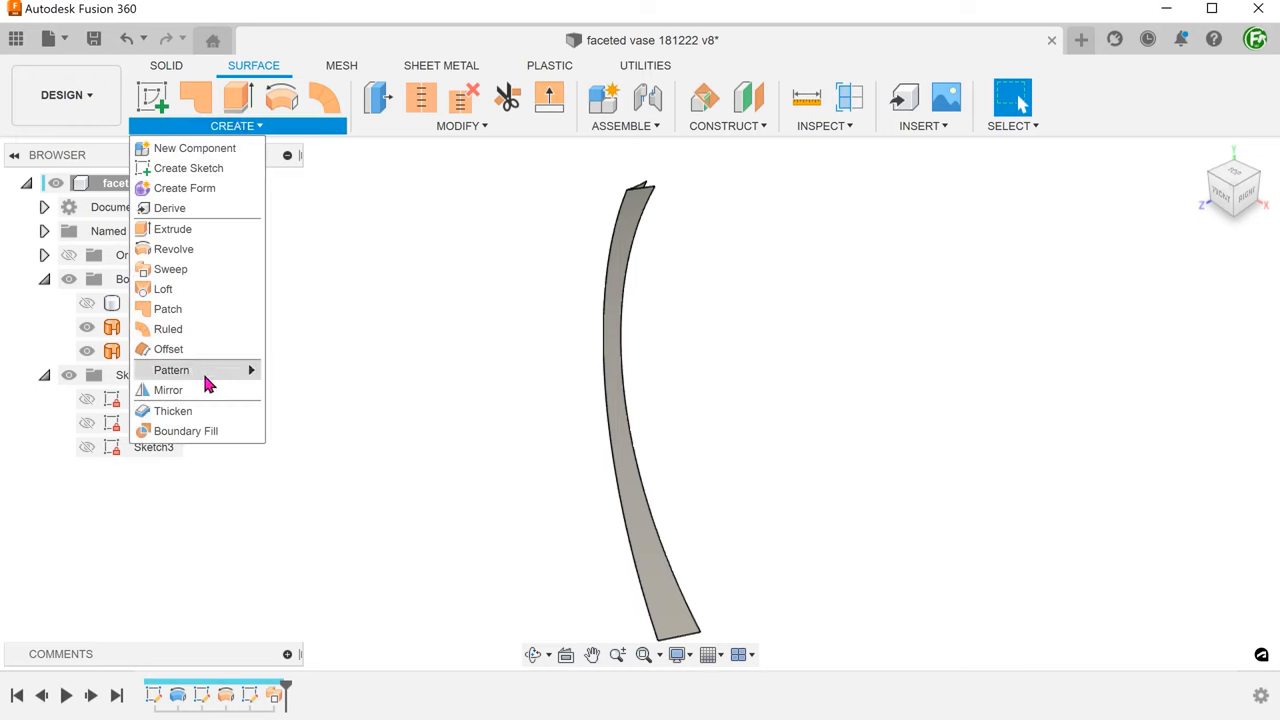
{"action": "left_click", "coordinate": [168, 388]}
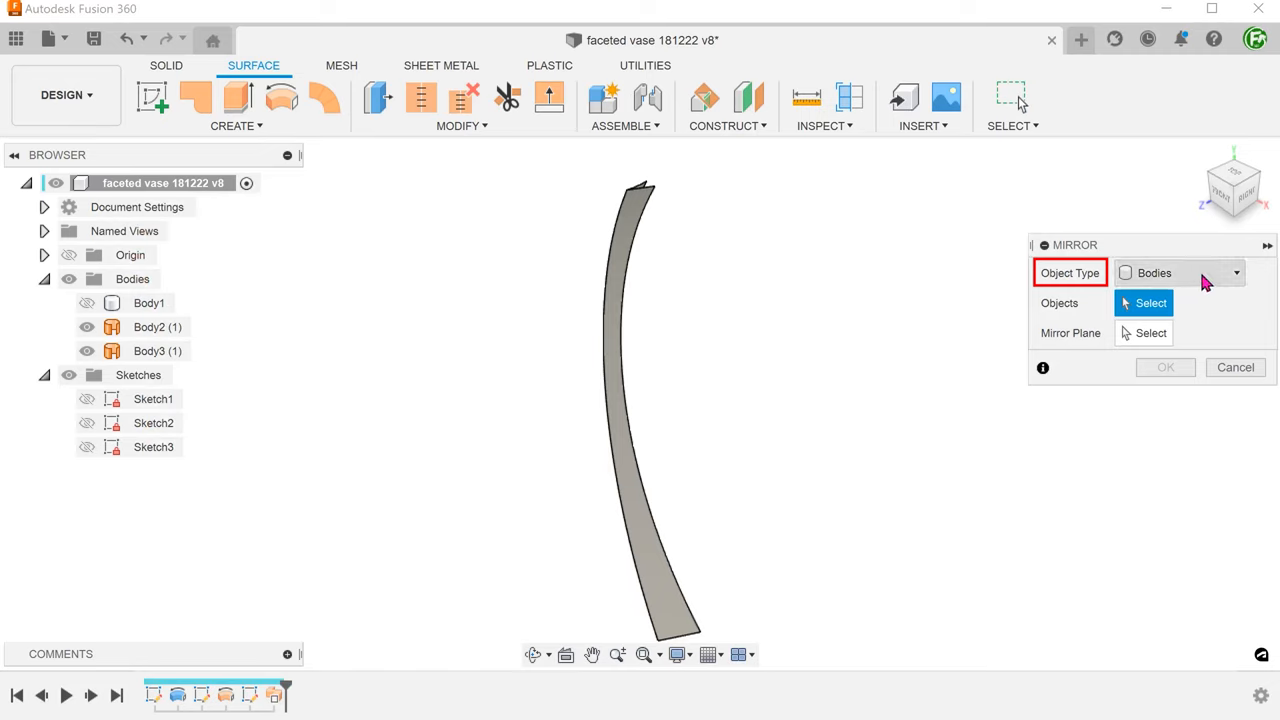
{"action": "mouse_move", "coordinate": [812, 336]}
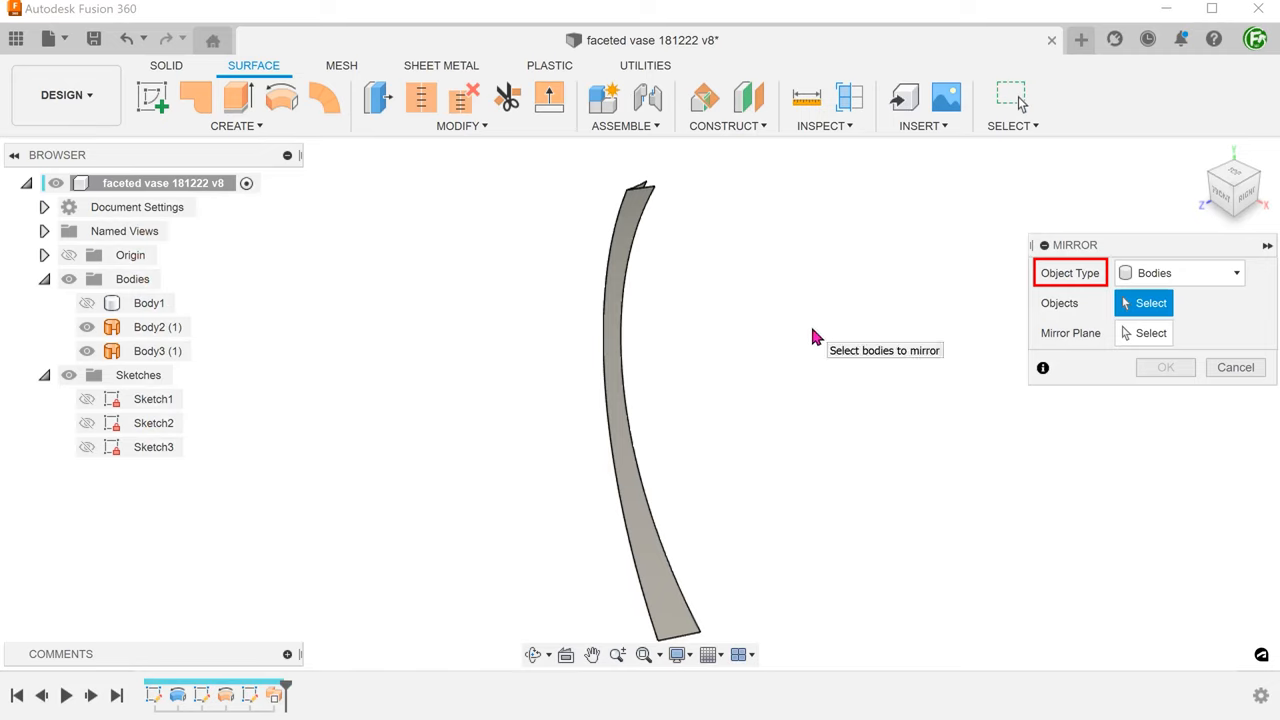
{"action": "left_click", "coordinate": [150, 328]}
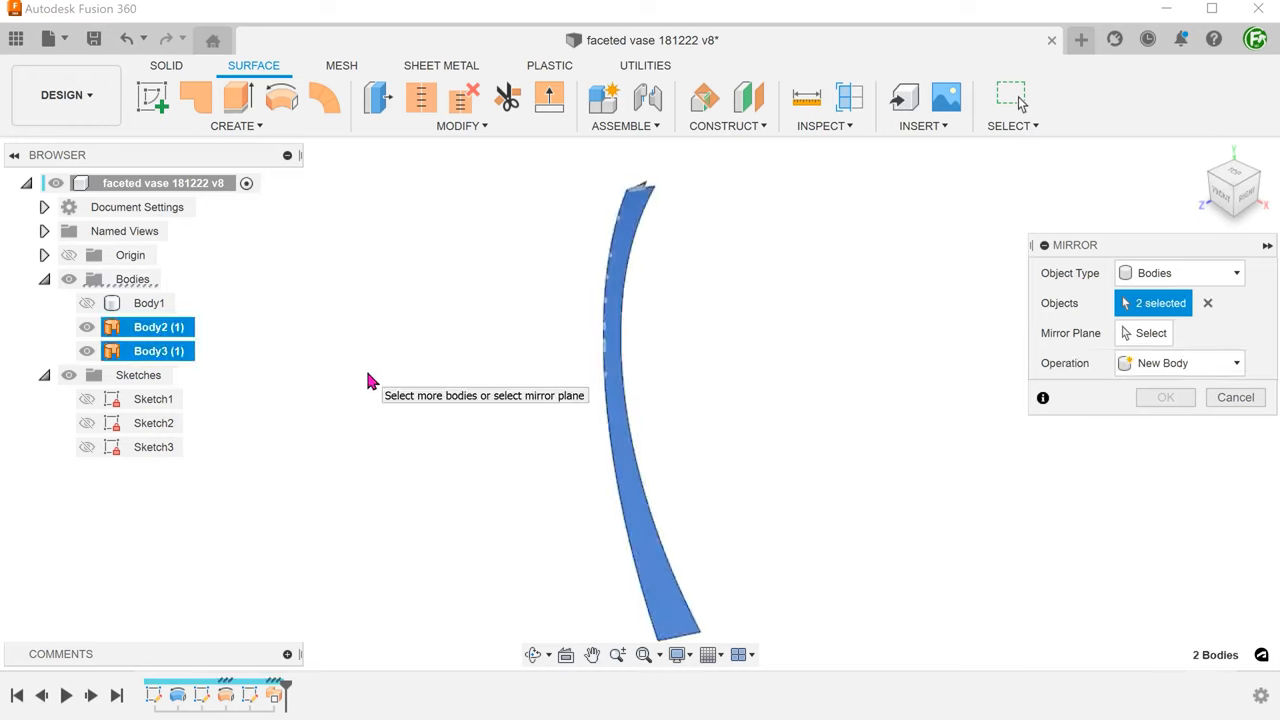
{"action": "left_click", "coordinate": [1152, 332]}
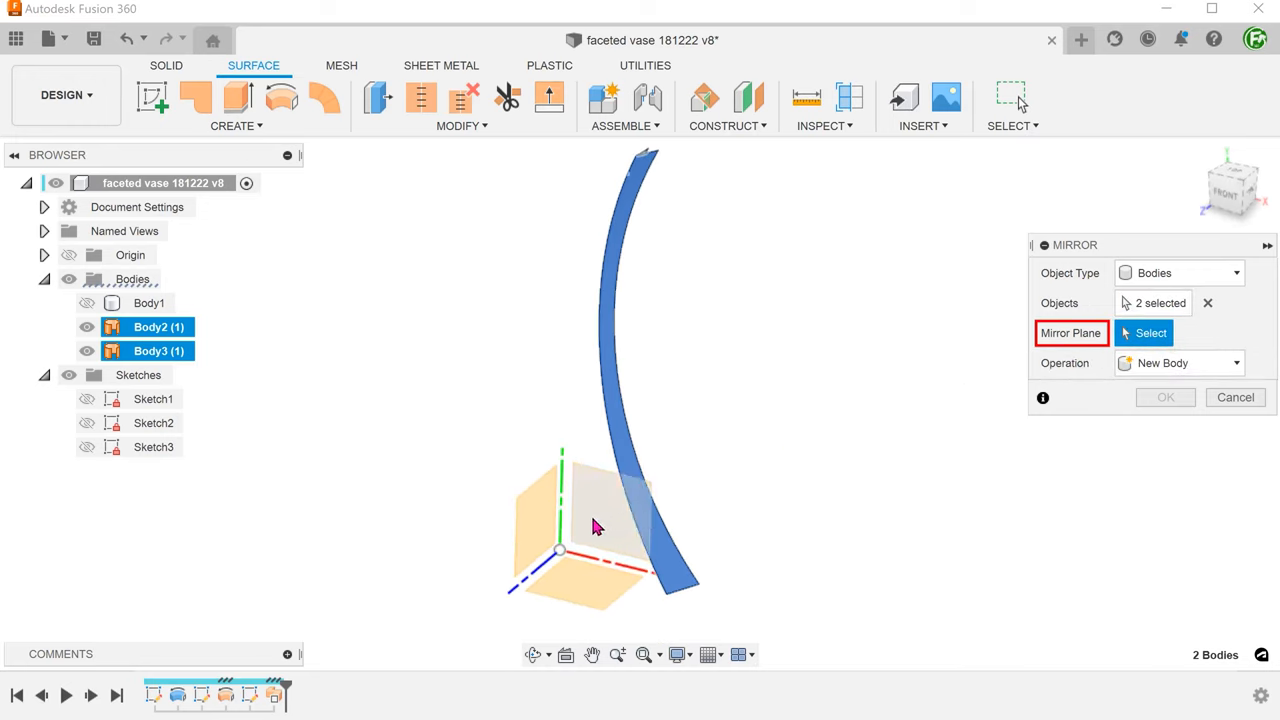
{"action": "left_click", "coordinate": [596, 516]}
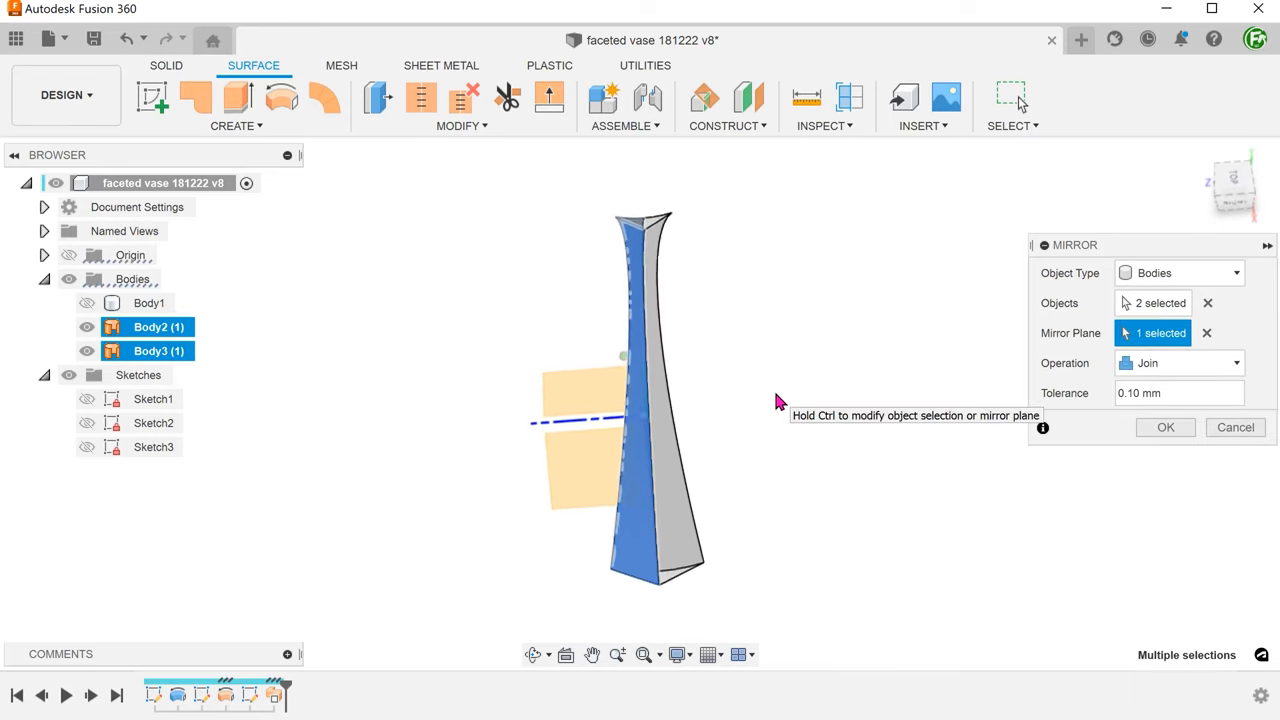
{"action": "mouse_move", "coordinate": [1164, 428]}
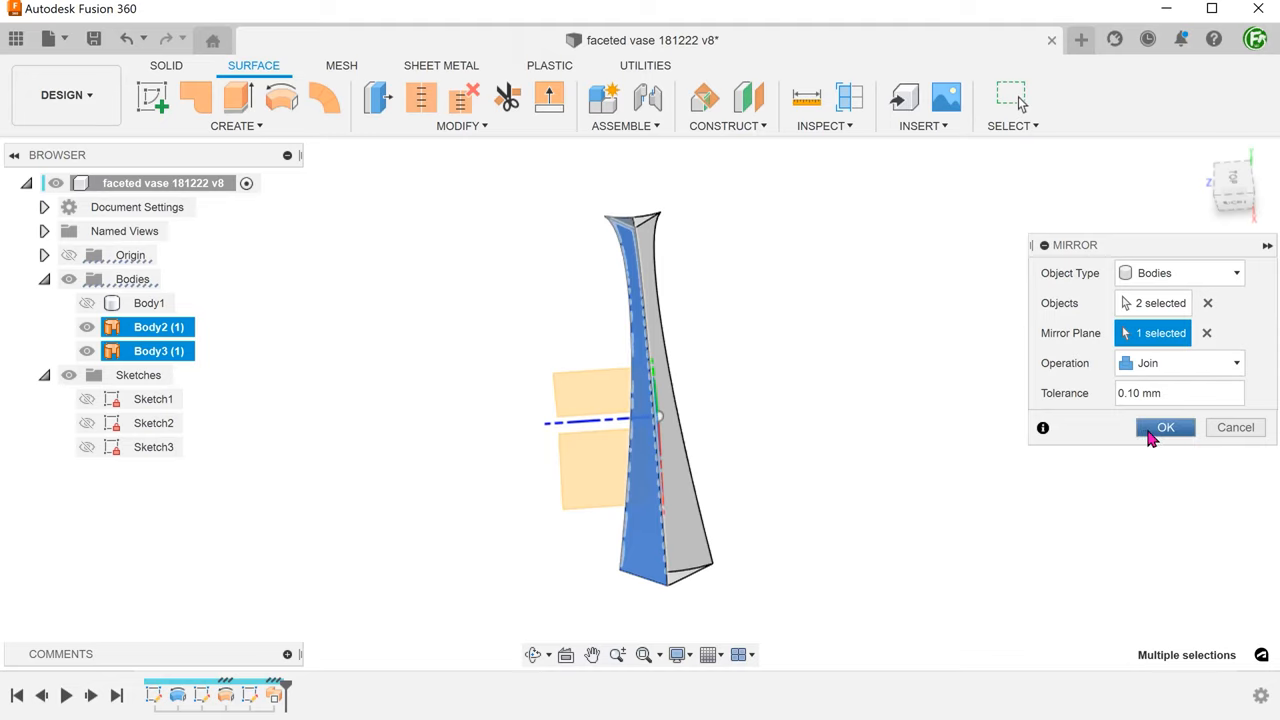
{"action": "mouse_move", "coordinate": [1180, 362]}
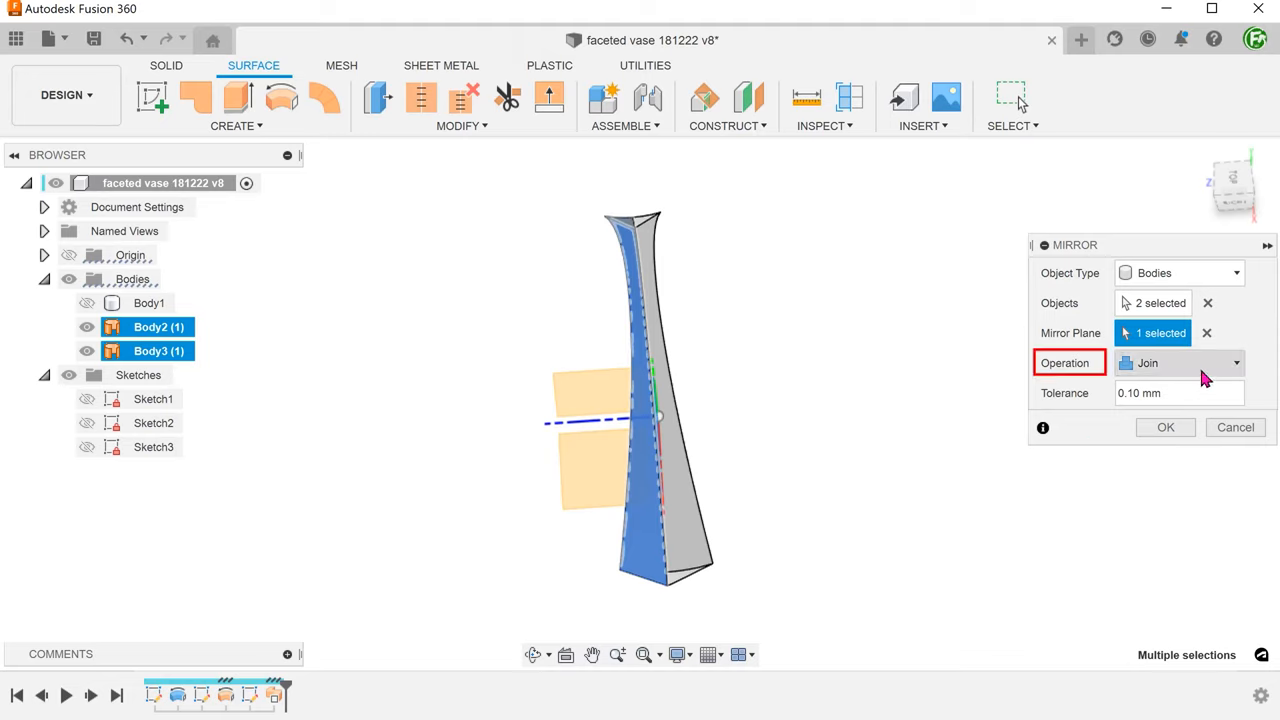
{"action": "left_click", "coordinate": [1164, 428]}
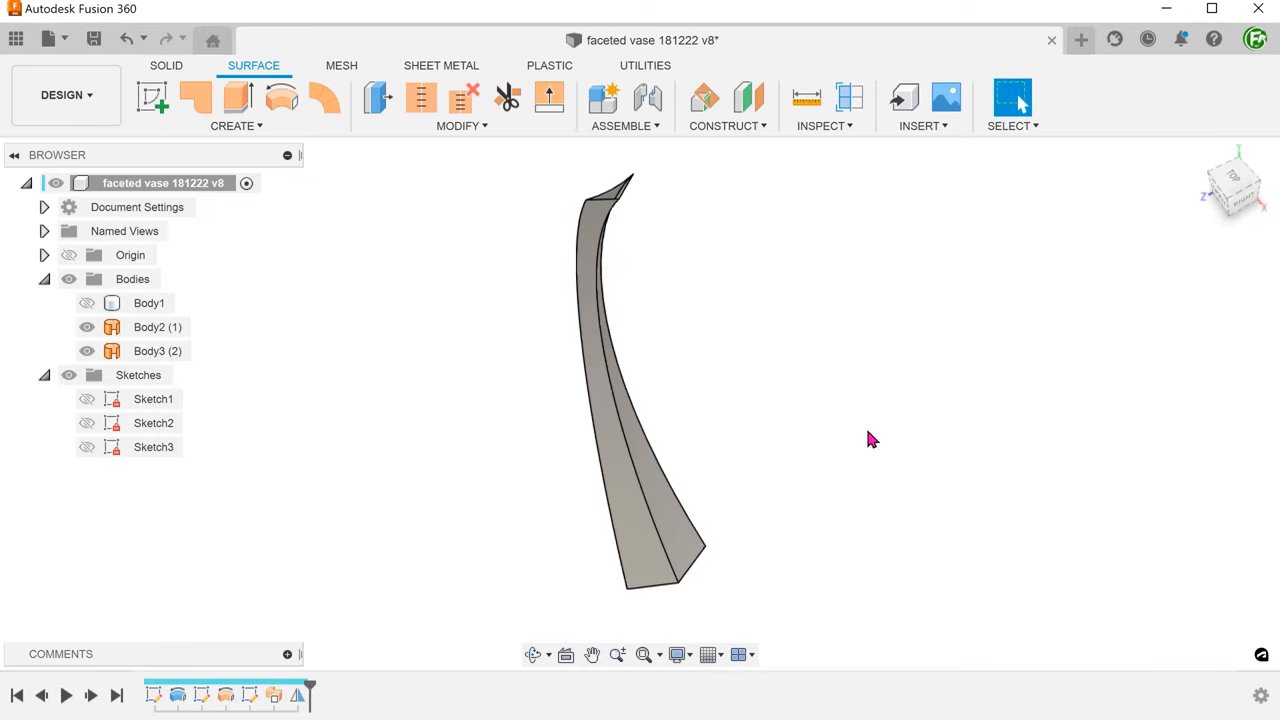
{"action": "left_click_drag", "start_coordinate": [872, 440], "coordinate": [688, 352]}
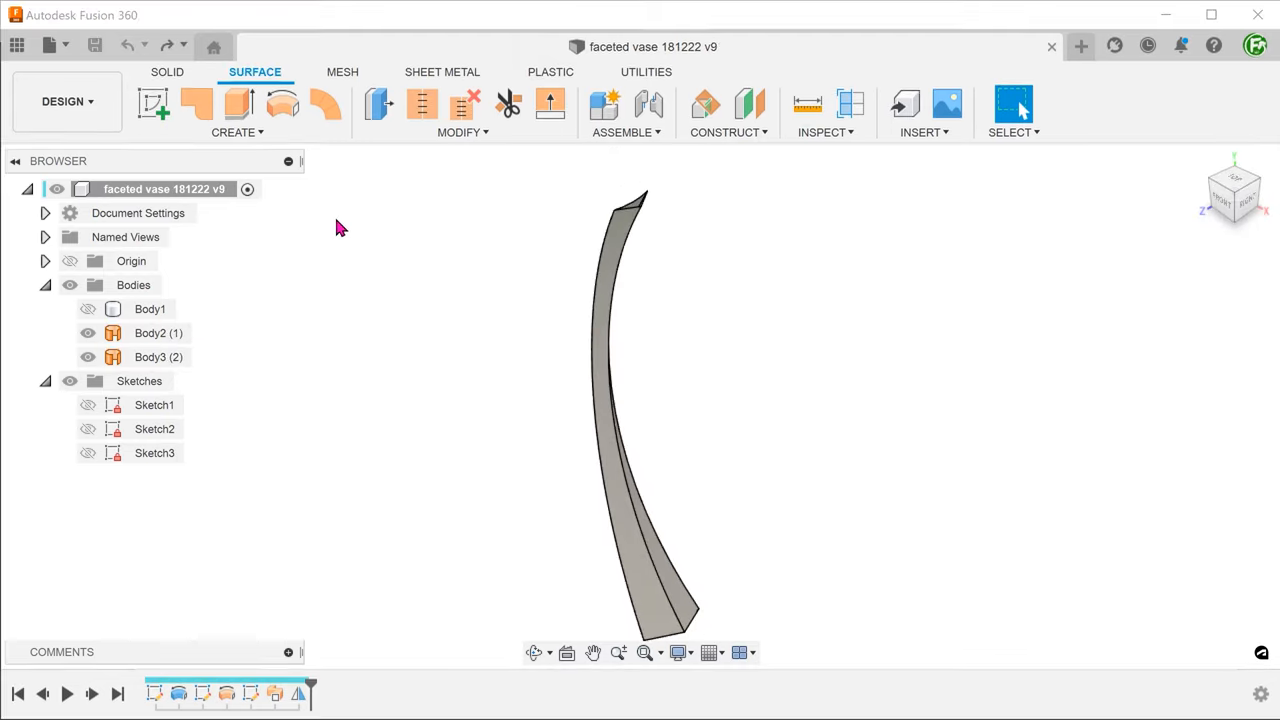
Patch the three edges of the facet's top opening into a capping surface.
{"action": "left_click", "coordinate": [236, 132]}
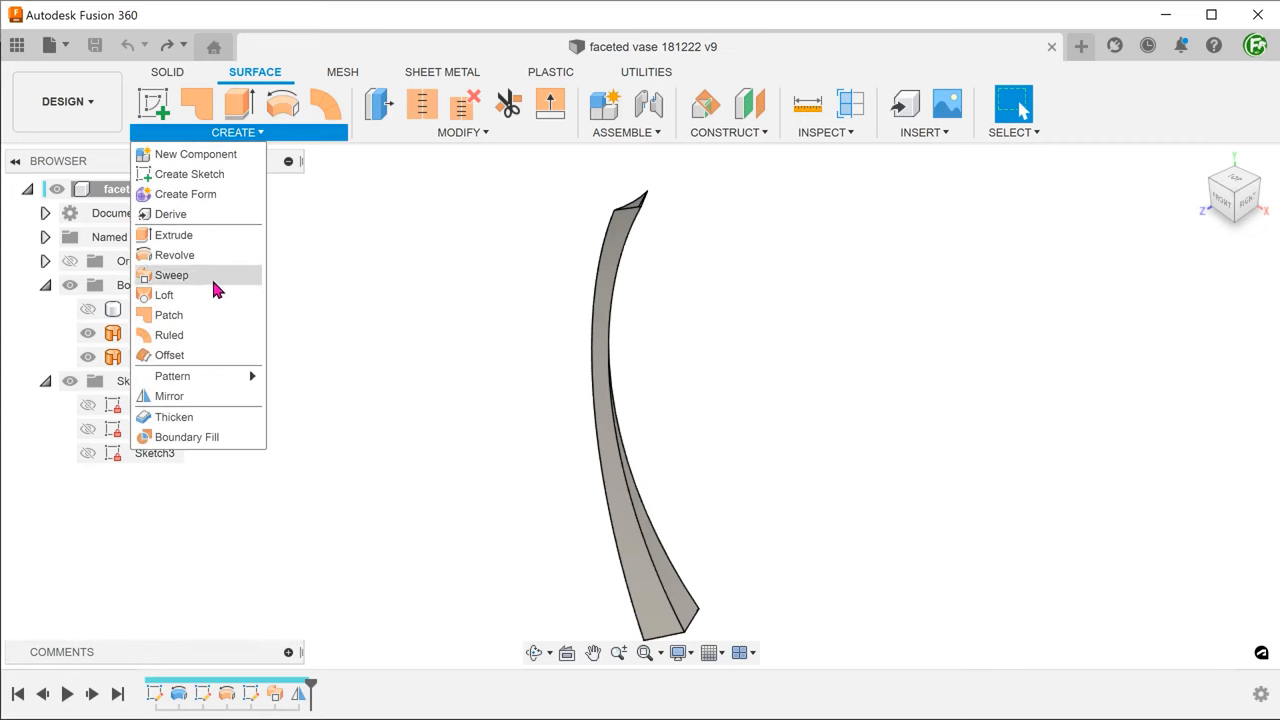
{"action": "left_click", "coordinate": [168, 316]}
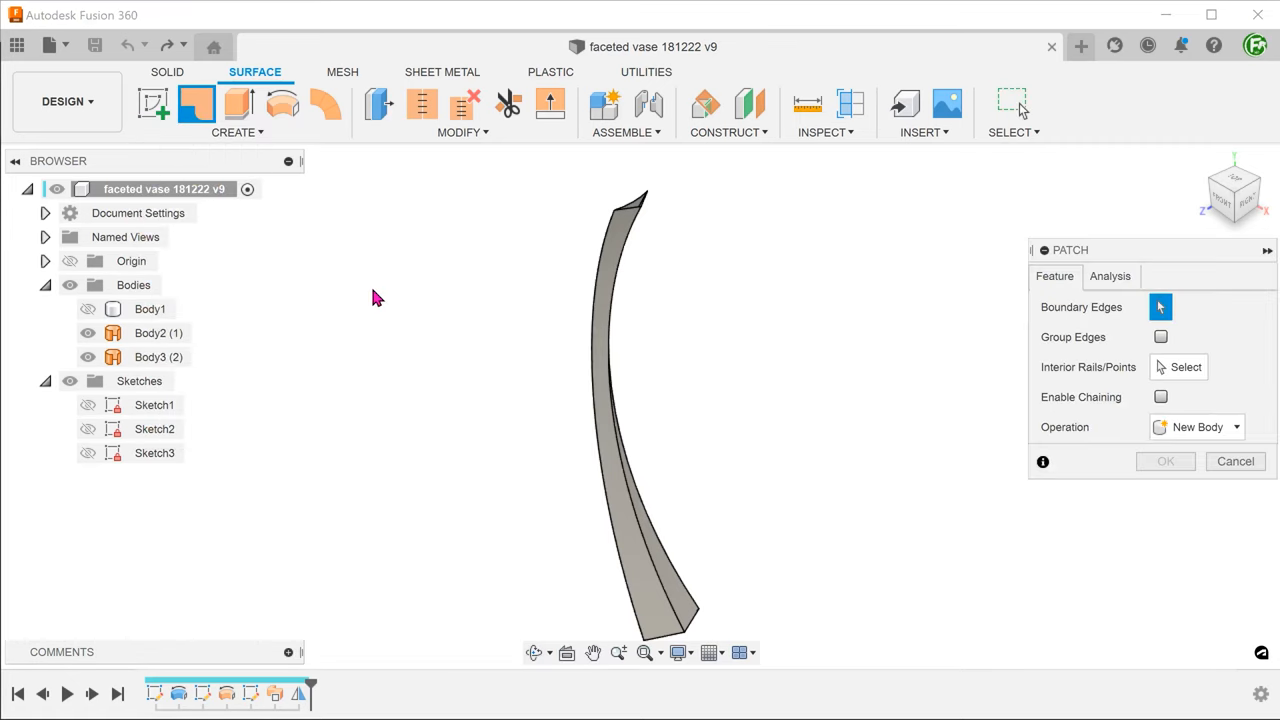
{"action": "mouse_move", "coordinate": [1160, 404]}
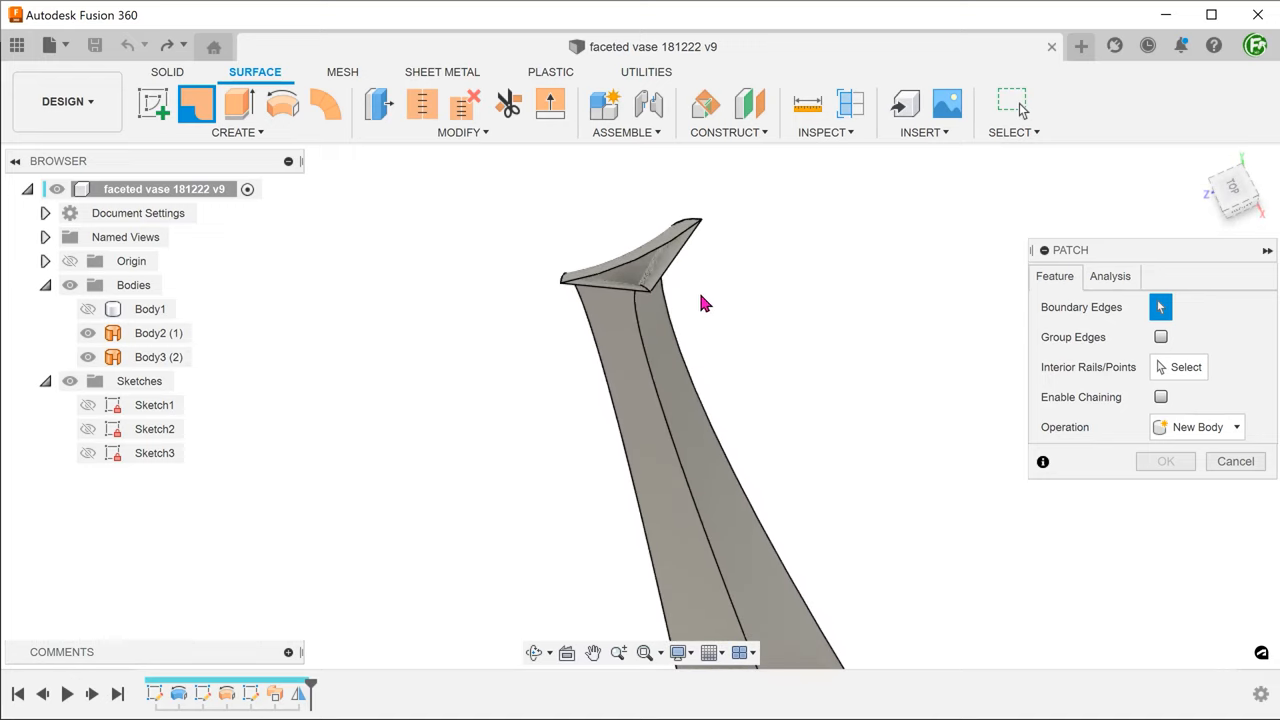
{"action": "left_click", "coordinate": [624, 284]}
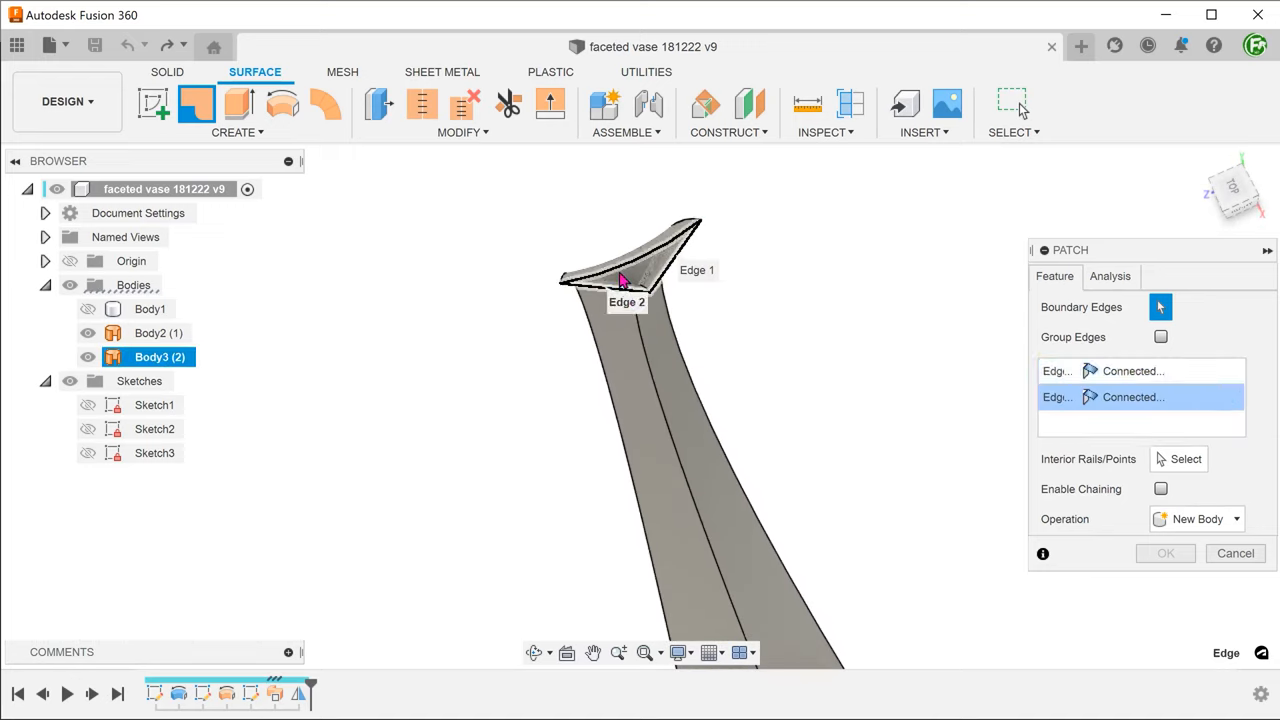
{"action": "left_click", "coordinate": [650, 256]}
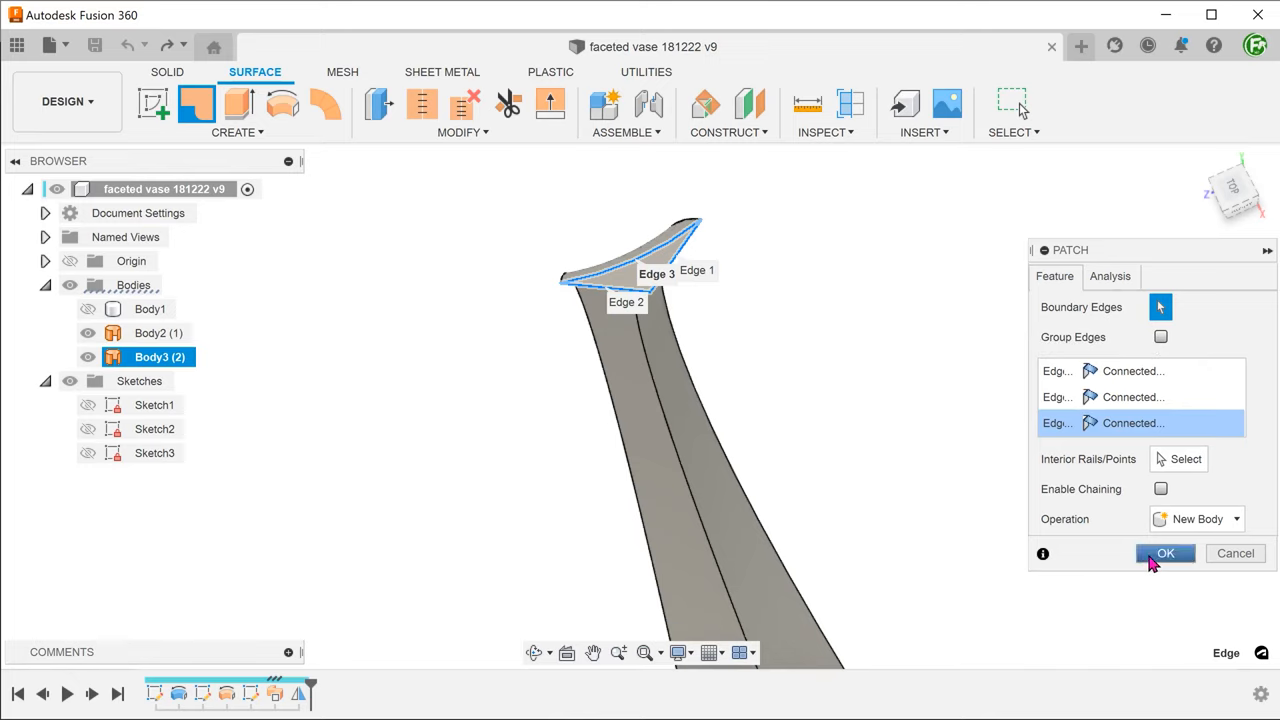
{"action": "left_click", "coordinate": [1164, 552]}
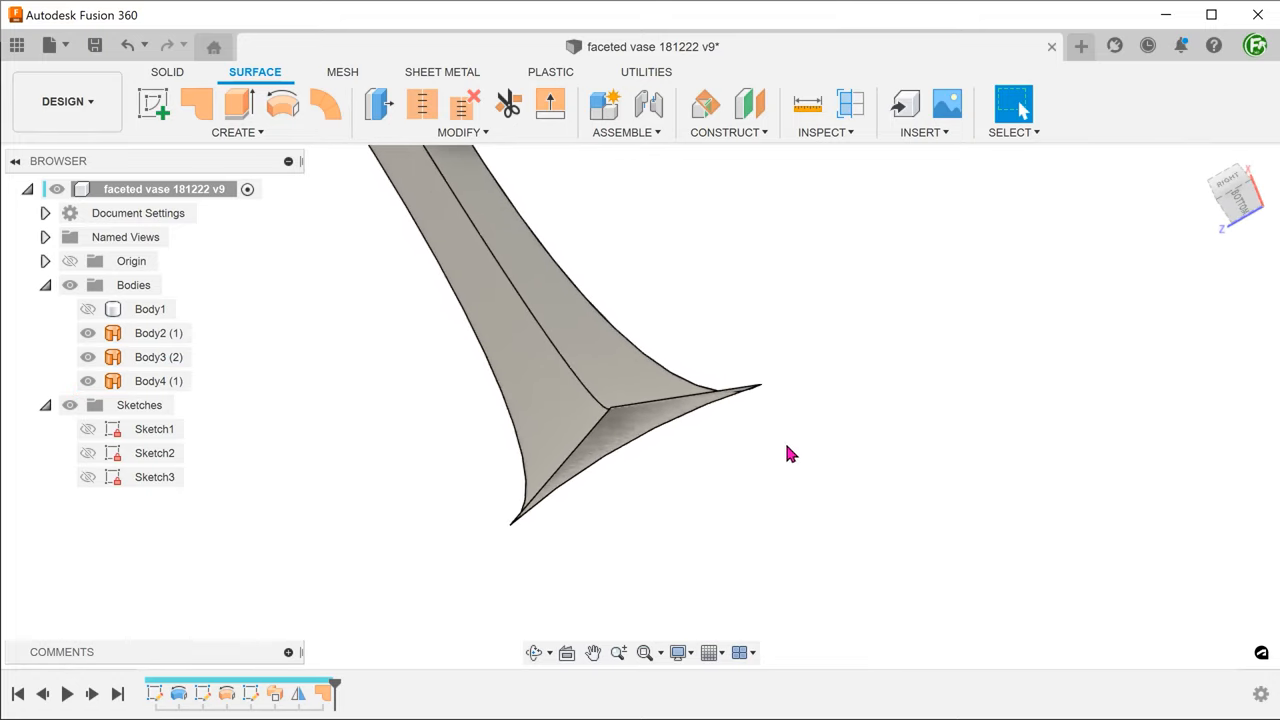
Patch the bottom opening's edges to cap the facet's lower end.
{"action": "left_click", "coordinate": [196, 104]}
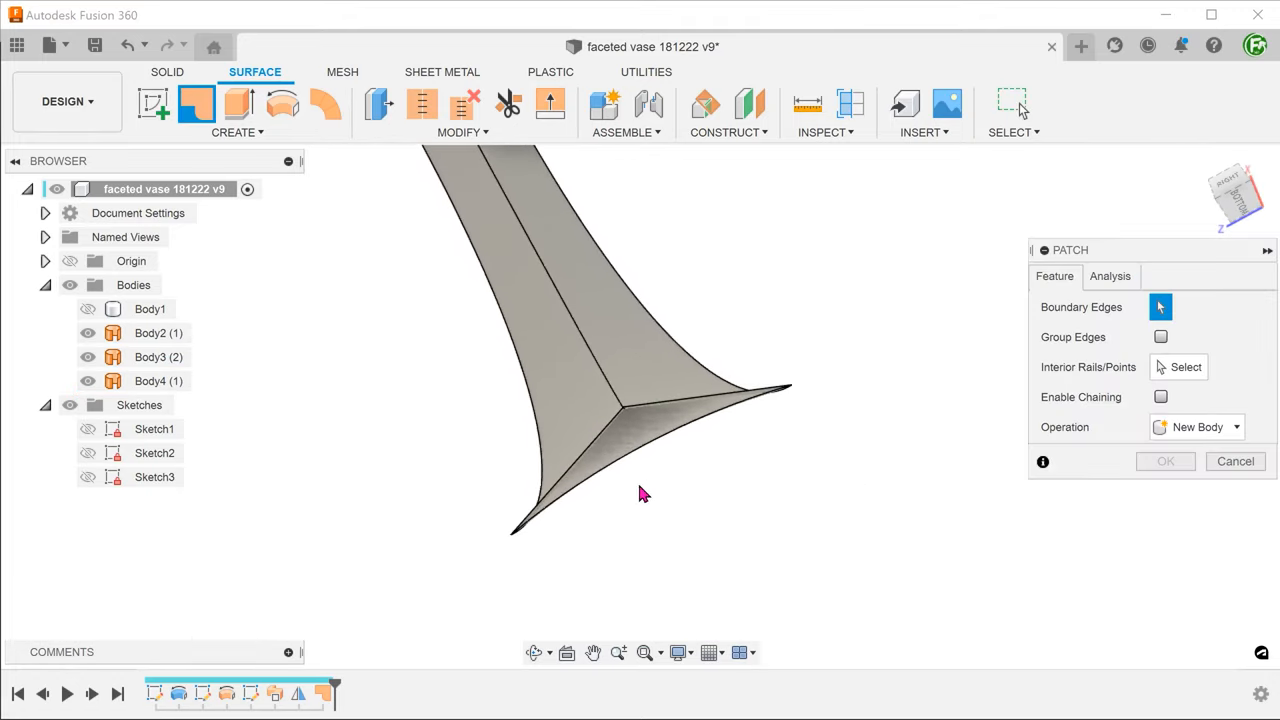
{"action": "left_click", "coordinate": [620, 420]}
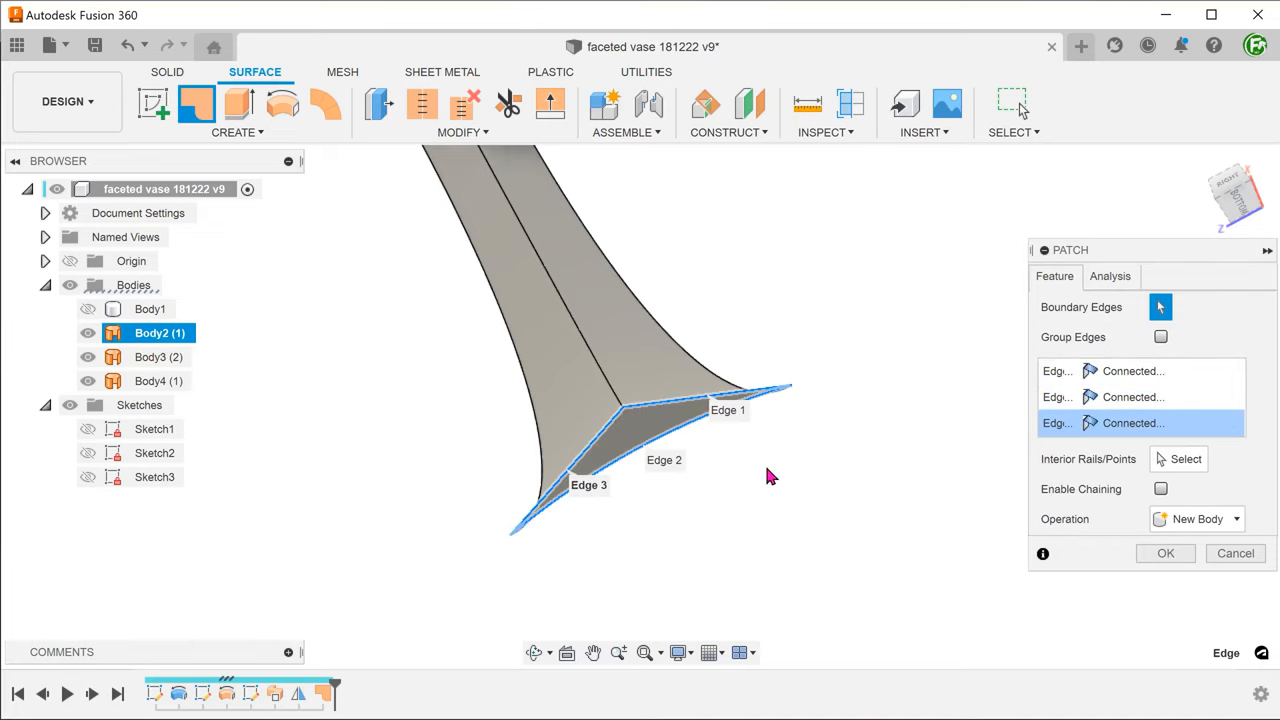
{"action": "left_click", "coordinate": [1164, 552]}
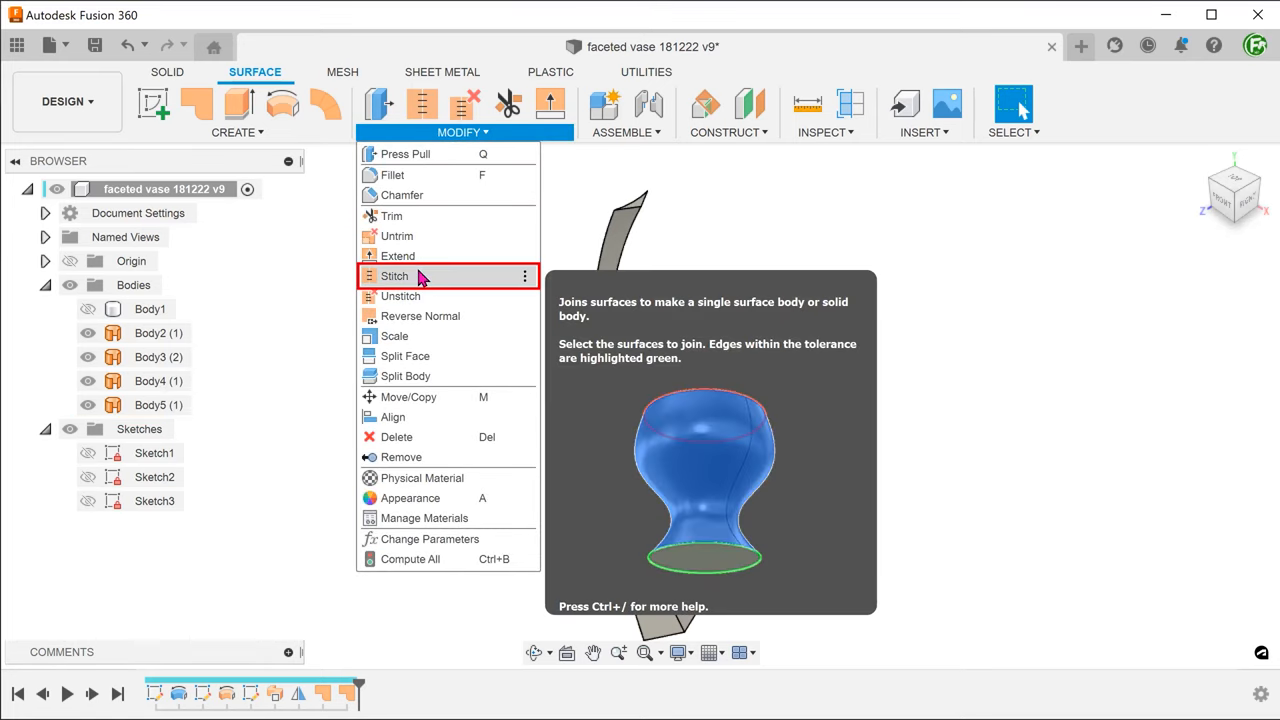
Stitch the four facet surfaces into closed Body6 and toggle the vase body to inspect it.
{"action": "left_click", "coordinate": [394, 276]}
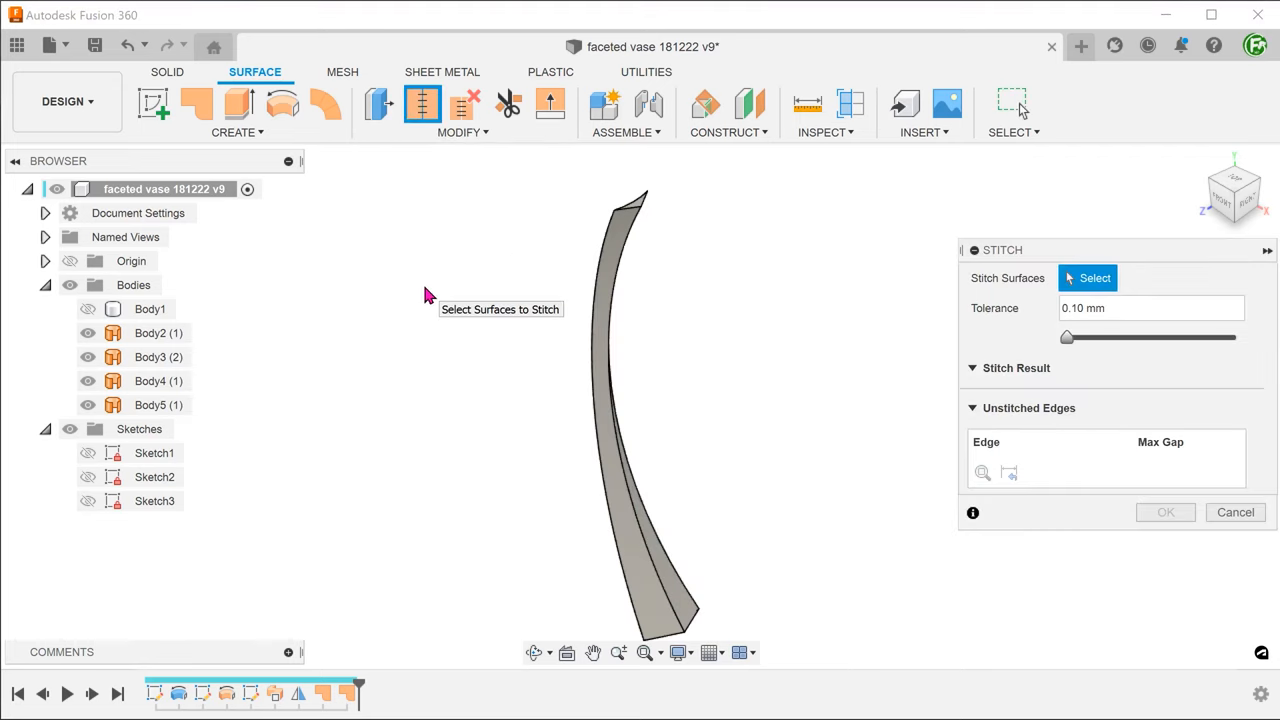
{"action": "left_click_drag", "start_coordinate": [464, 164], "coordinate": [632, 270]}
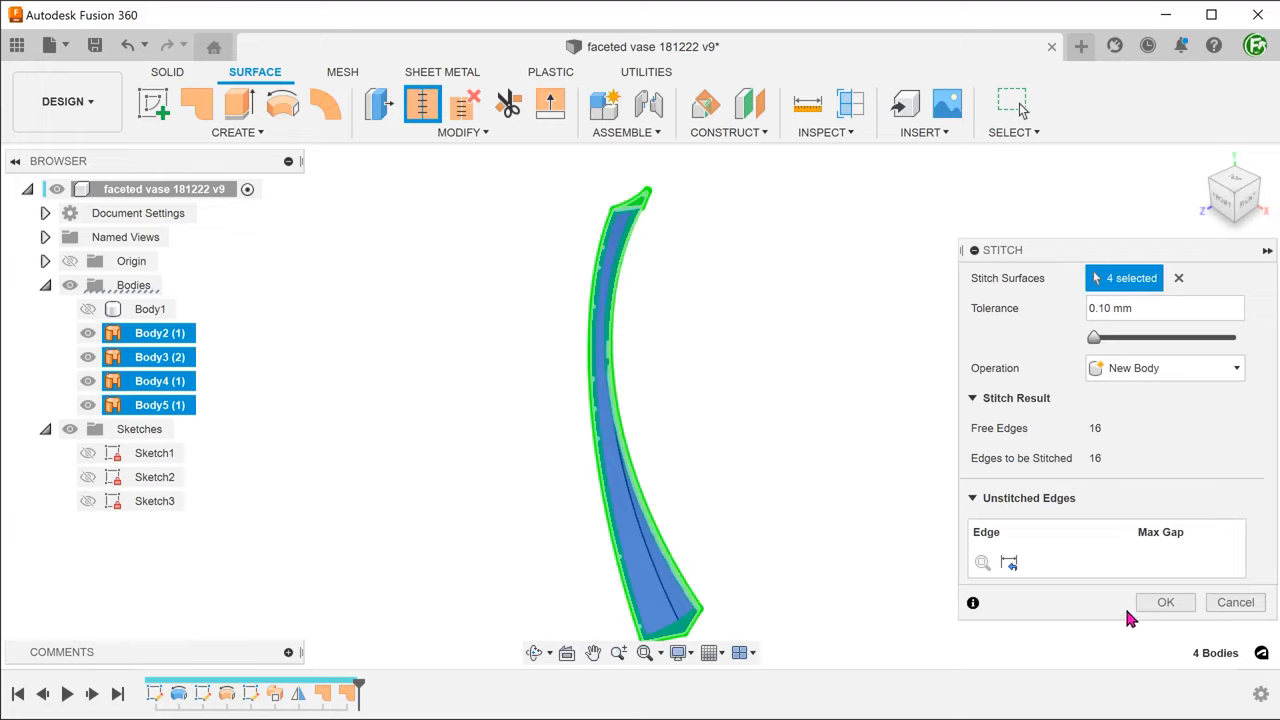
{"action": "left_click", "coordinate": [1164, 602]}
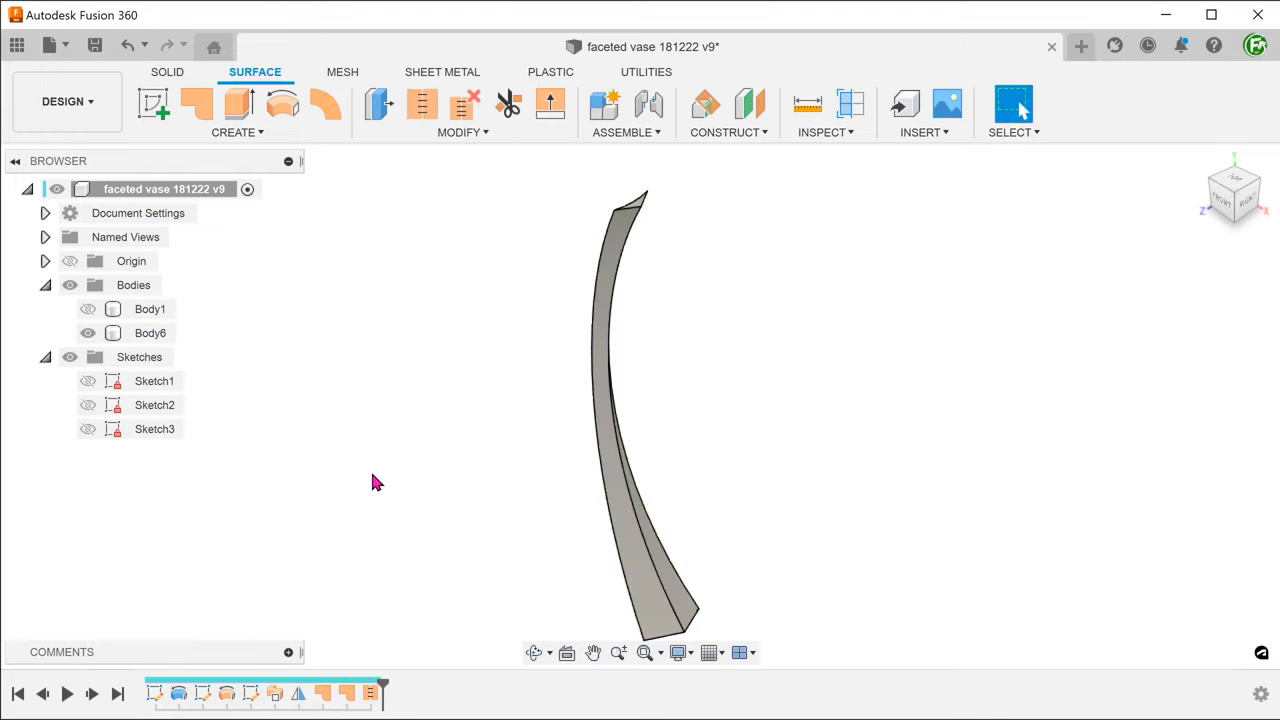
{"action": "left_click", "coordinate": [152, 332]}
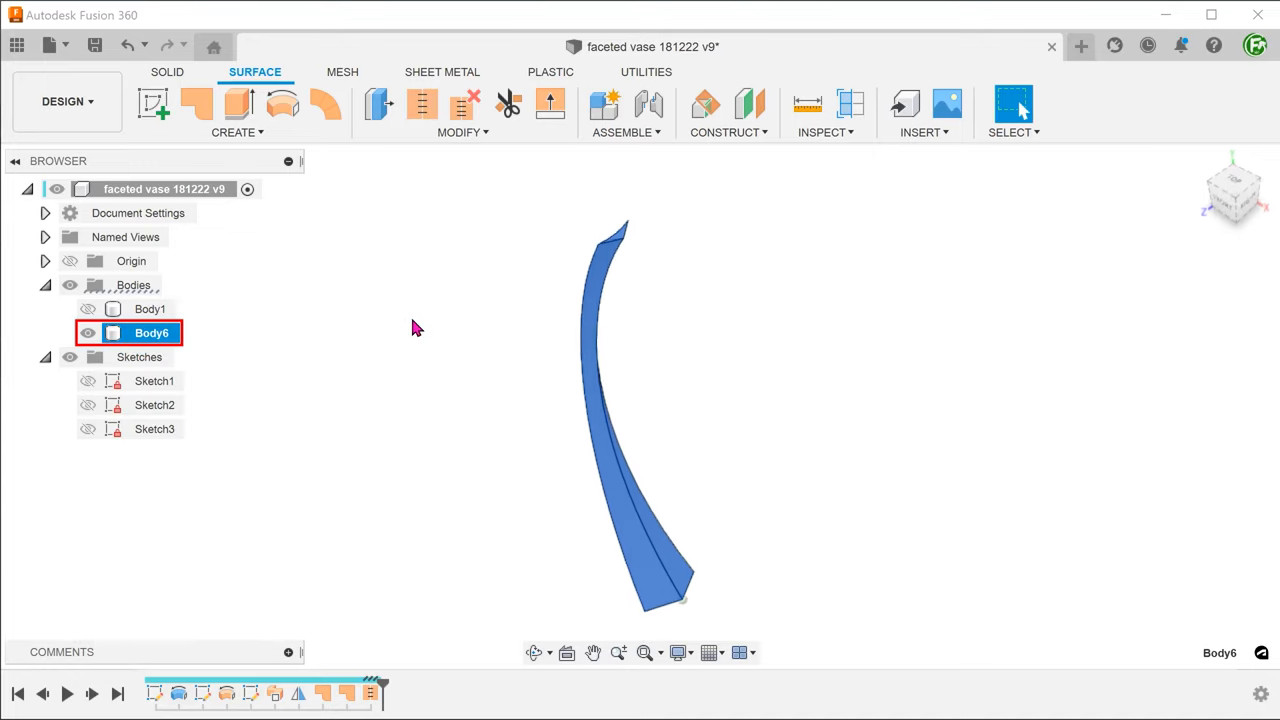
{"action": "left_click", "coordinate": [416, 328]}
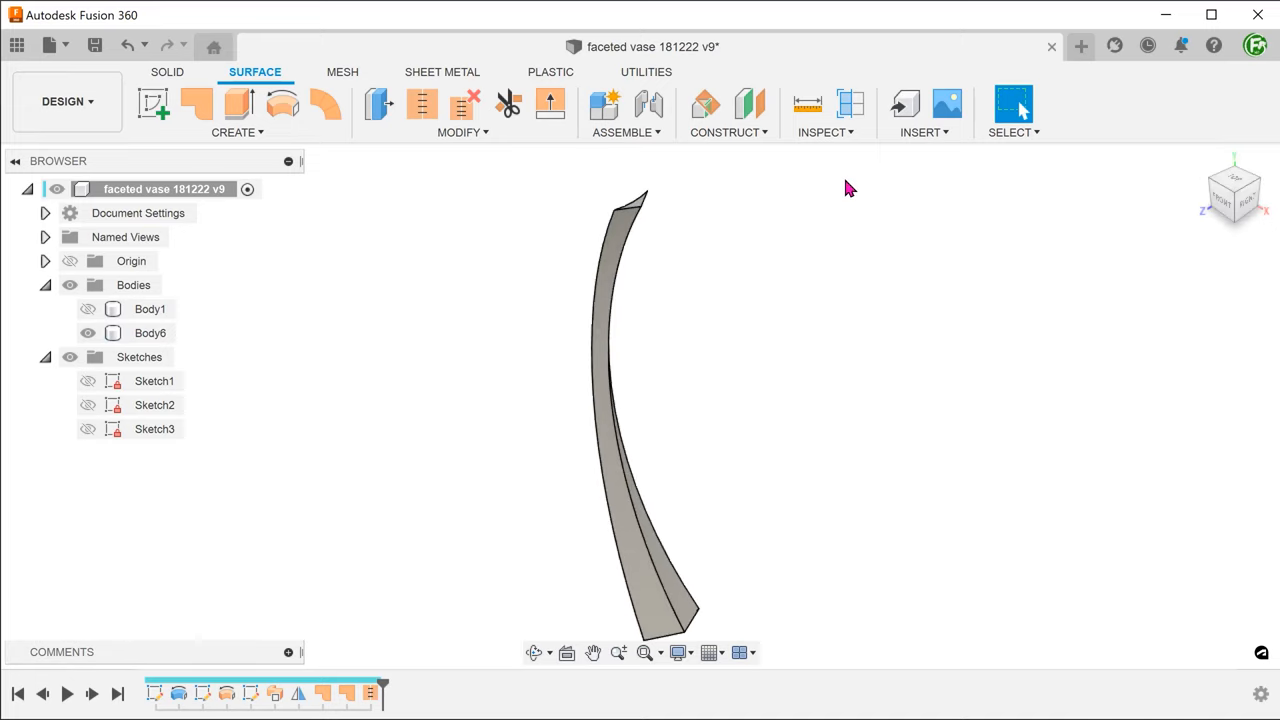
{"action": "left_click", "coordinate": [150, 332]}
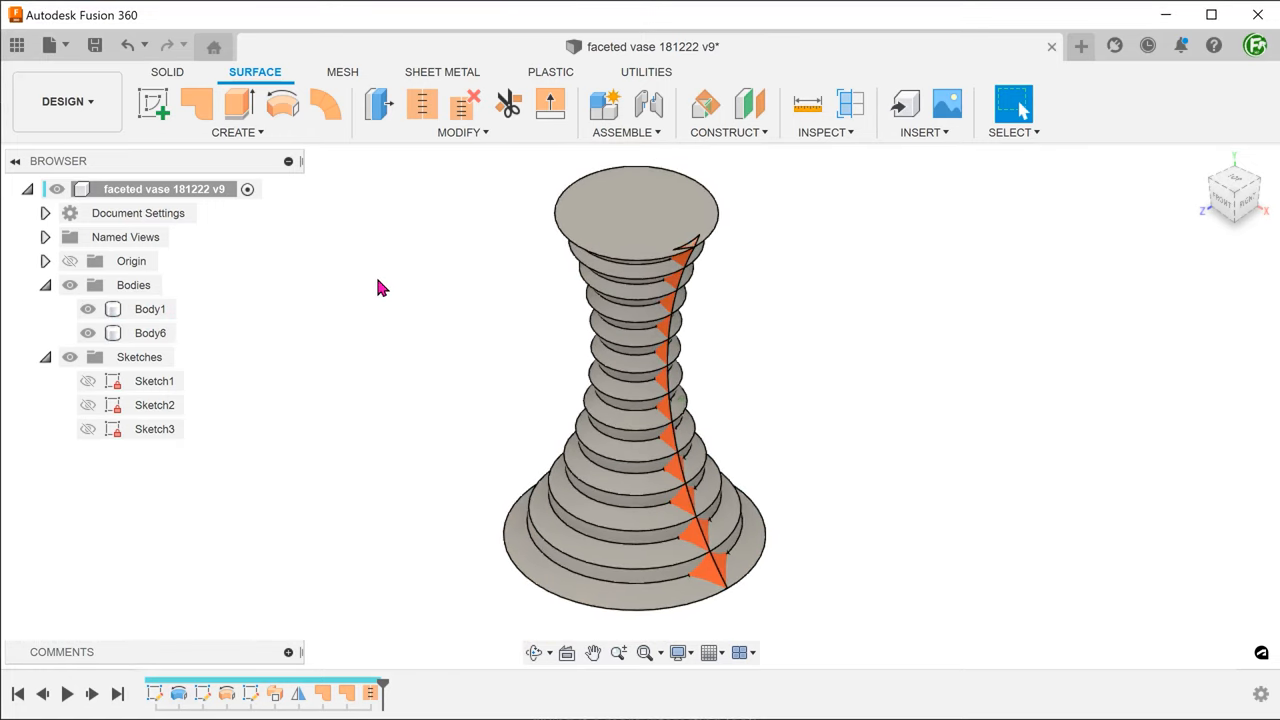
{"action": "mouse_move", "coordinate": [236, 132]}
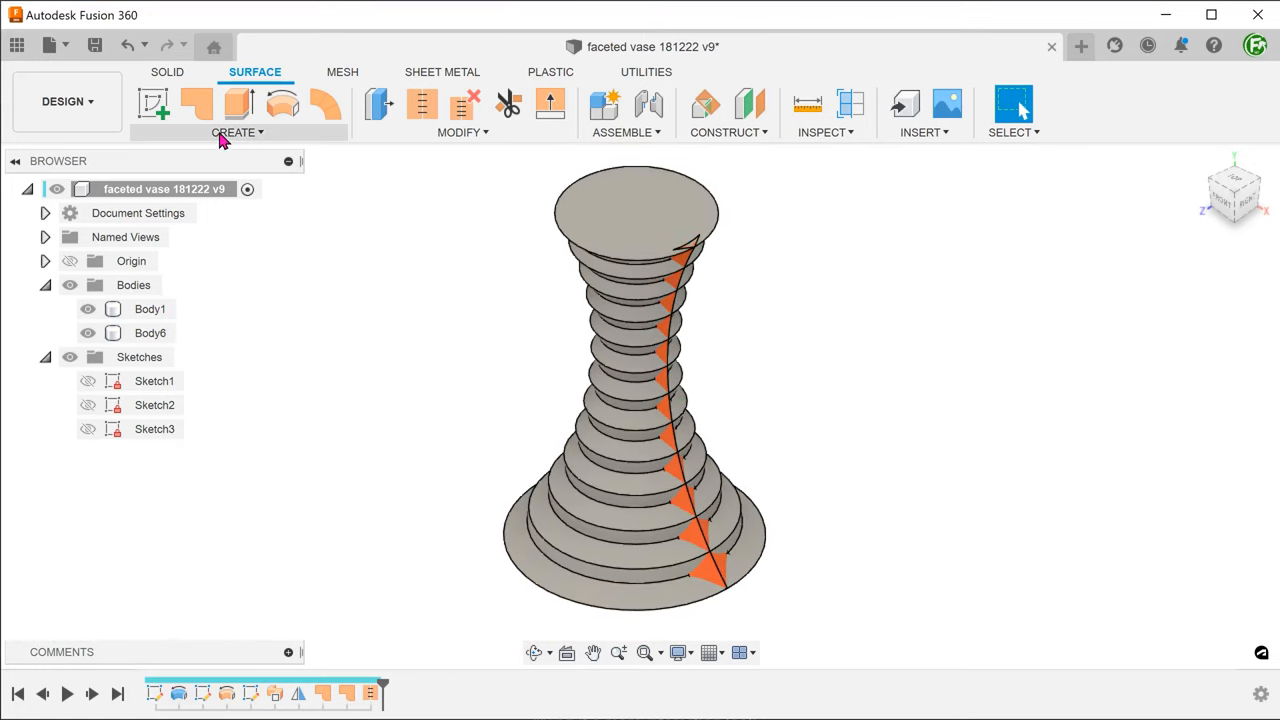
Circular-pattern Body6 twelve times around the Y axis, covering the vase in facets.
{"action": "left_click", "coordinate": [236, 132]}
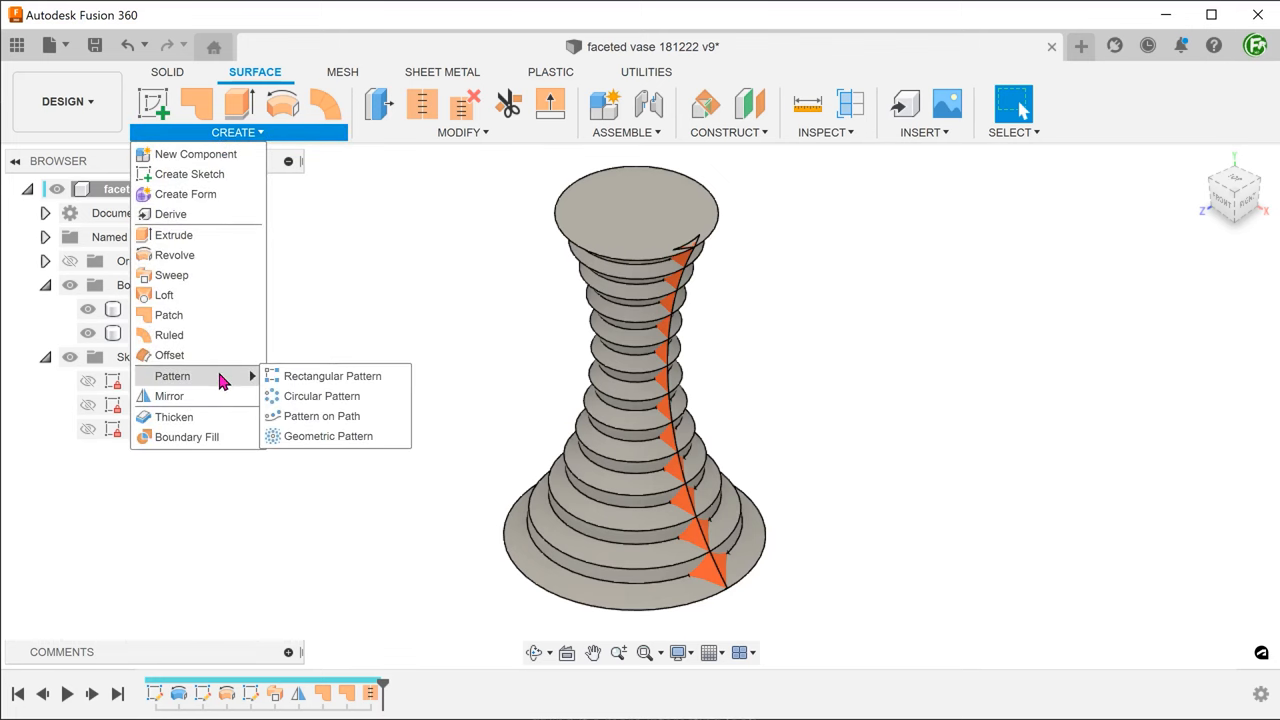
{"action": "mouse_move", "coordinate": [322, 396]}
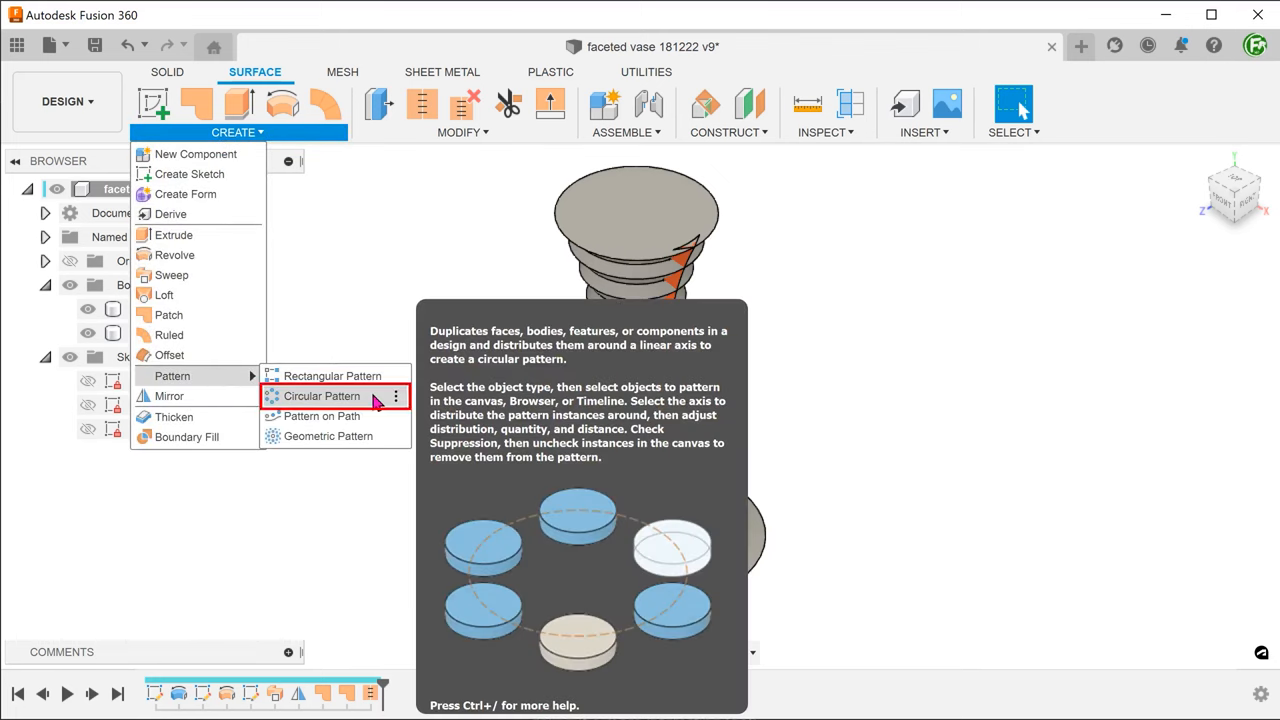
{"action": "left_click", "coordinate": [320, 396]}
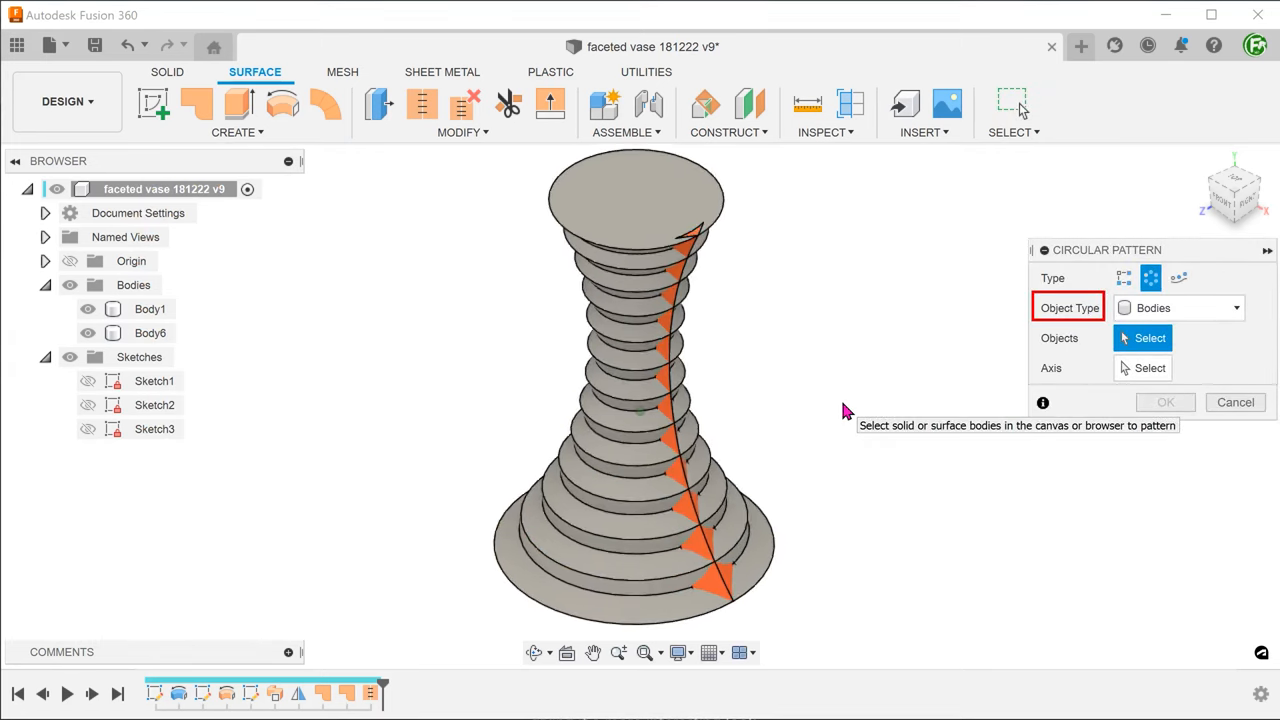
{"action": "left_click", "coordinate": [150, 308]}
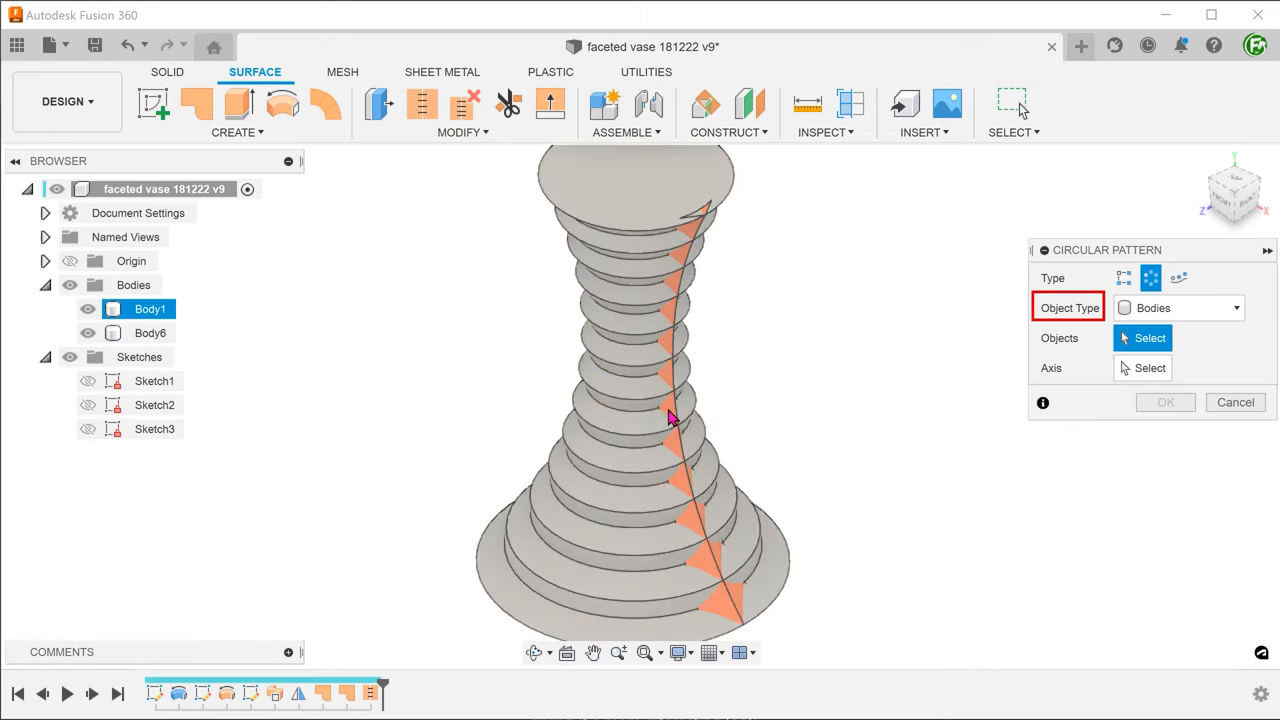
{"action": "left_click", "coordinate": [676, 418]}
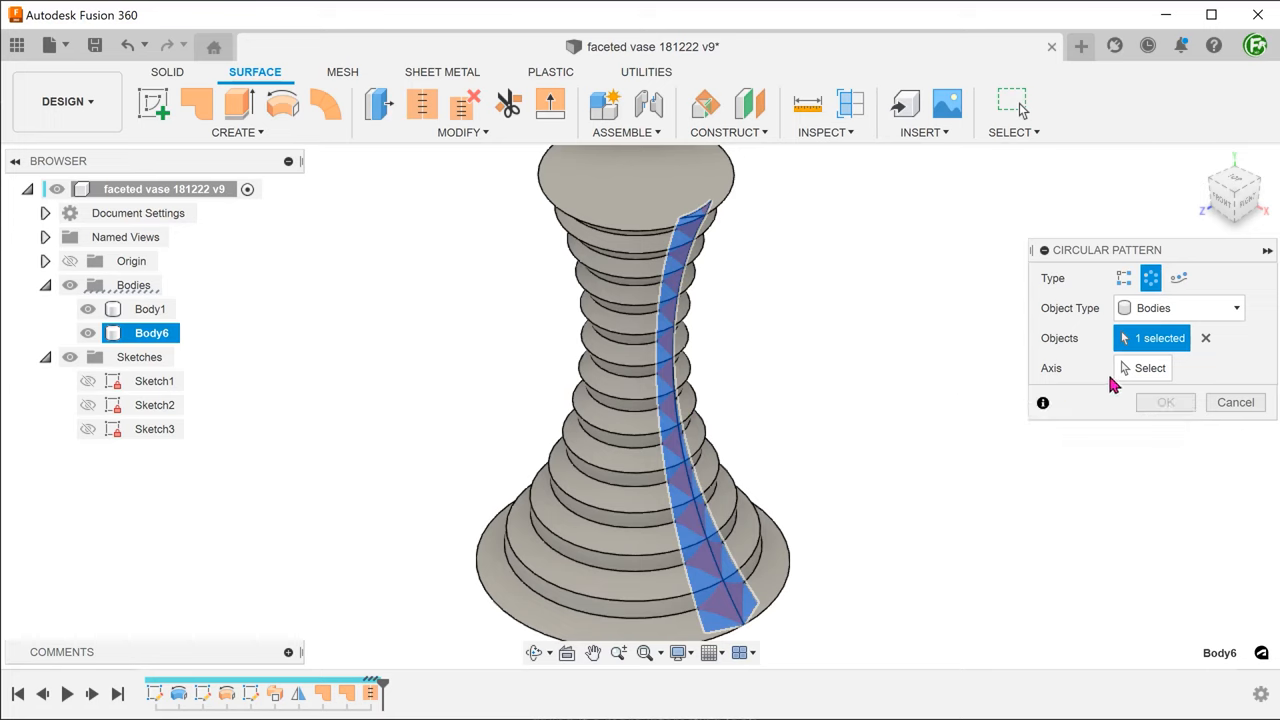
{"action": "left_click", "coordinate": [1148, 368]}
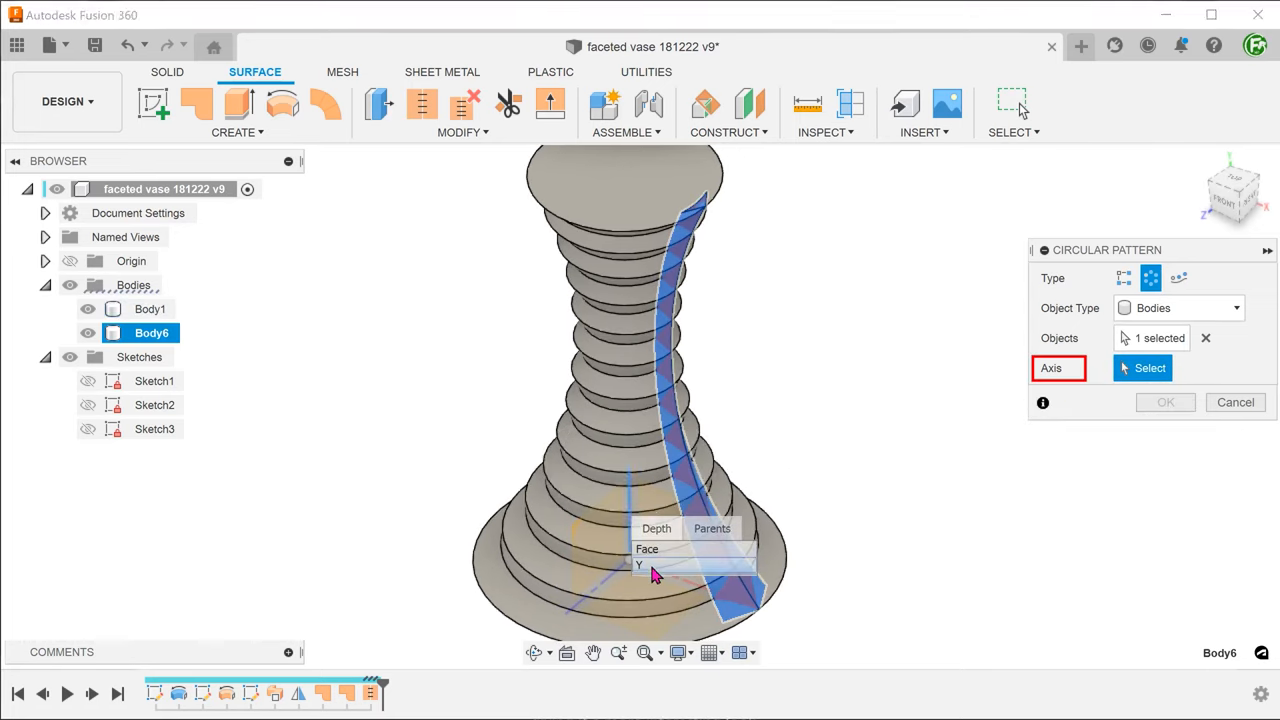
{"action": "left_click", "coordinate": [638, 564]}
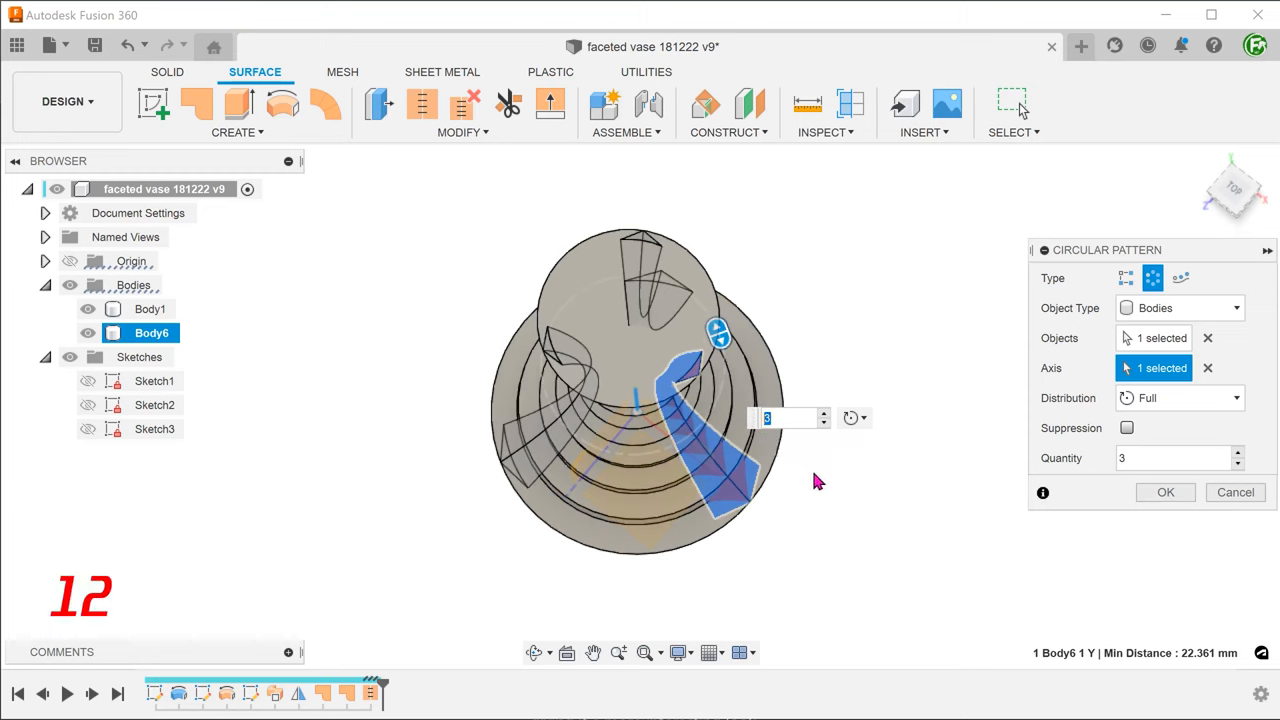
{"action": "type", "text": "12"}
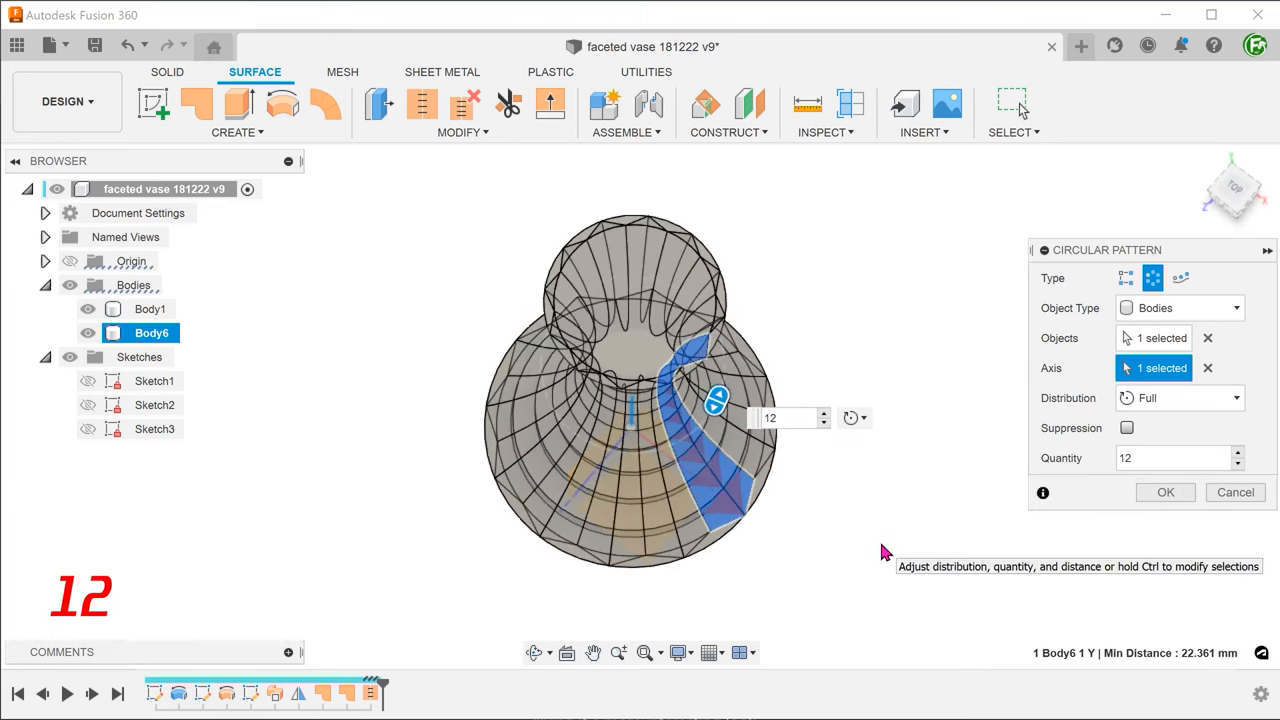
{"action": "mouse_move", "coordinate": [1164, 492]}
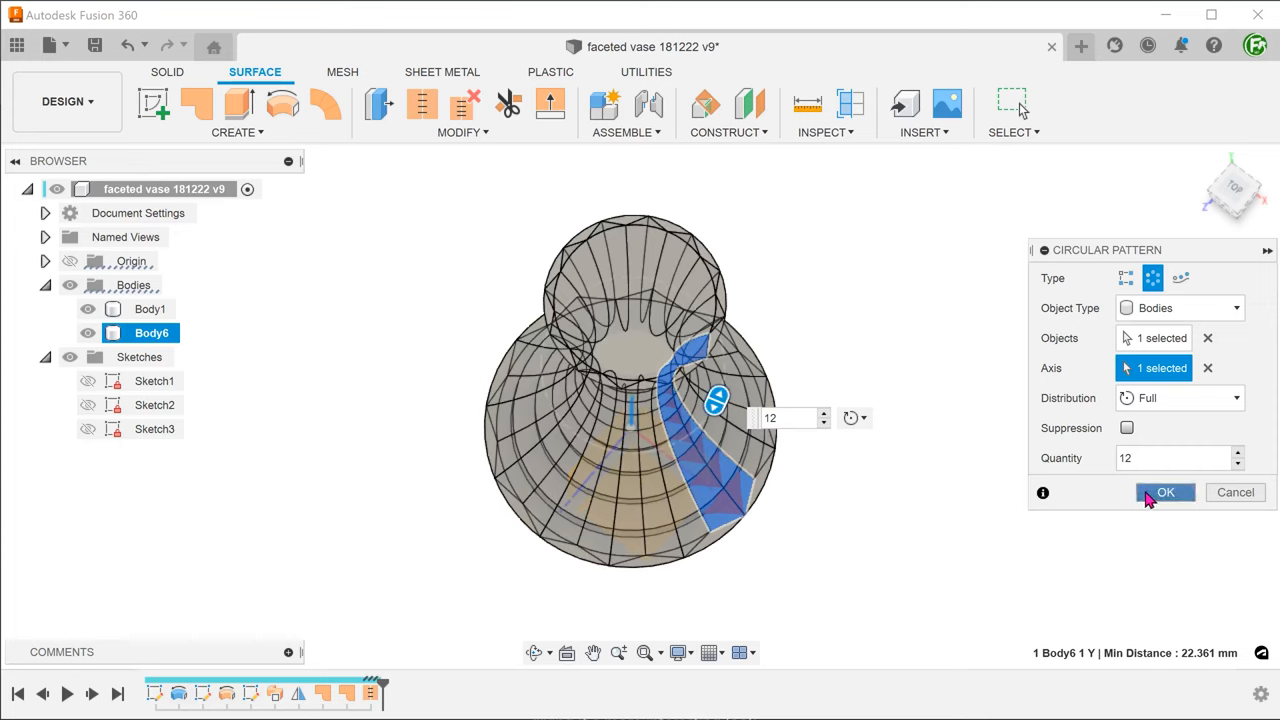
{"action": "left_click", "coordinate": [1164, 492]}
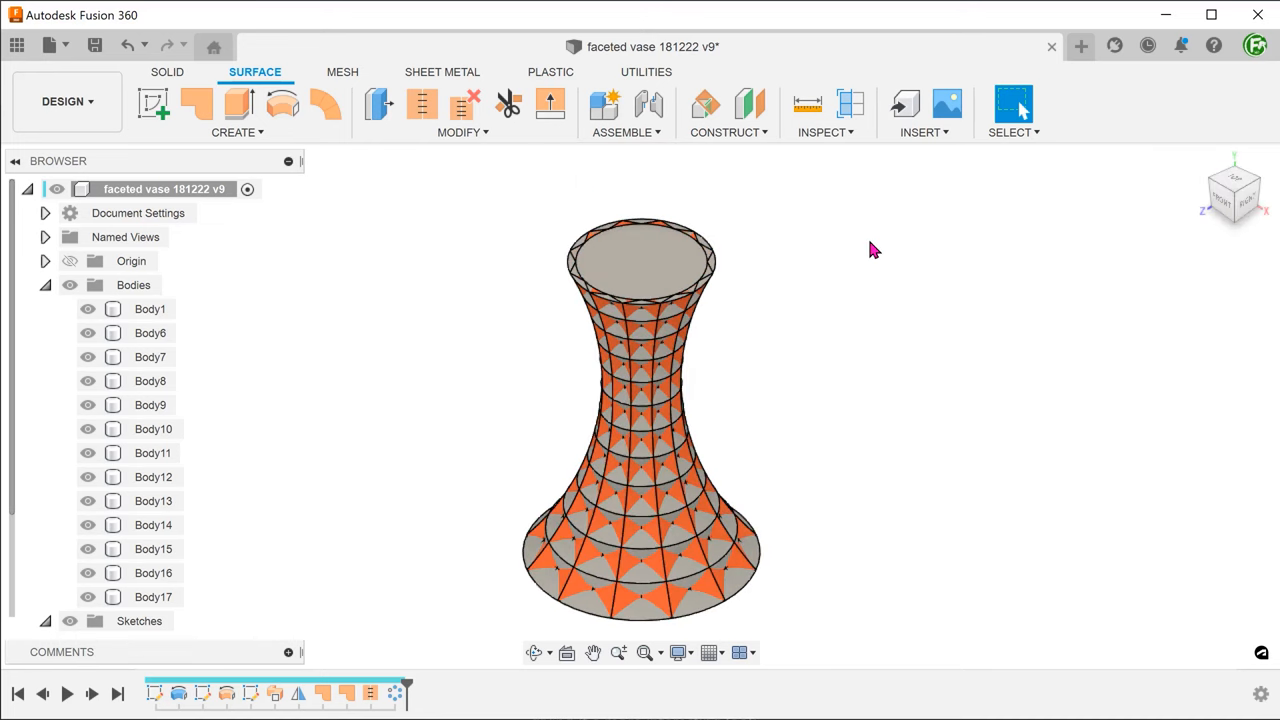
Combine Body6 through Body17 into target Body1 with the Join operation, leaving one body.
{"action": "left_click", "coordinate": [168, 72]}
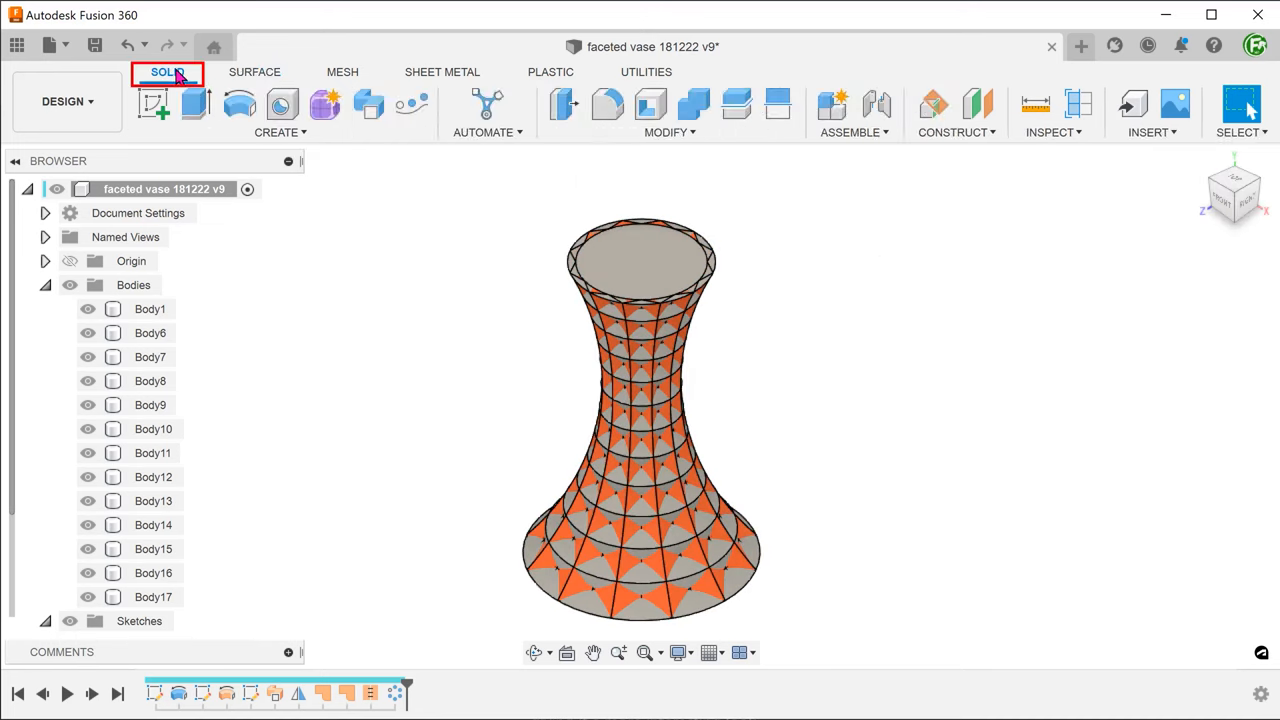
{"action": "left_click", "coordinate": [664, 132]}
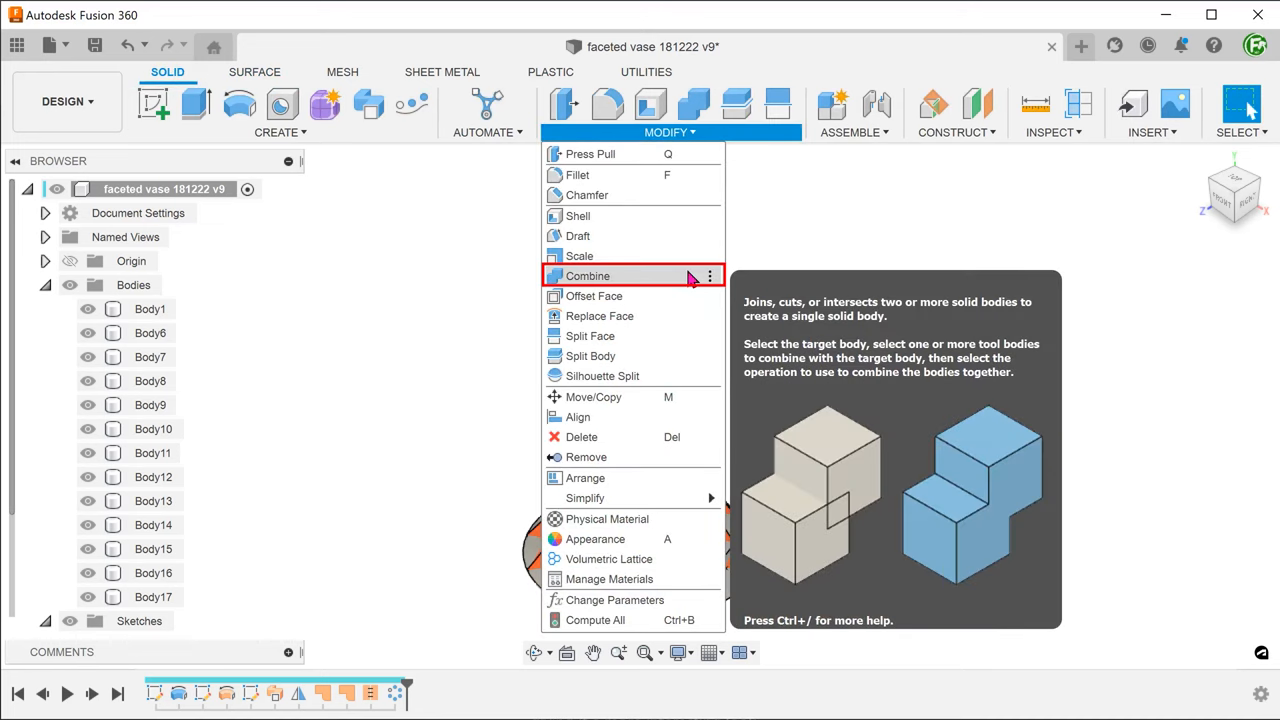
{"action": "left_click", "coordinate": [588, 276]}
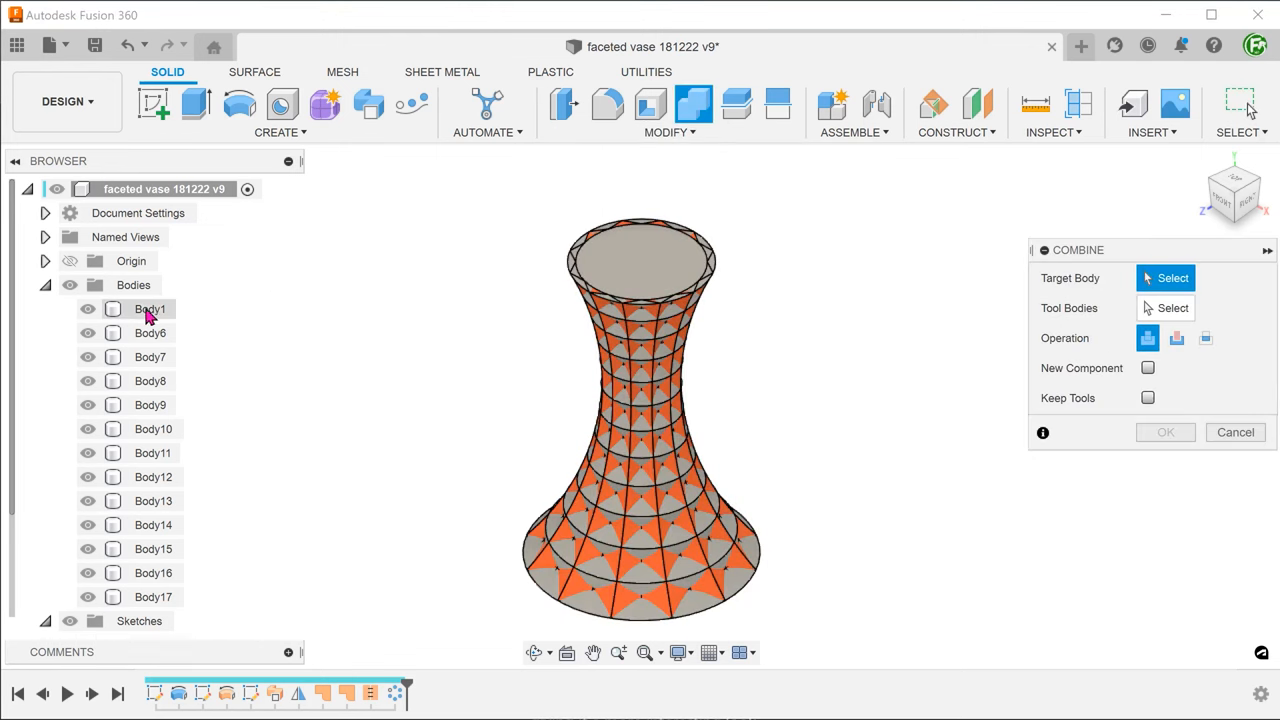
{"action": "left_click", "coordinate": [148, 308]}
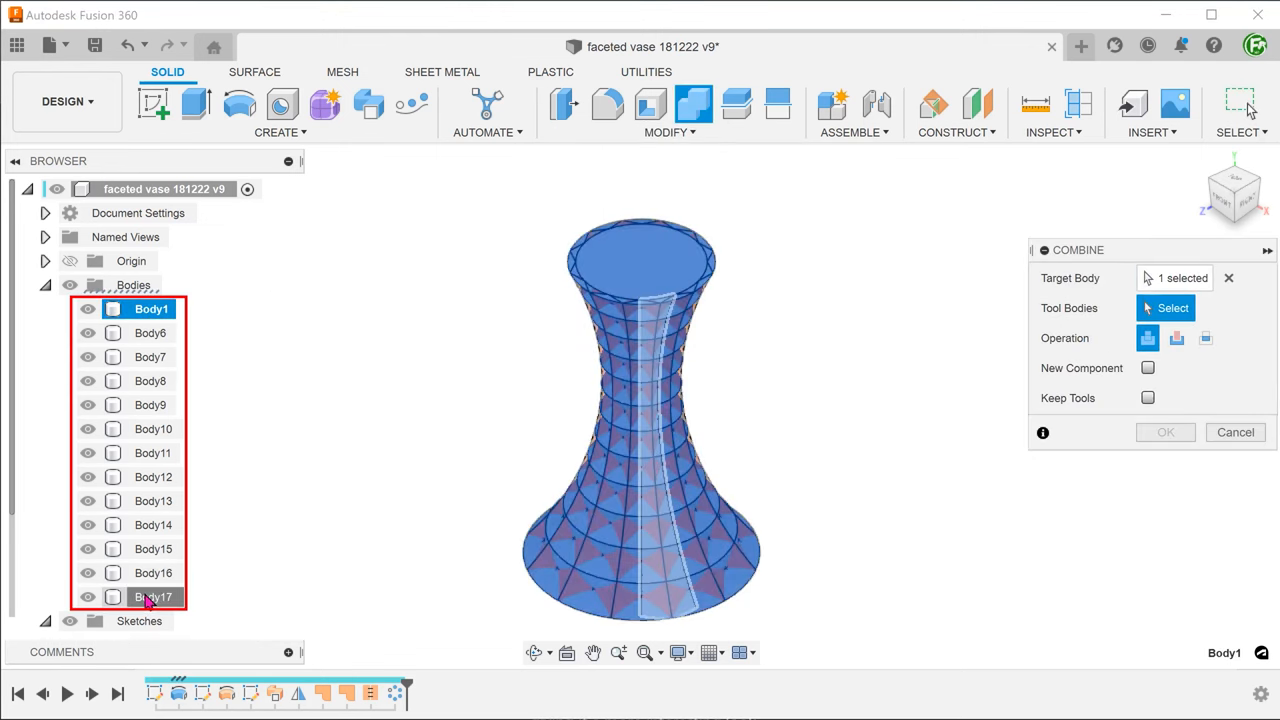
{"action": "left_click", "coordinate": [152, 596]}
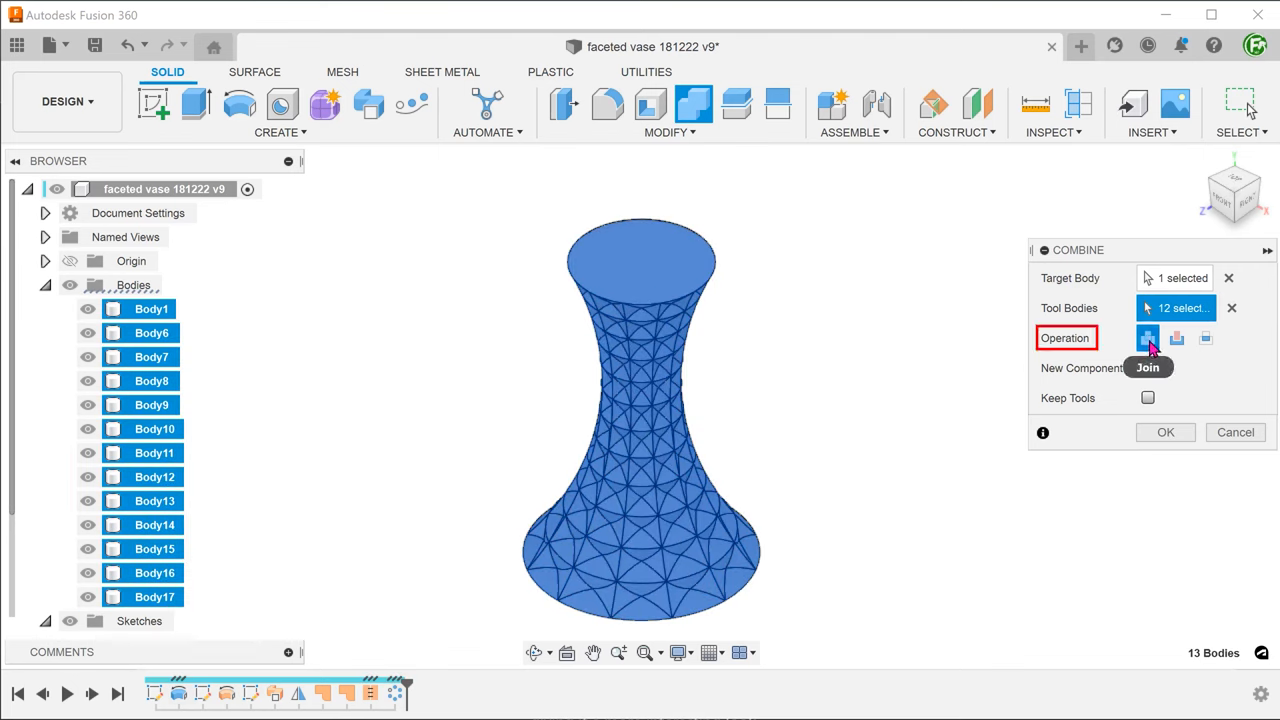
{"action": "mouse_move", "coordinate": [1148, 336]}
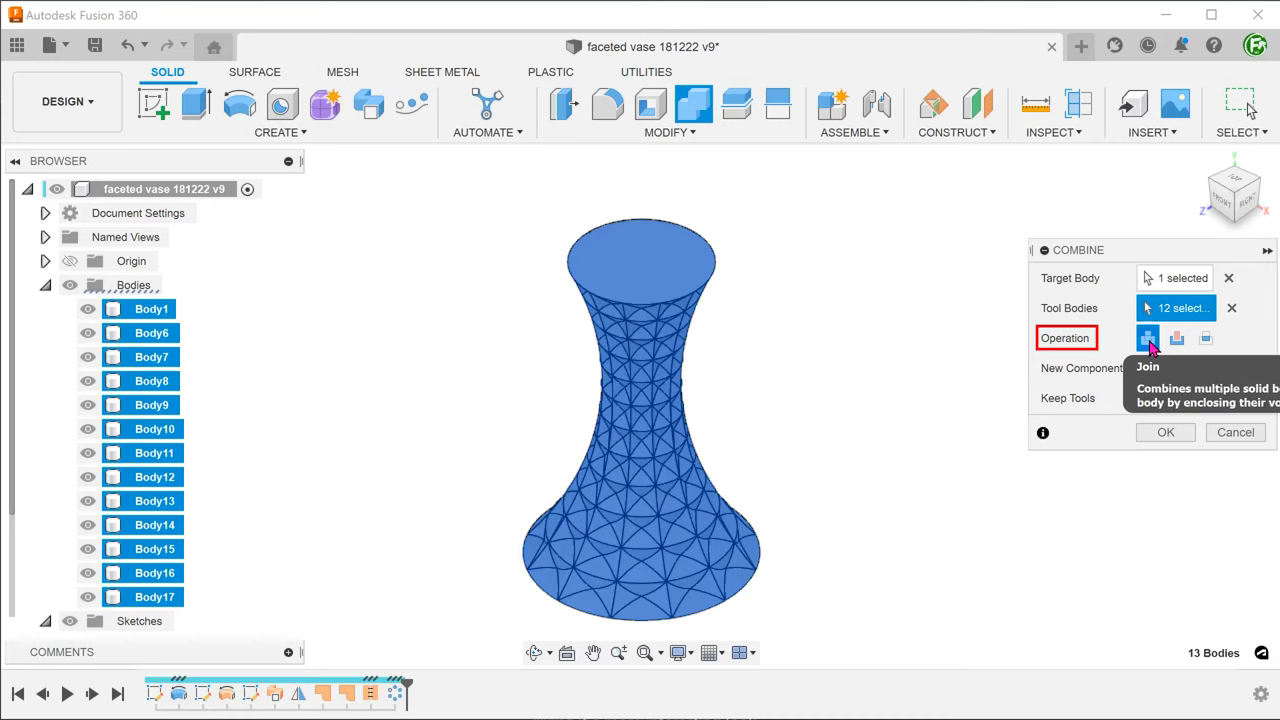
{"action": "mouse_move", "coordinate": [904, 416]}
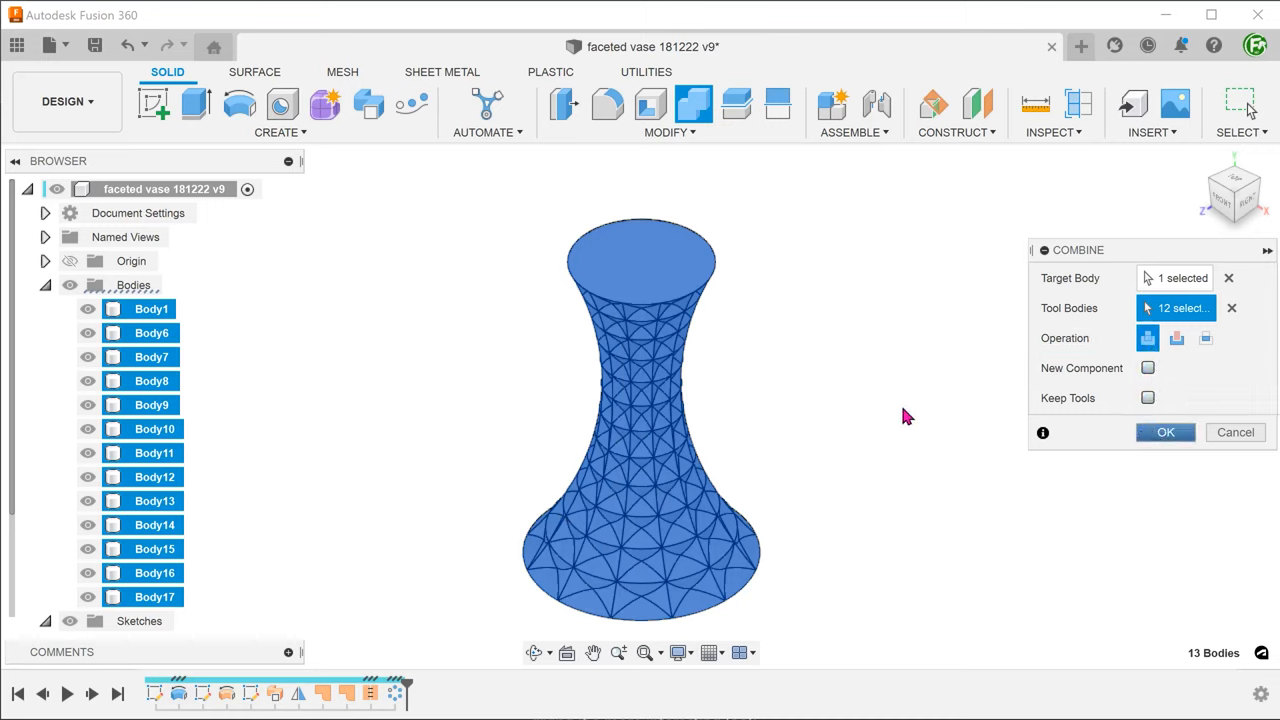
{"action": "left_click", "coordinate": [1164, 432]}
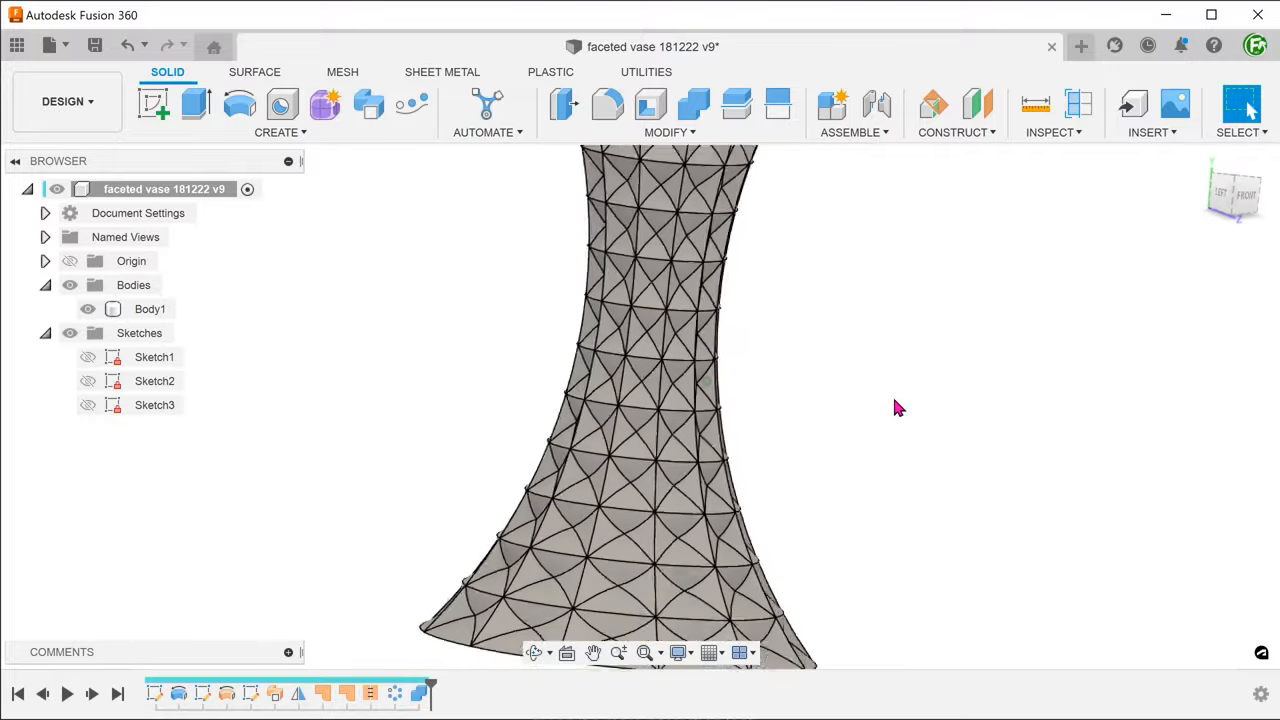
{"action": "left_click", "coordinate": [640, 444]}
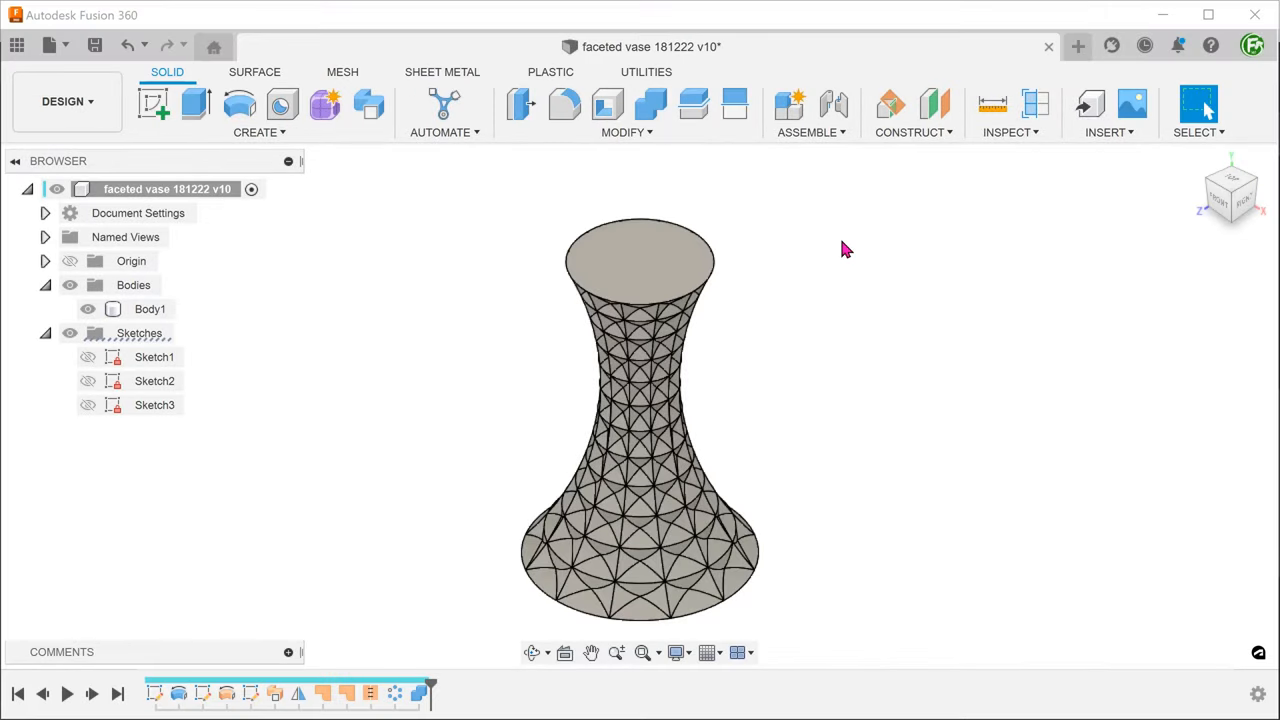
{"action": "mouse_move", "coordinate": [480, 576]}
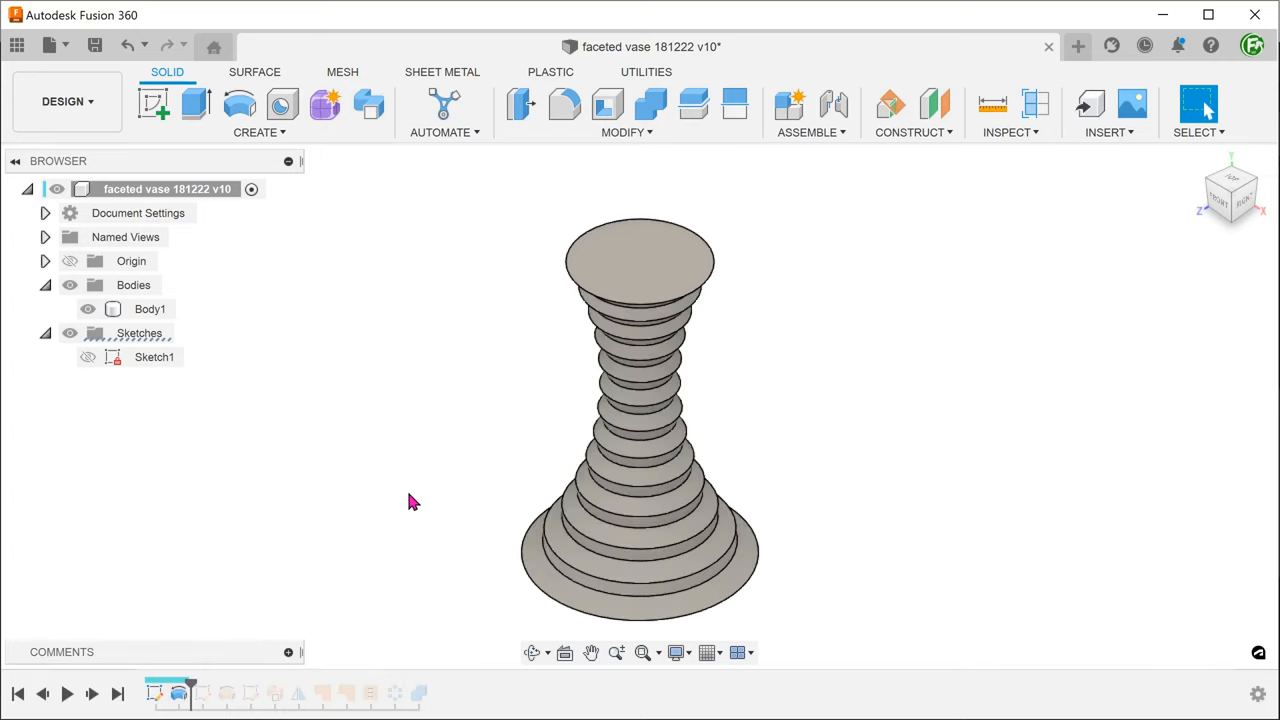
{"action": "mouse_move", "coordinate": [154, 104]}
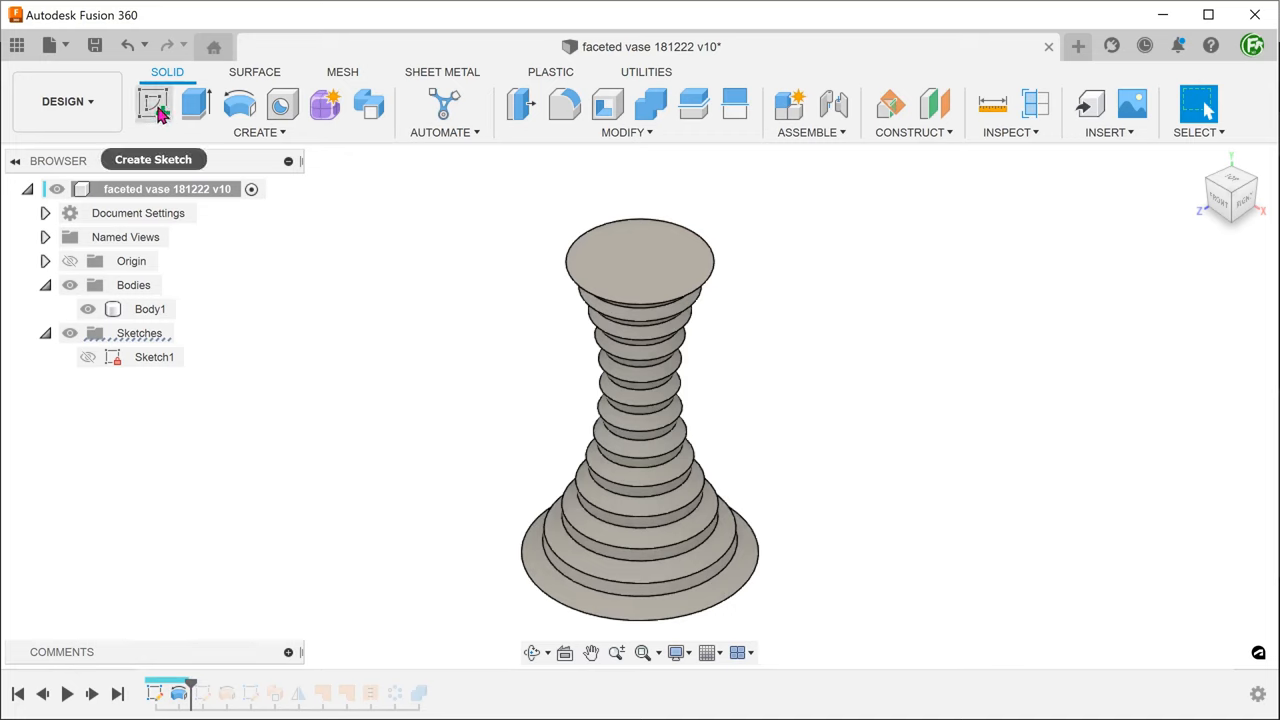
Sketch a line across the vase base, pattern it upward into several copies, and finish Sketch5.
{"action": "left_click", "coordinate": [152, 104]}
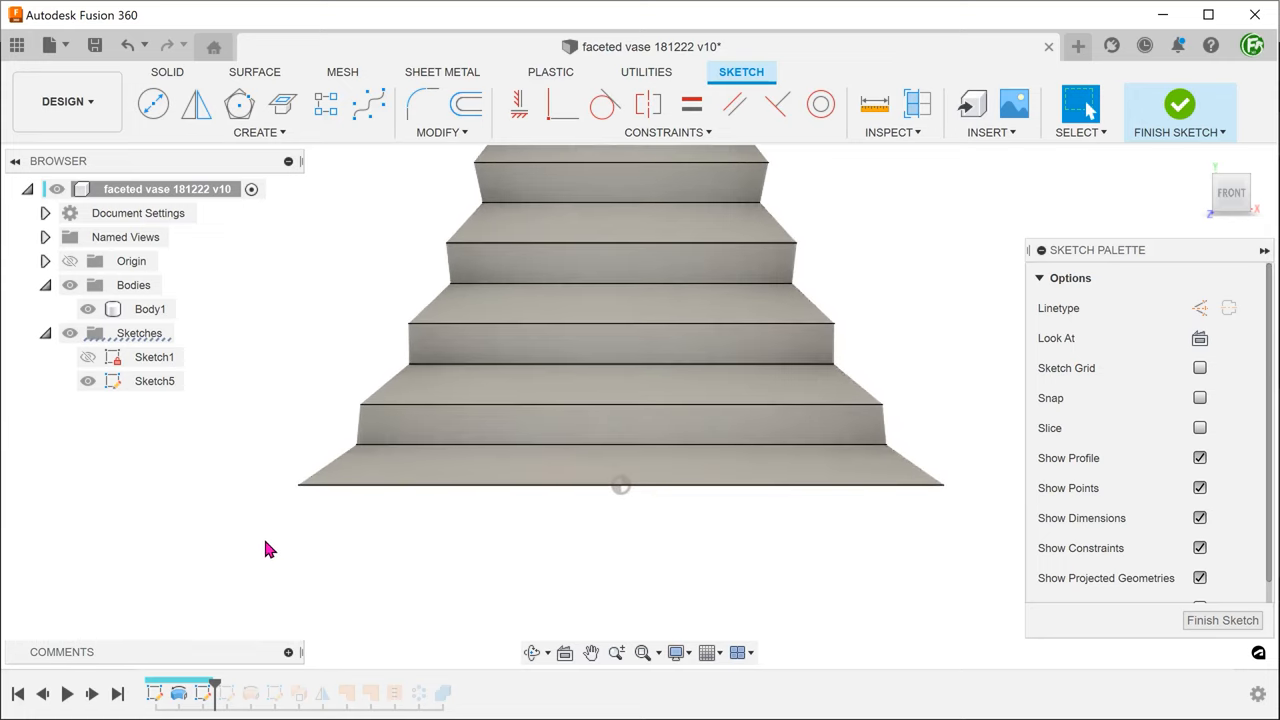
{"action": "mouse_move", "coordinate": [844, 532]}
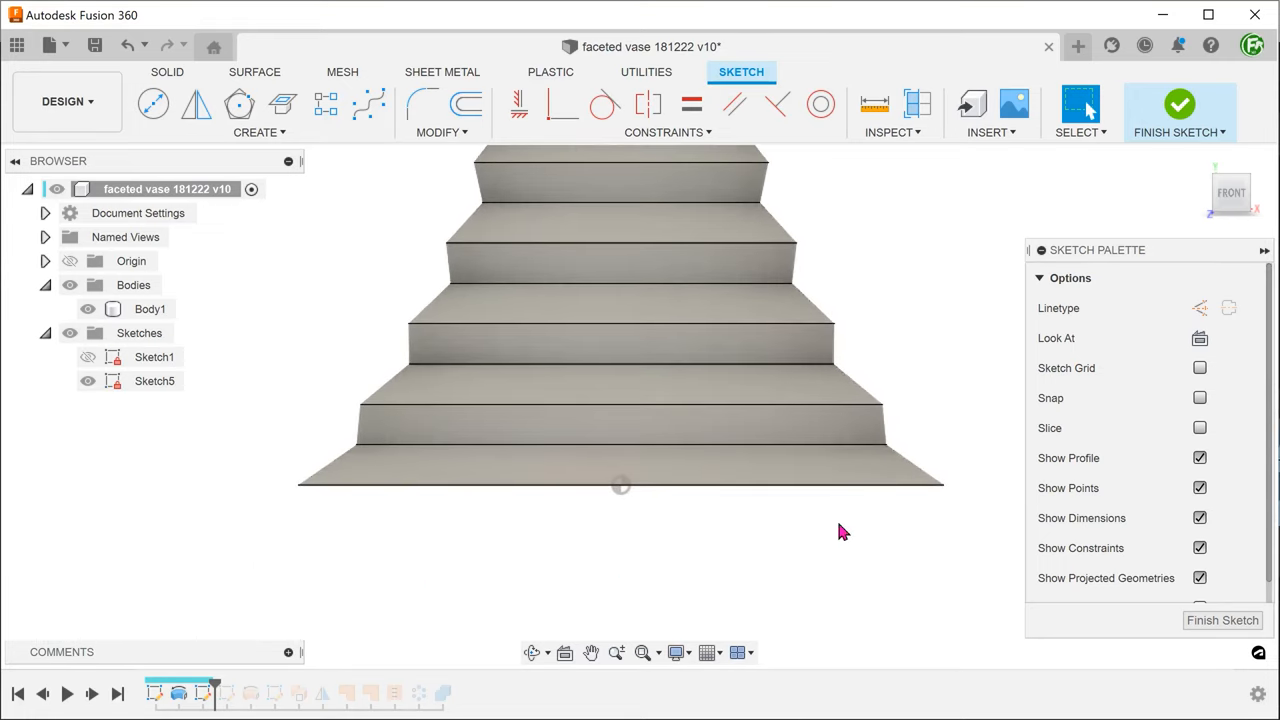
{"action": "left_click", "coordinate": [1264, 250]}
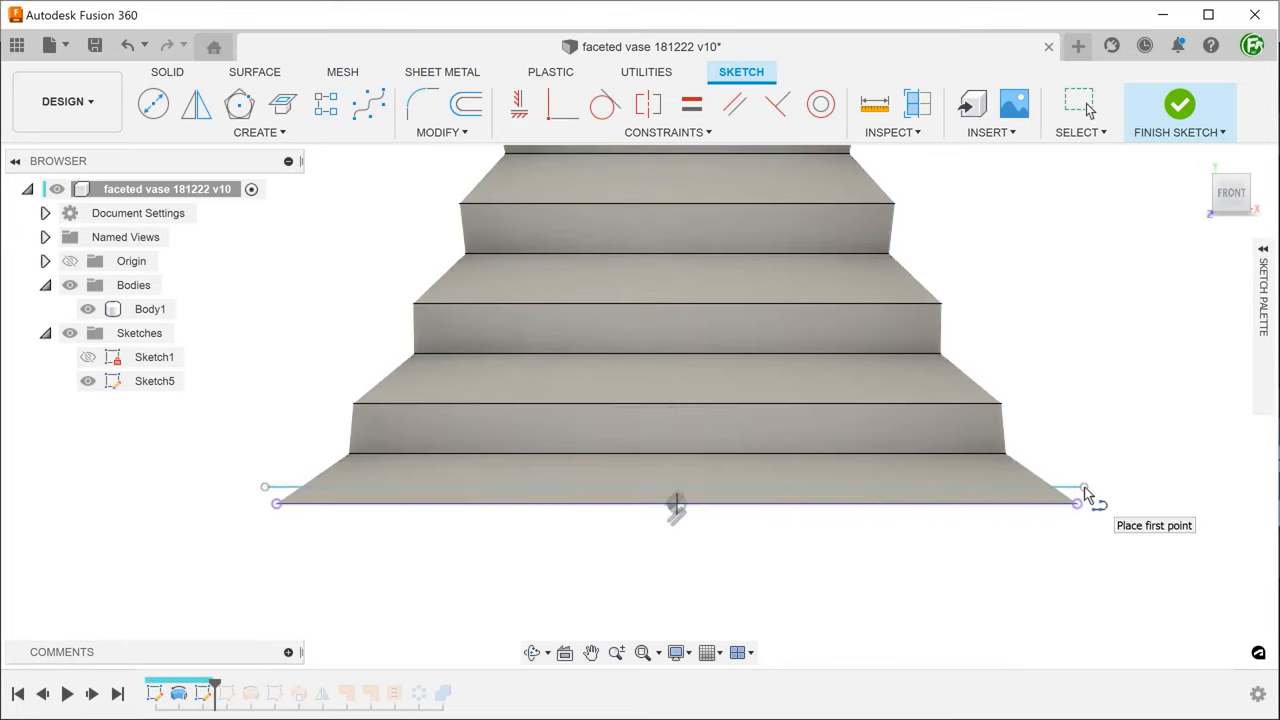
{"action": "left_click", "coordinate": [324, 104]}
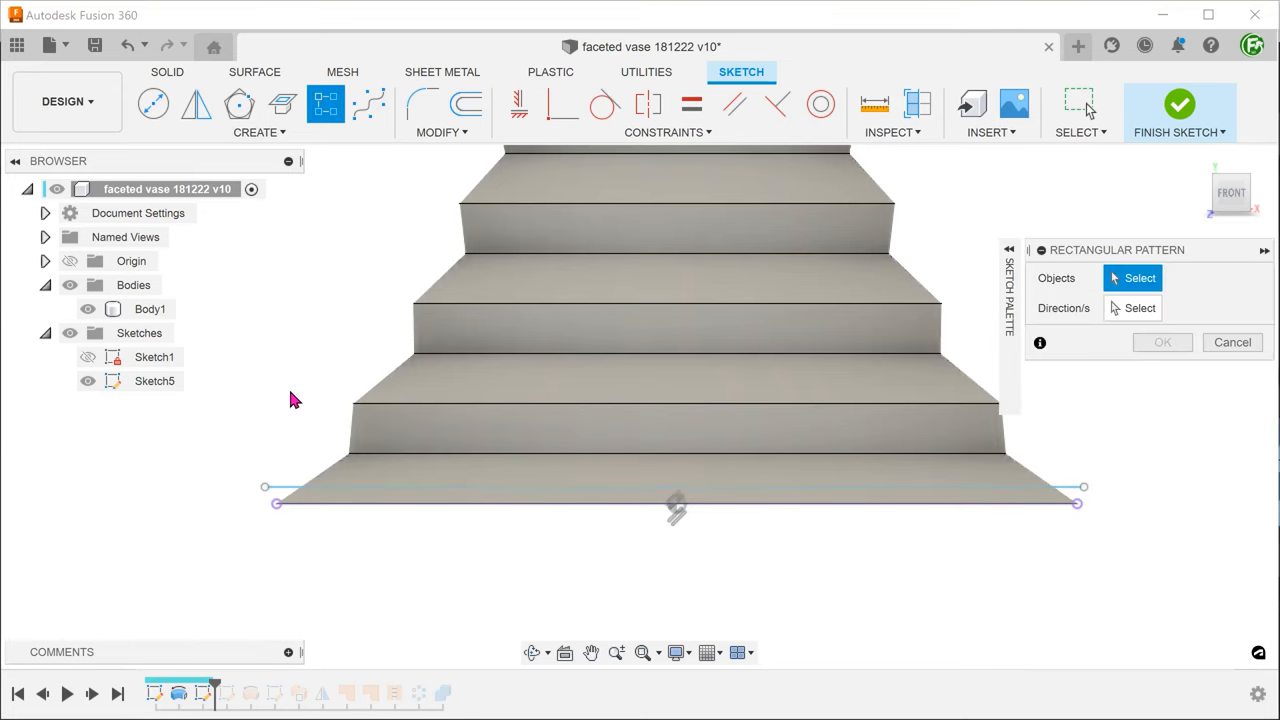
{"action": "left_click", "coordinate": [676, 488]}
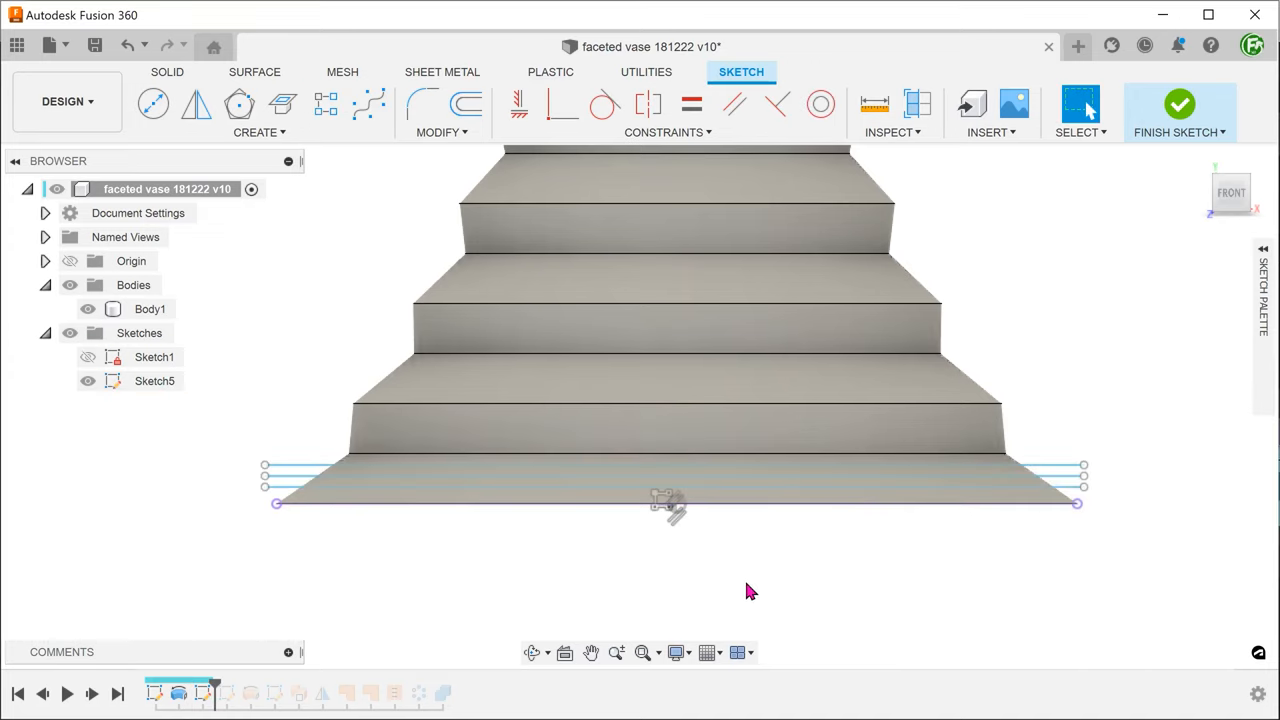
{"action": "mouse_move", "coordinate": [1180, 104]}
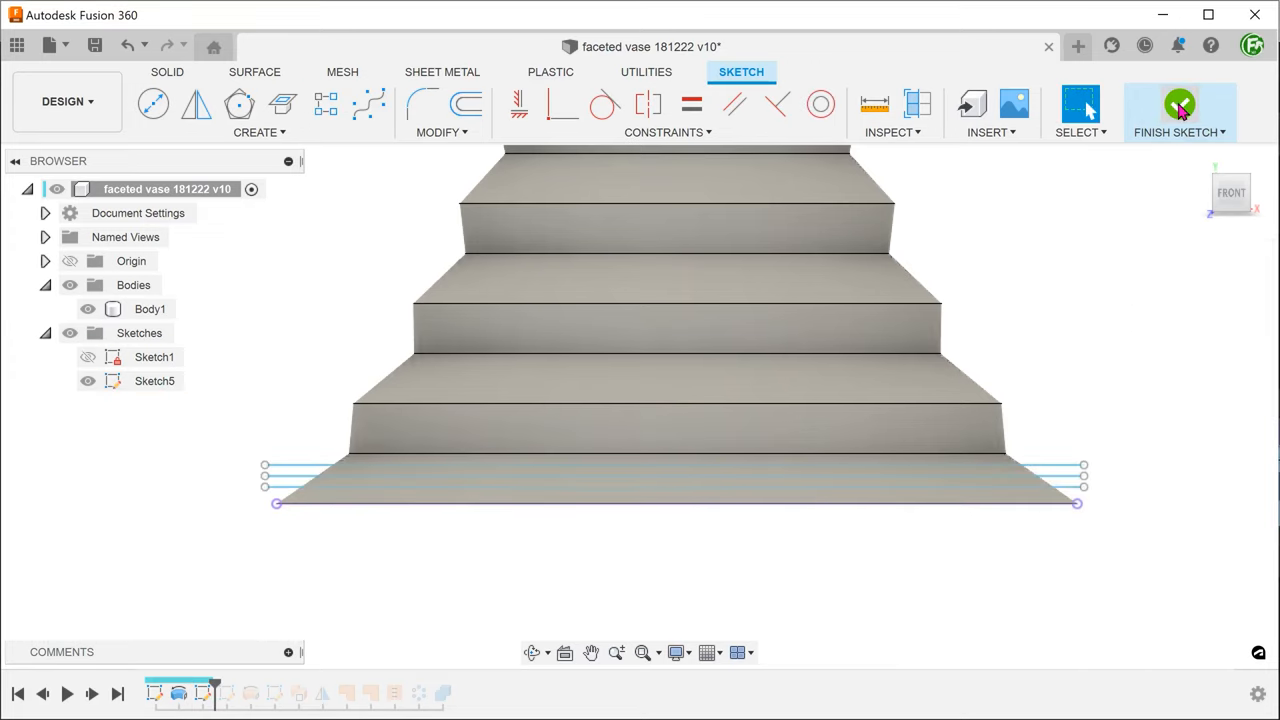
{"action": "left_click", "coordinate": [1180, 110]}
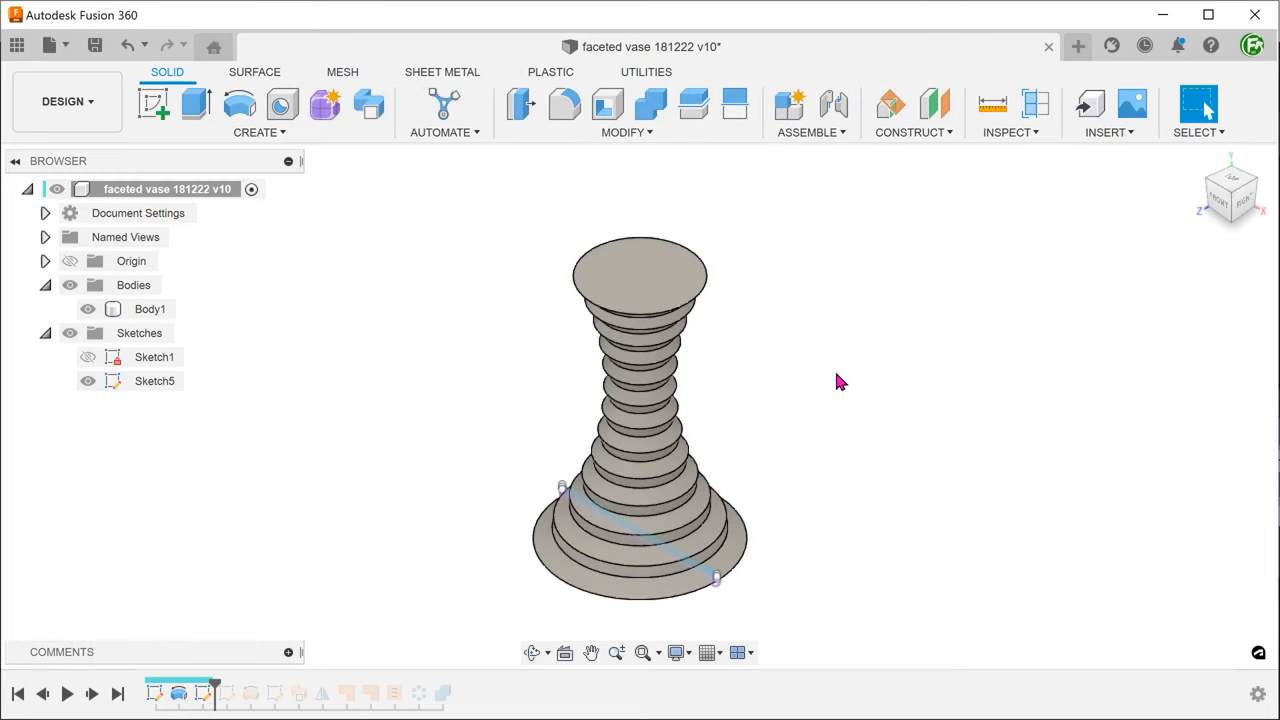
Split the flared bottom face into narrow bands using Sketch5's lines as the splitting tool.
{"action": "left_click", "coordinate": [628, 132]}
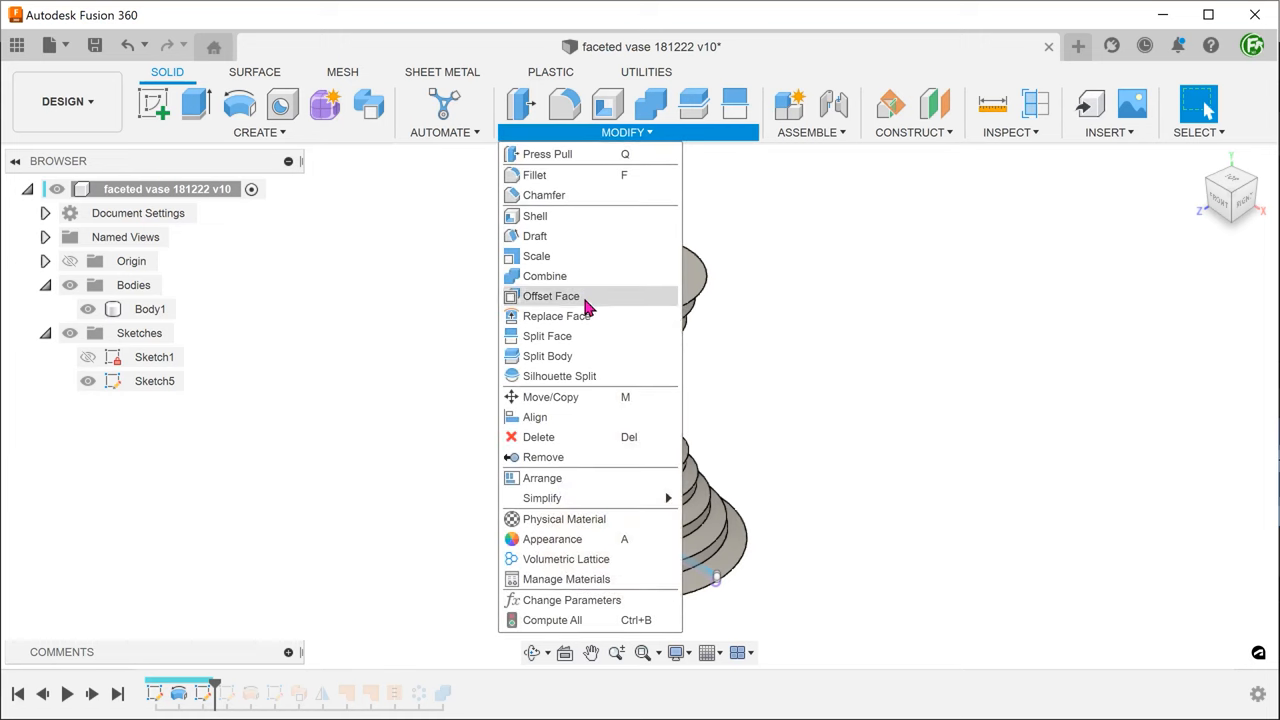
{"action": "left_click", "coordinate": [548, 336]}
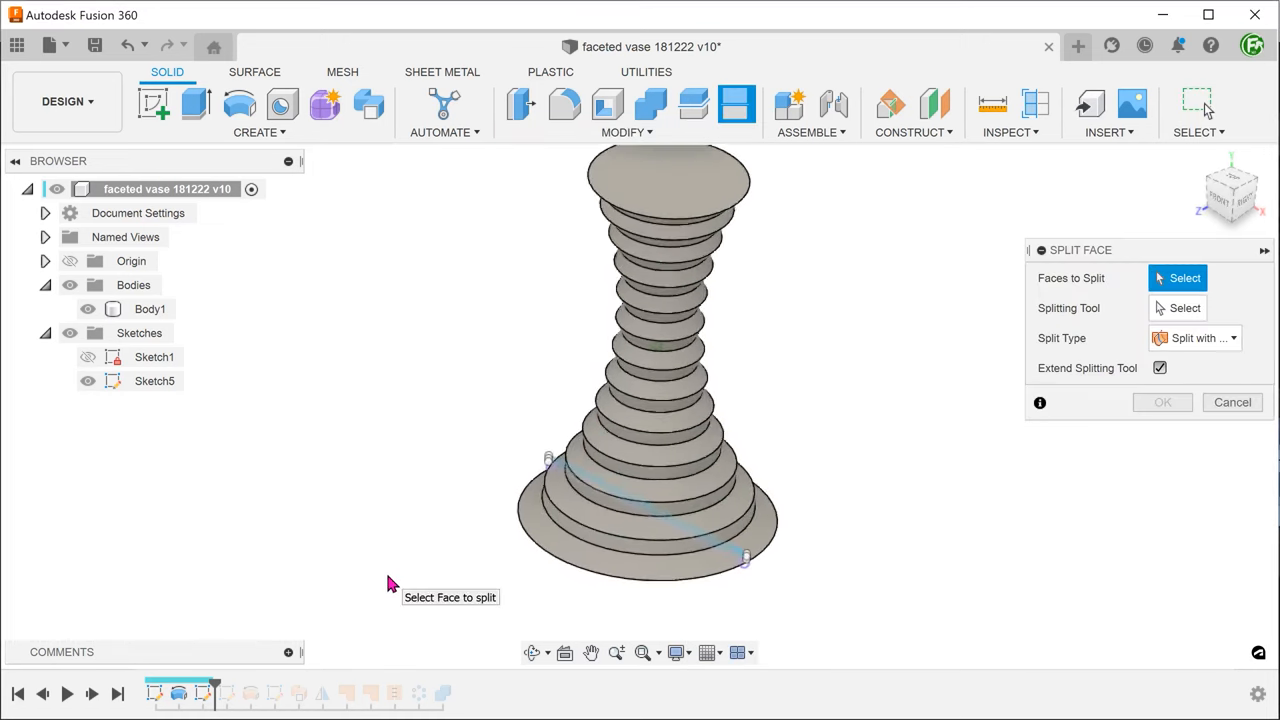
{"action": "left_click", "coordinate": [644, 520]}
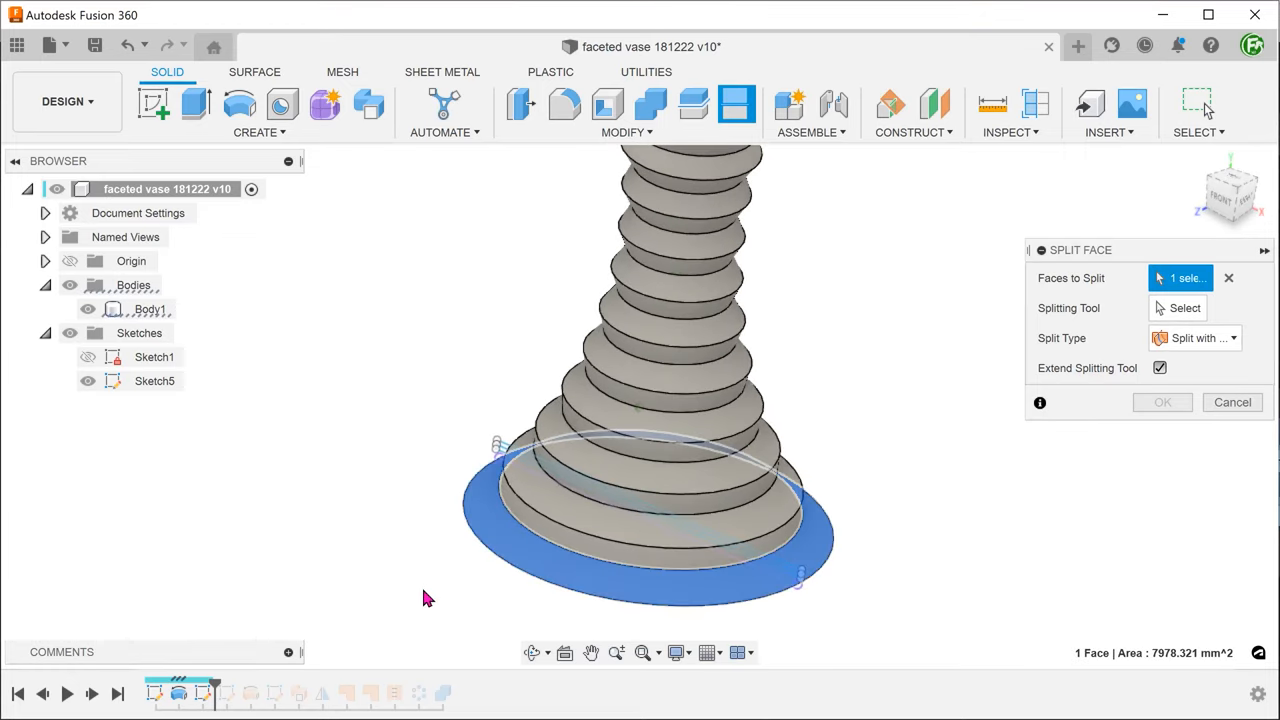
{"action": "left_click", "coordinate": [1184, 308]}
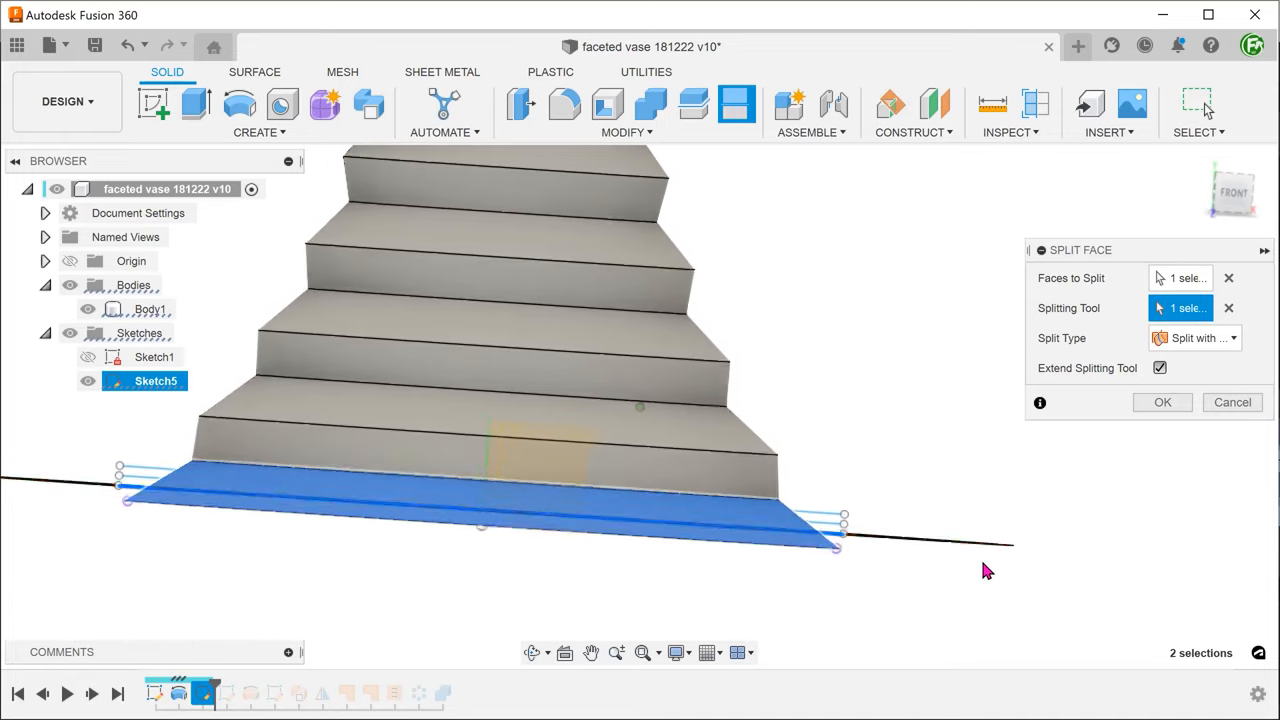
{"action": "left_click", "coordinate": [1162, 402]}
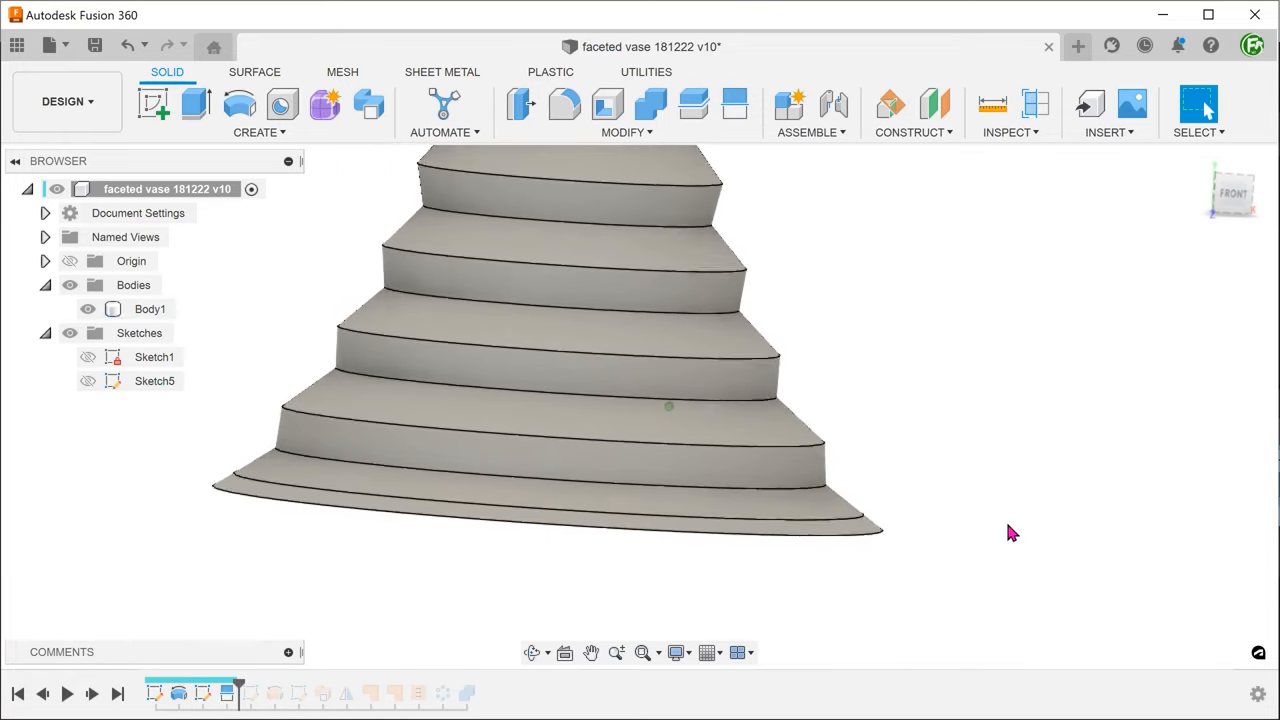
{"action": "left_click", "coordinate": [540, 510]}
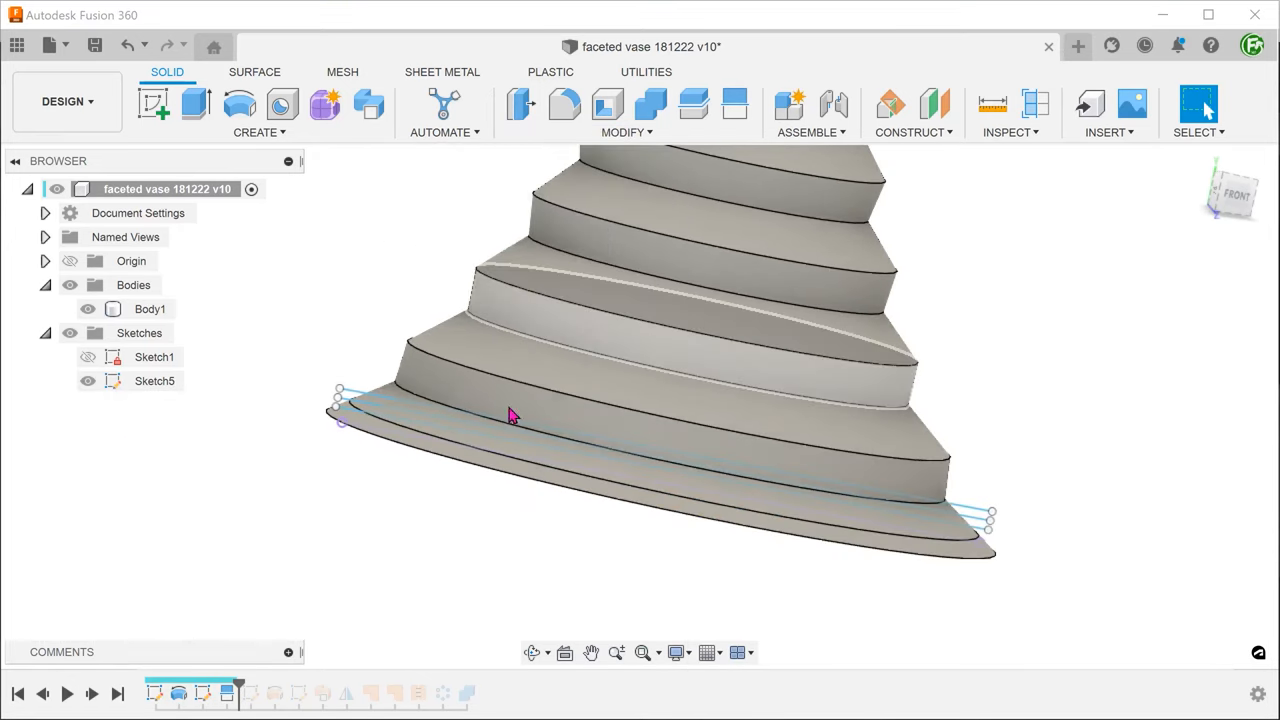
{"action": "left_click", "coordinate": [736, 104]}
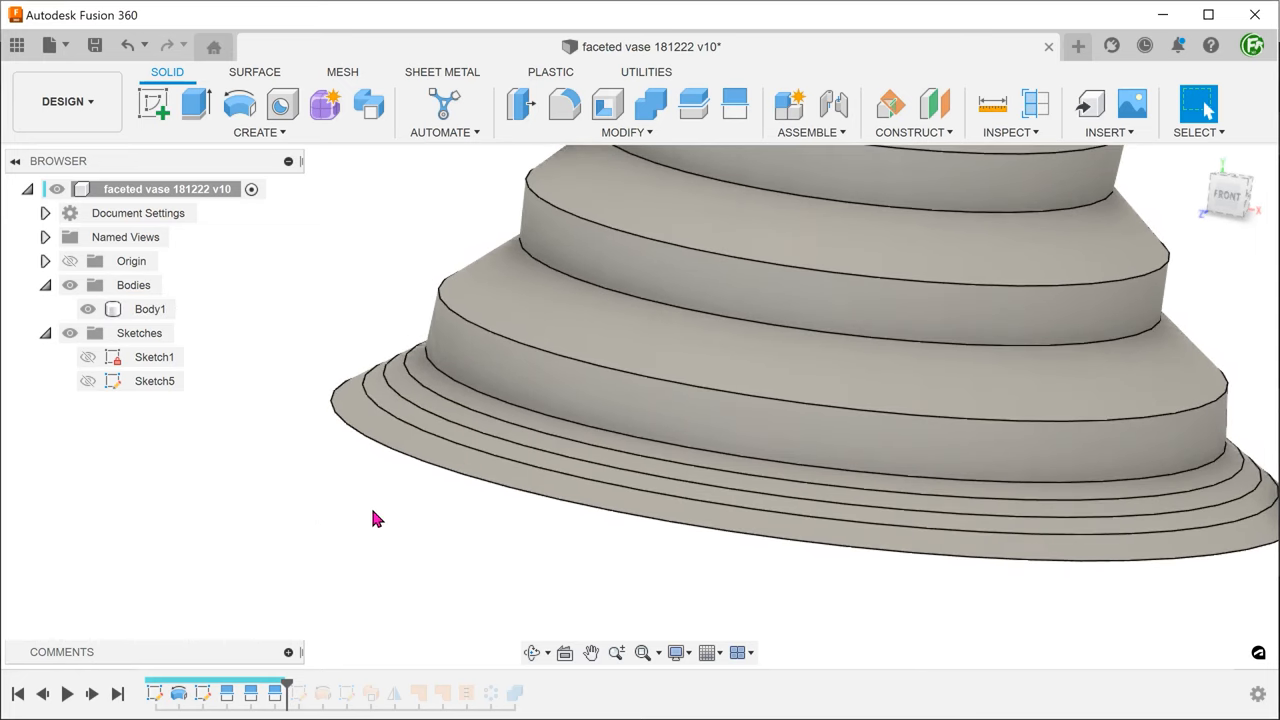
Pipe a 1 mm circular ring joined to the body along the first split edge.
{"action": "left_click", "coordinate": [260, 132]}
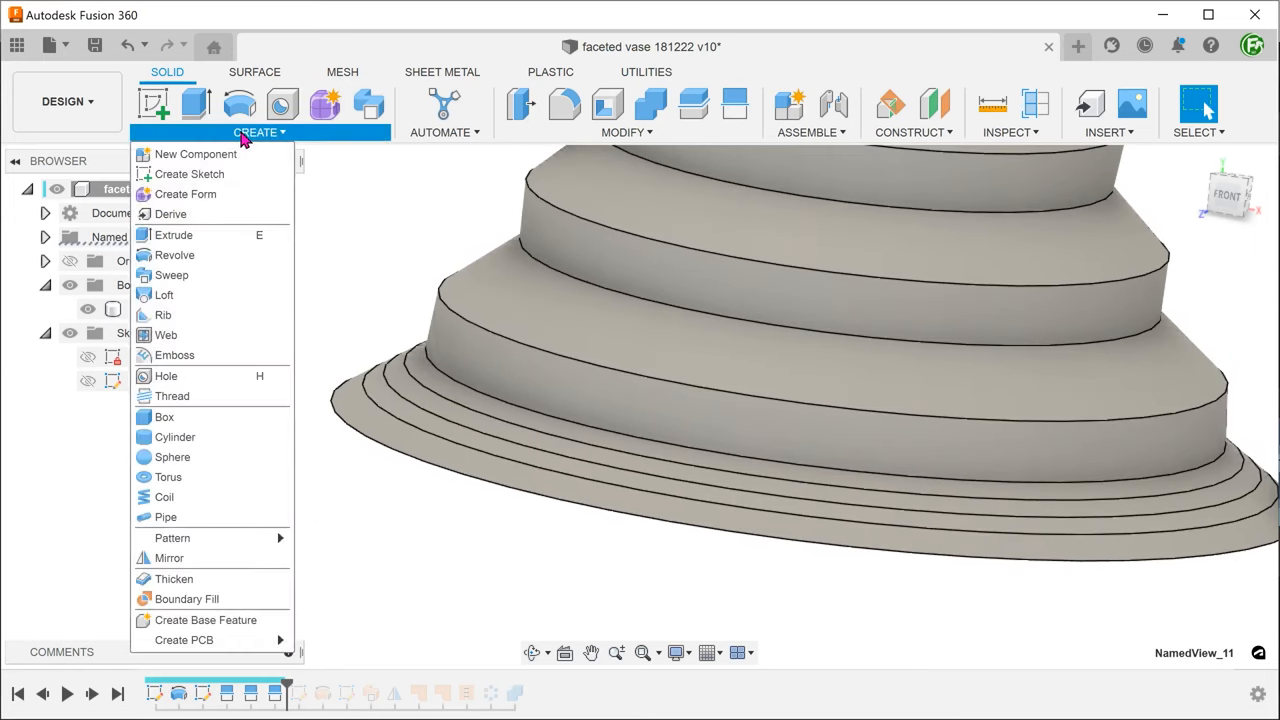
{"action": "mouse_move", "coordinate": [164, 516]}
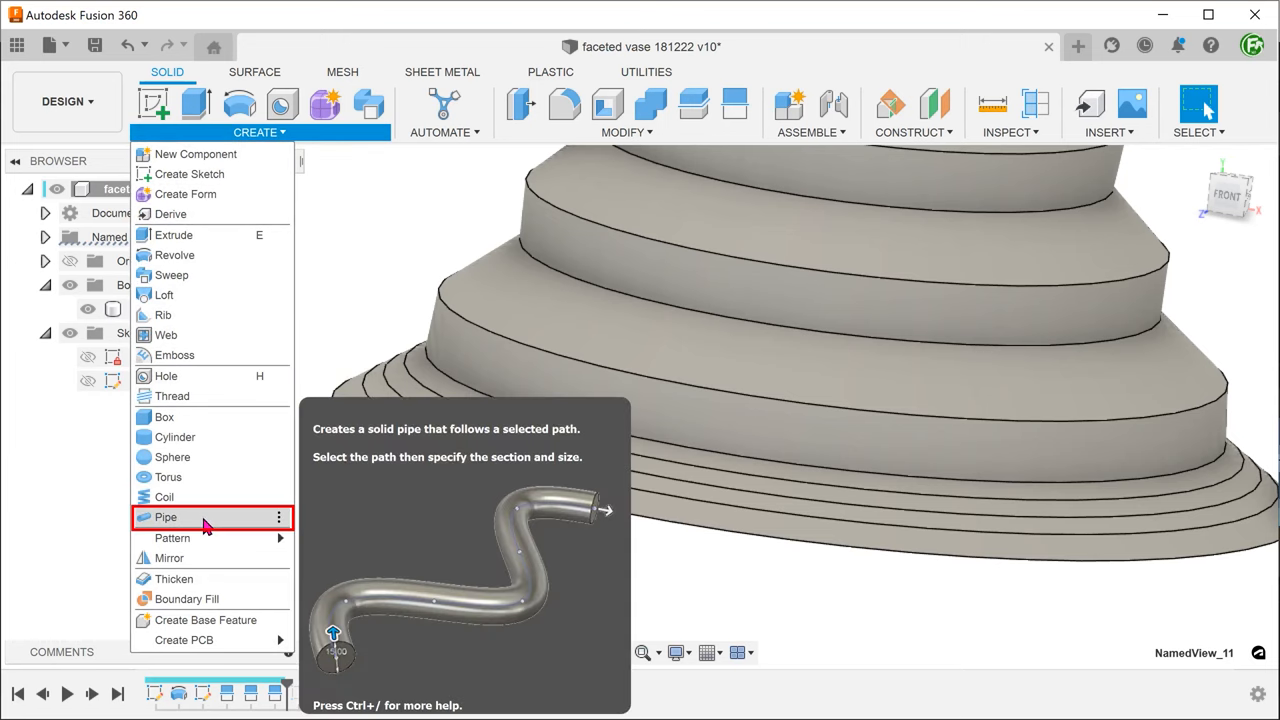
{"action": "left_click", "coordinate": [166, 516]}
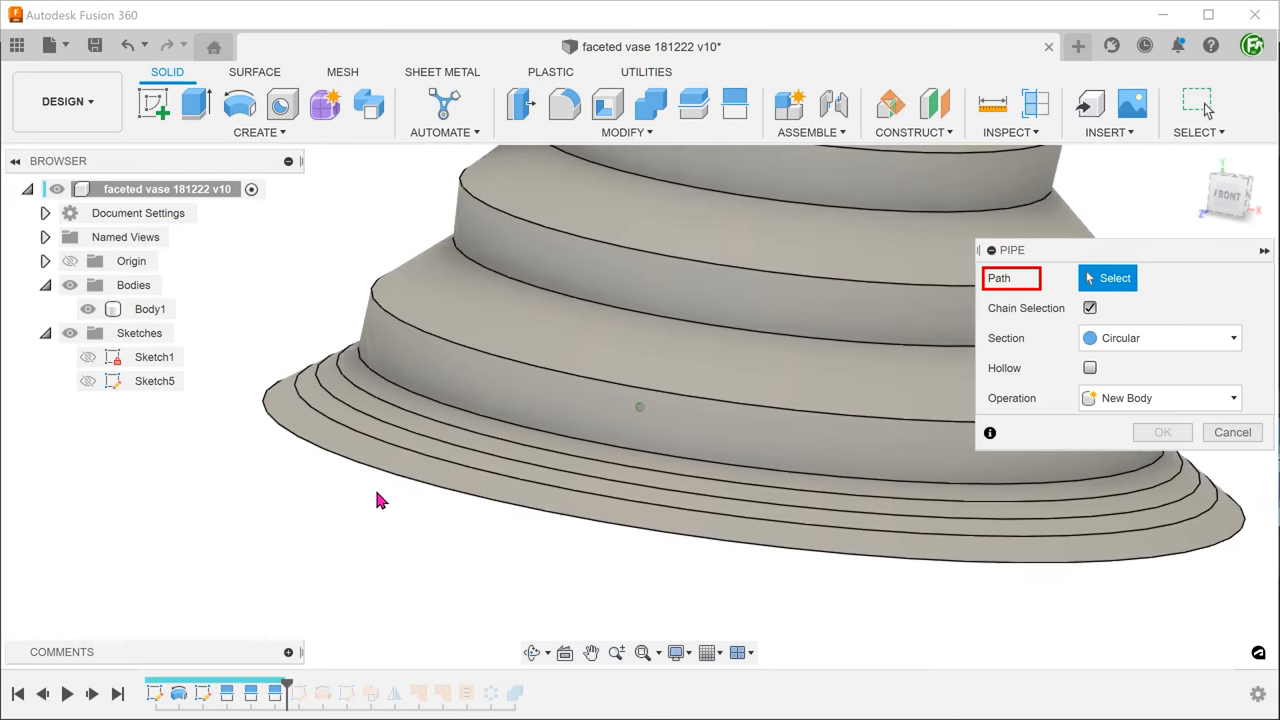
{"action": "left_click", "coordinate": [310, 364]}
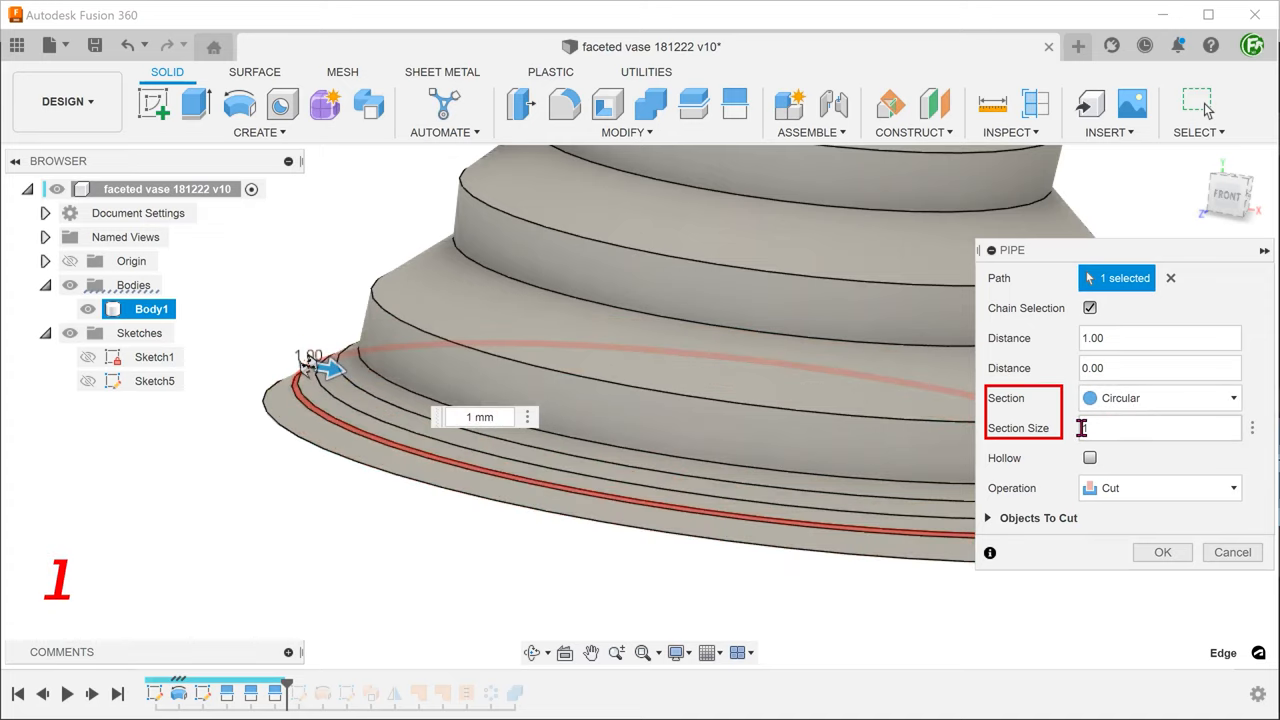
{"action": "left_click", "coordinate": [1160, 488]}
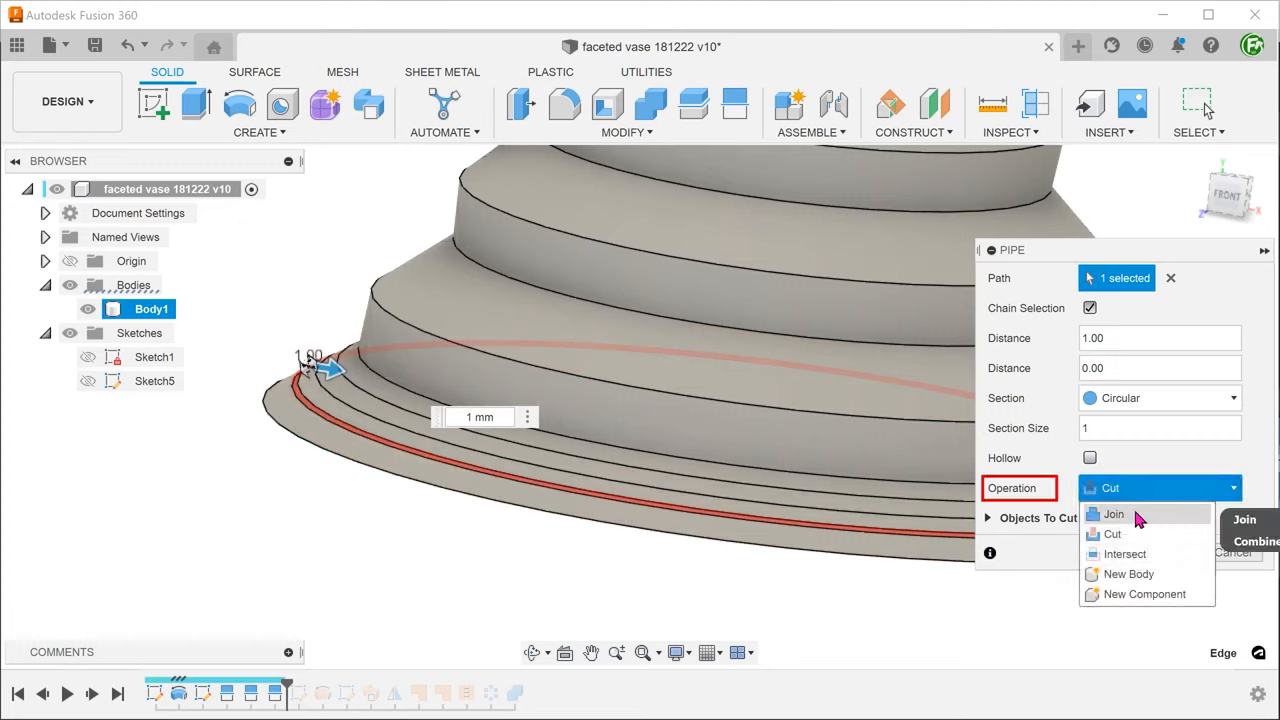
{"action": "left_click", "coordinate": [1112, 512]}
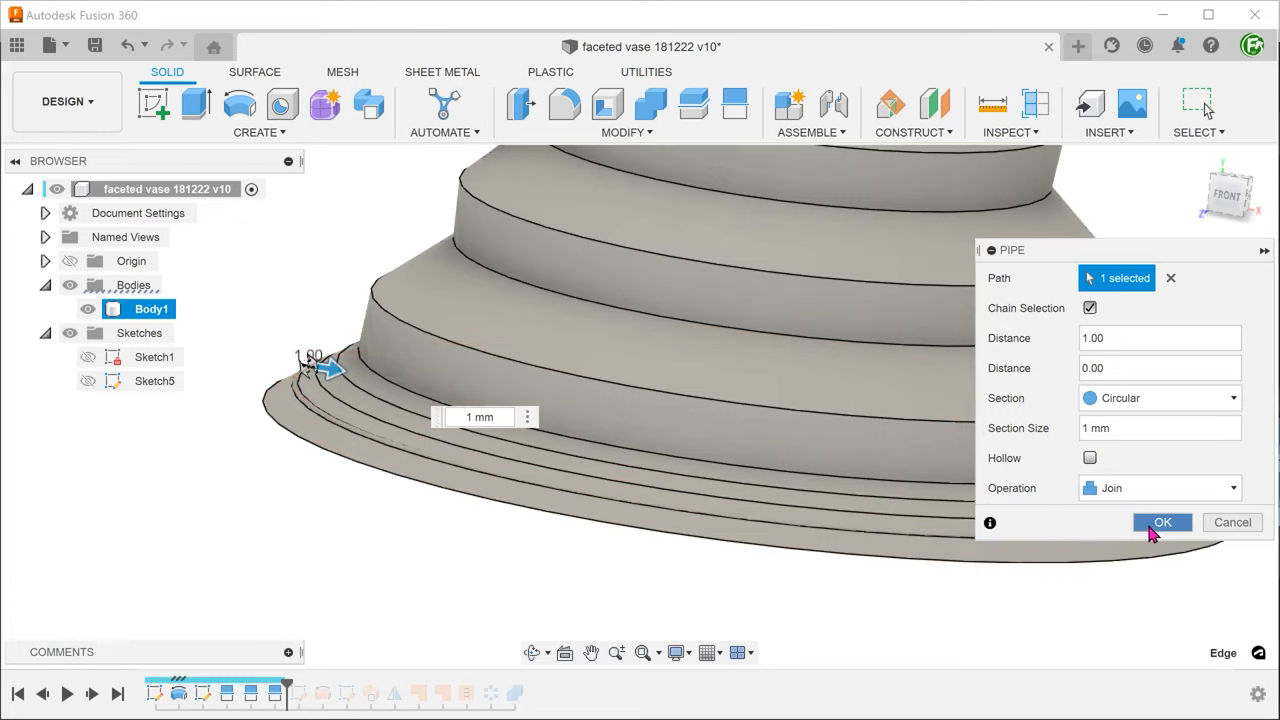
{"action": "left_click", "coordinate": [1162, 522]}
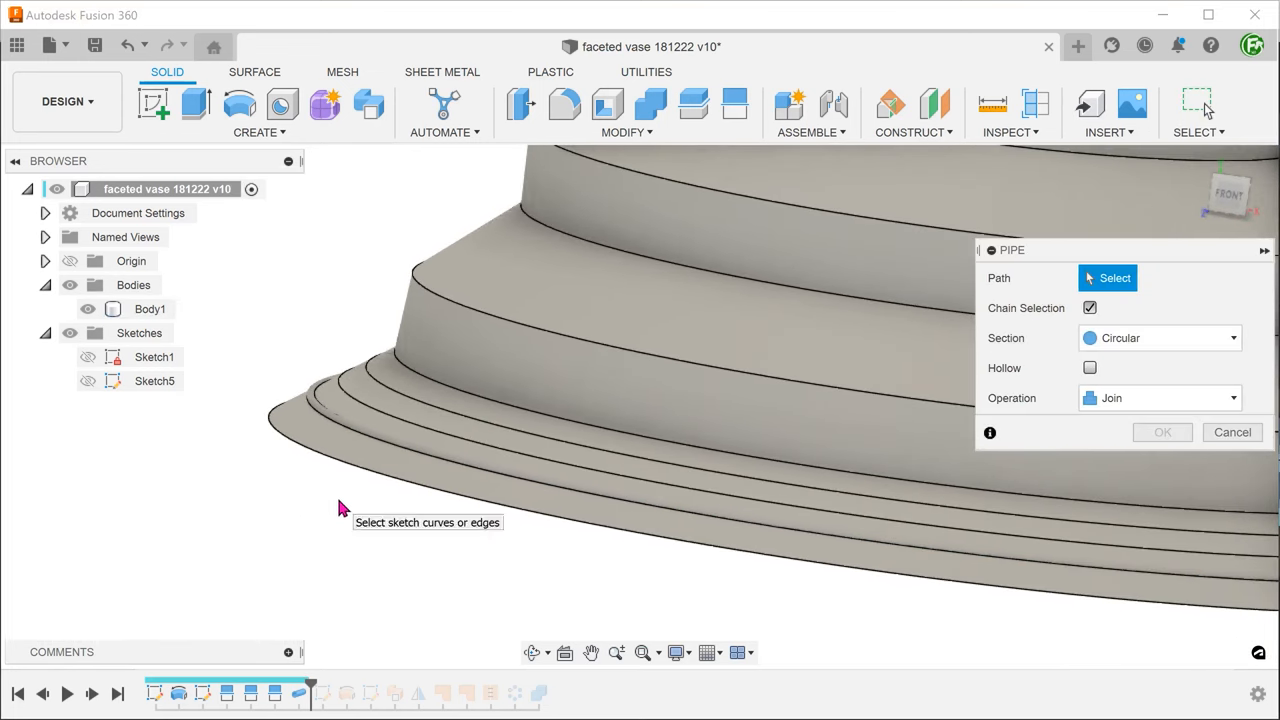
Repeat Pipe for a second 1 mm joined ring along the next split edge.
{"action": "right_click", "coordinate": [340, 508]}
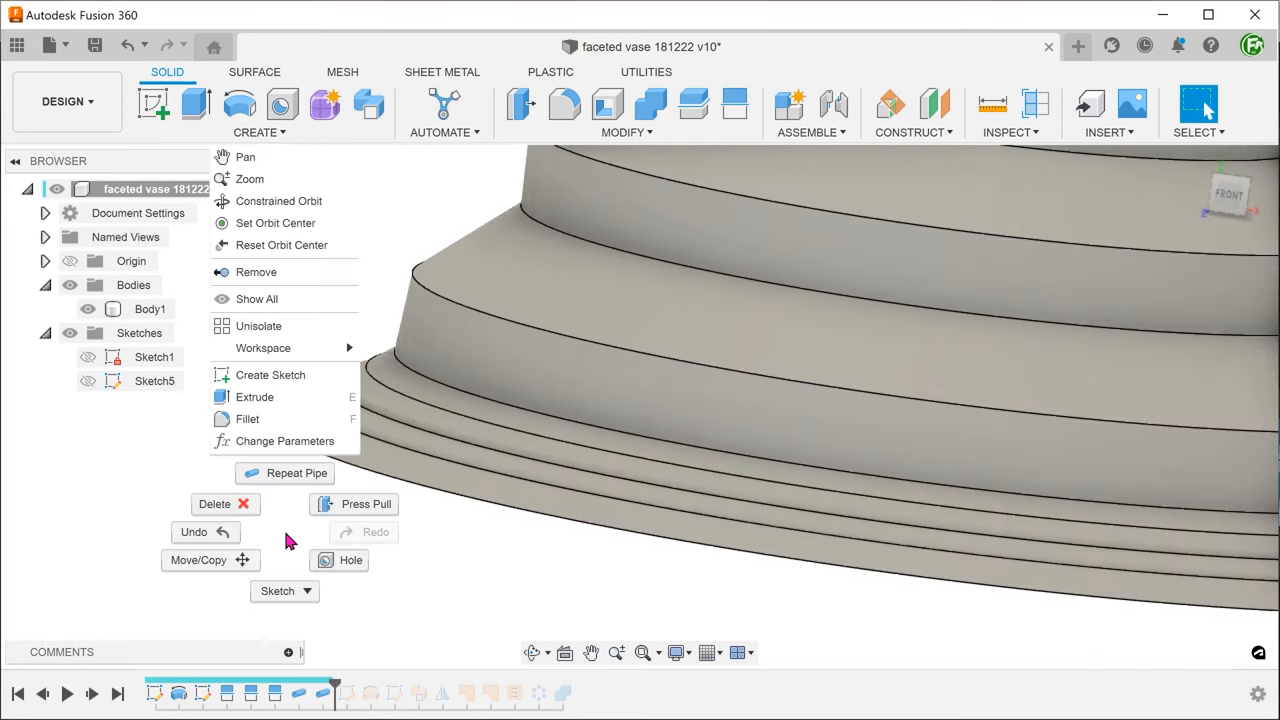
{"action": "left_click", "coordinate": [294, 472]}
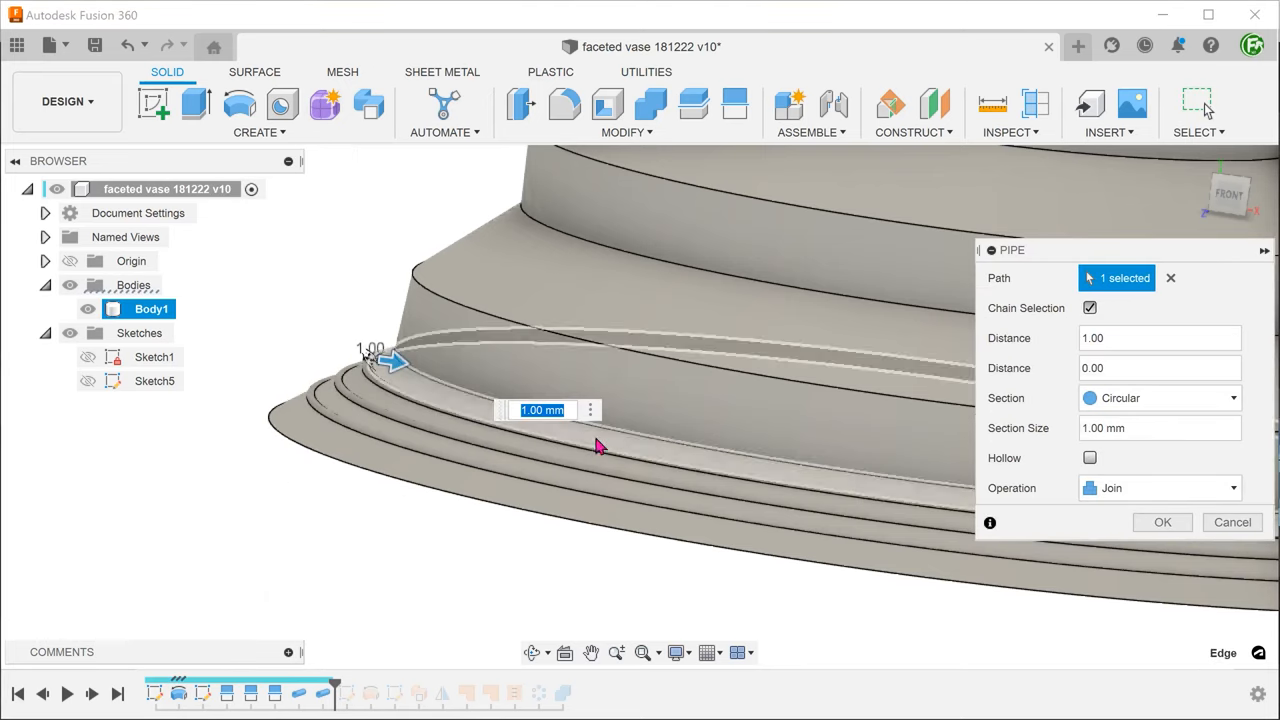
{"action": "left_click", "coordinate": [1162, 522]}
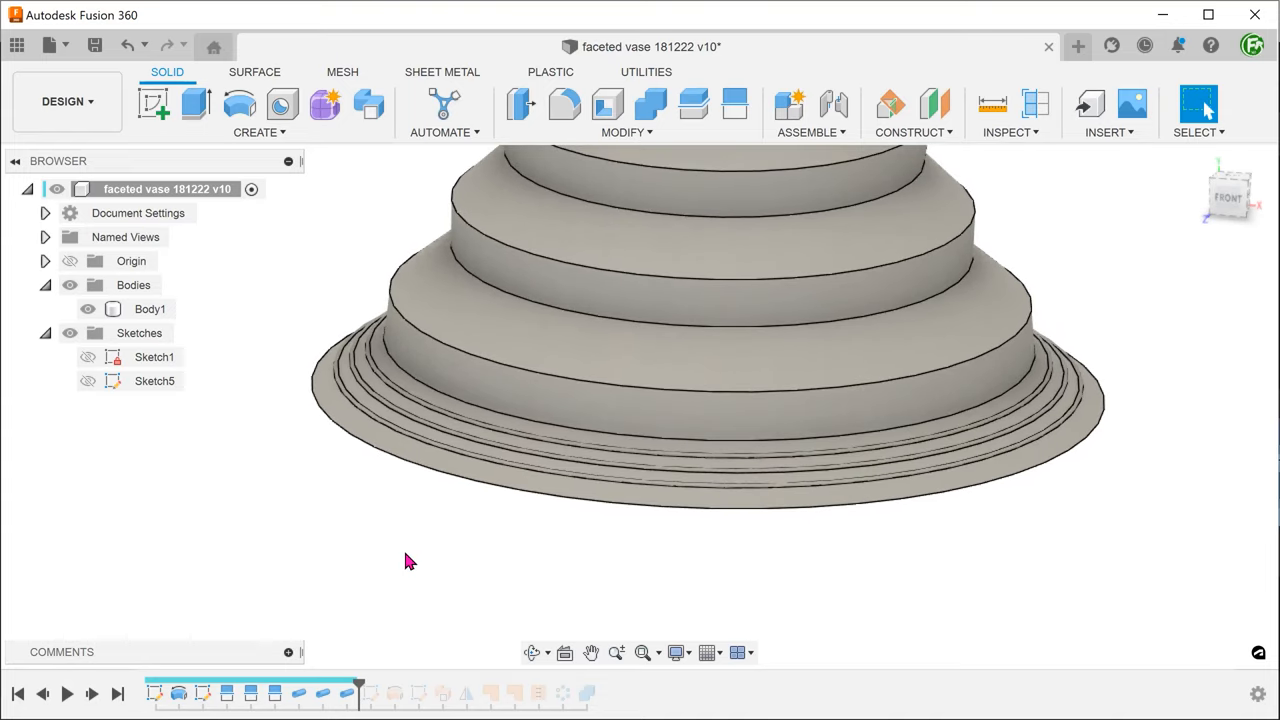
{"action": "mouse_move", "coordinate": [588, 692]}
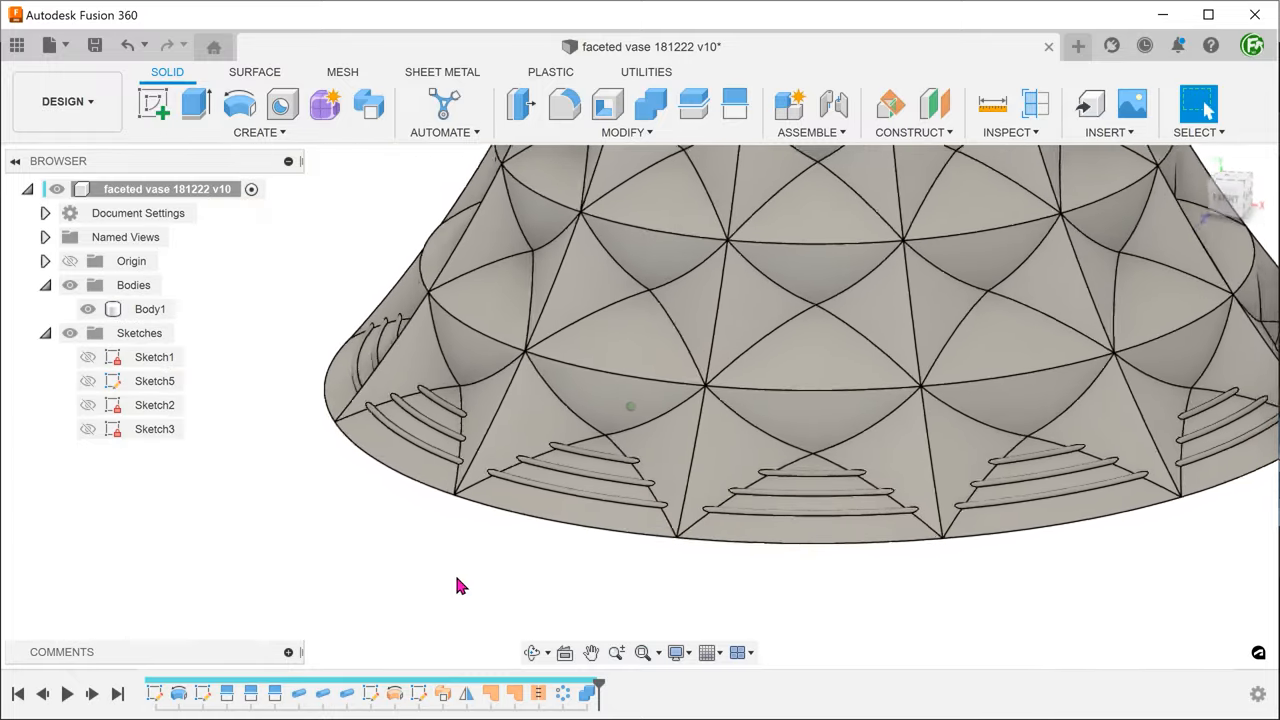
View the vase base from below and start the Fillet command.
{"action": "left_click_drag", "start_coordinate": [800, 350], "coordinate": [810, 300]}
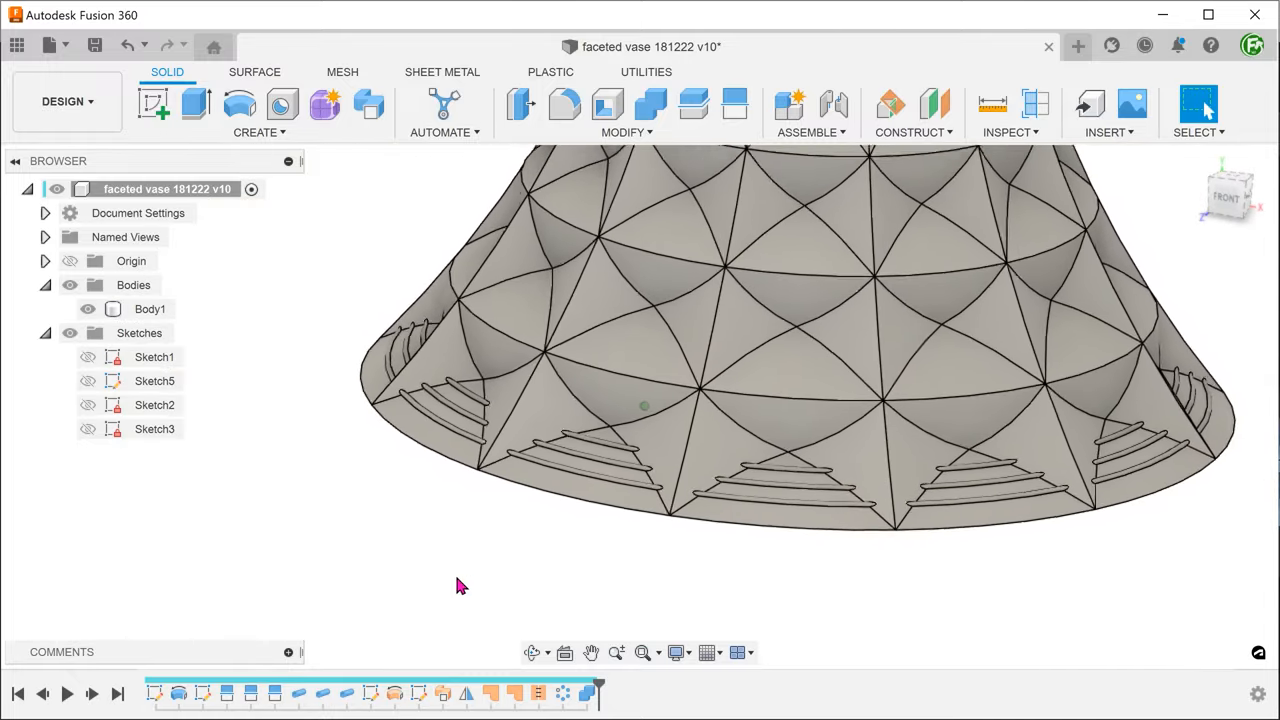
{"action": "left_click", "coordinate": [564, 104]}
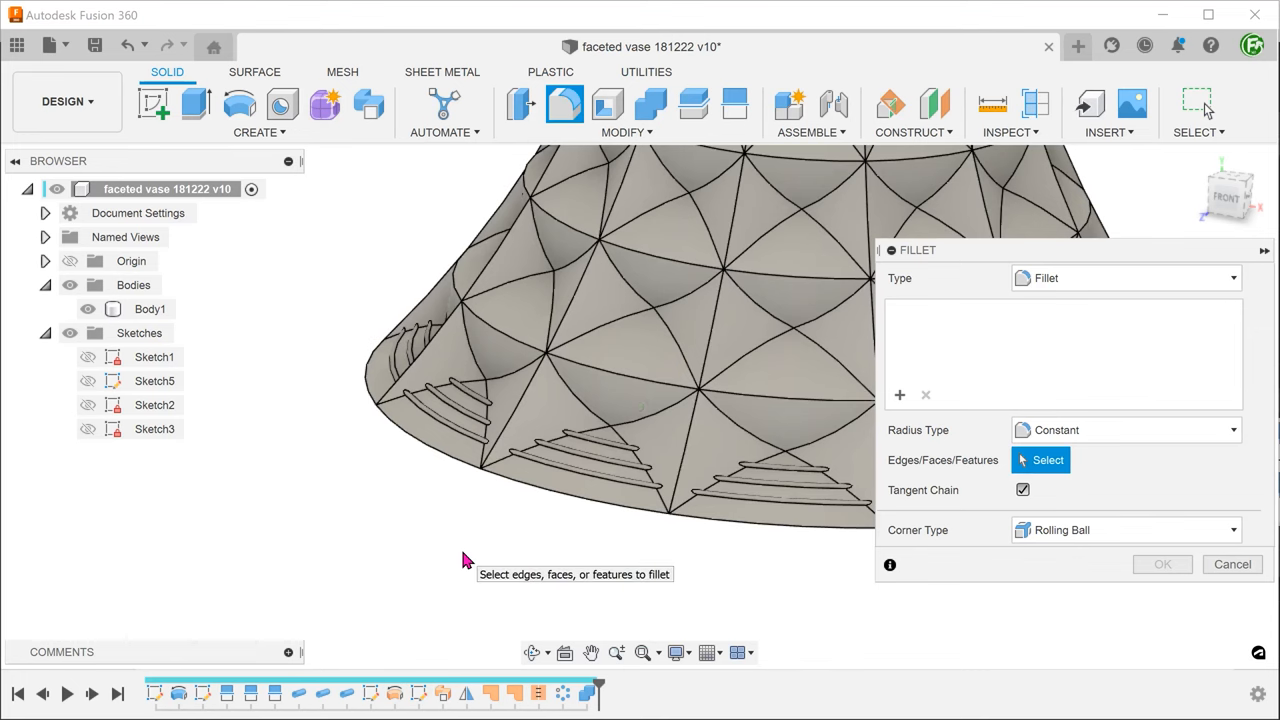
Apply a 1 mm fillet to the two bottom edges of the vase base.
{"action": "left_click", "coordinate": [496, 516]}
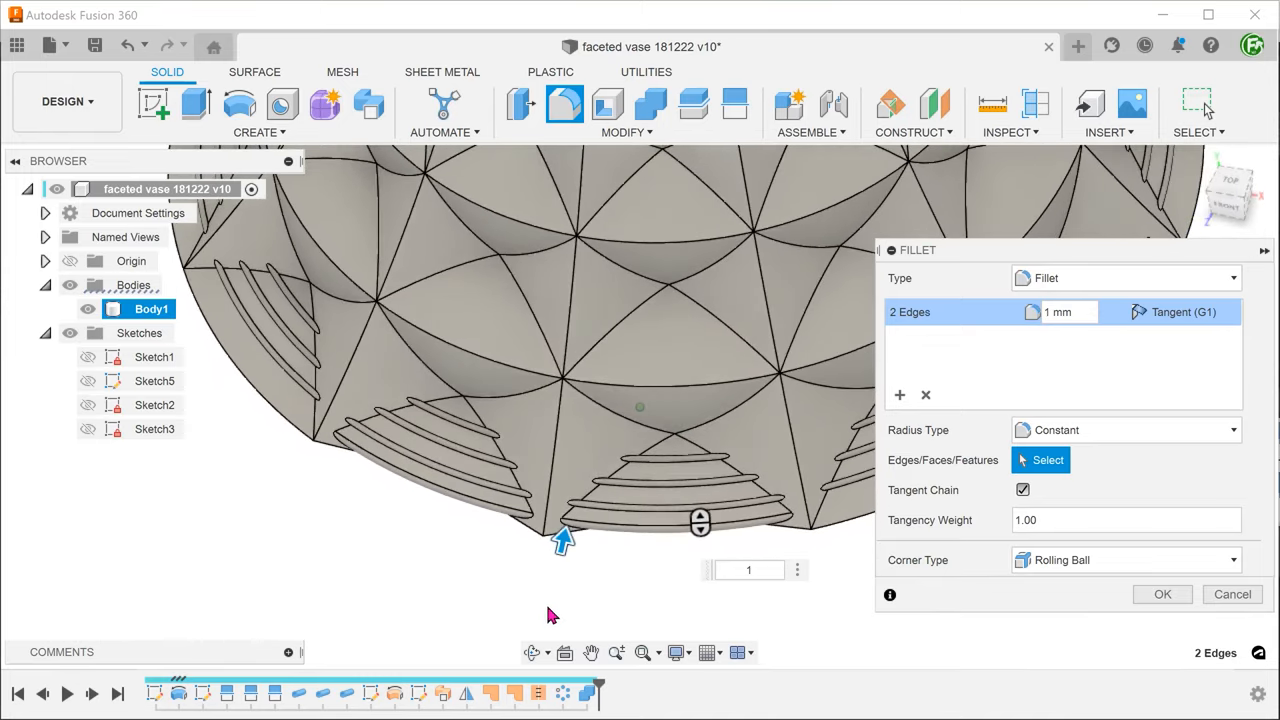
{"action": "left_click", "coordinate": [1162, 594]}
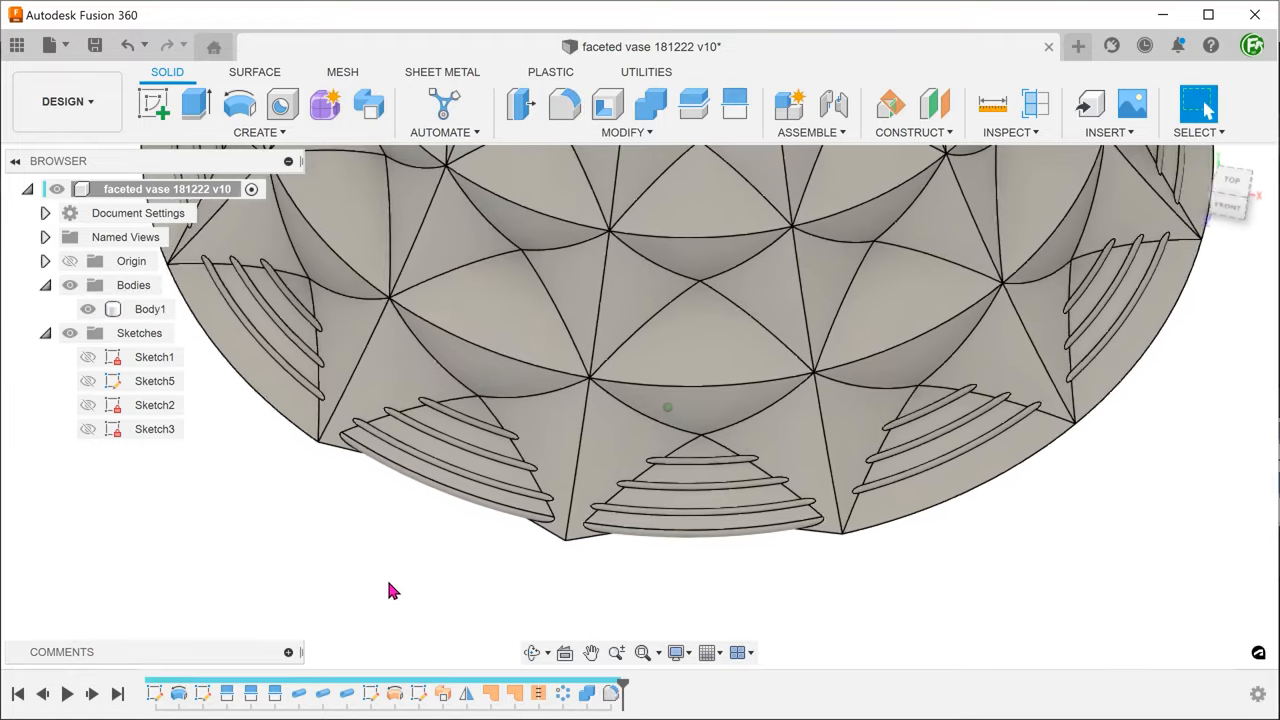